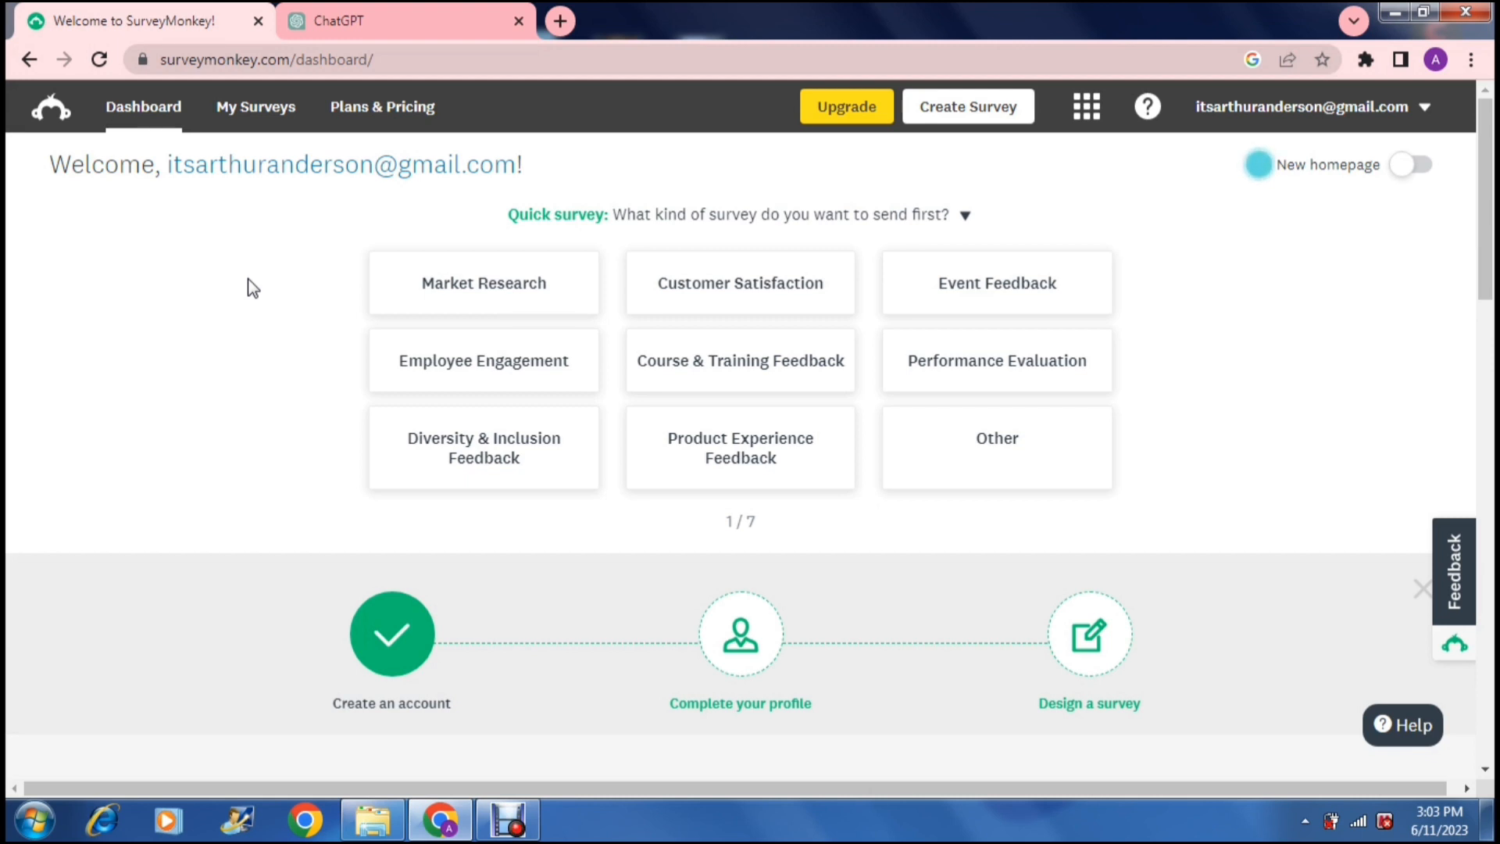
mouse_move(478, 230)
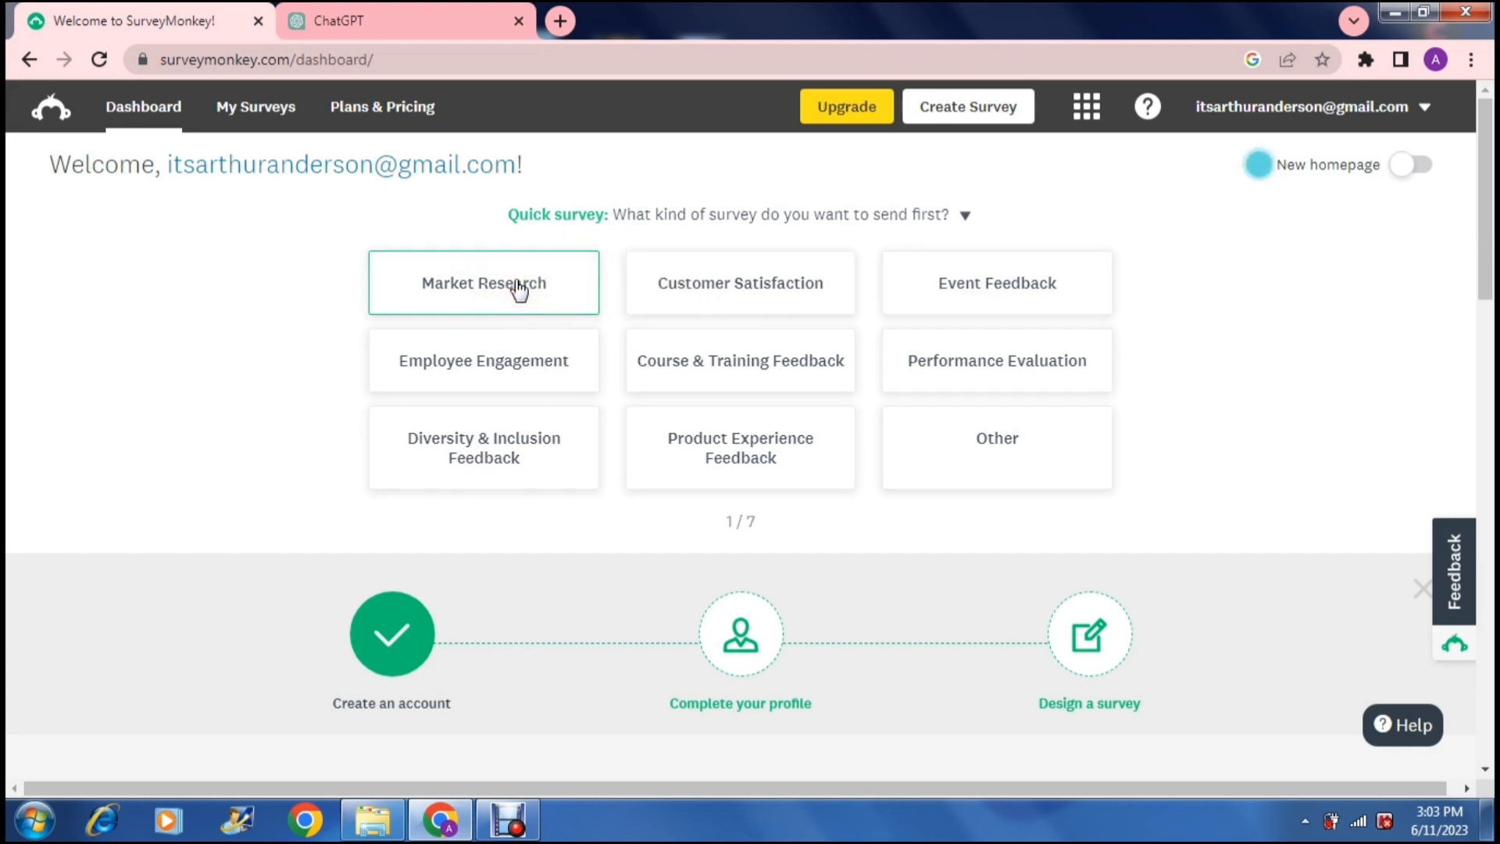
Answer the first cards: Market Research, and Zoom, Microsoft Teams and Salesforce as monthly tools.
left_click(483, 283)
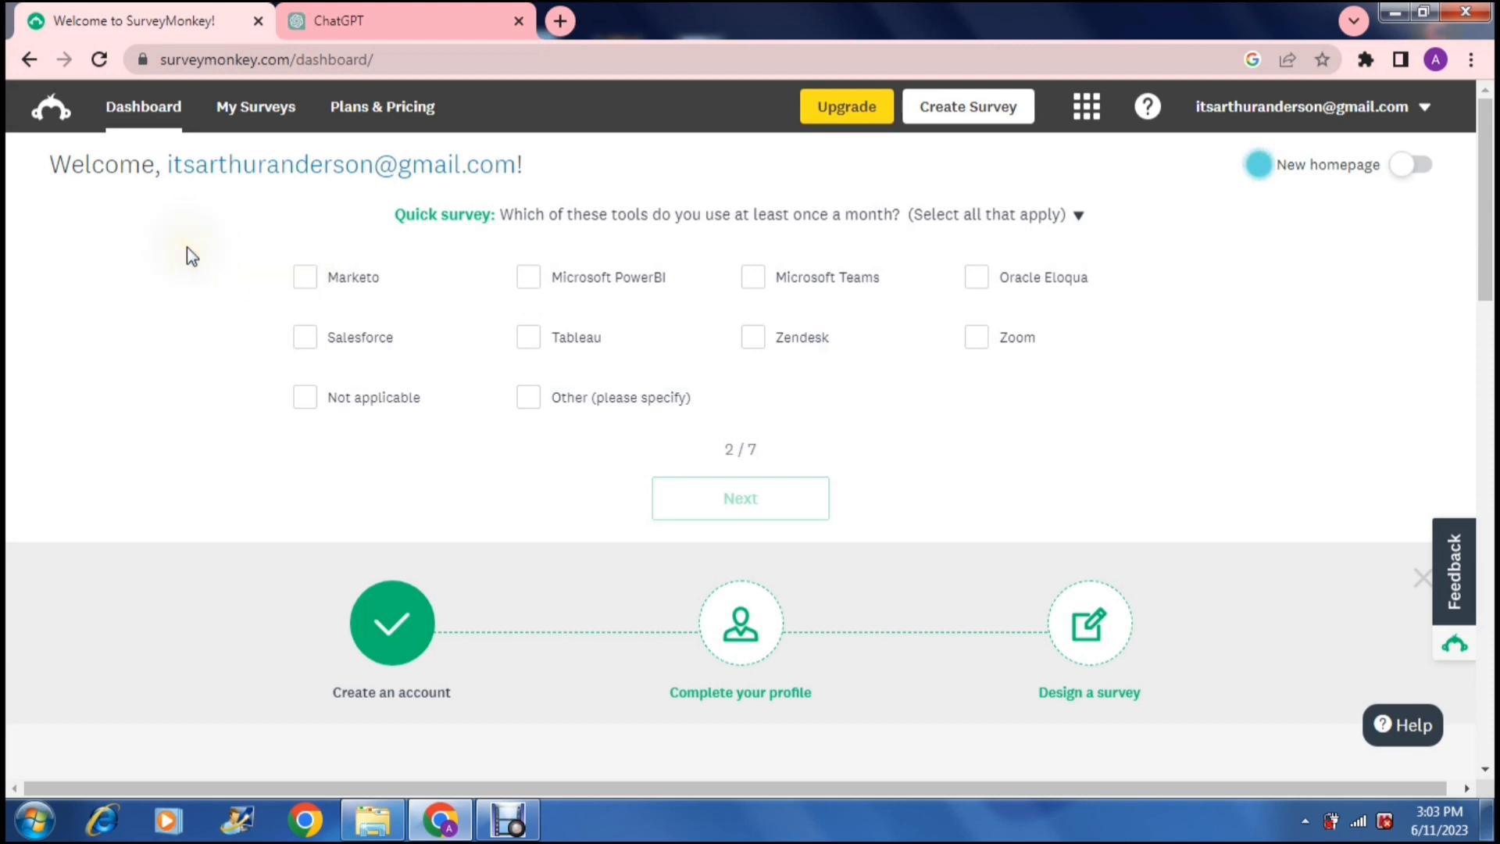
mouse_move(191, 255)
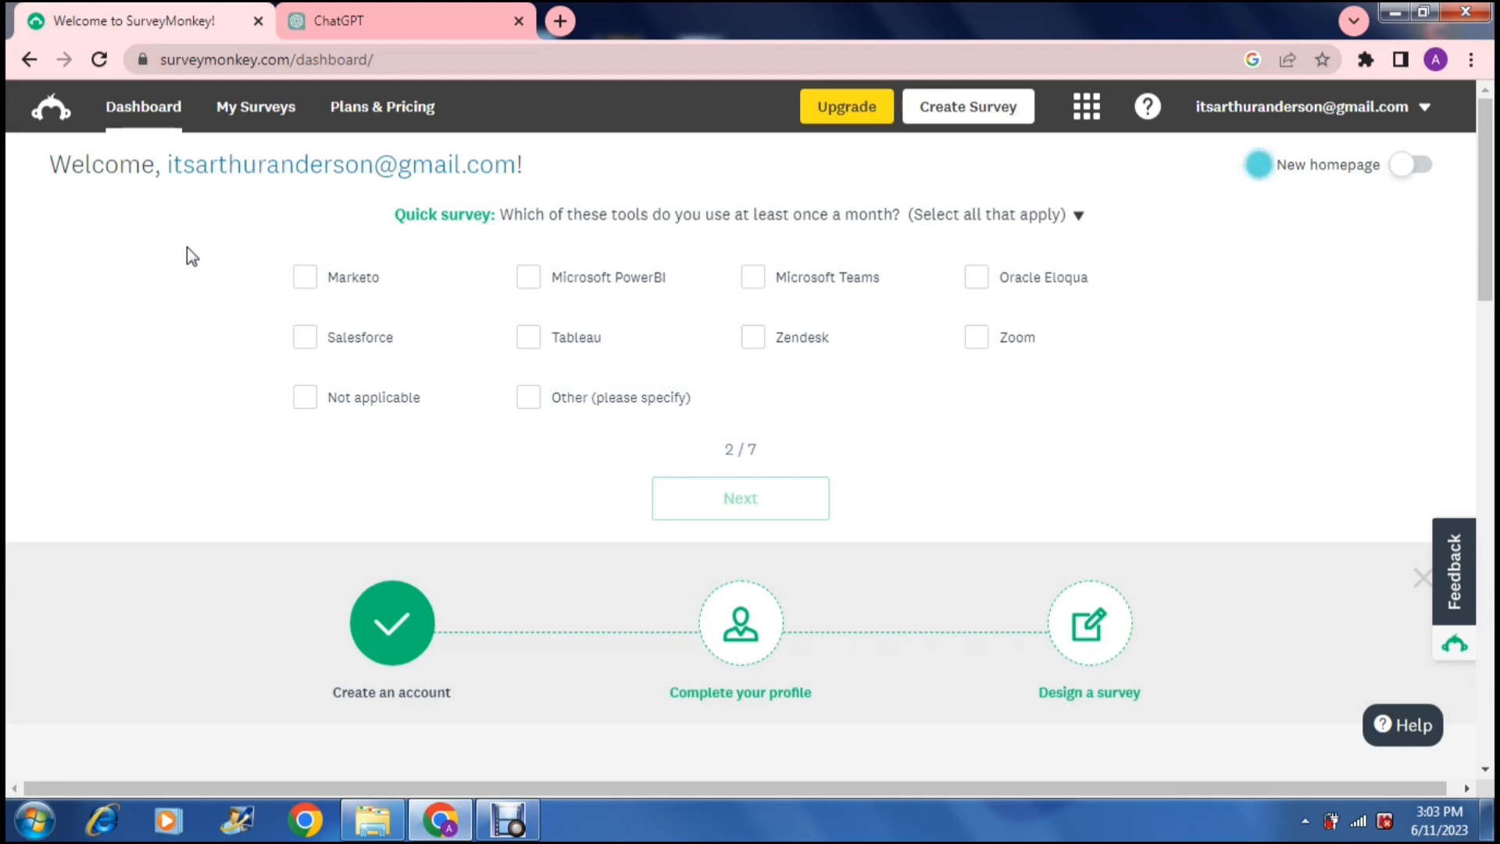
mouse_move(890, 324)
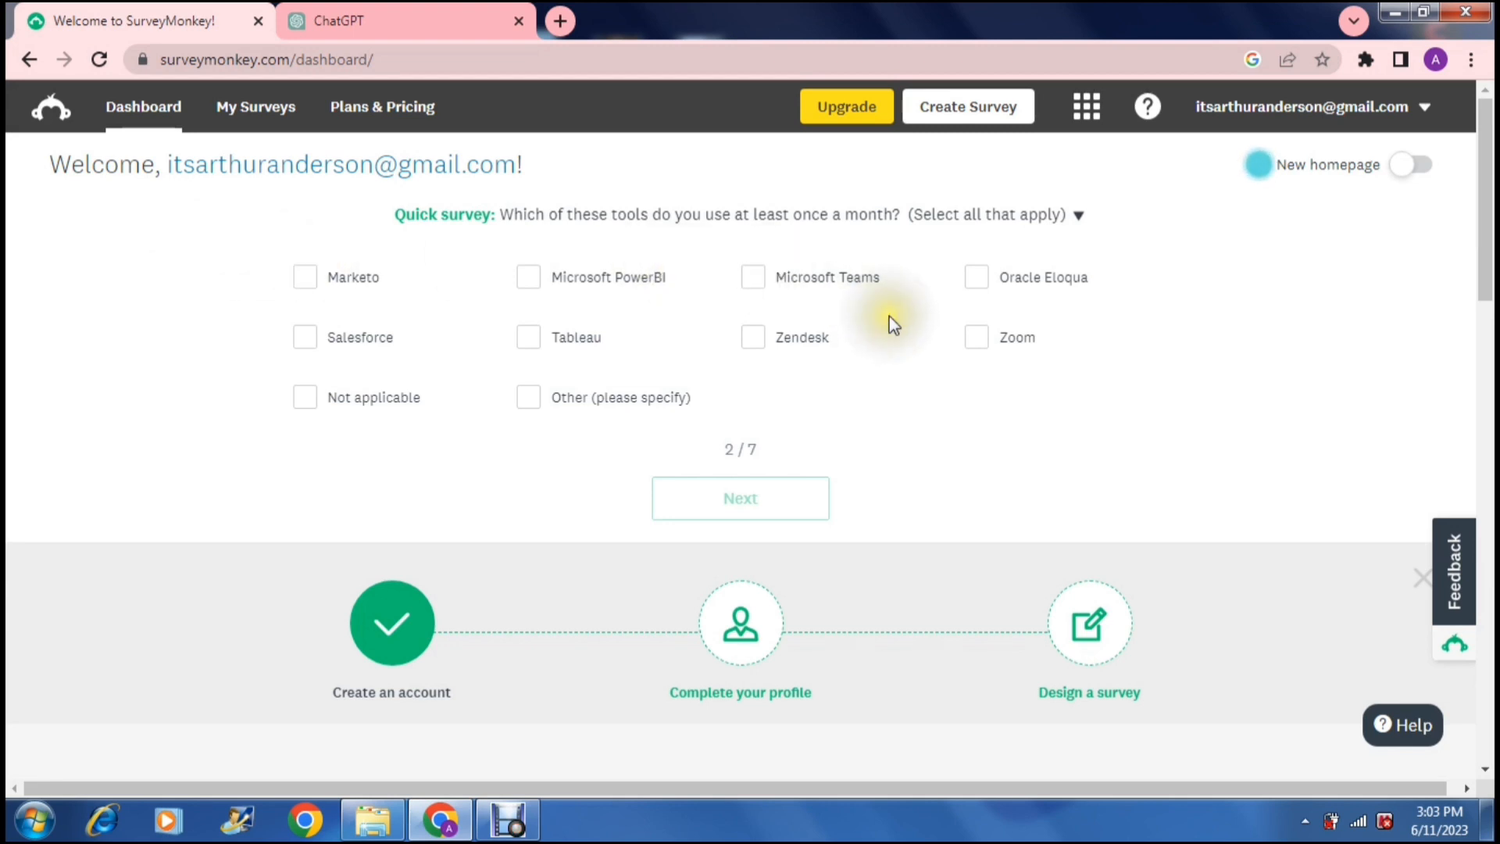
left_click(975, 337)
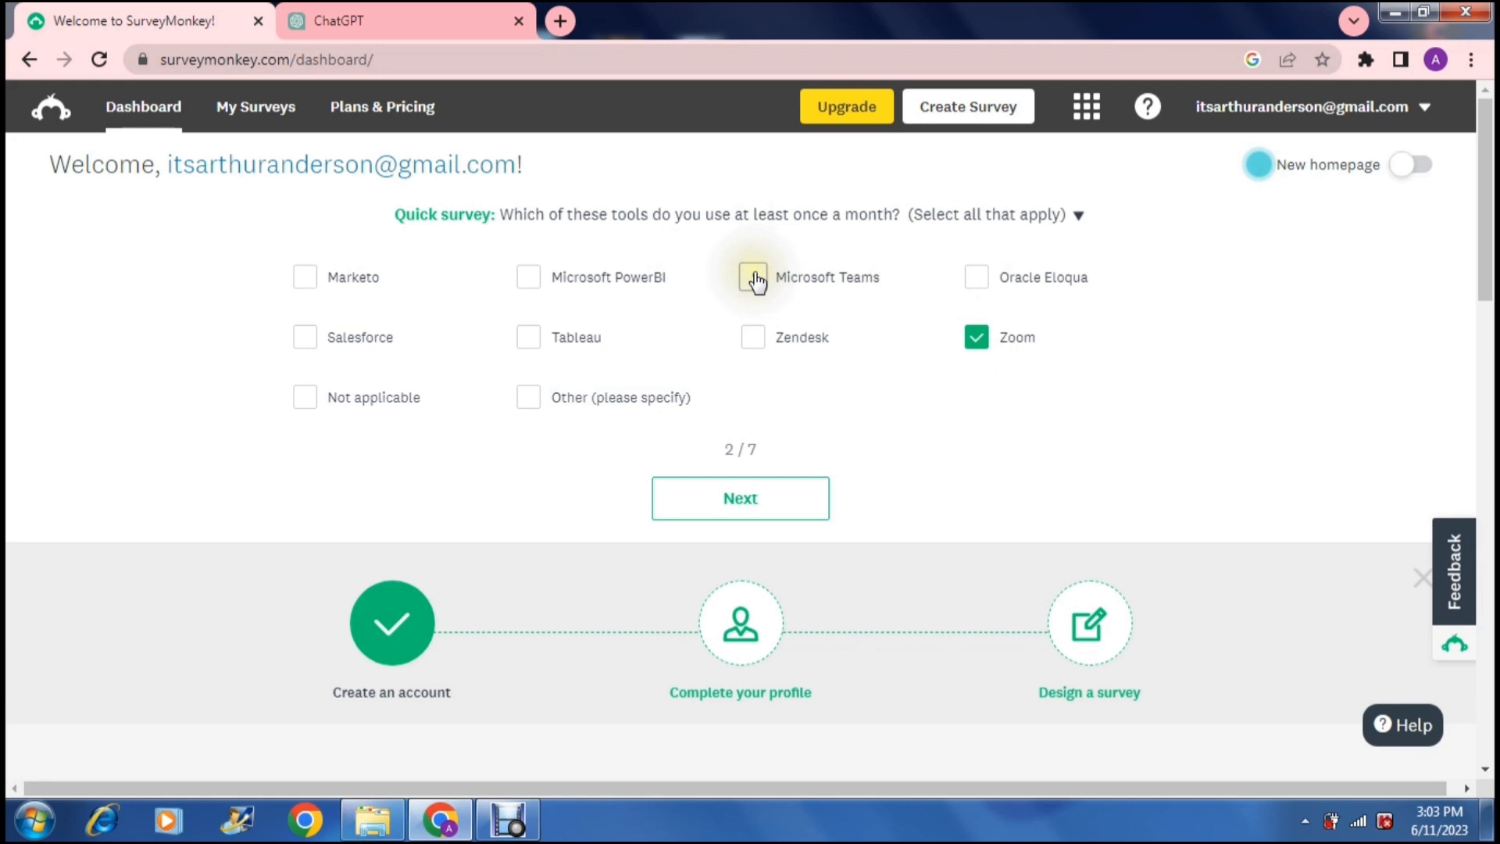
left_click(754, 277)
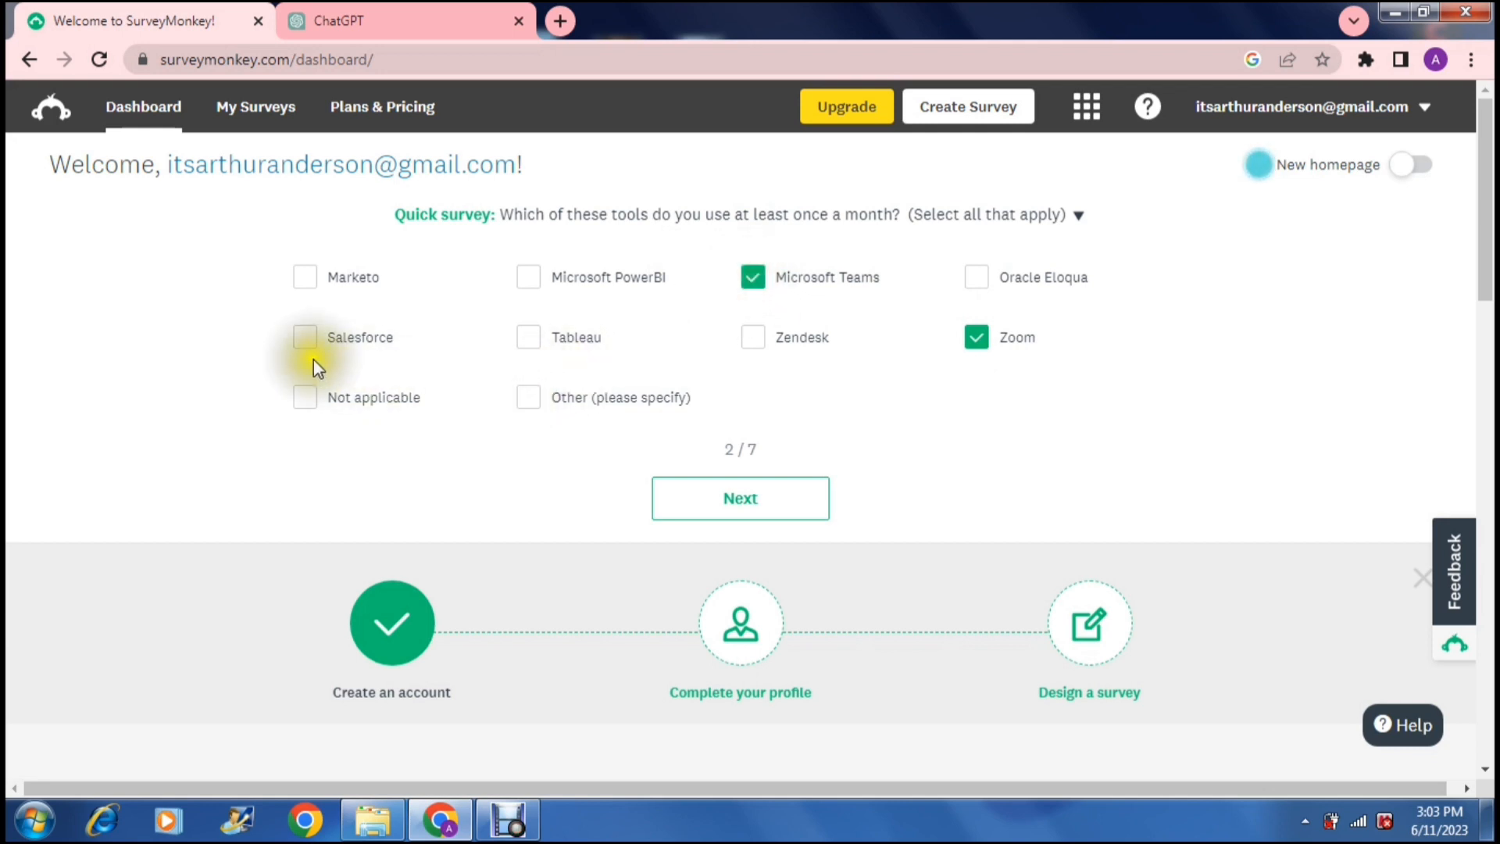
left_click(305, 338)
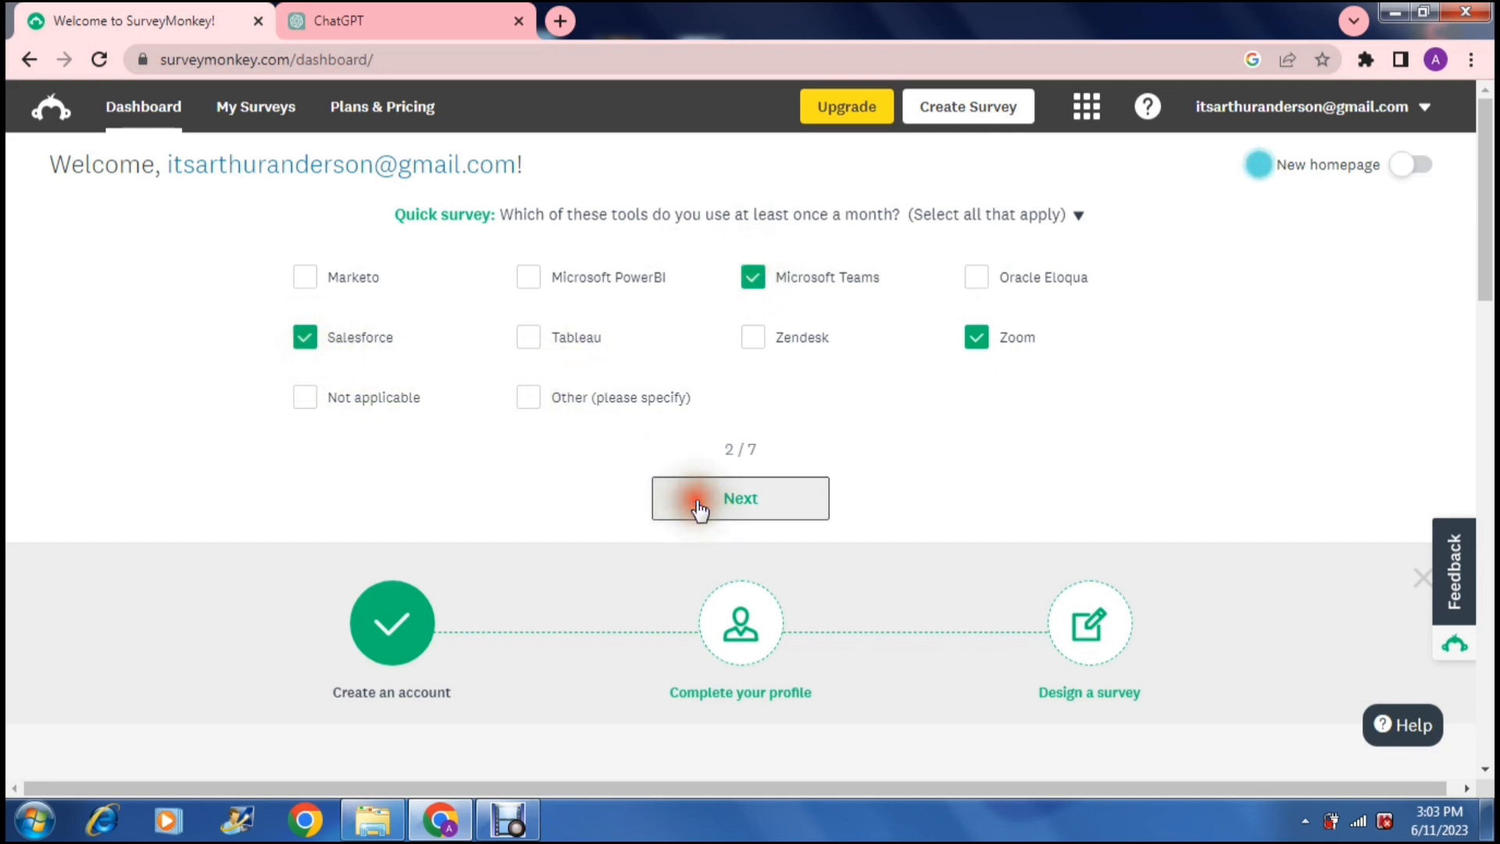
left_click(740, 499)
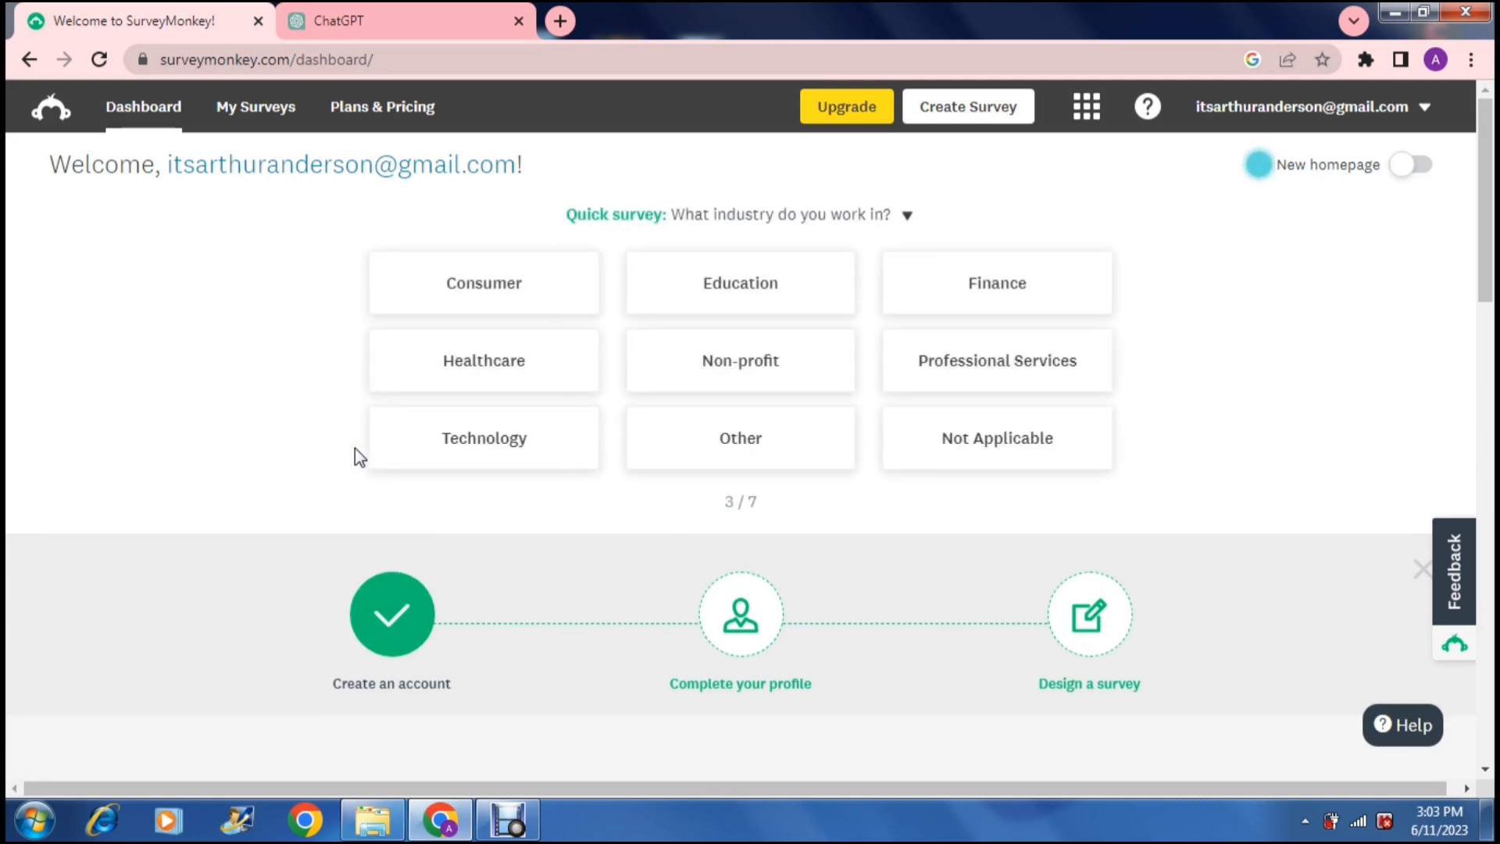
Answer industry Other, expertise Novice, and plan to send multiple surveys this year.
left_click(483, 283)
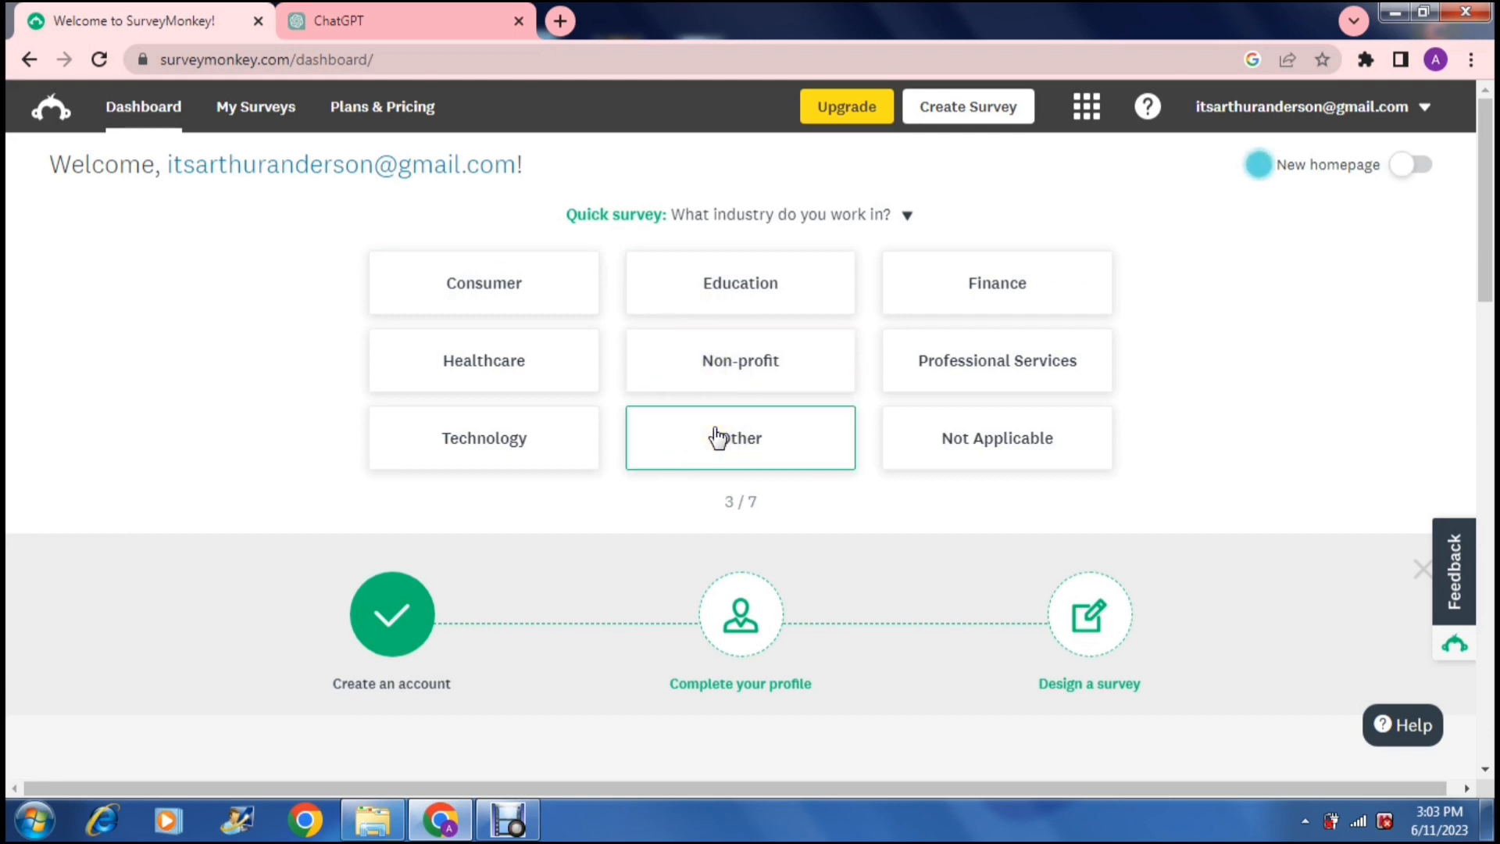
left_click(740, 438)
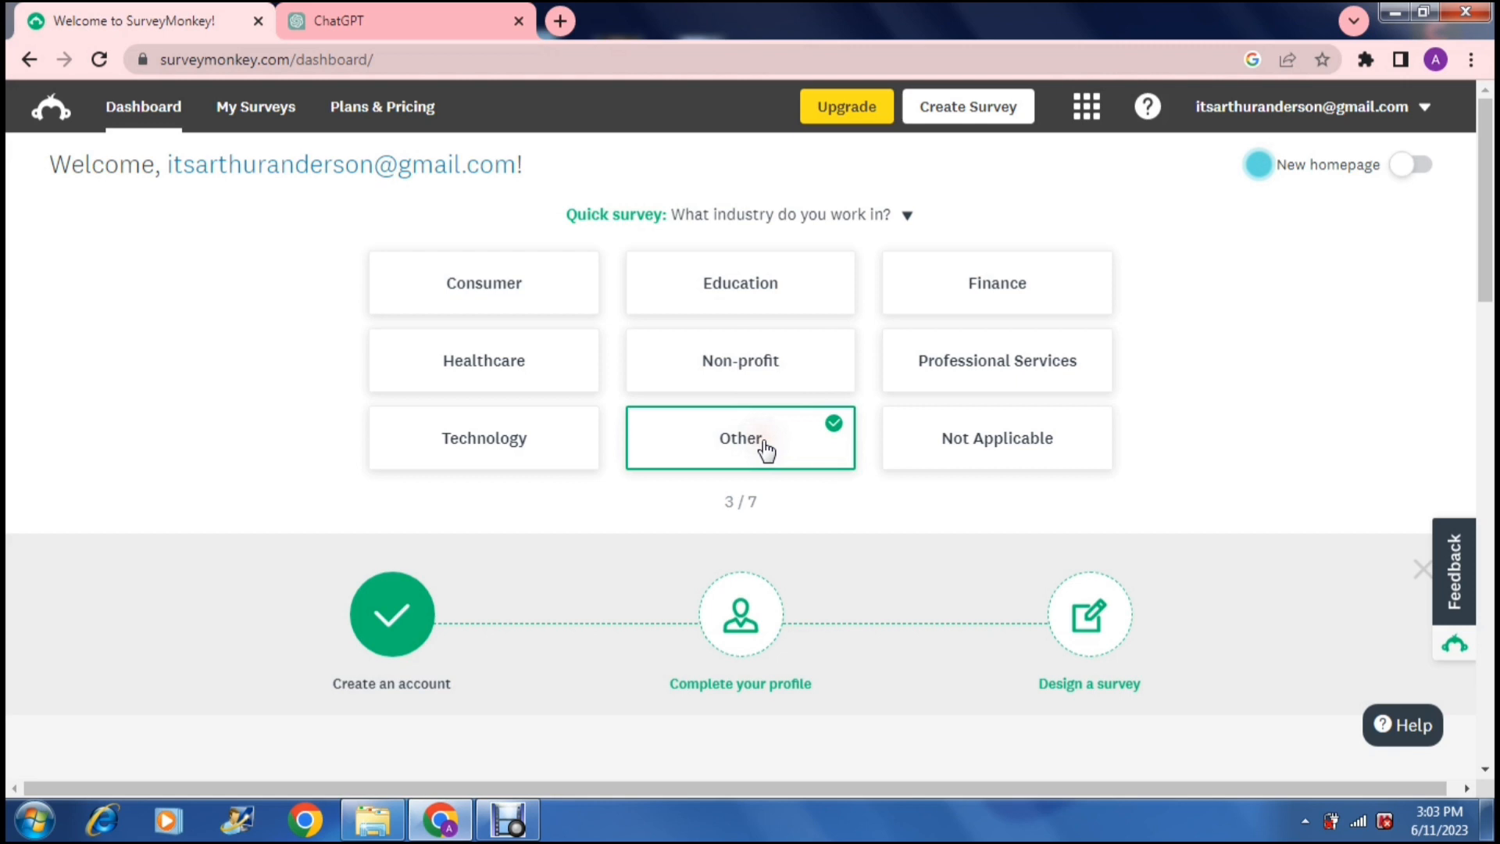
left_click(739, 437)
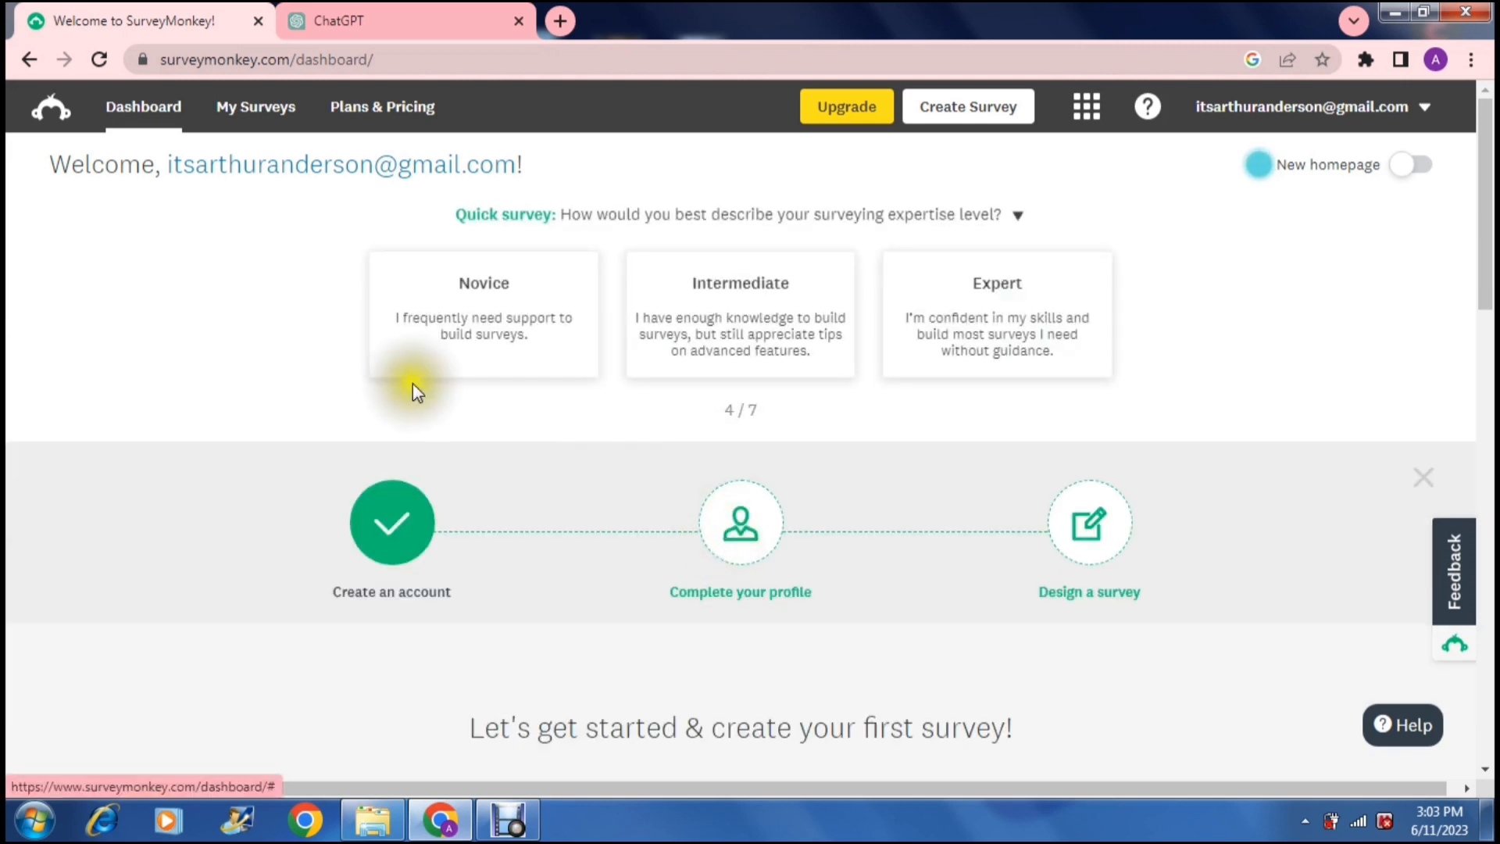
mouse_move(251, 380)
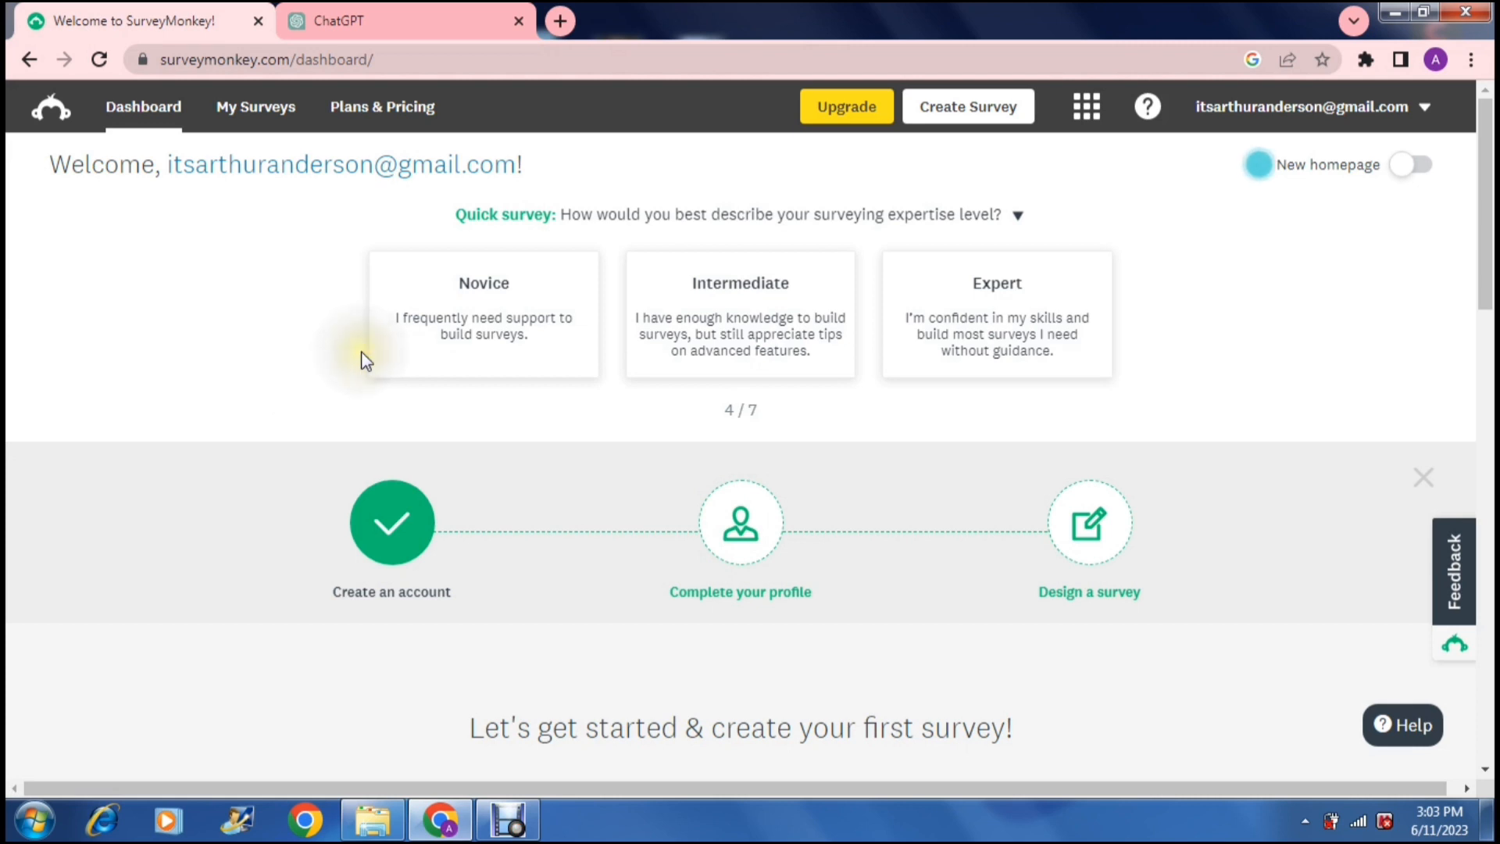
left_click(483, 314)
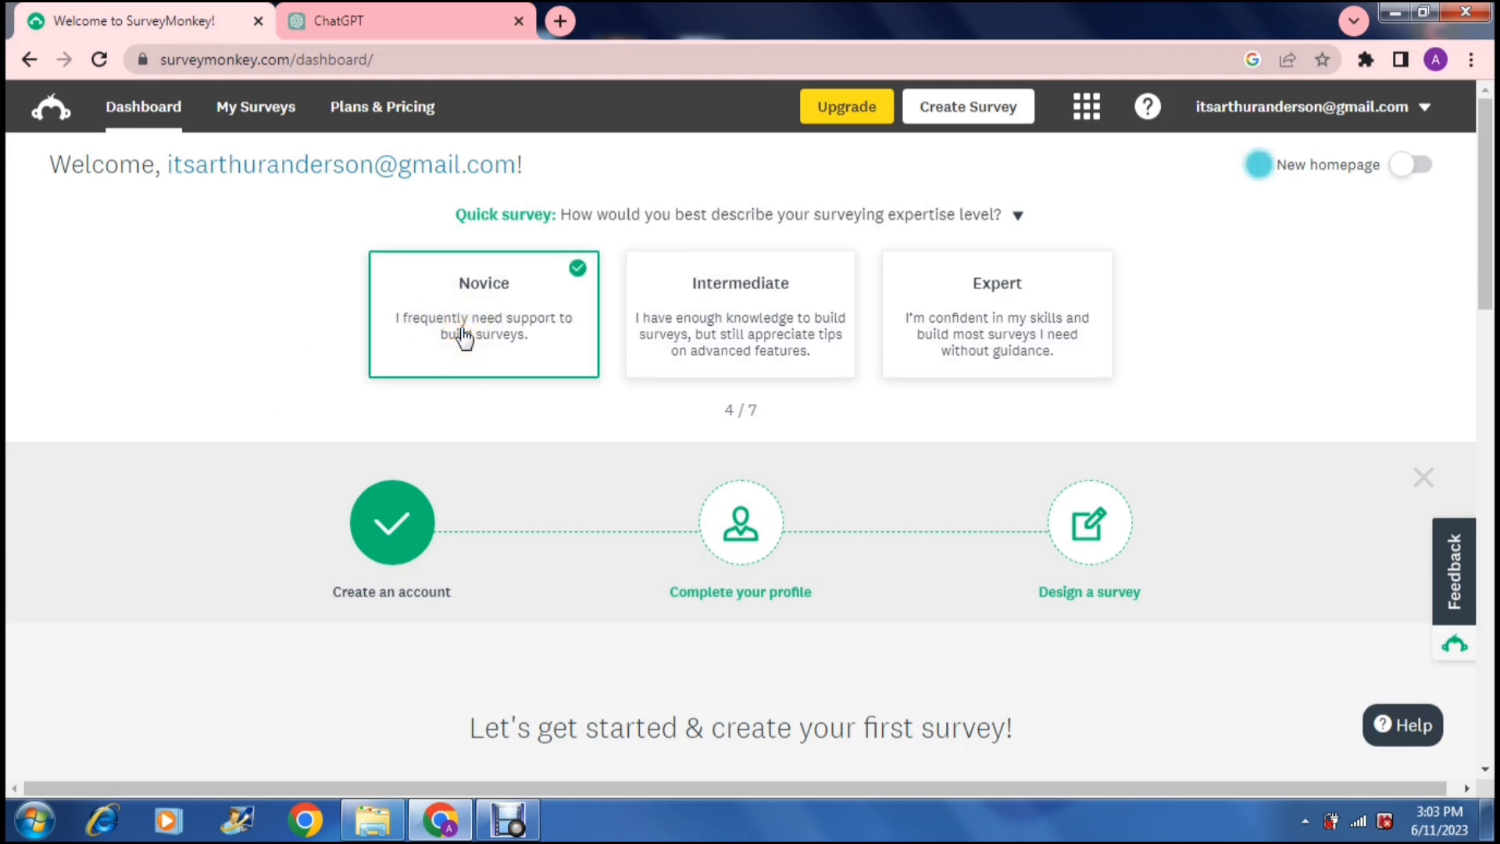
left_click(483, 314)
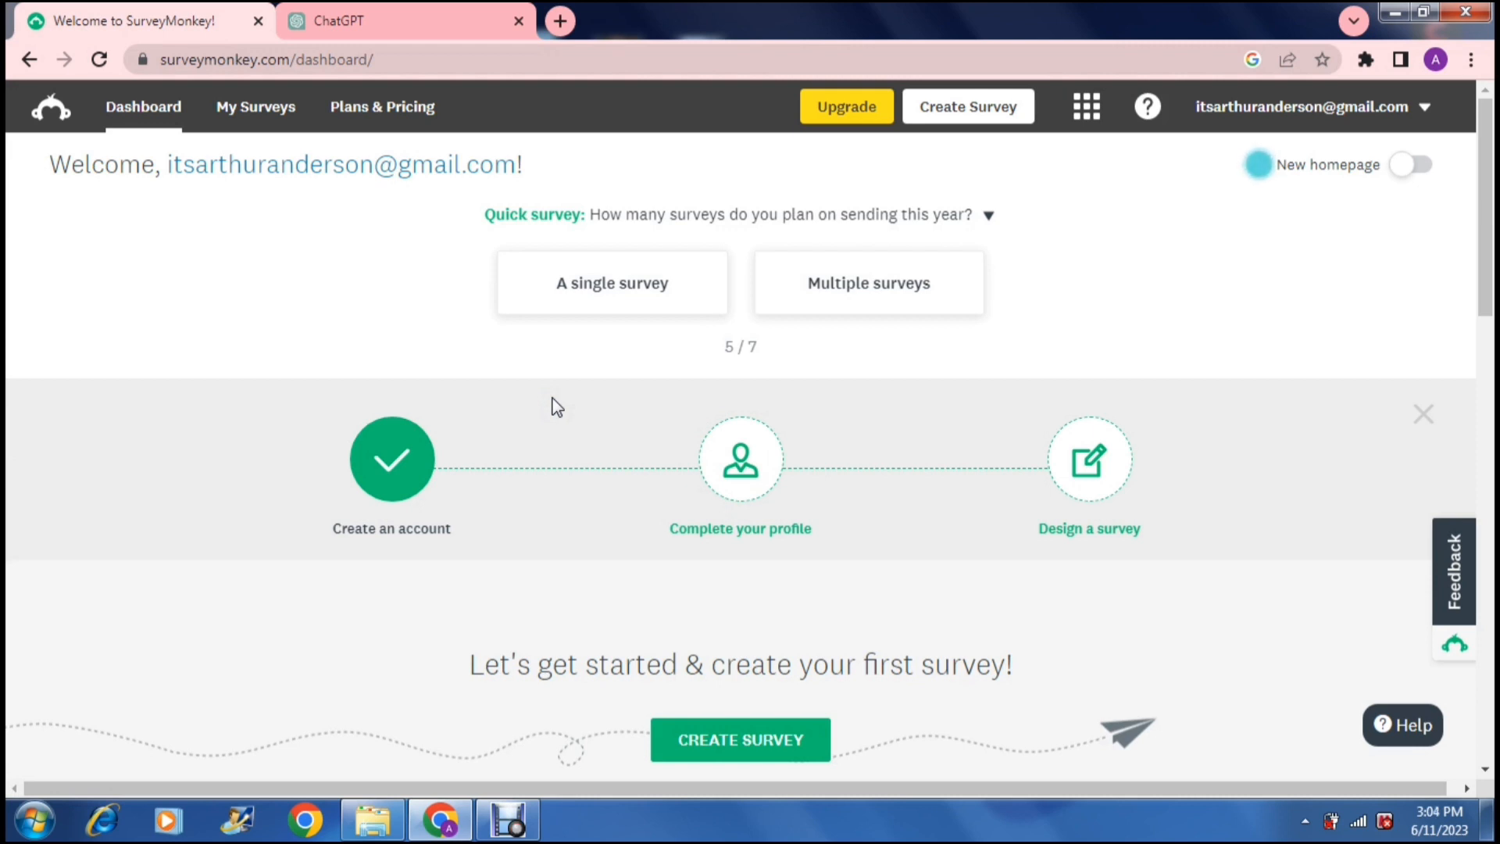
left_click(867, 283)
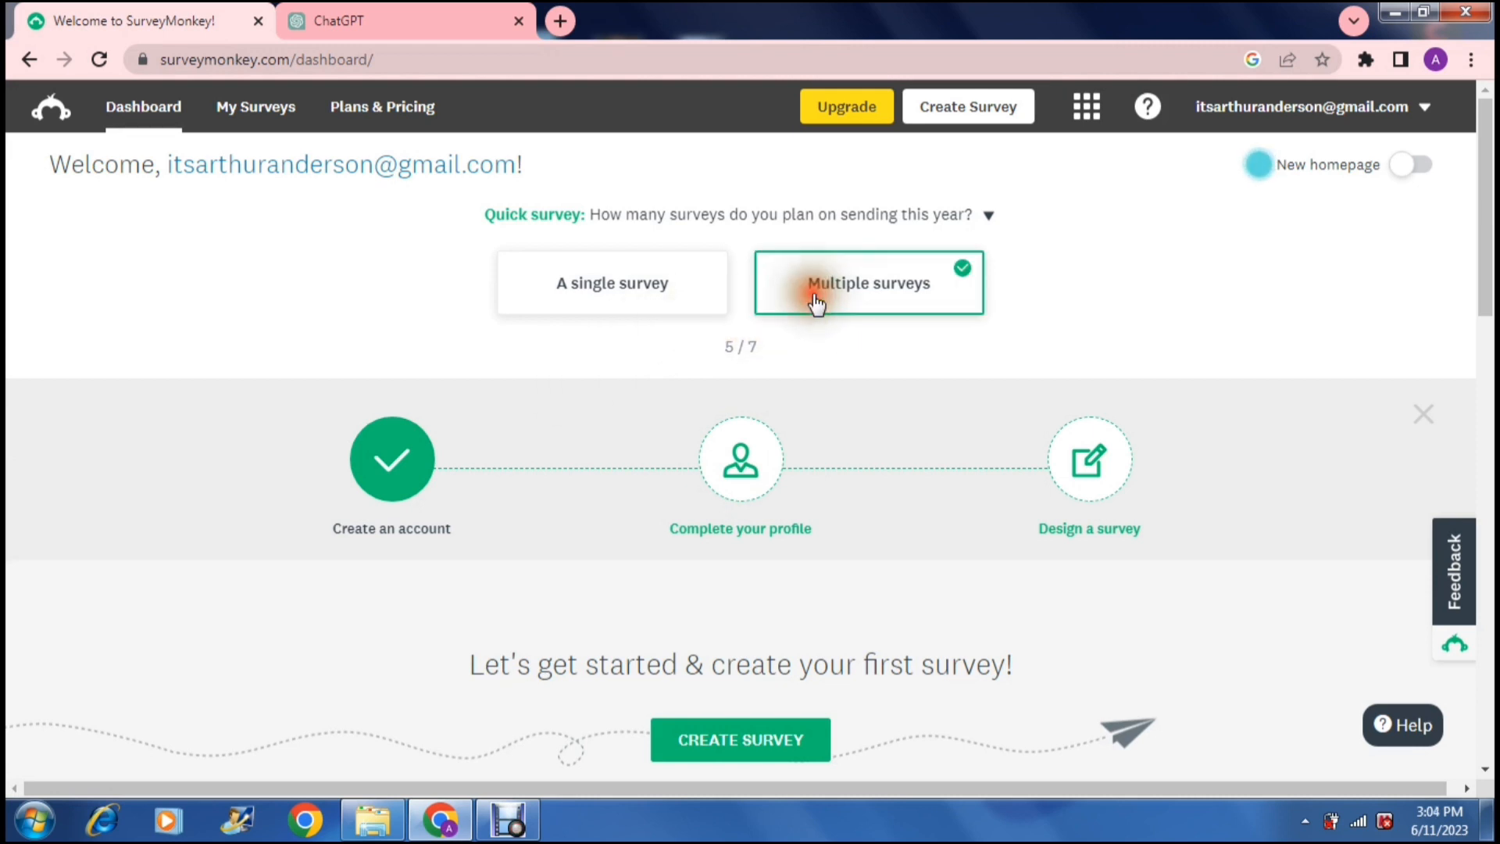
left_click(867, 283)
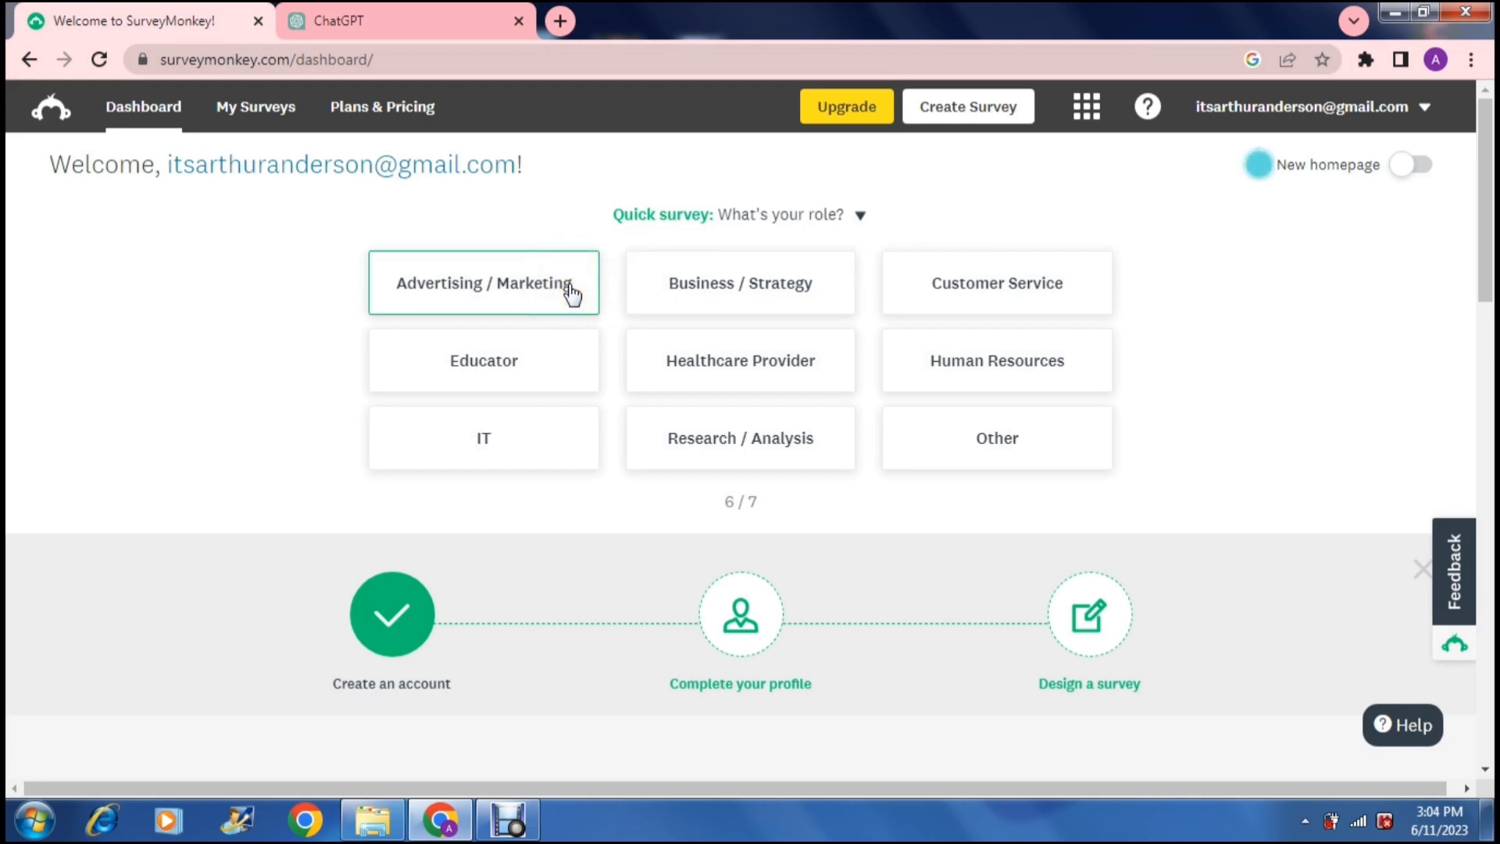
Give the role as Other with 'Freelancer' typed in, then job level Not Applicable.
left_click(998, 437)
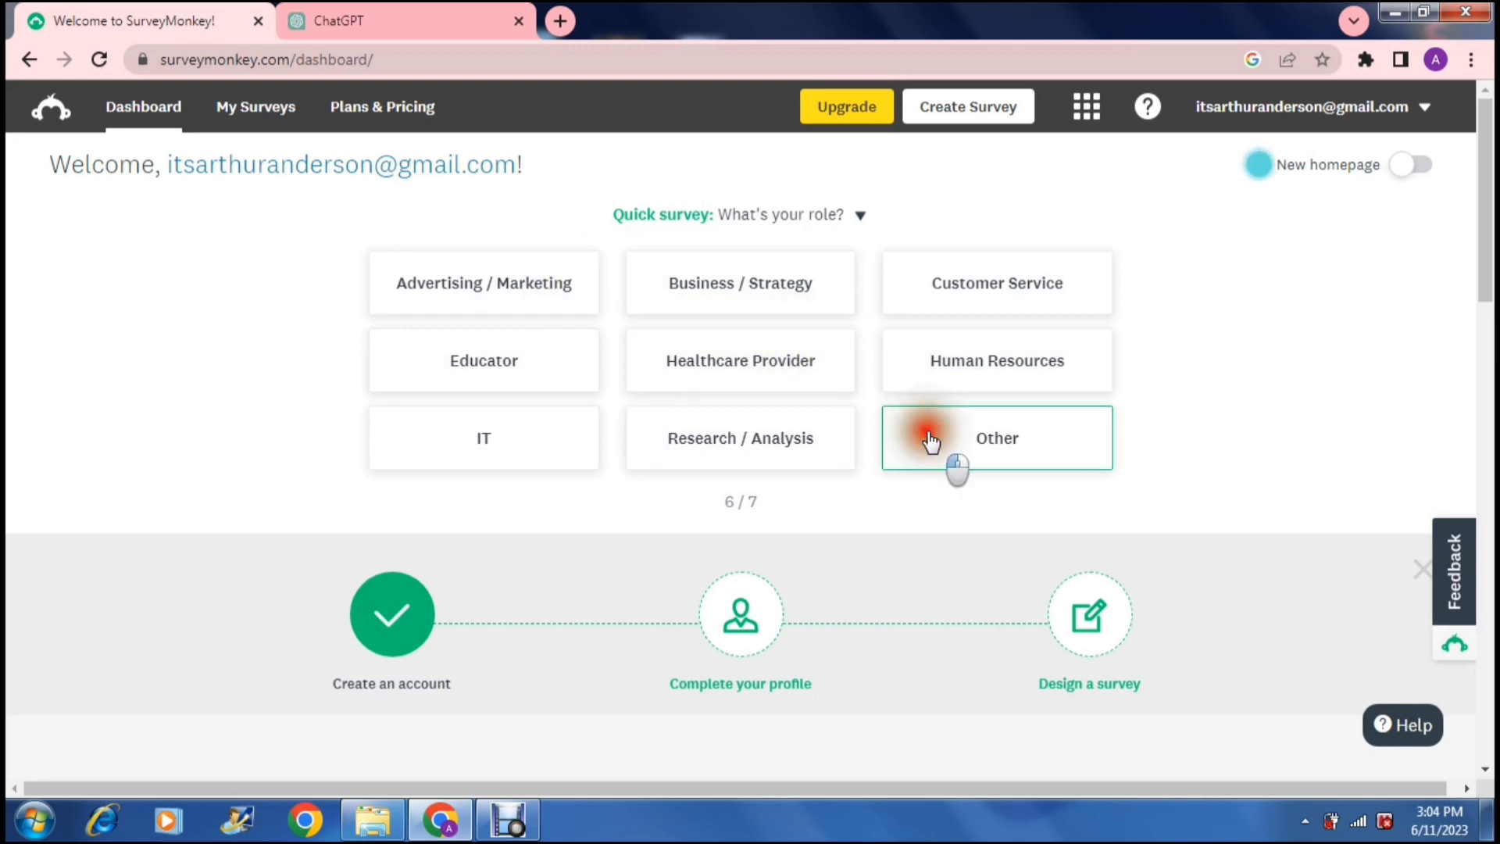
left_click(995, 437)
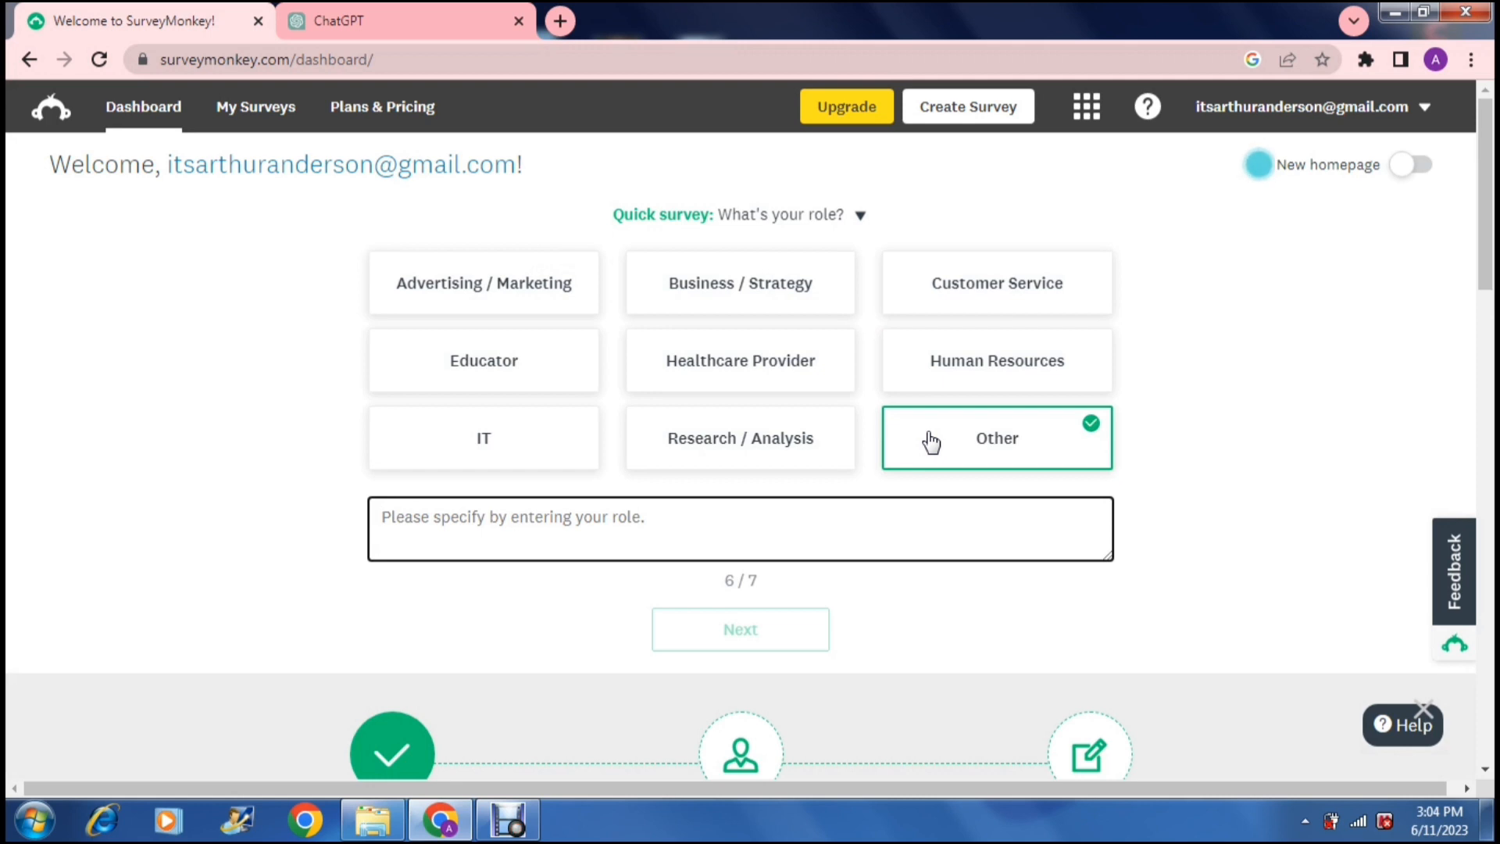
type("Freelancer")
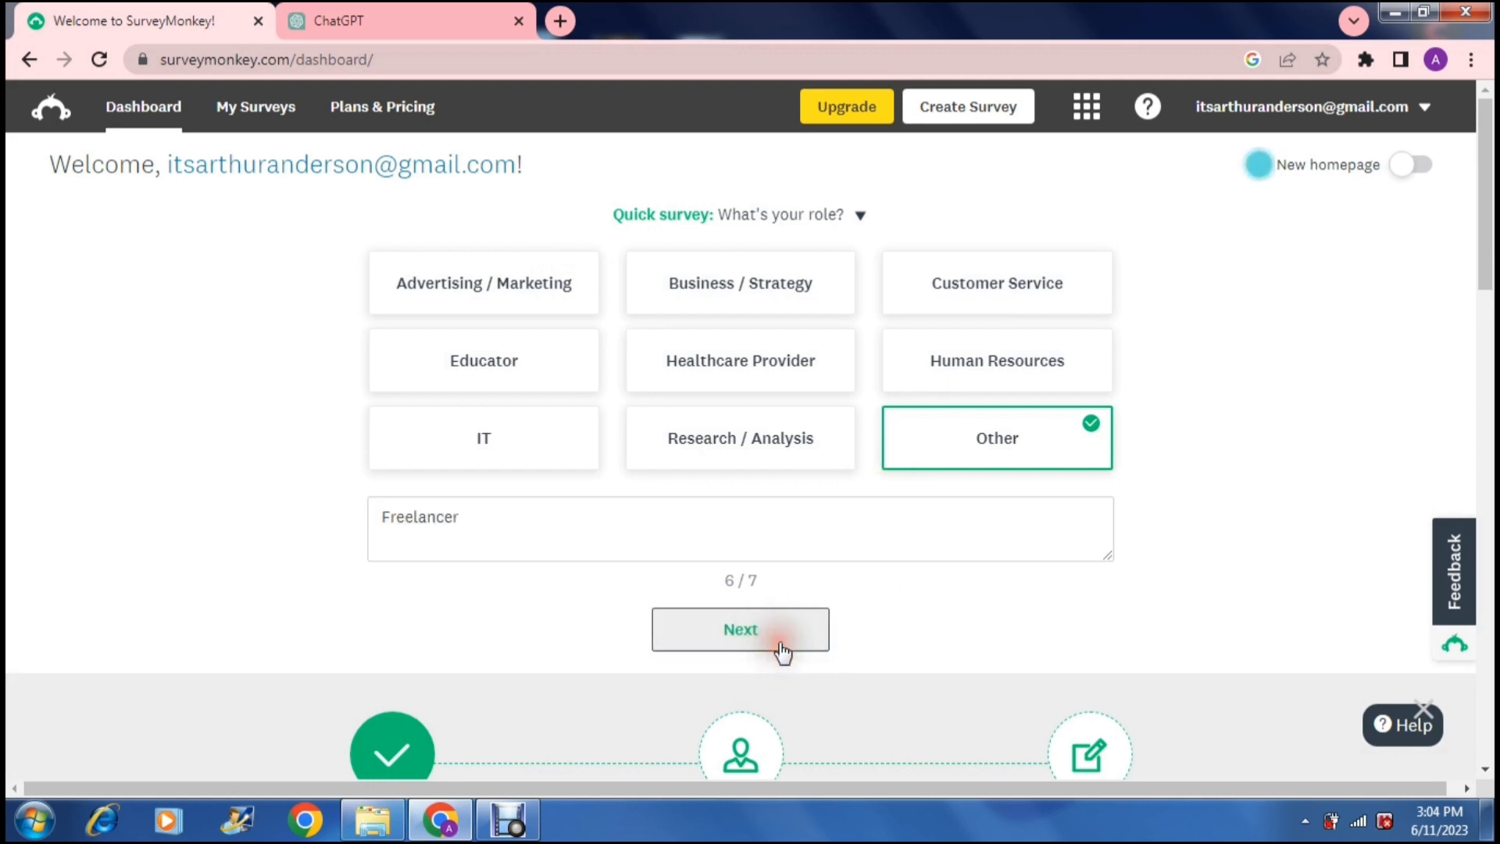
left_click(739, 628)
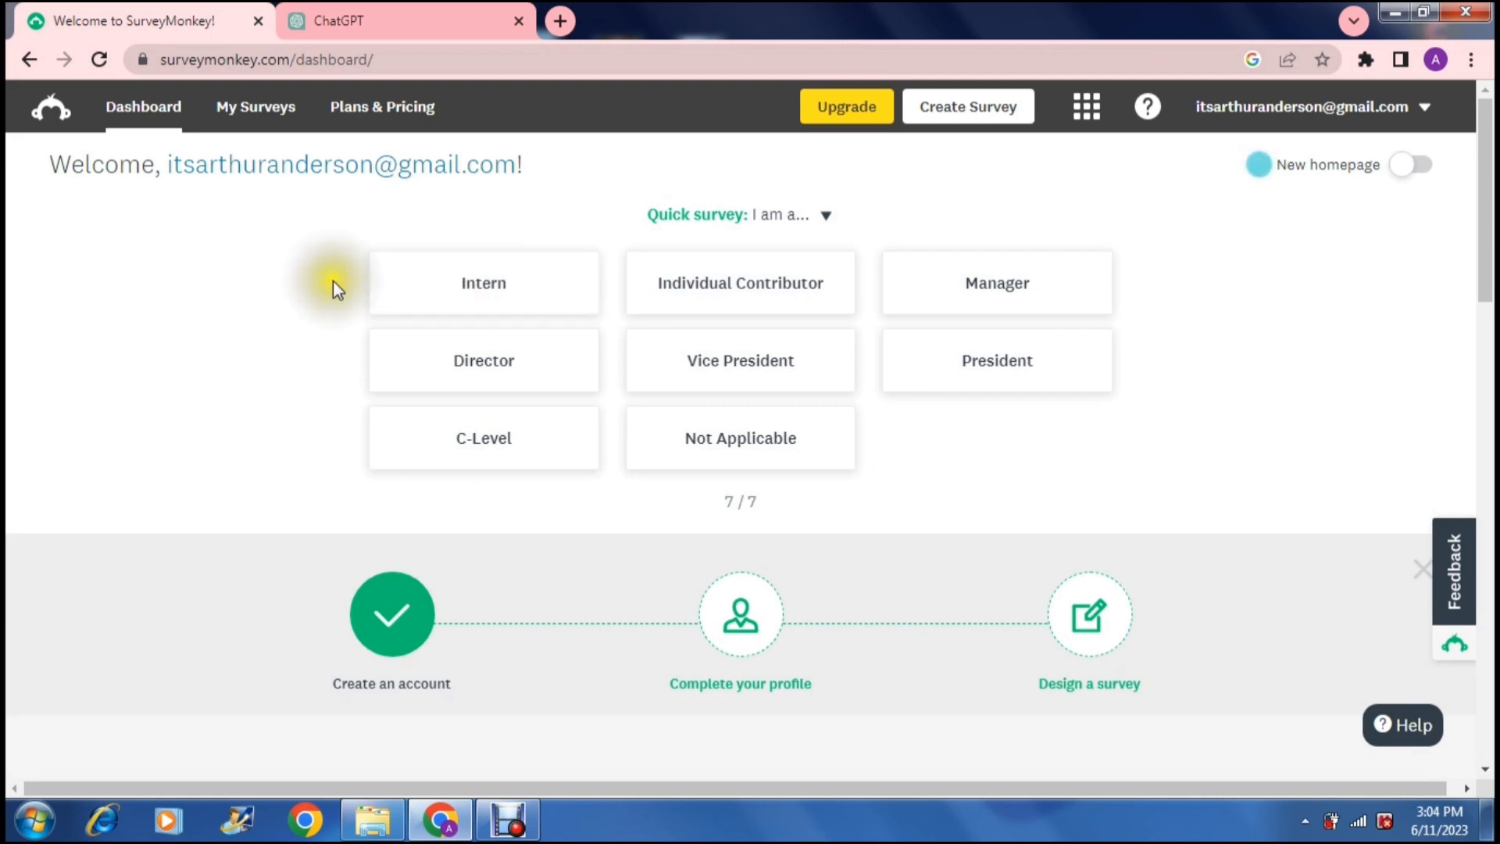
mouse_move(336, 291)
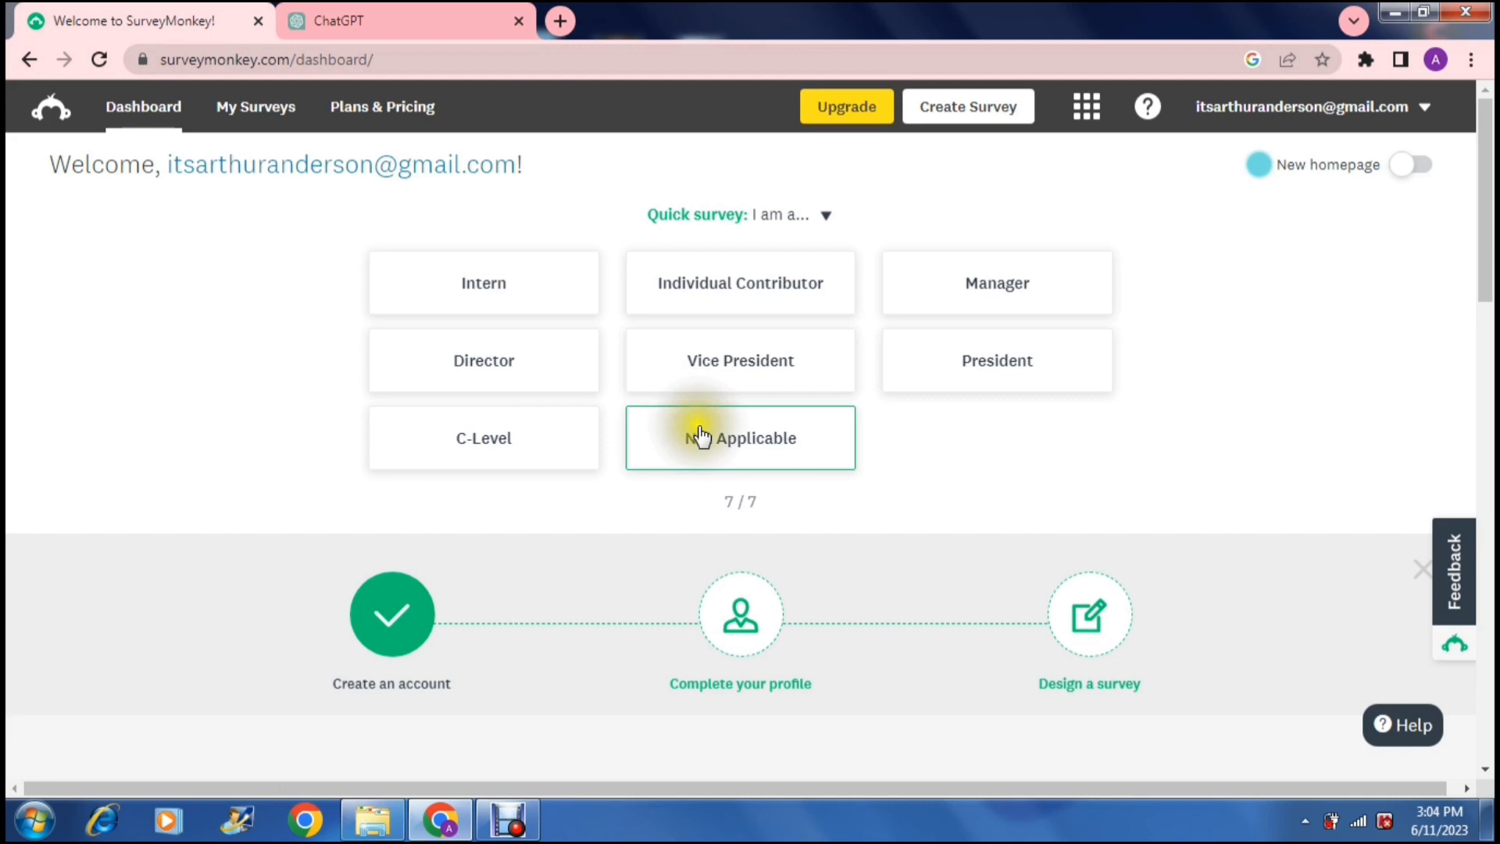
left_click(740, 437)
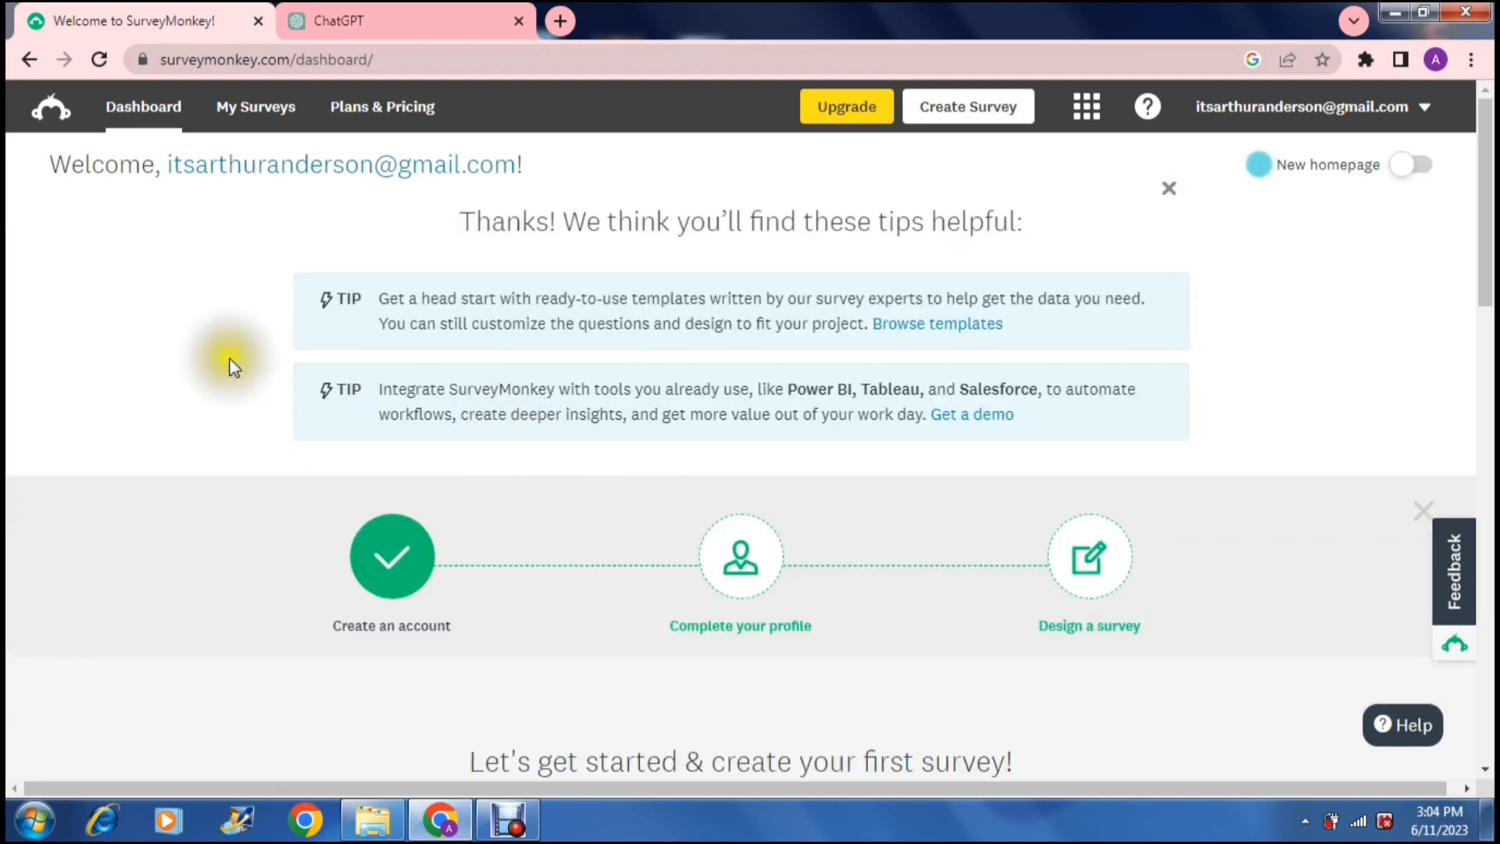
mouse_move(195, 355)
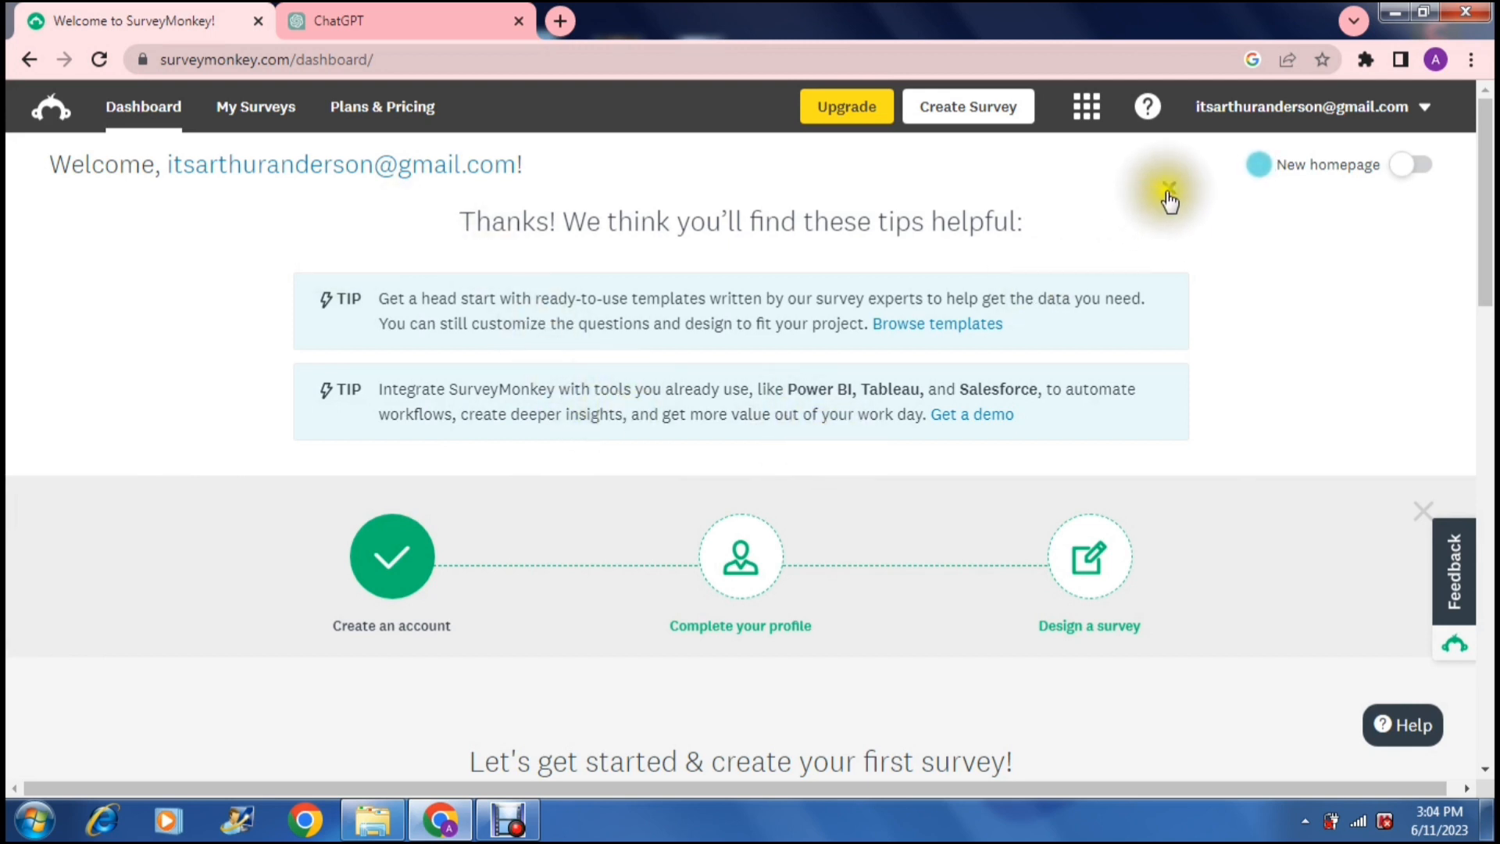
Dismiss the helpful-tips panel so the personalization form appears.
left_click(1169, 189)
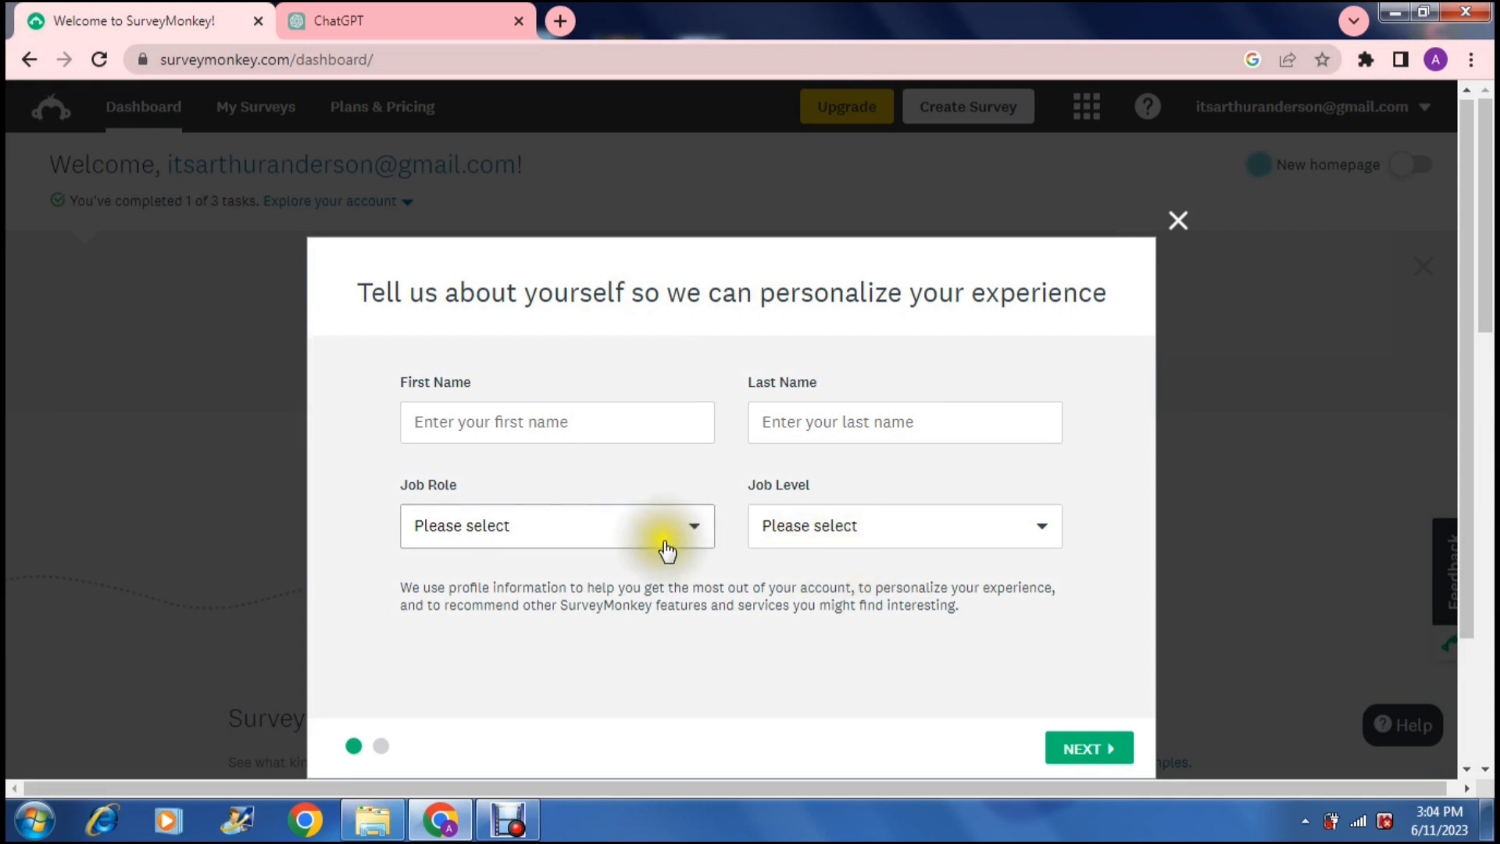
Set job role Owner and job level Manager, then continue to the organization step.
left_click(556, 525)
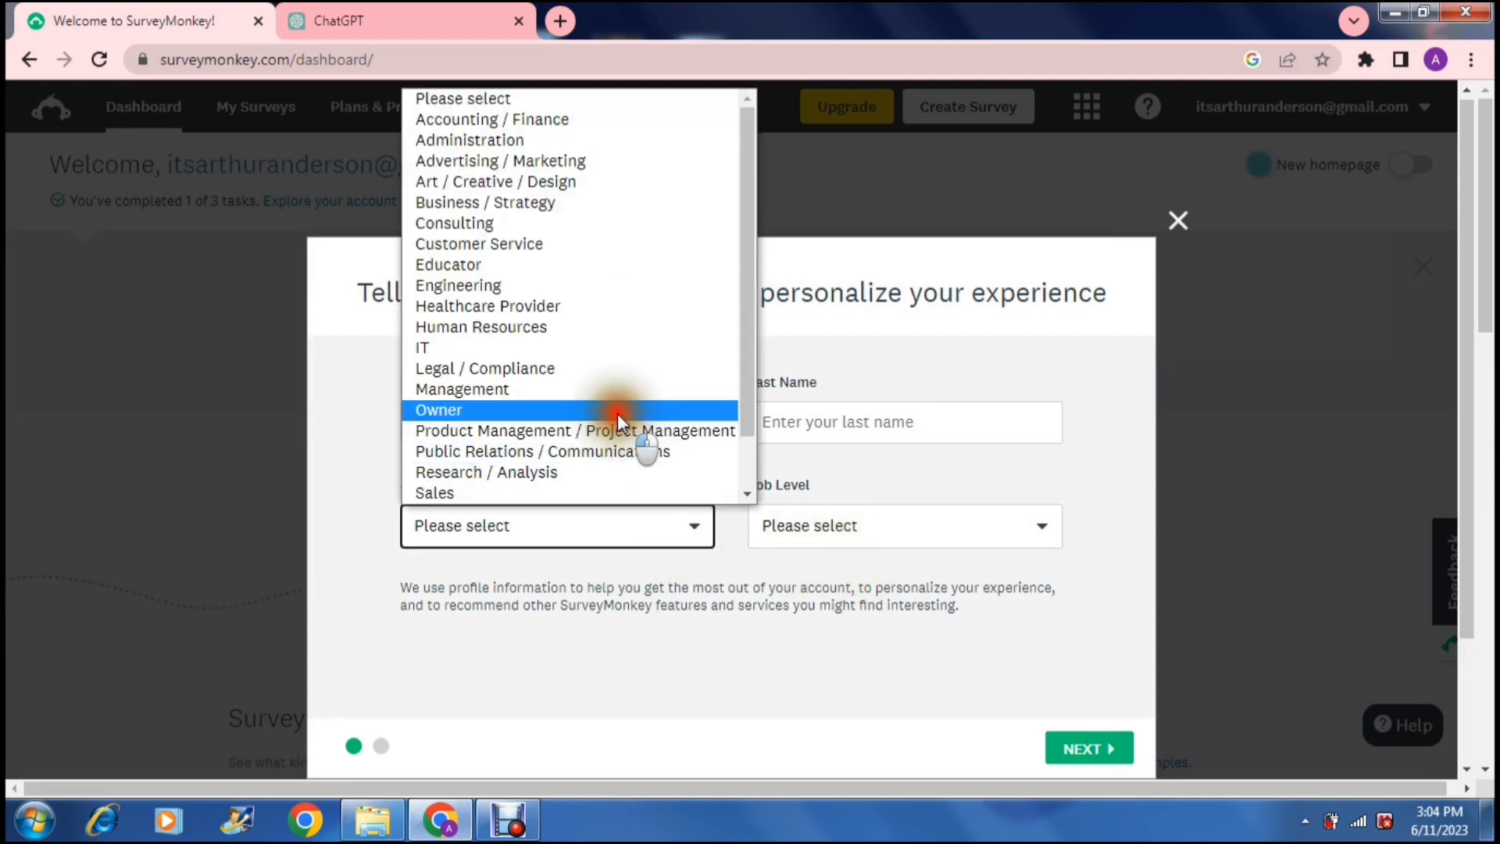
left_click(437, 409)
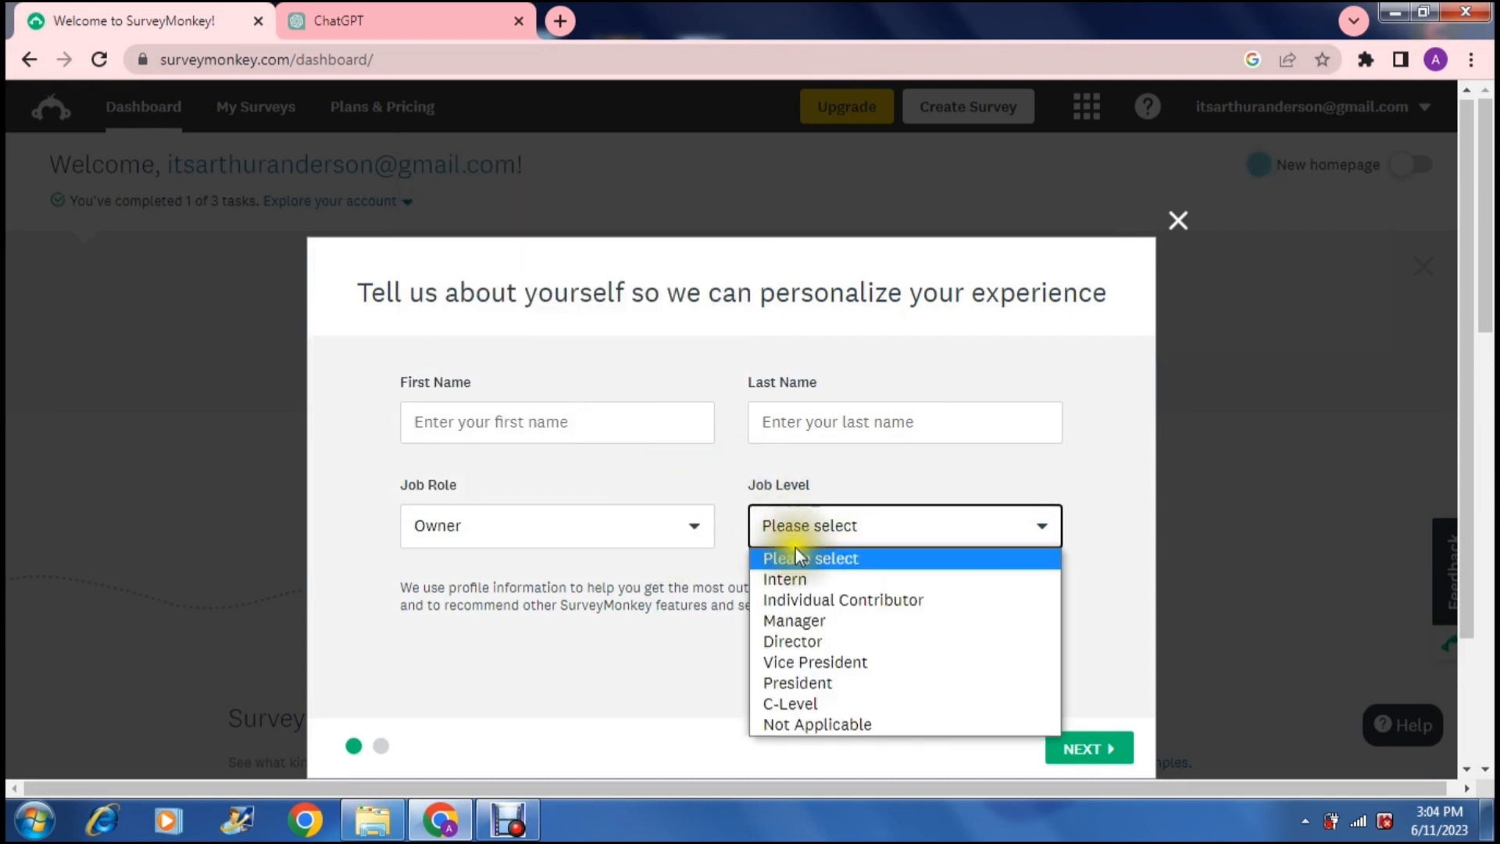
left_click(794, 620)
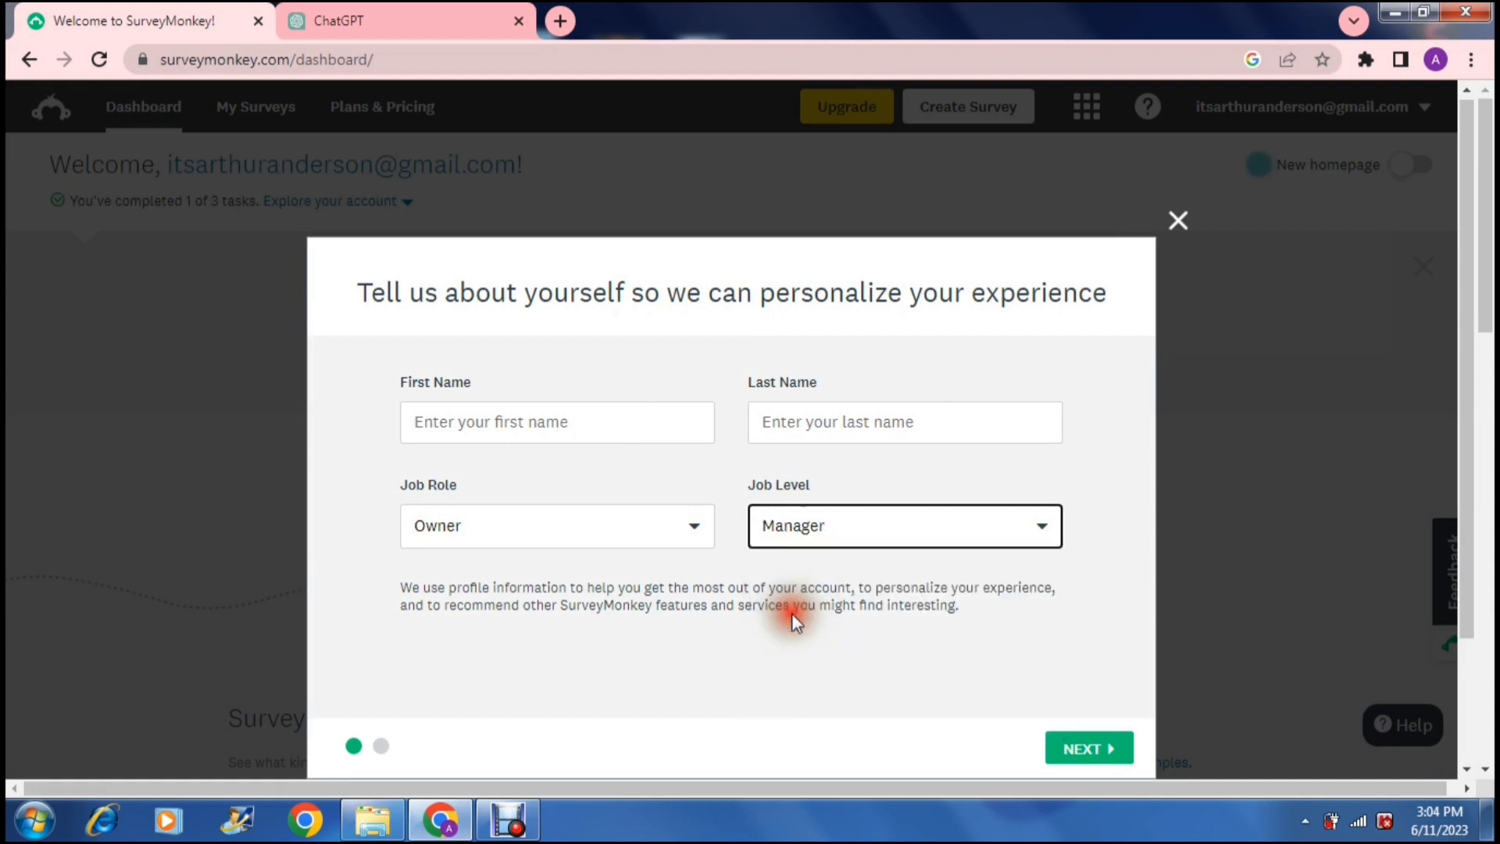
mouse_move(1088, 749)
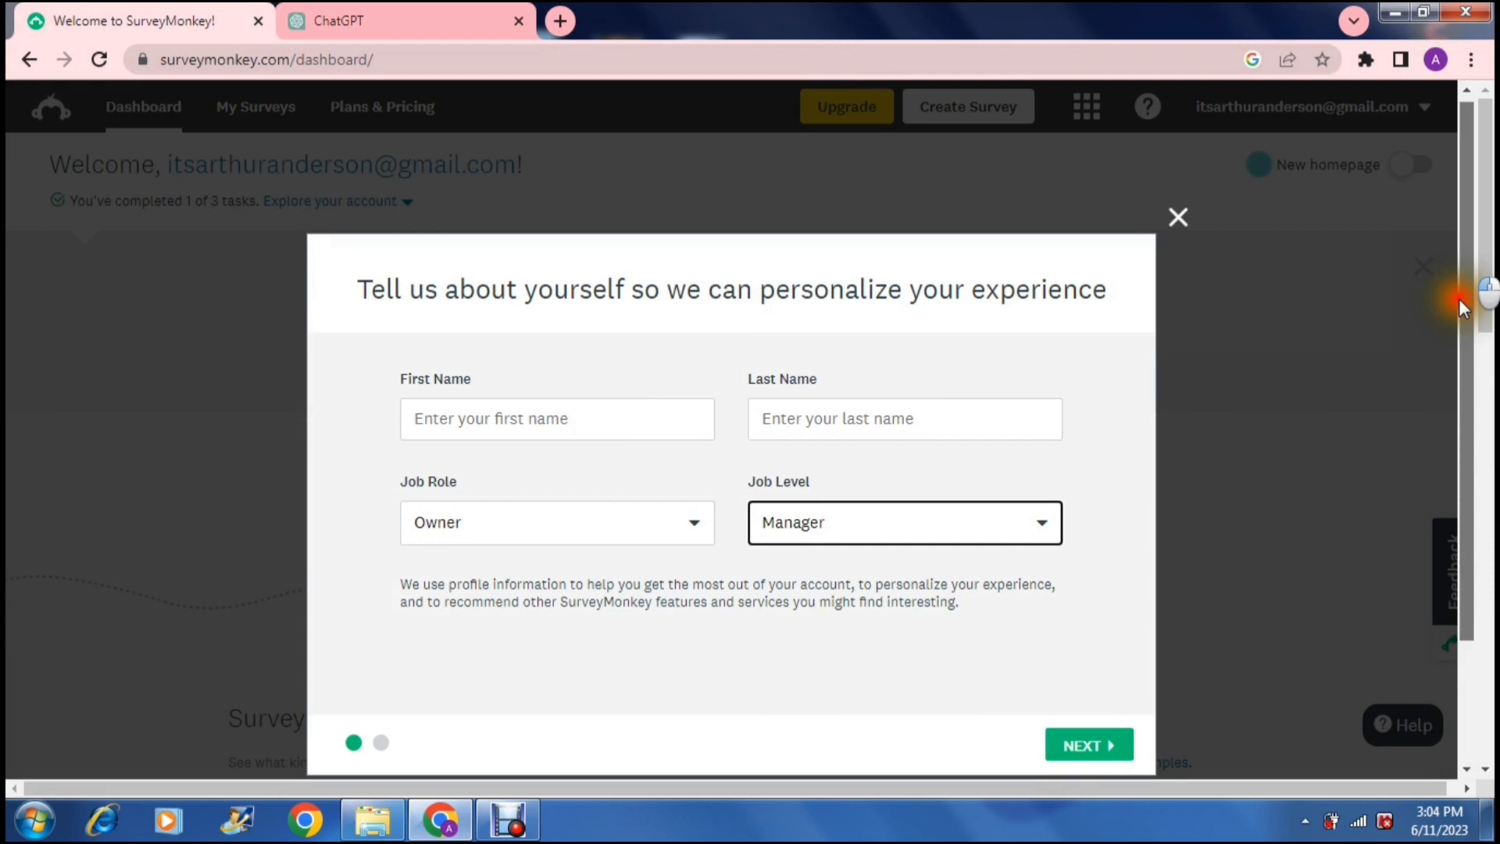
left_click(1178, 217)
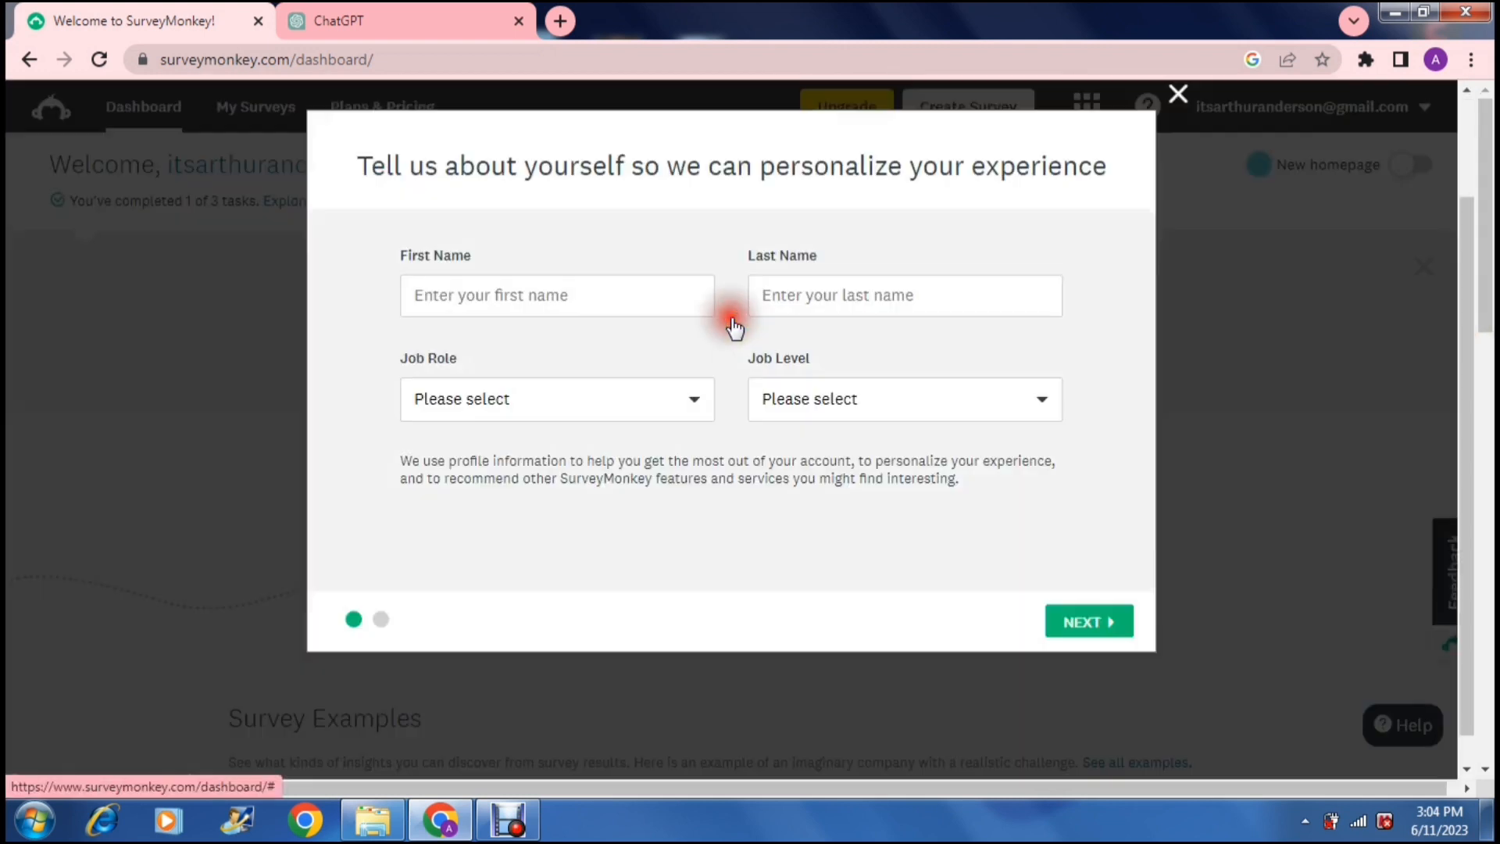
left_click(1088, 621)
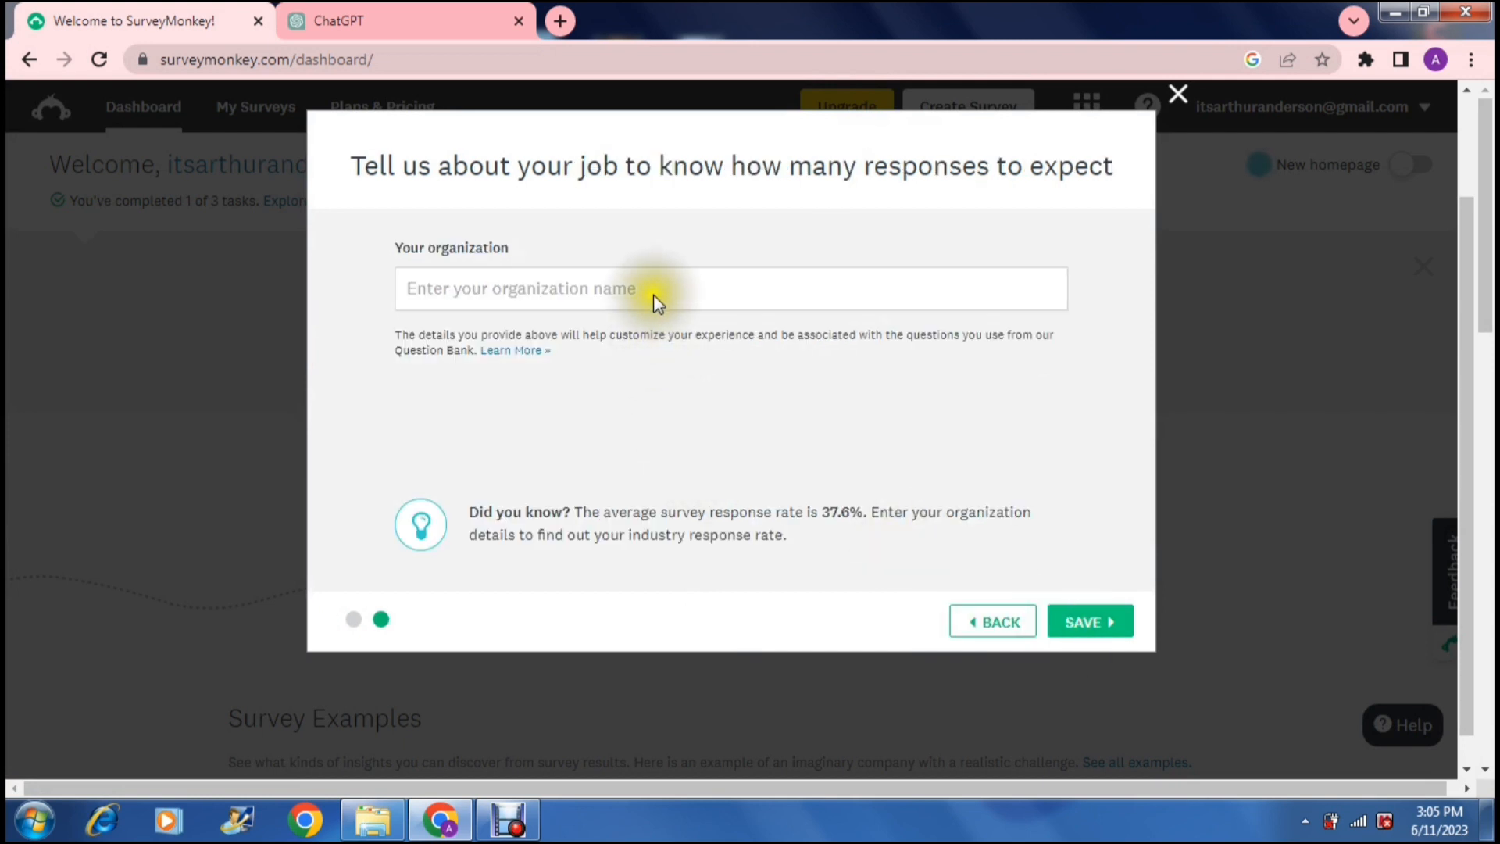
Add the organization In Essence Photography and Videography and save the profile.
type("O")
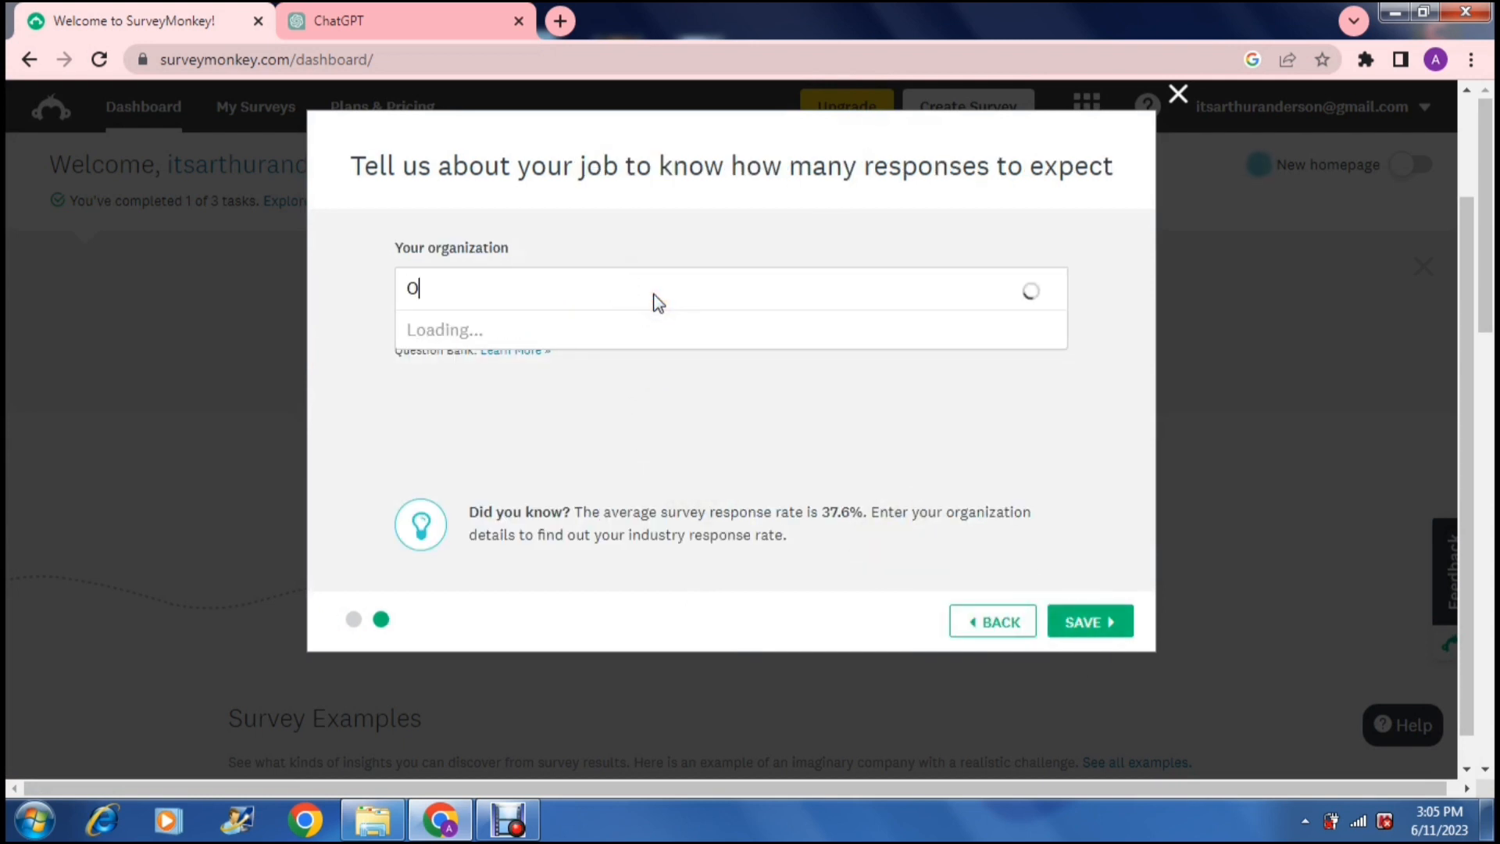
type("rganization Plus")
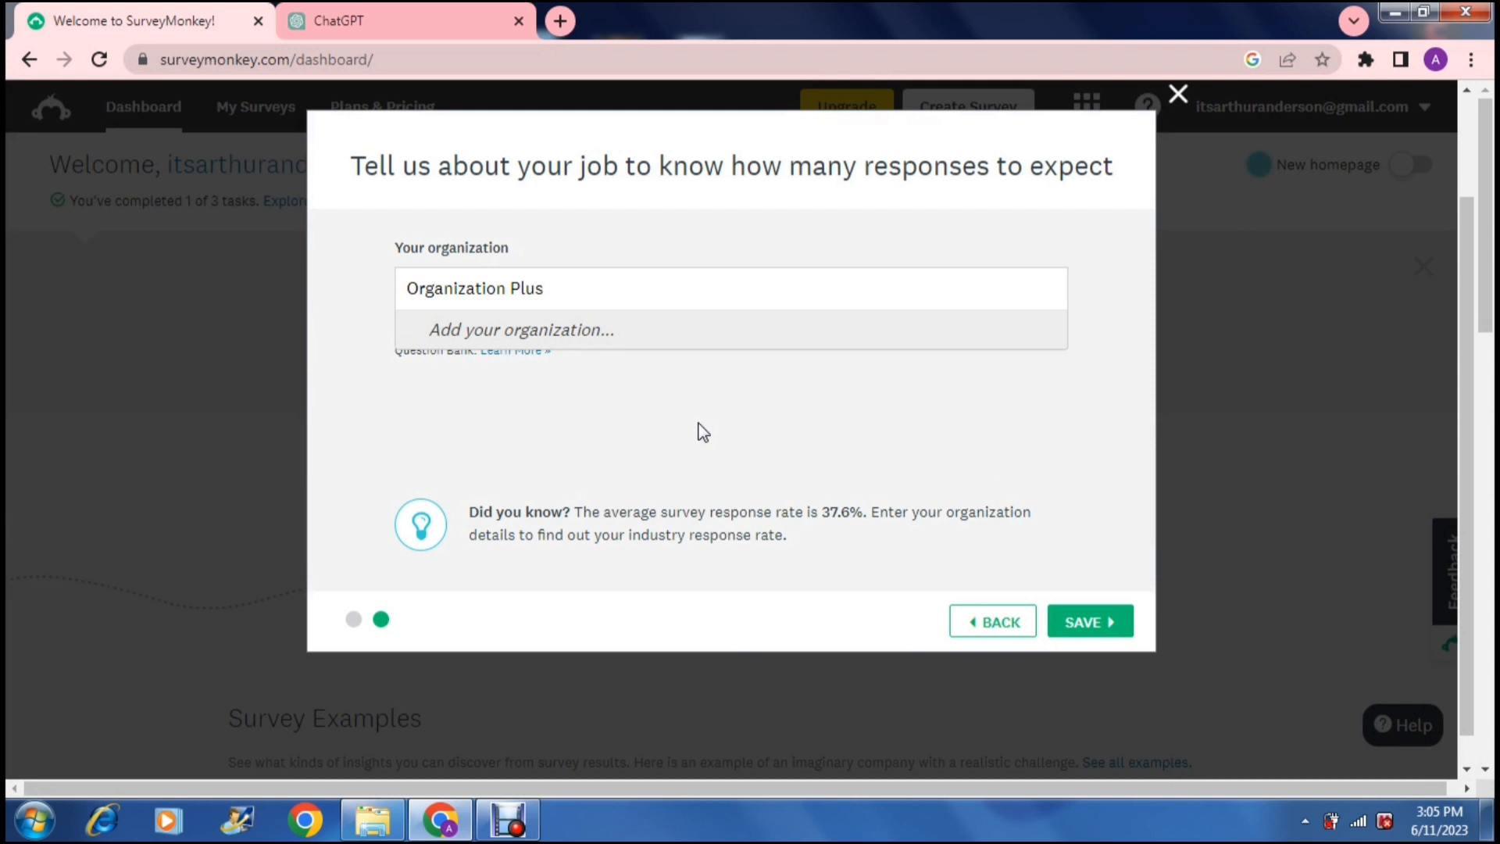
left_click(522, 330)
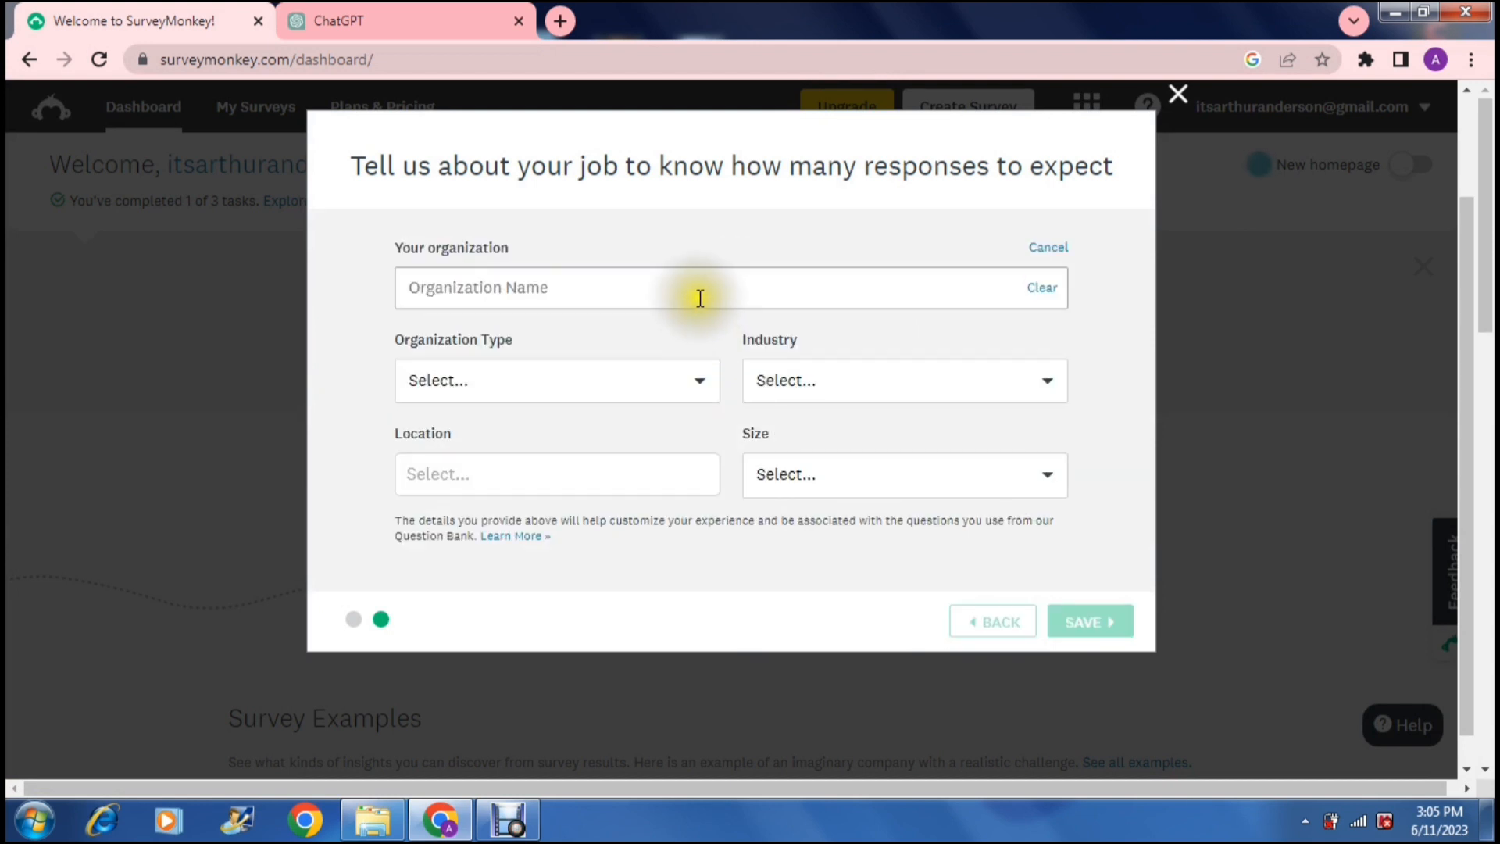
left_click(670, 288)
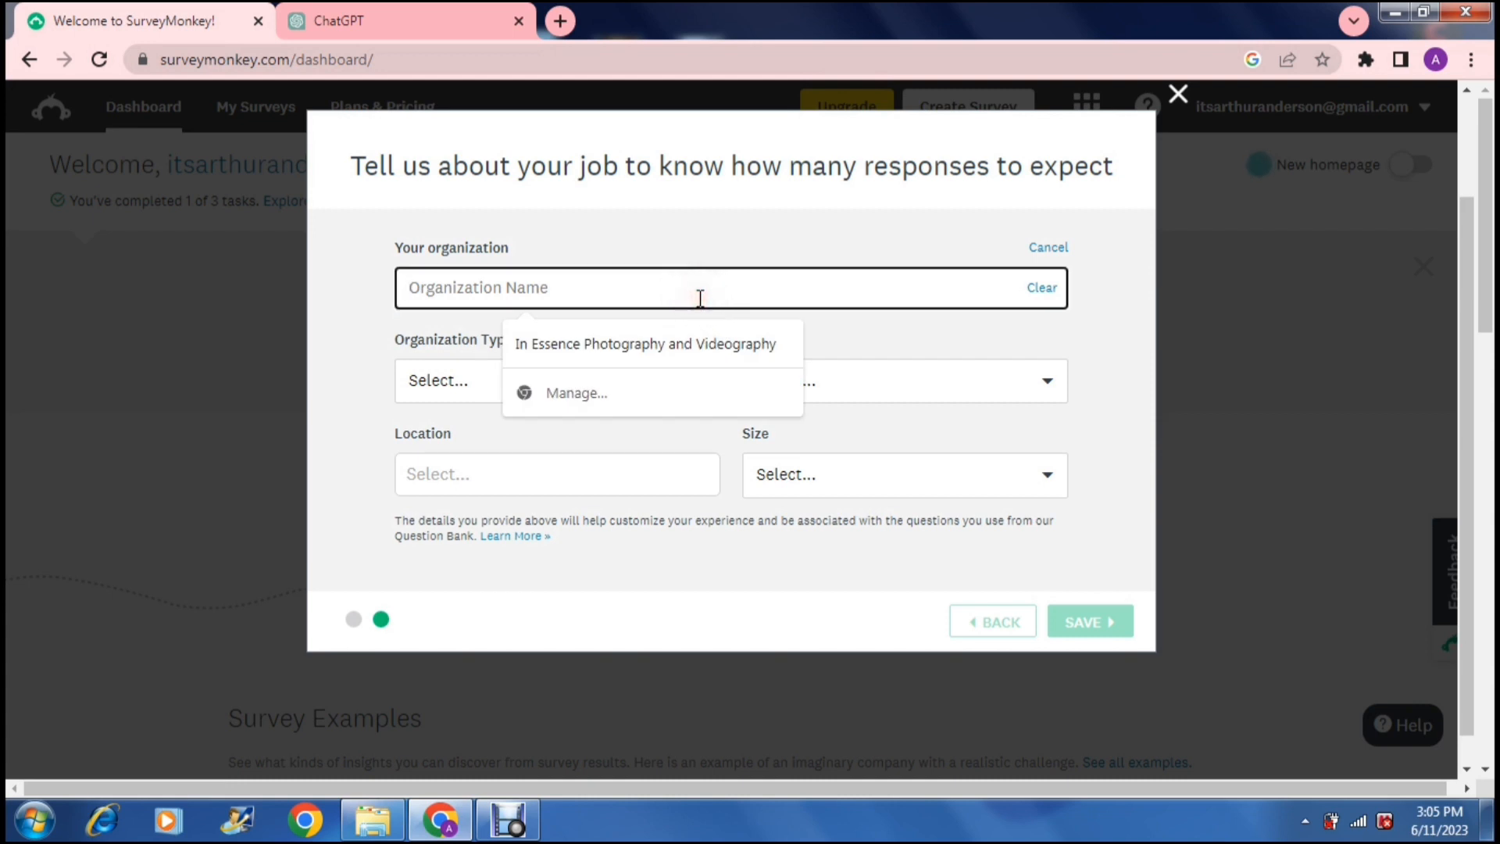
left_click(644, 344)
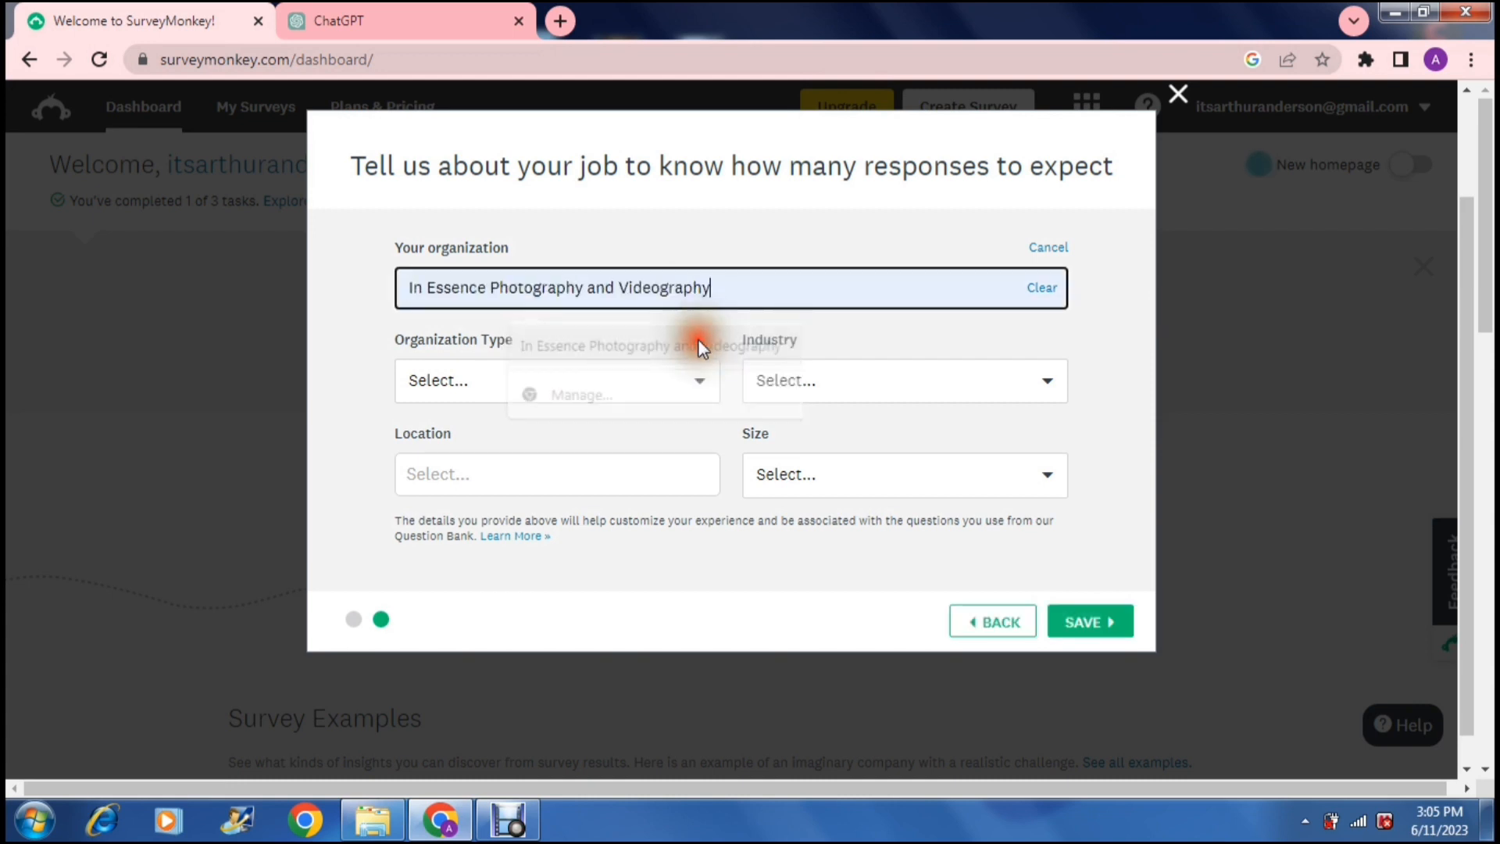
left_click(1178, 94)
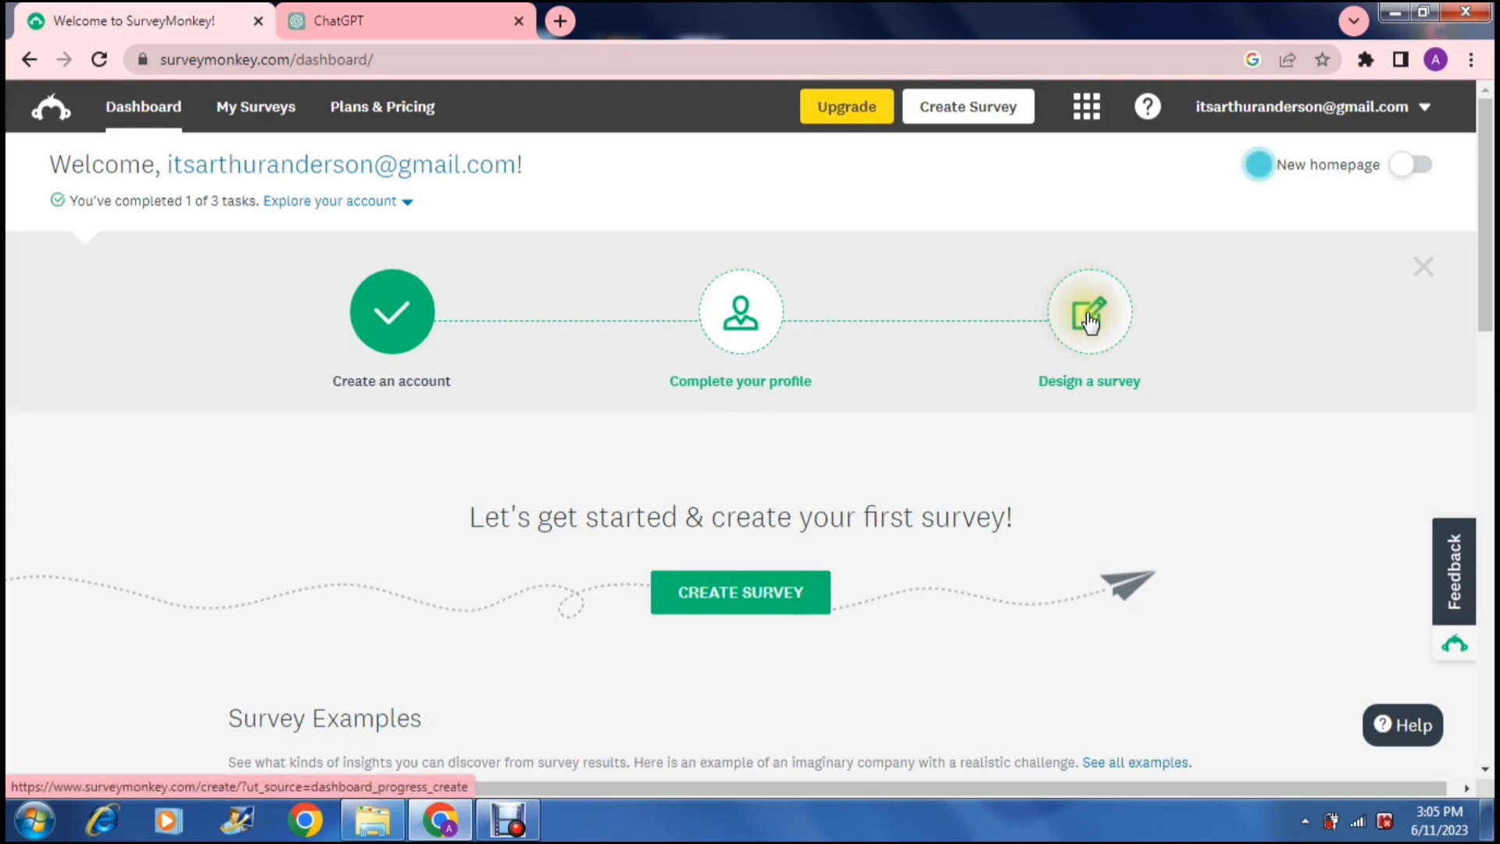
Start designing a first survey from the dashboard progress bar.
left_click(1089, 311)
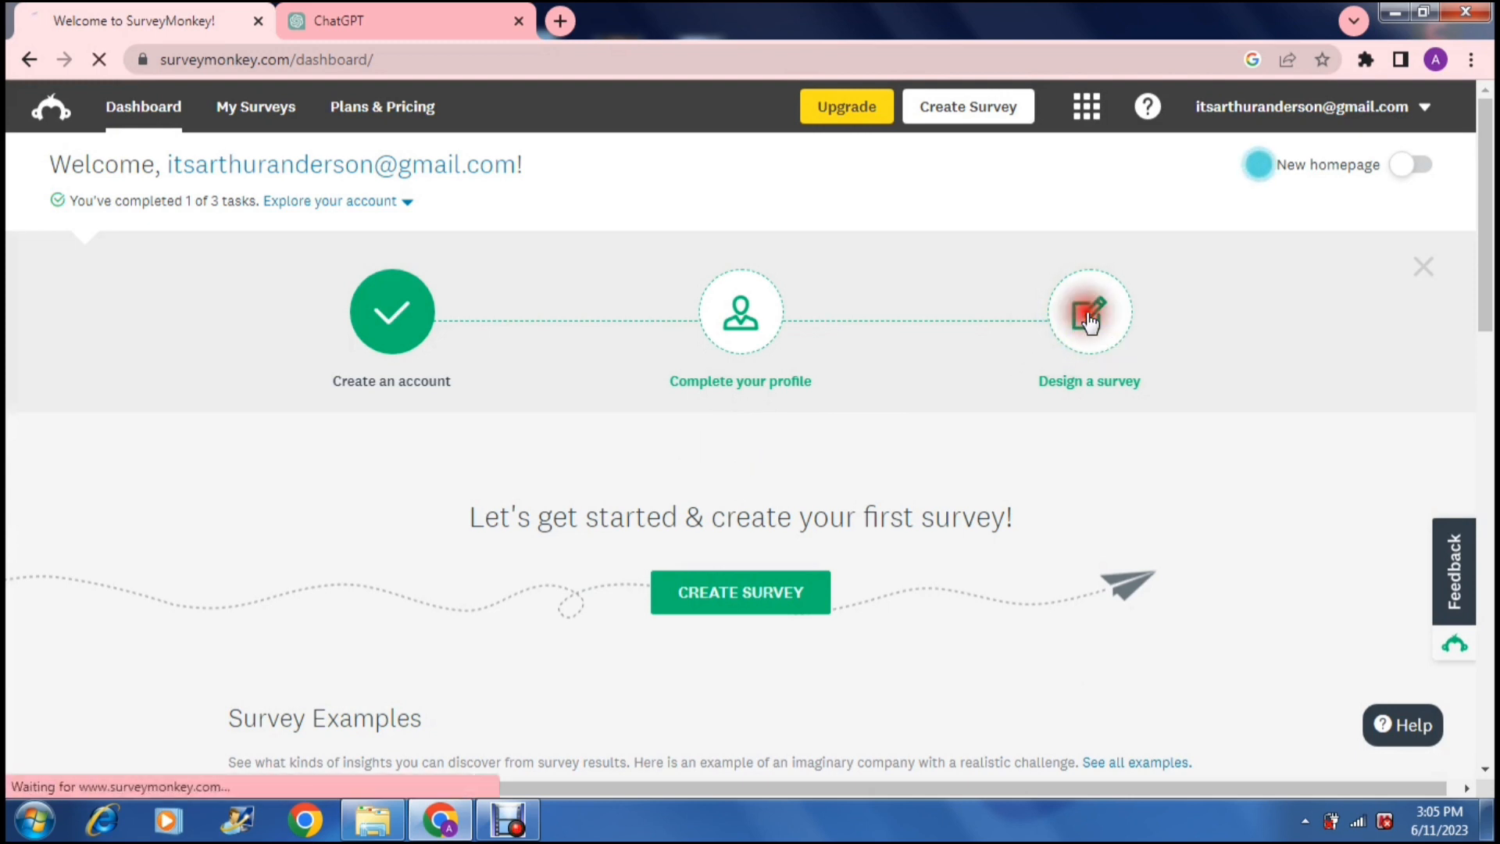
left_click(1089, 311)
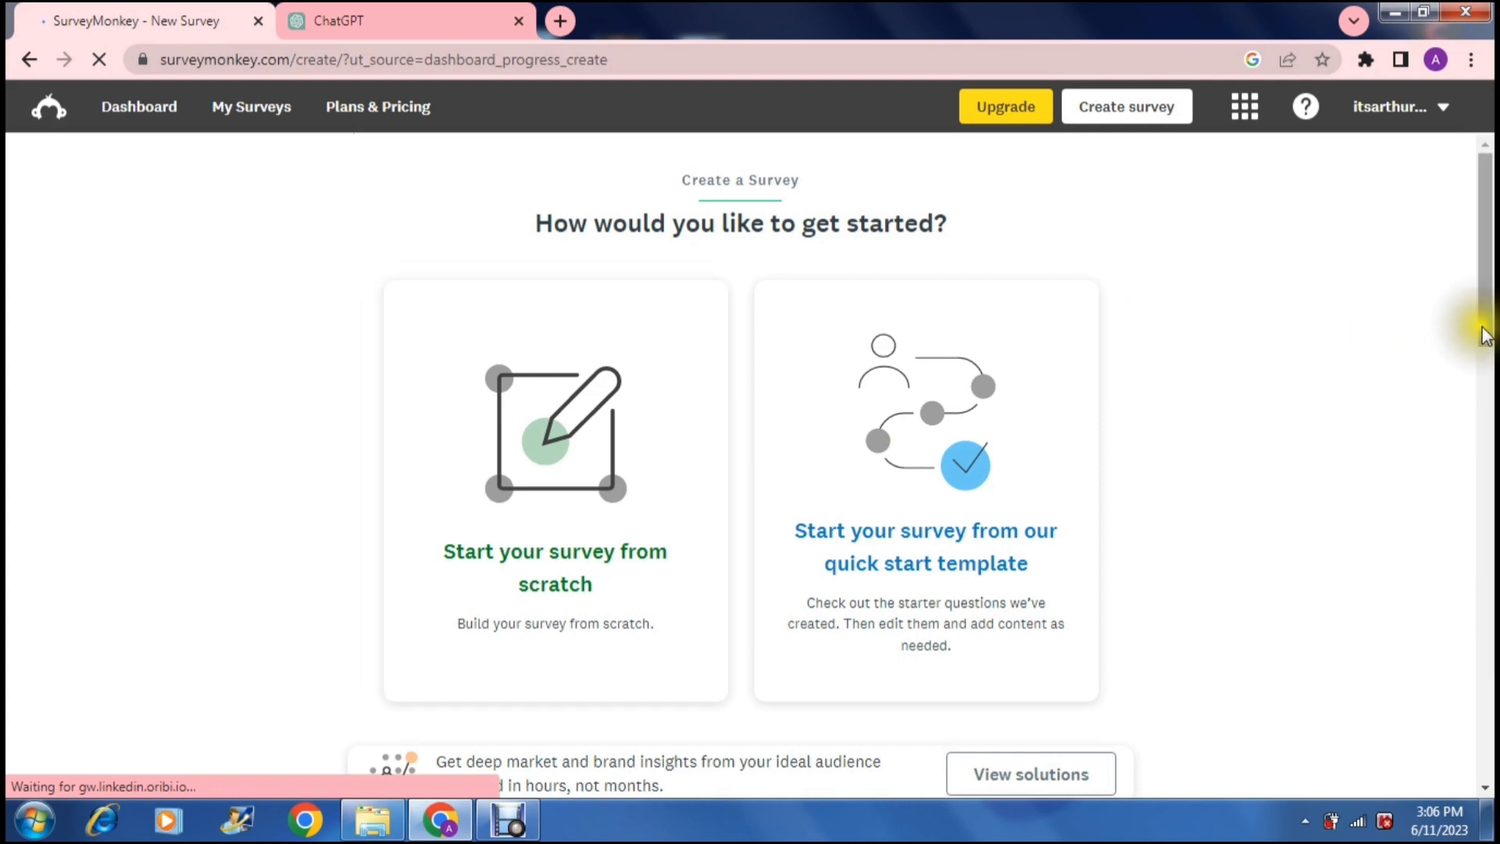
mouse_move(1244, 397)
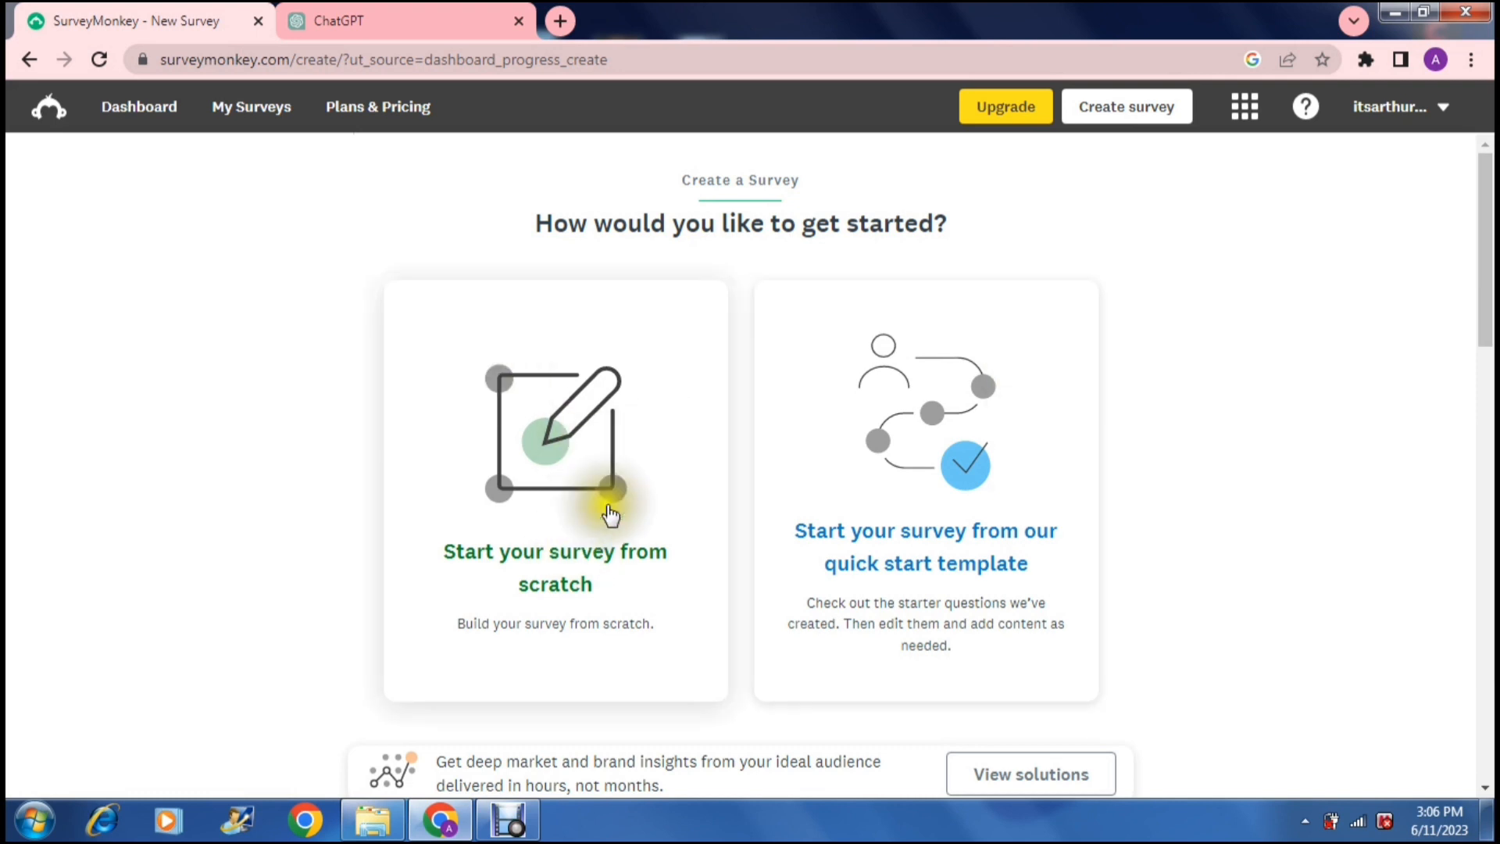
mouse_move(1041, 518)
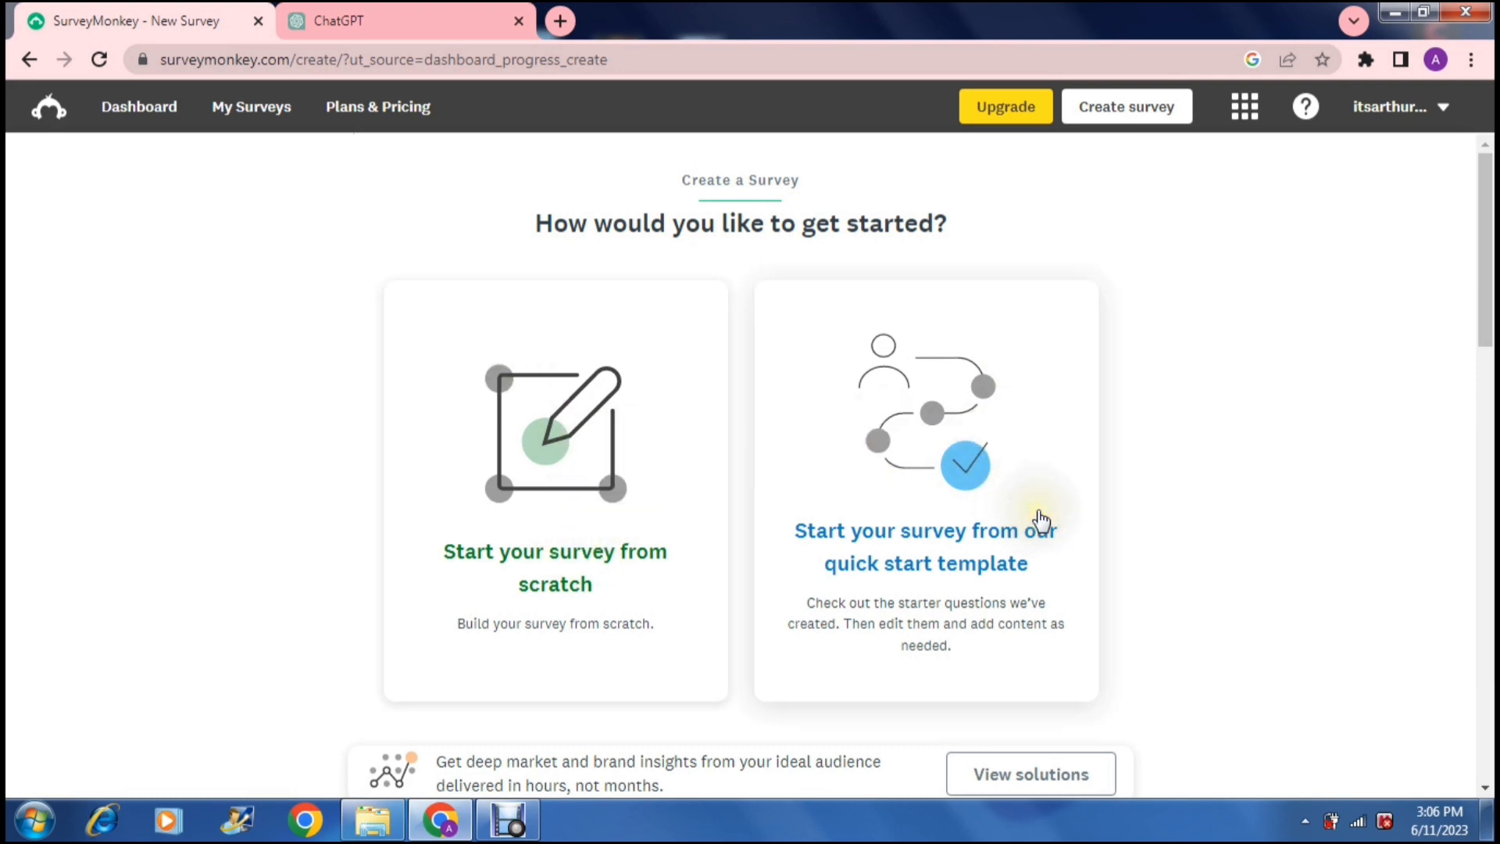
mouse_move(598, 424)
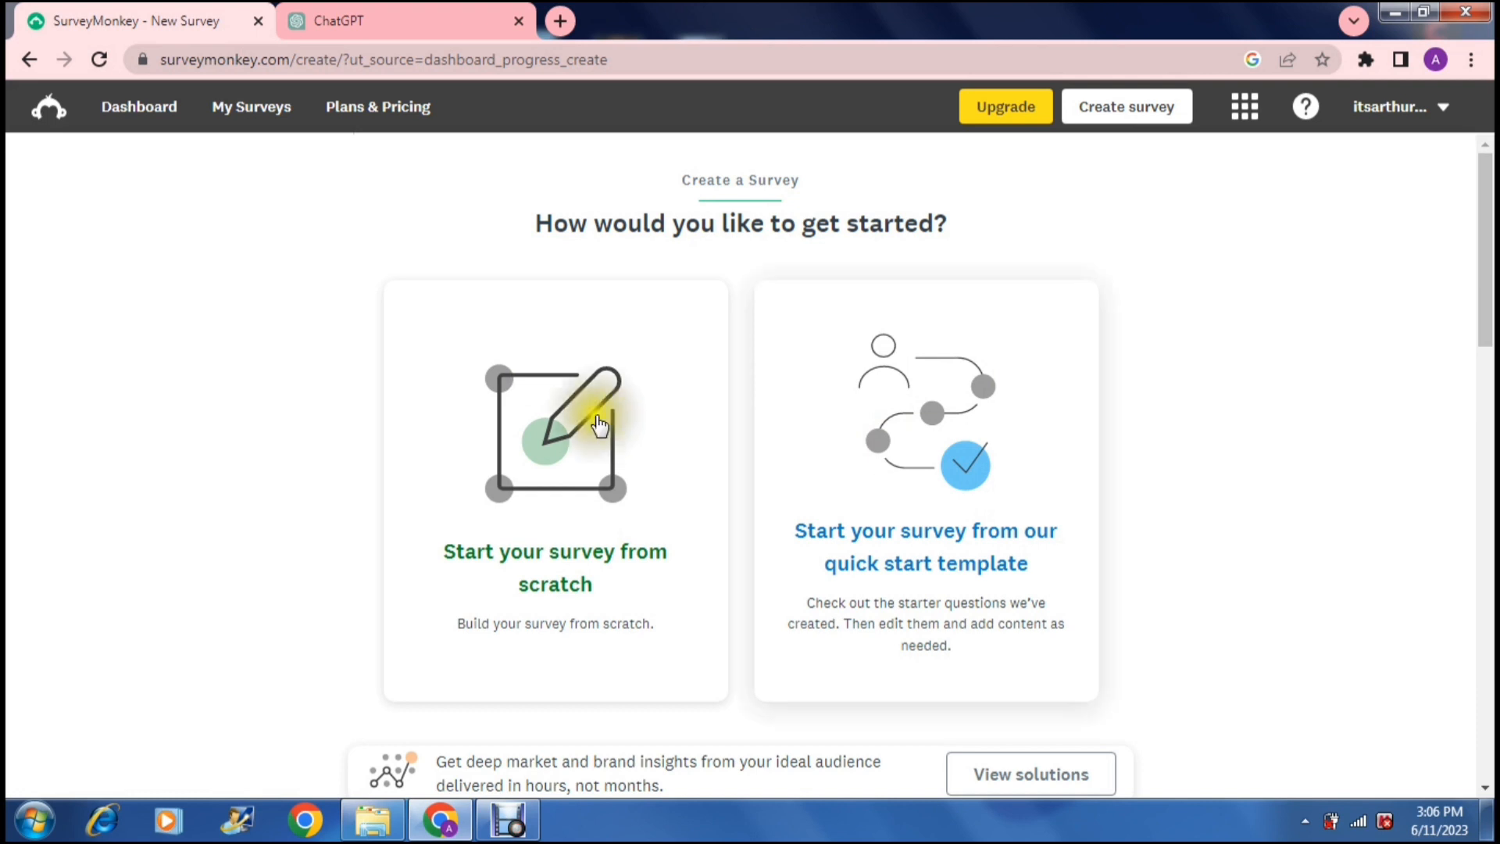
Create a survey from scratch titled 'Fast food' in category Other.
left_click(555, 431)
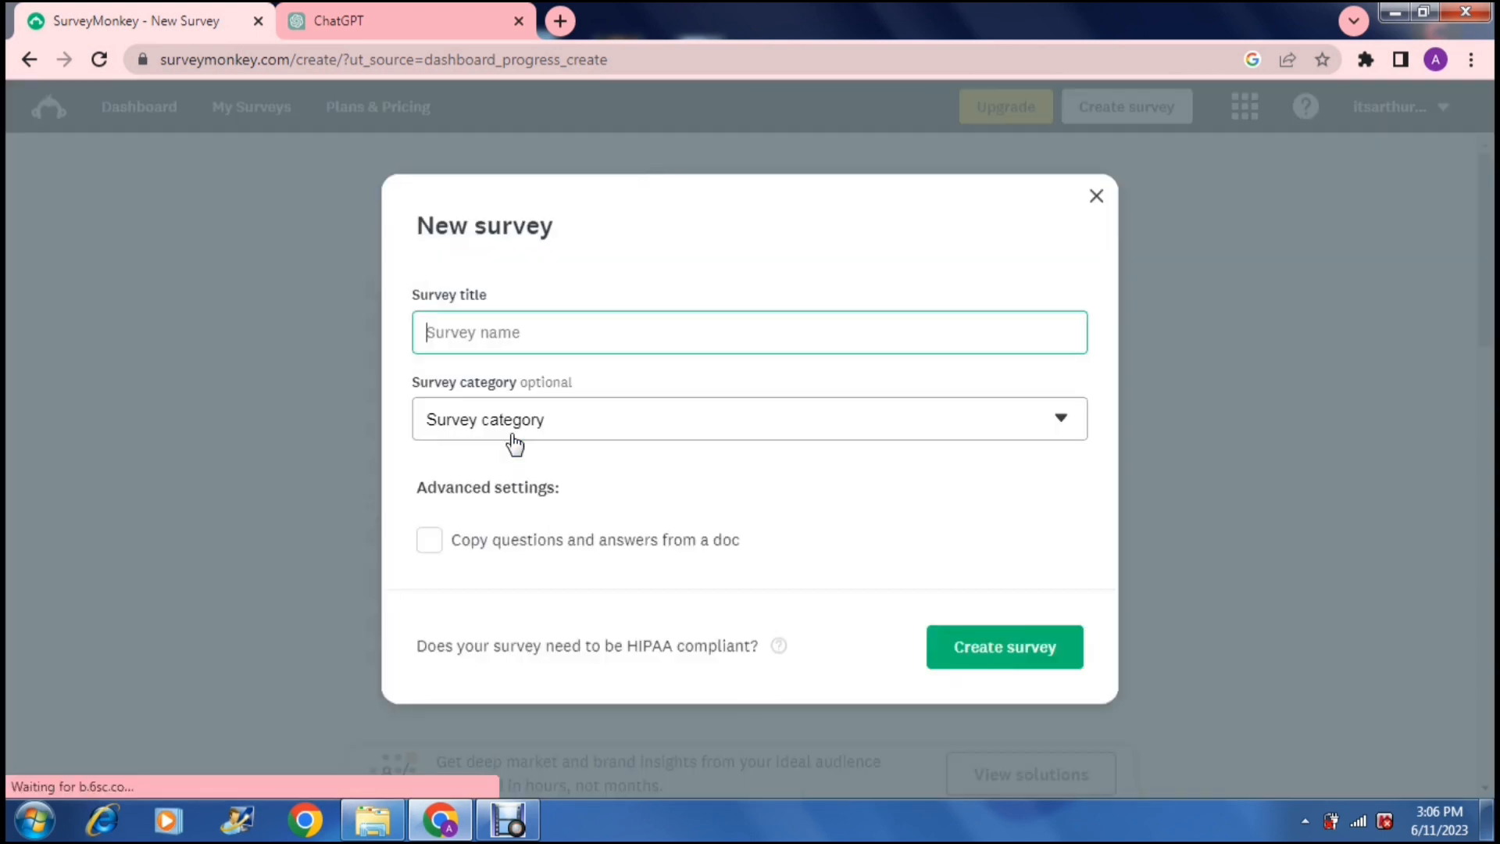
left_click(563, 332)
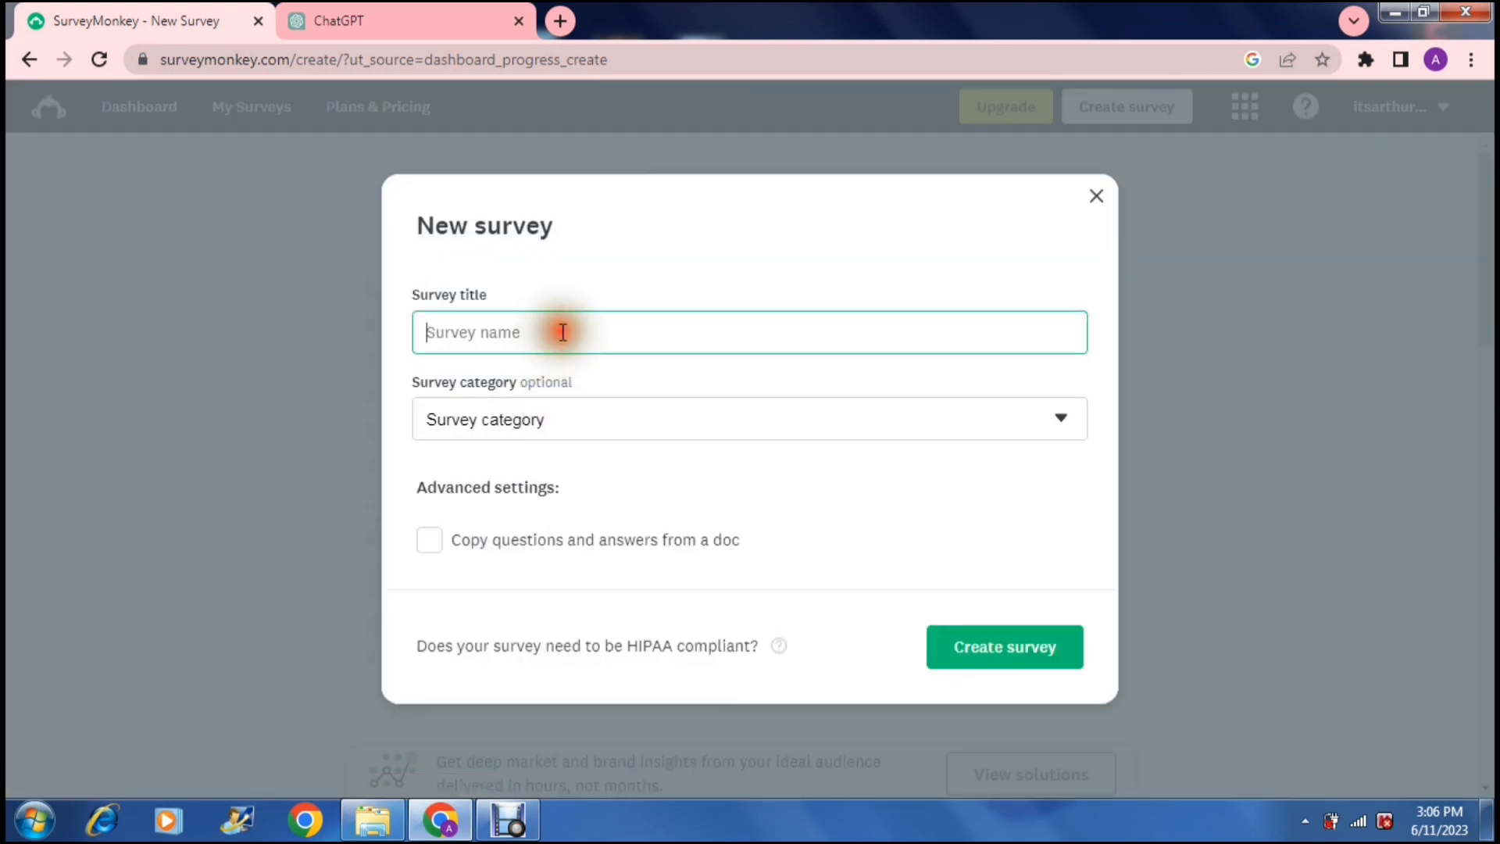
type("F")
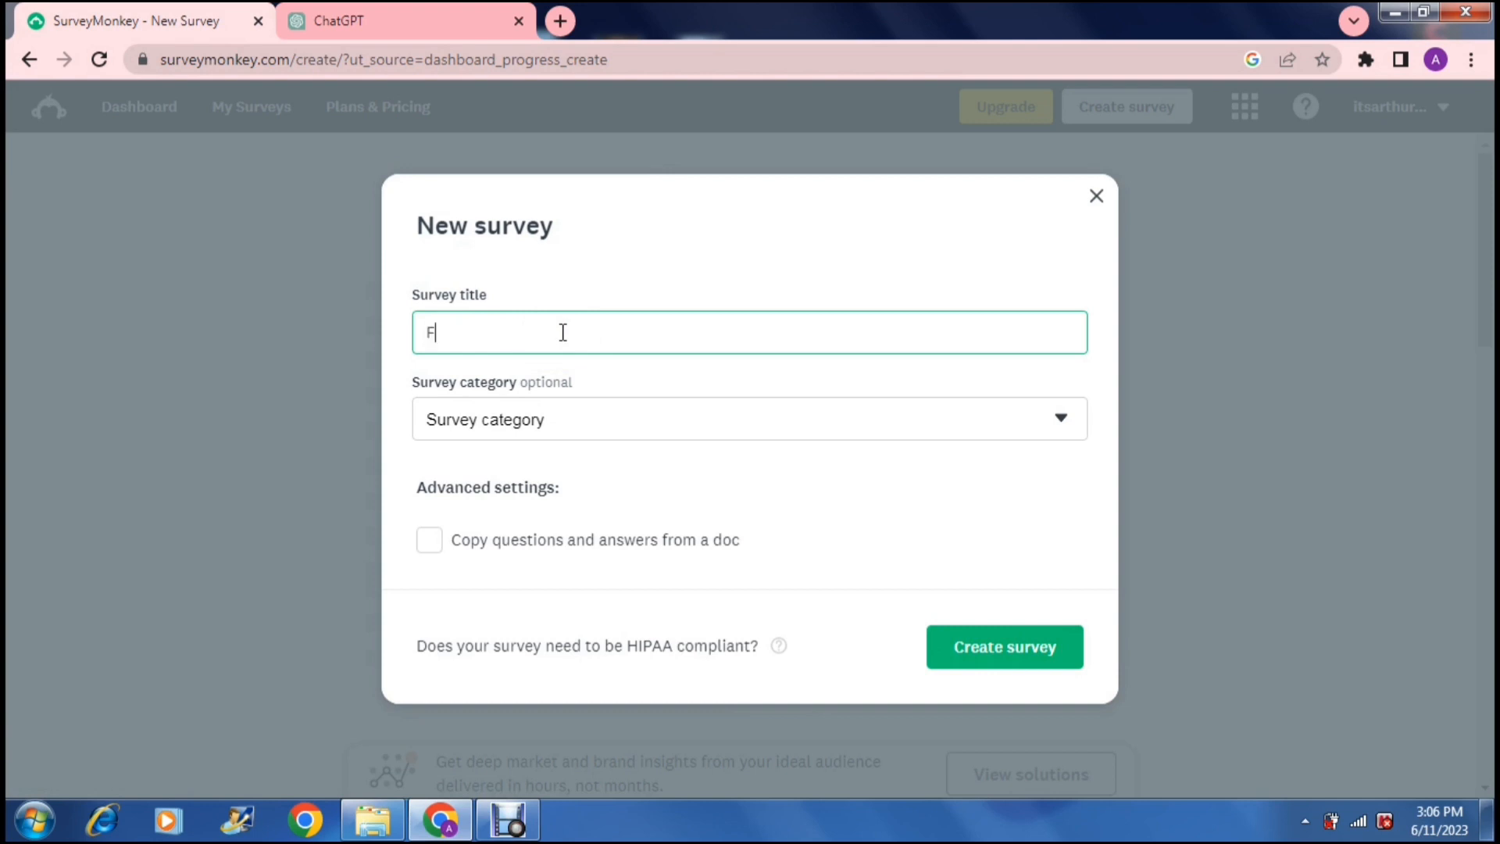
type("ast food")
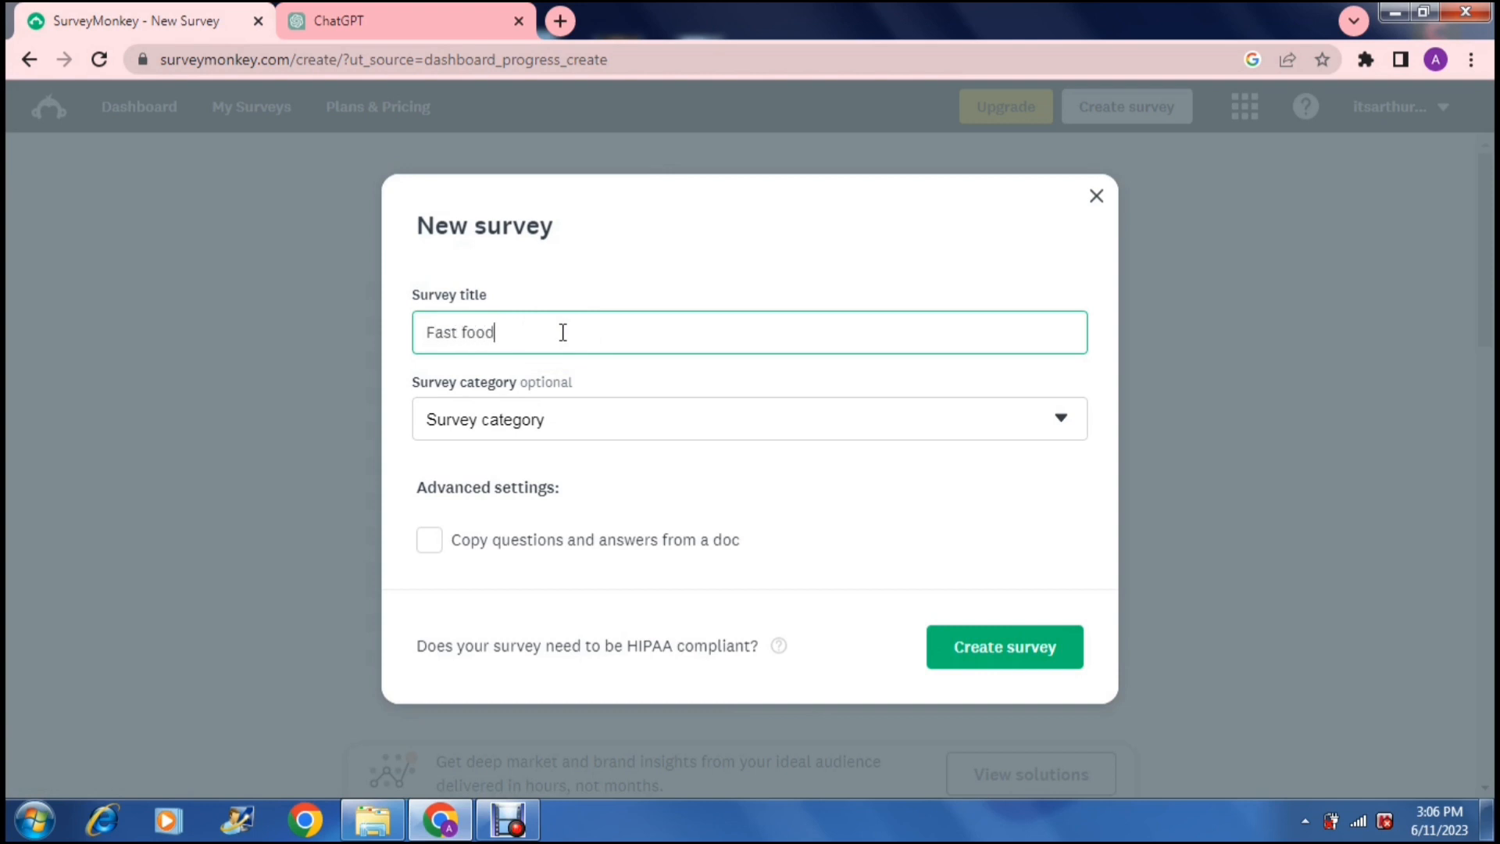
mouse_move(586, 412)
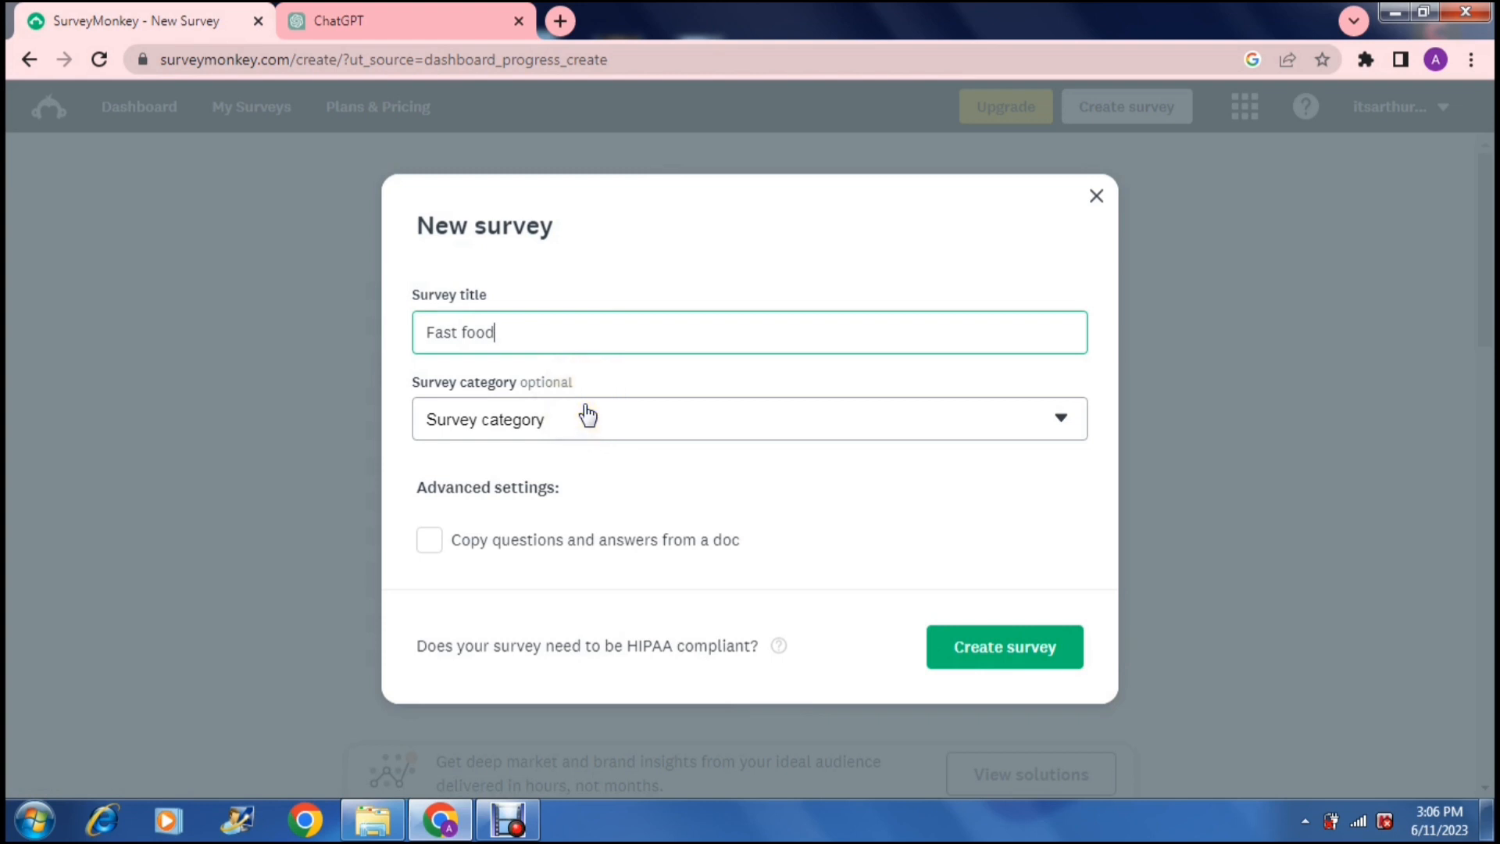
left_click(749, 419)
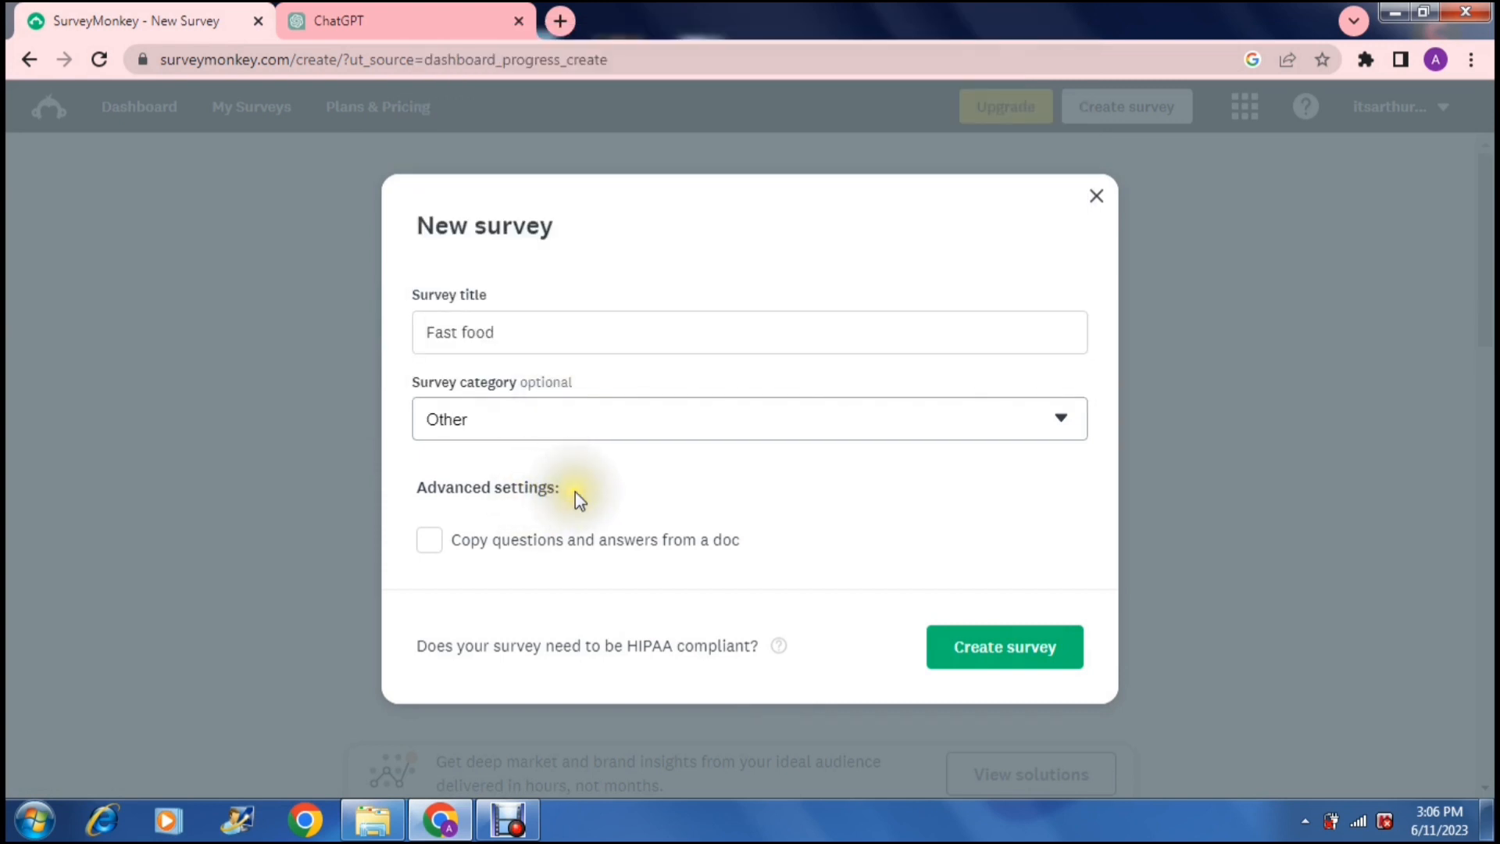
mouse_move(1003, 647)
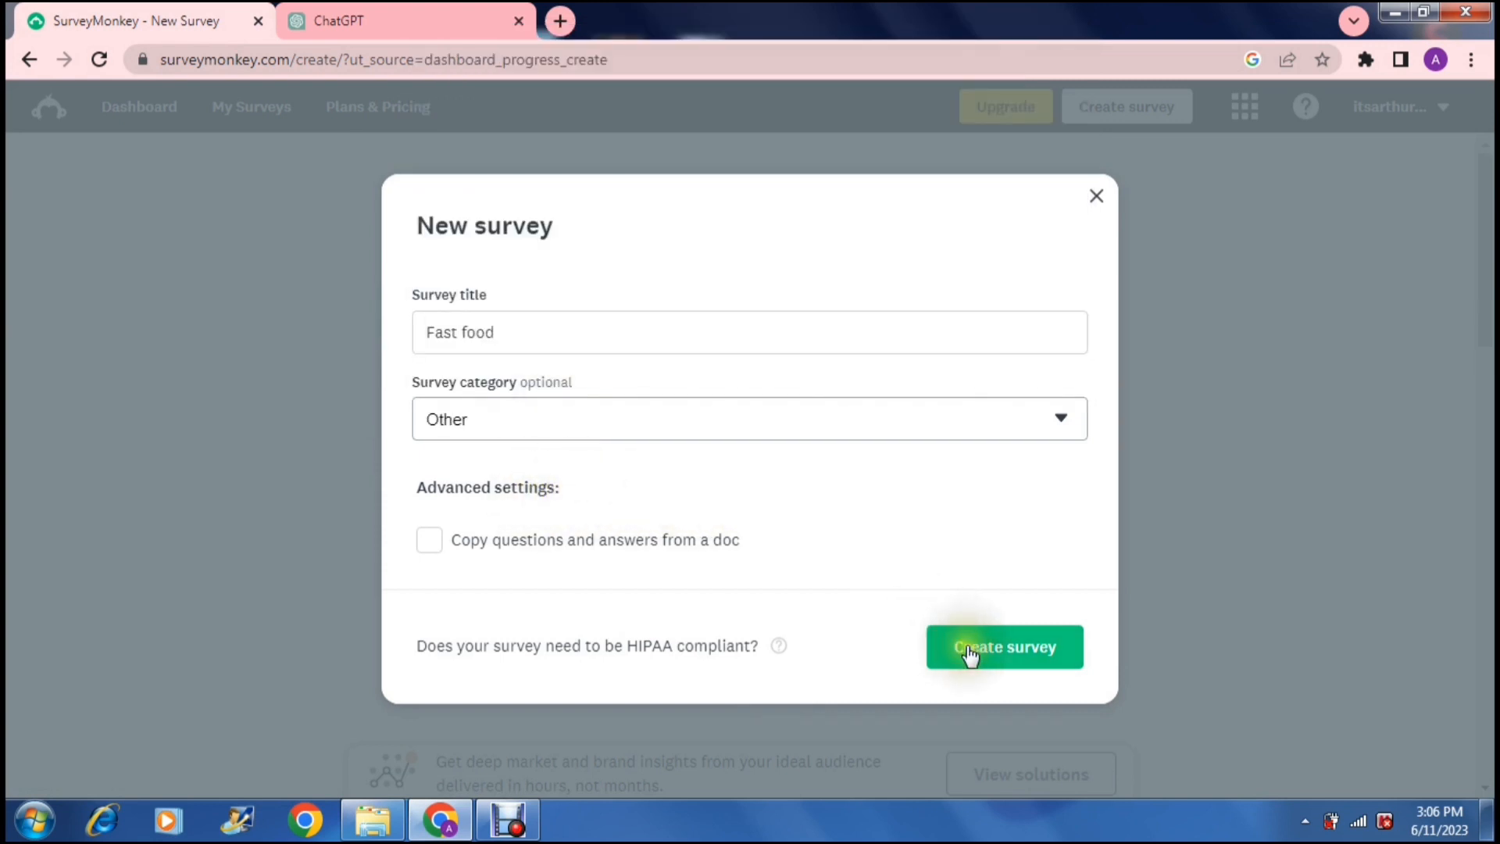
left_click(1003, 647)
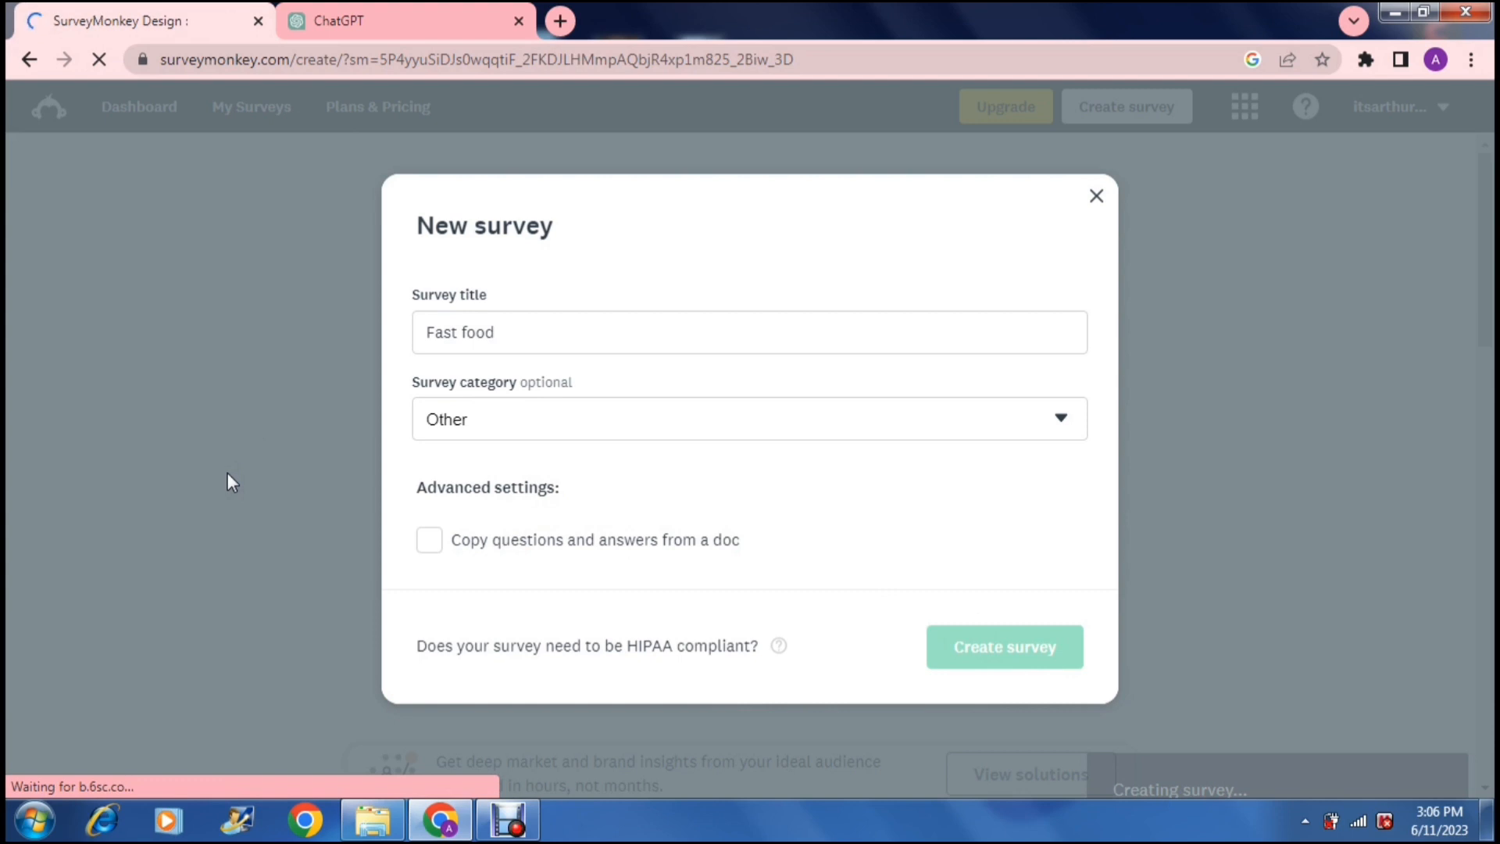
left_click(1004, 647)
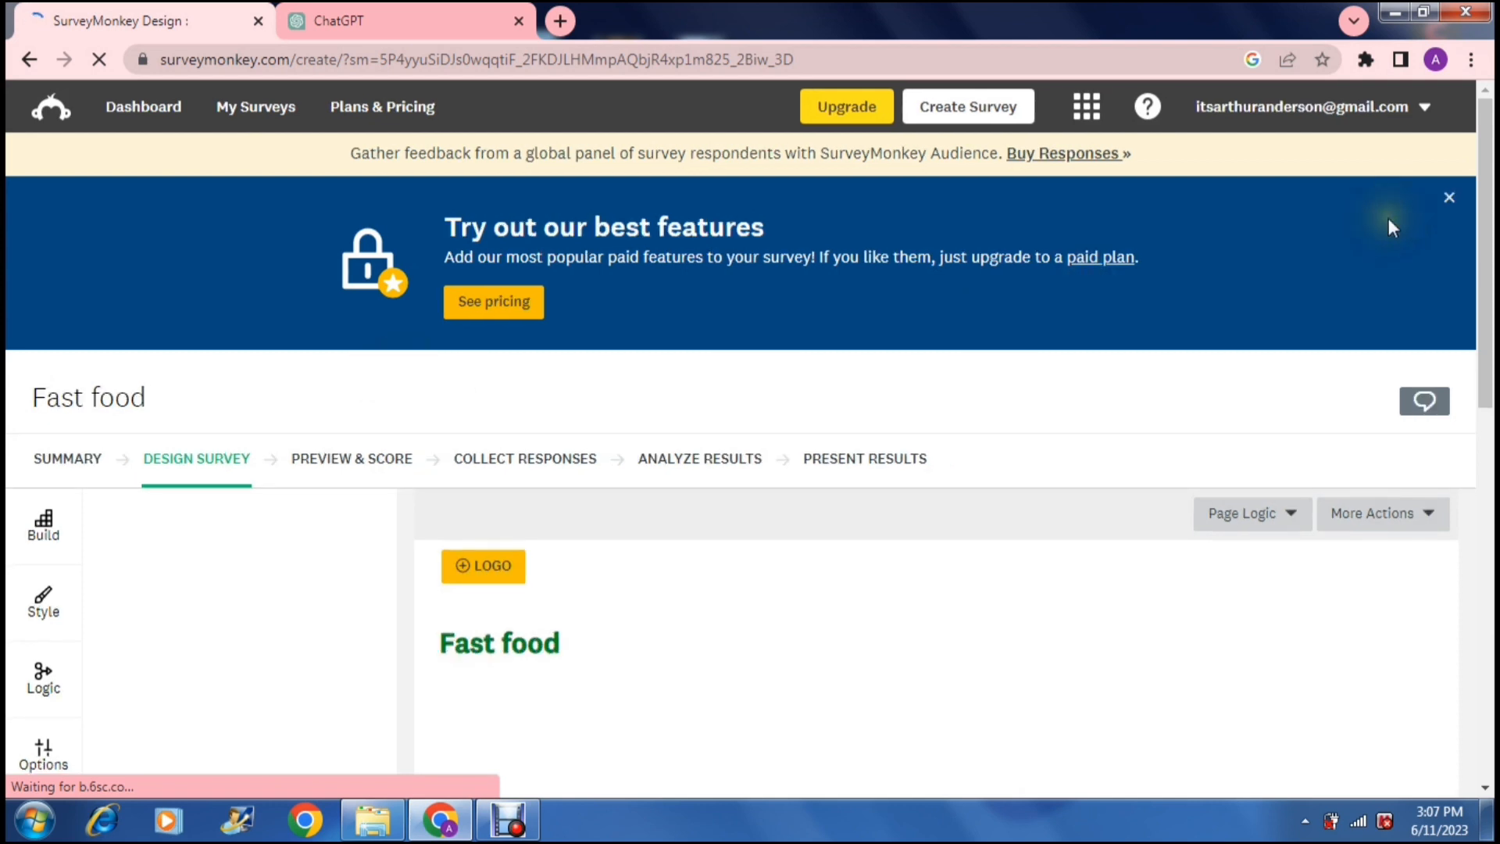
Scroll the designer and open the blank Q1 for editing.
scroll("down", 3)
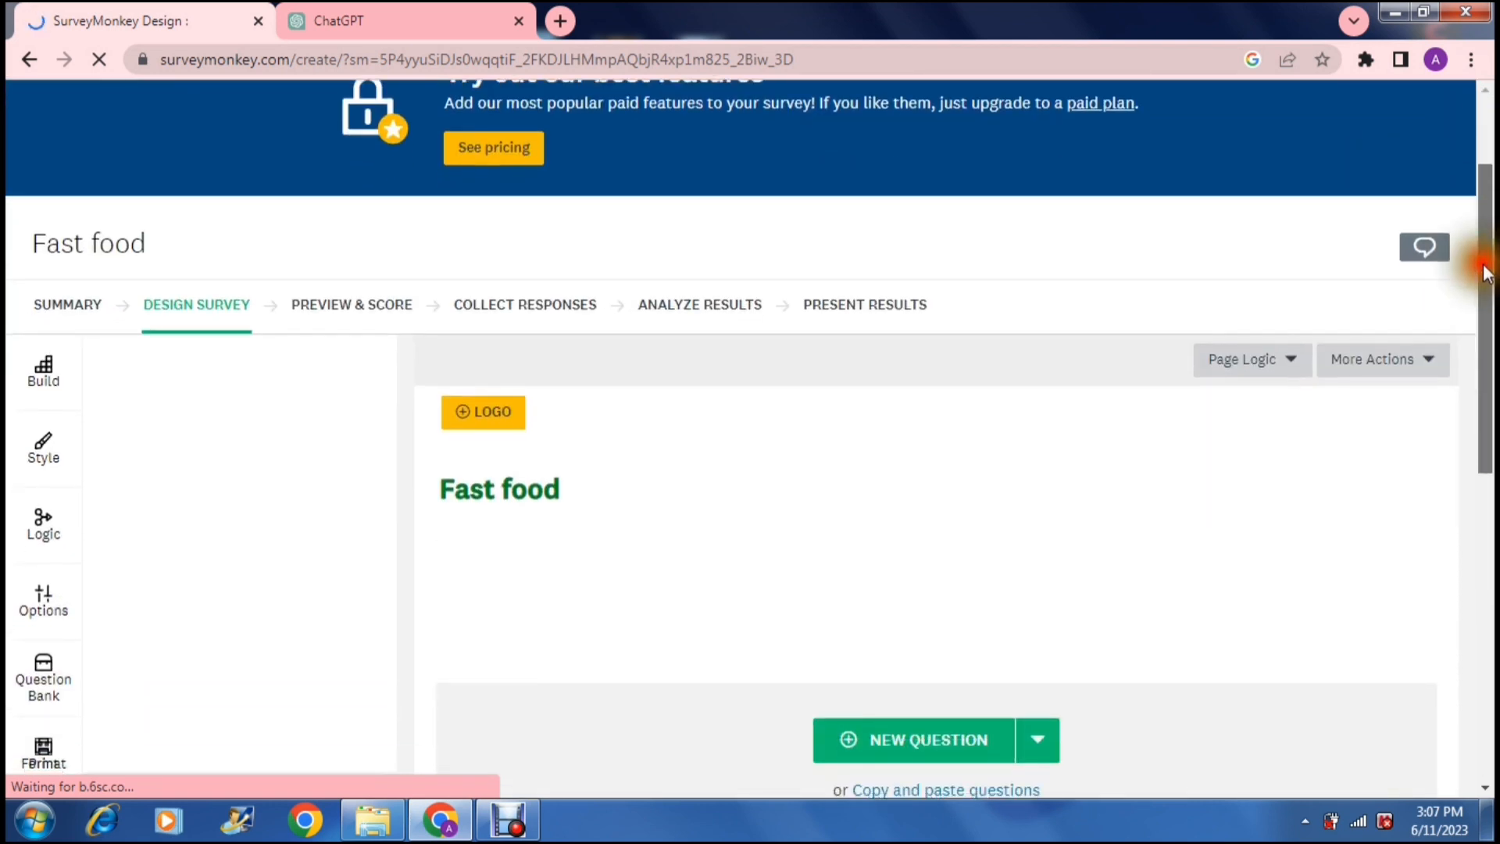
scroll("down", 3)
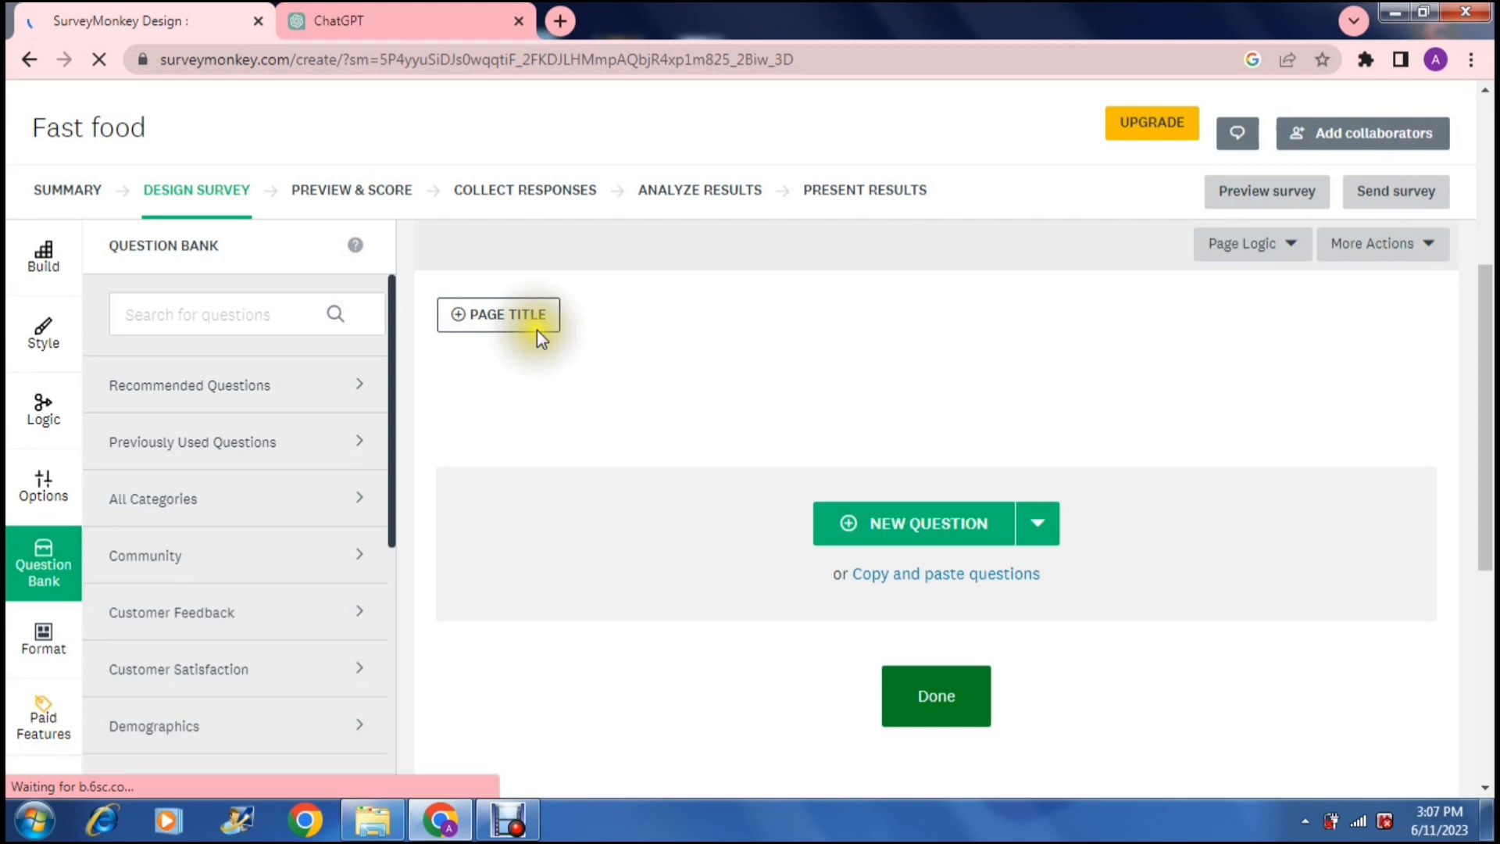
left_click(925, 524)
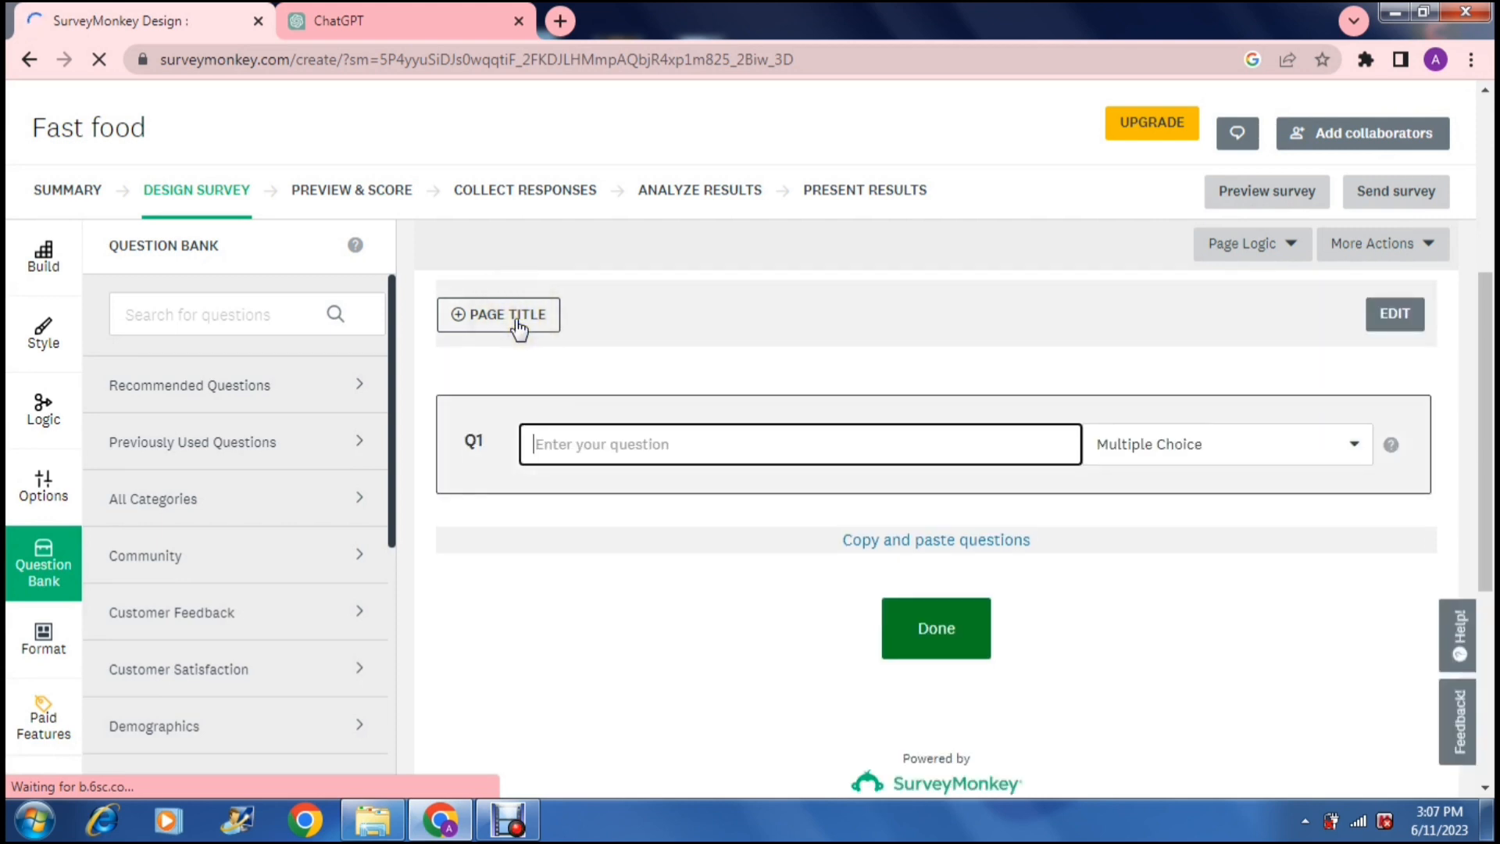
left_click(800, 443)
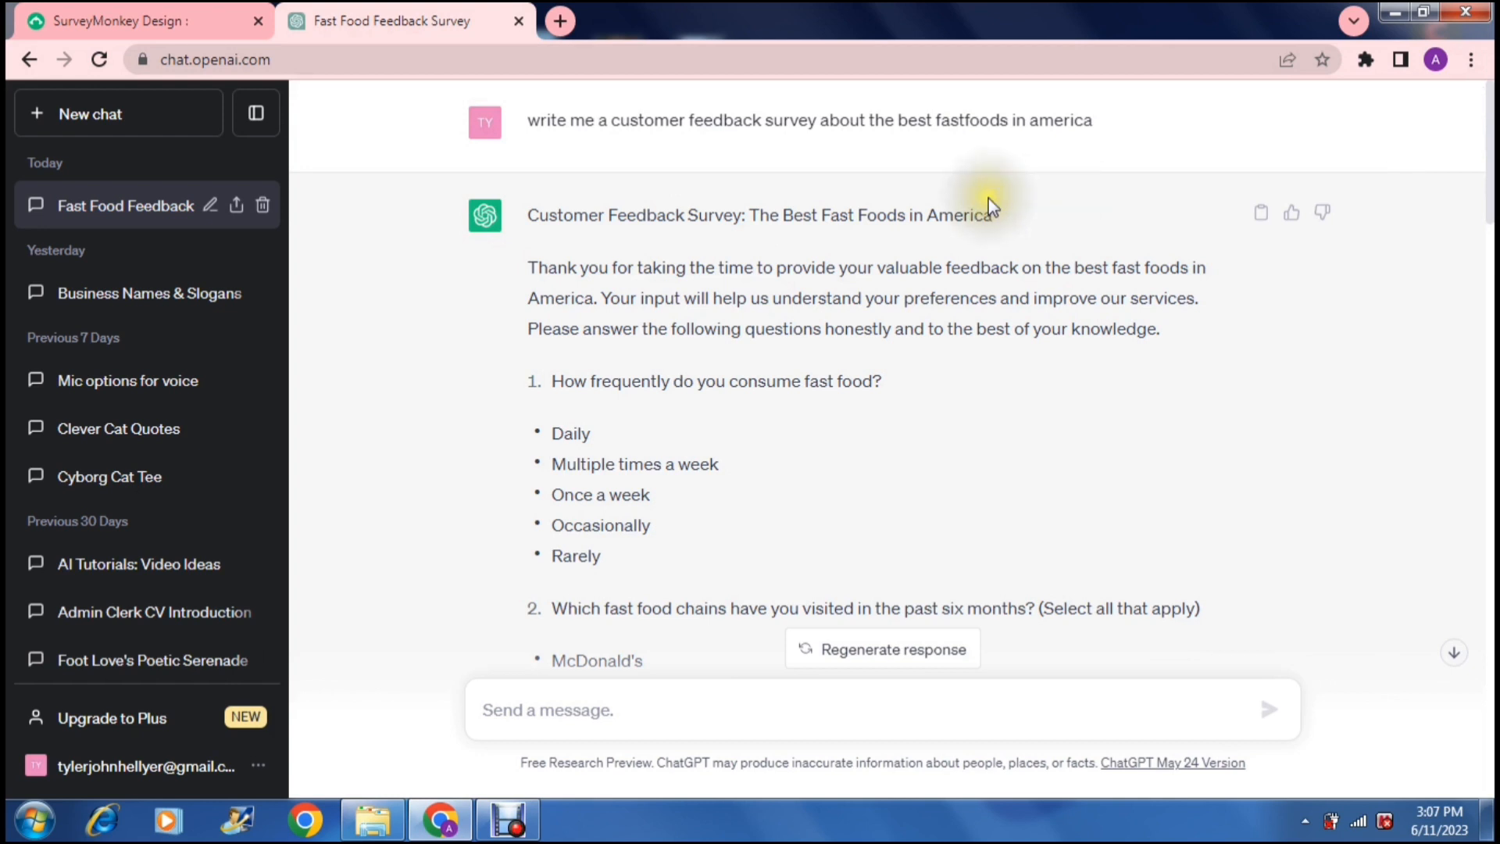
mouse_move(717, 79)
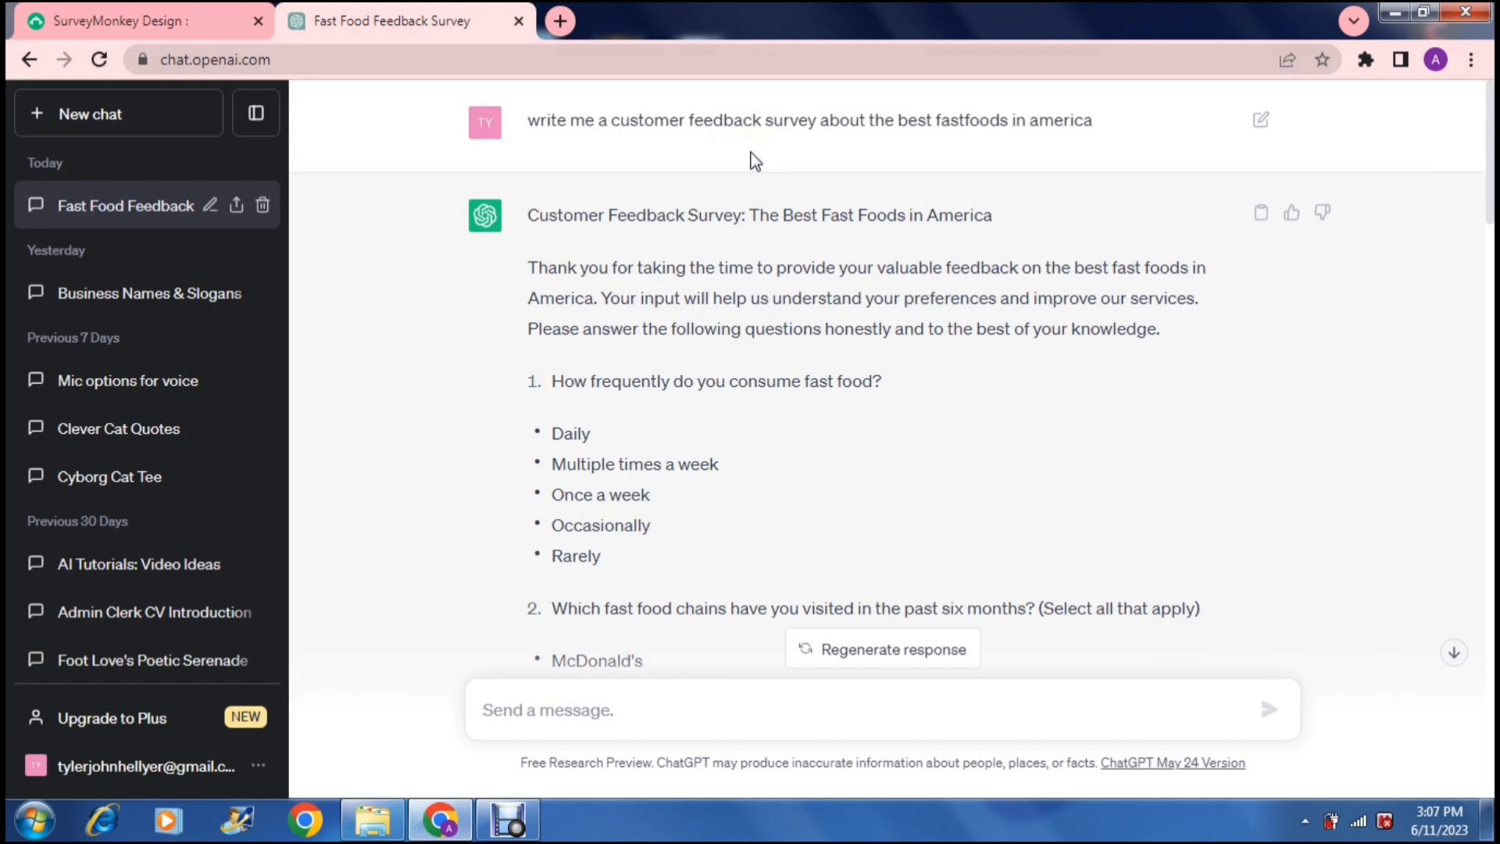
Select ChatGPT's first question for copying and return to the survey editor.
left_click_drag(527, 214, 748, 267)
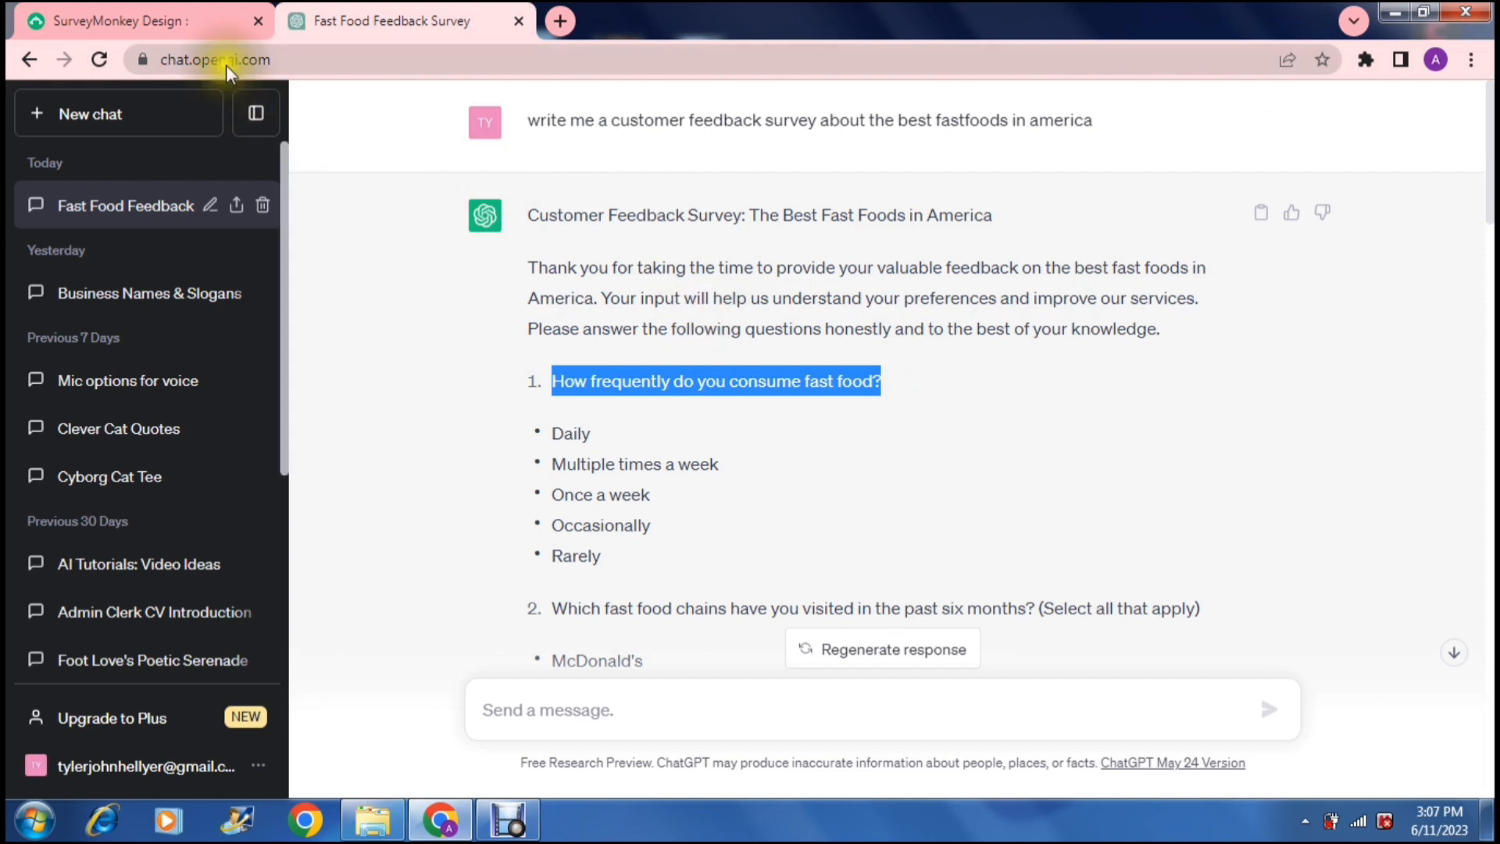
left_click(134, 20)
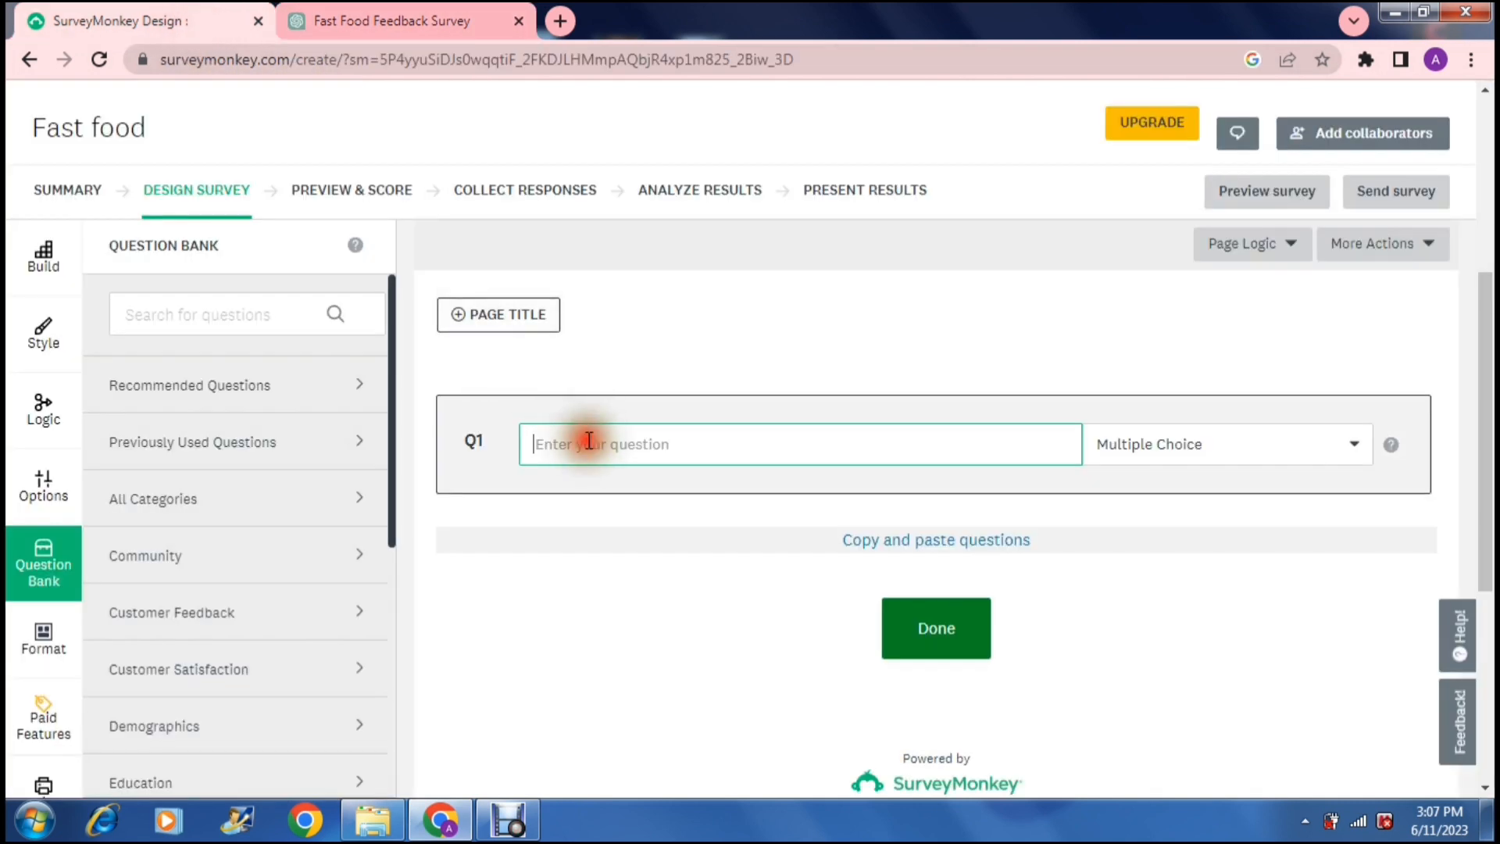
Enter Q1 'How frequently do you consume fast food?' kept as Multiple Choice, then return to ChatGPT.
type("How frequently do you consume fast food?")
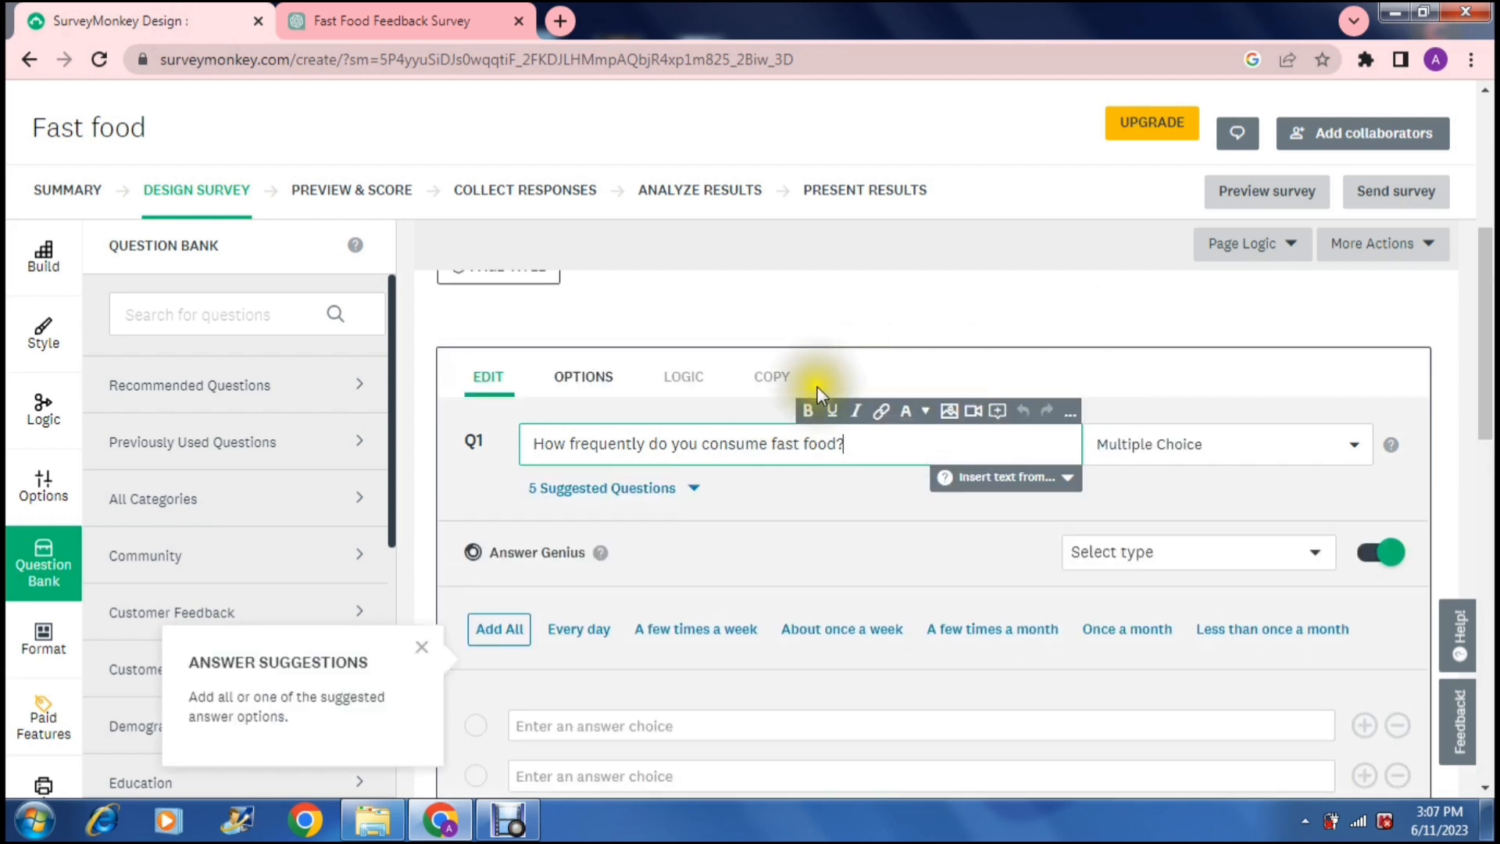
mouse_move(884, 411)
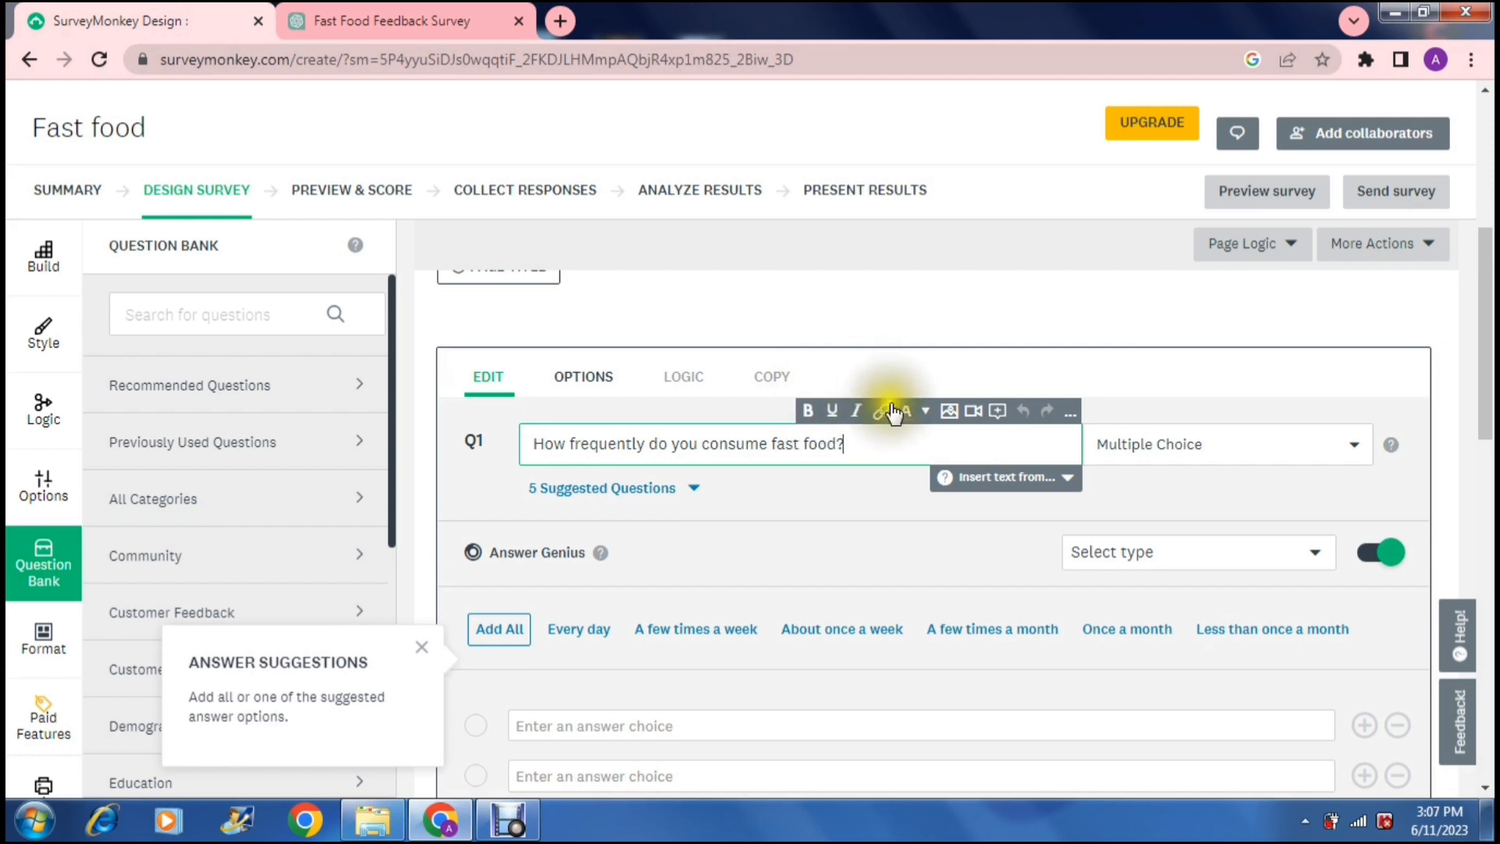
mouse_move(914, 411)
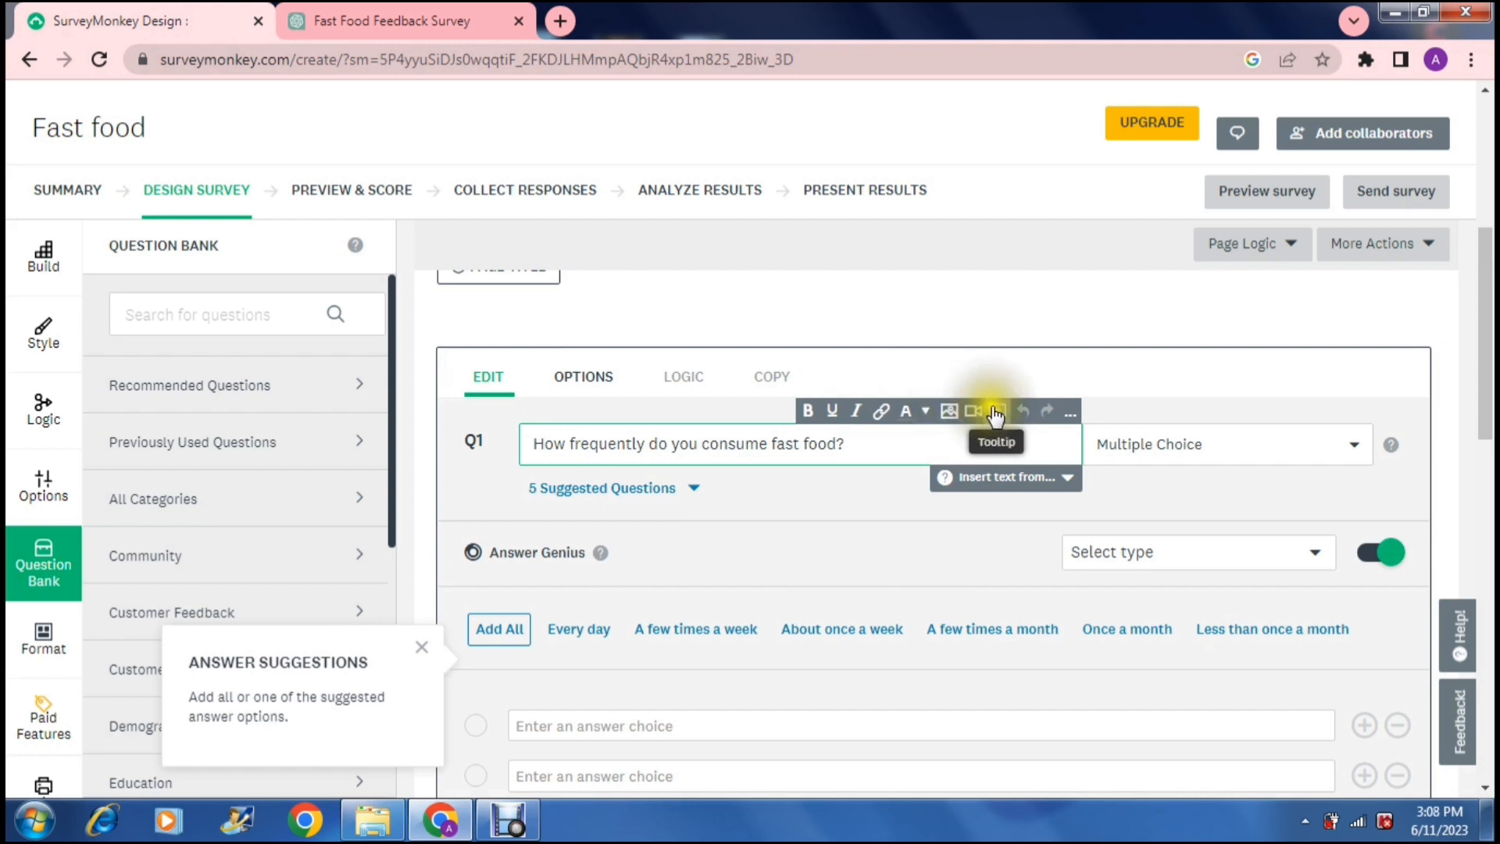
mouse_move(1031, 381)
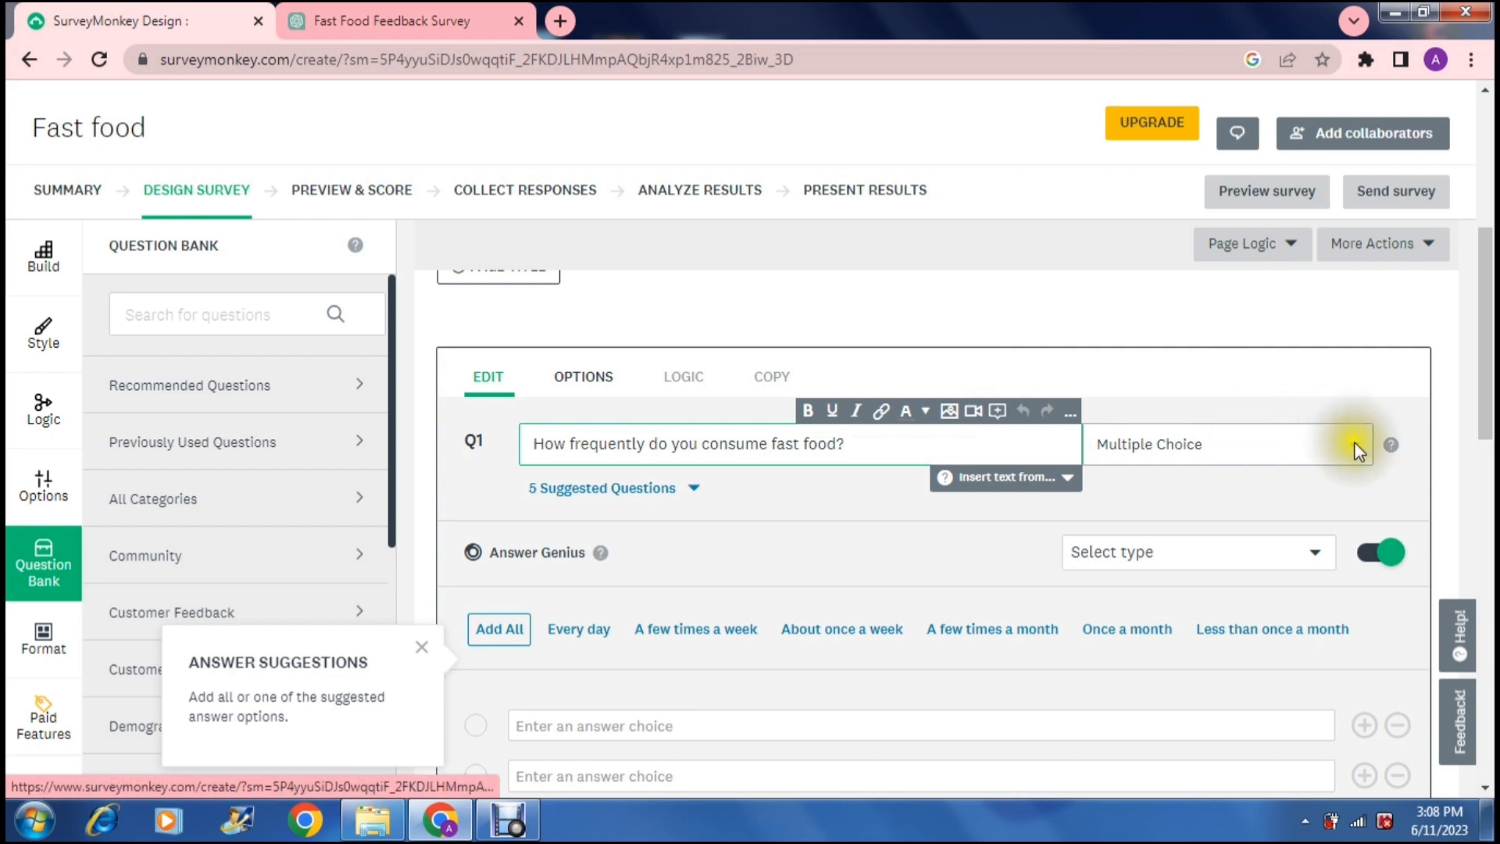
left_click(1357, 444)
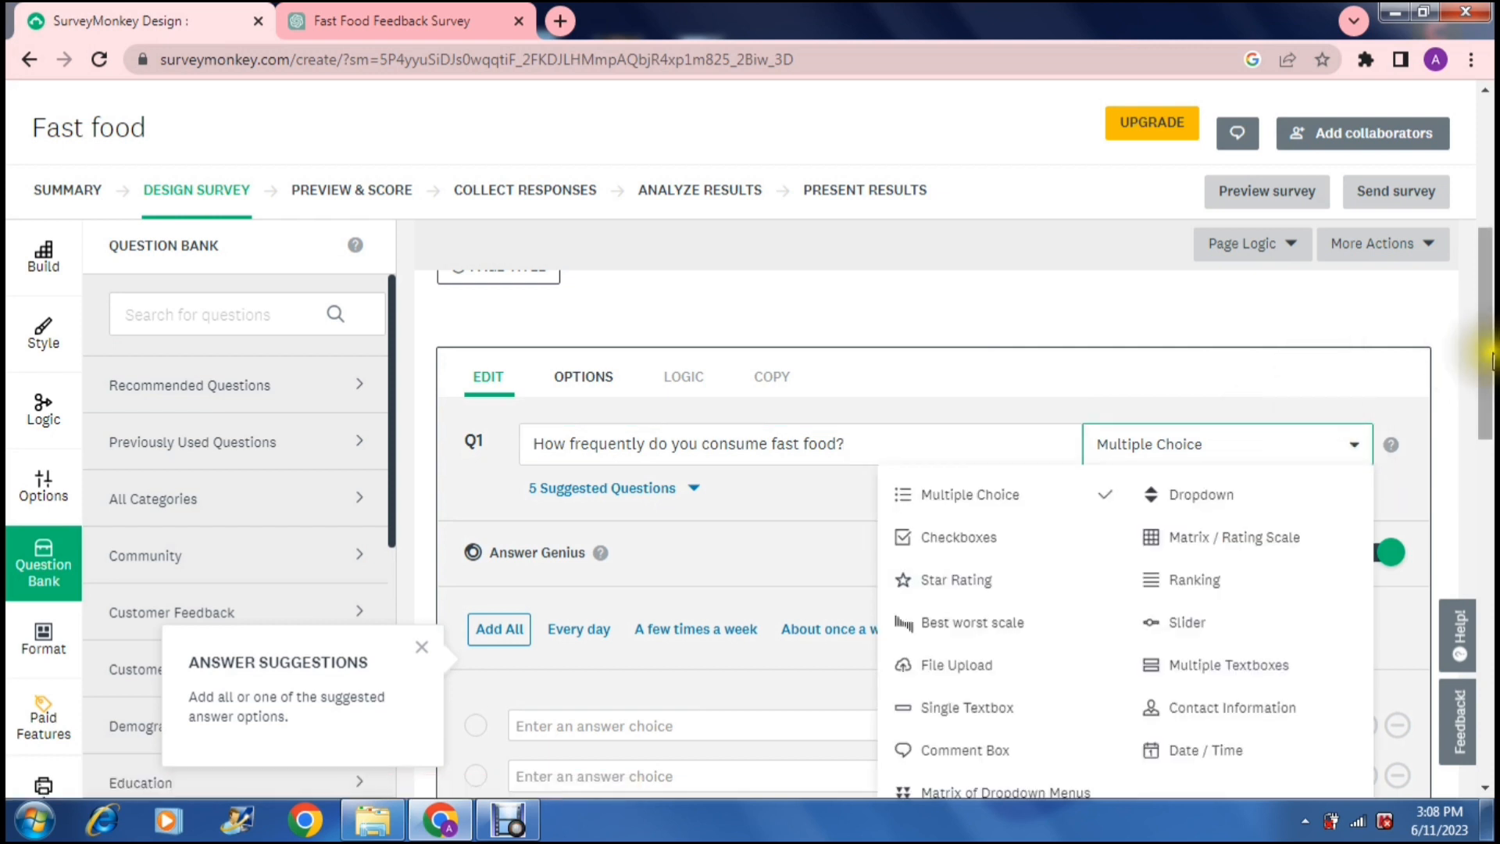
scroll("down", 3)
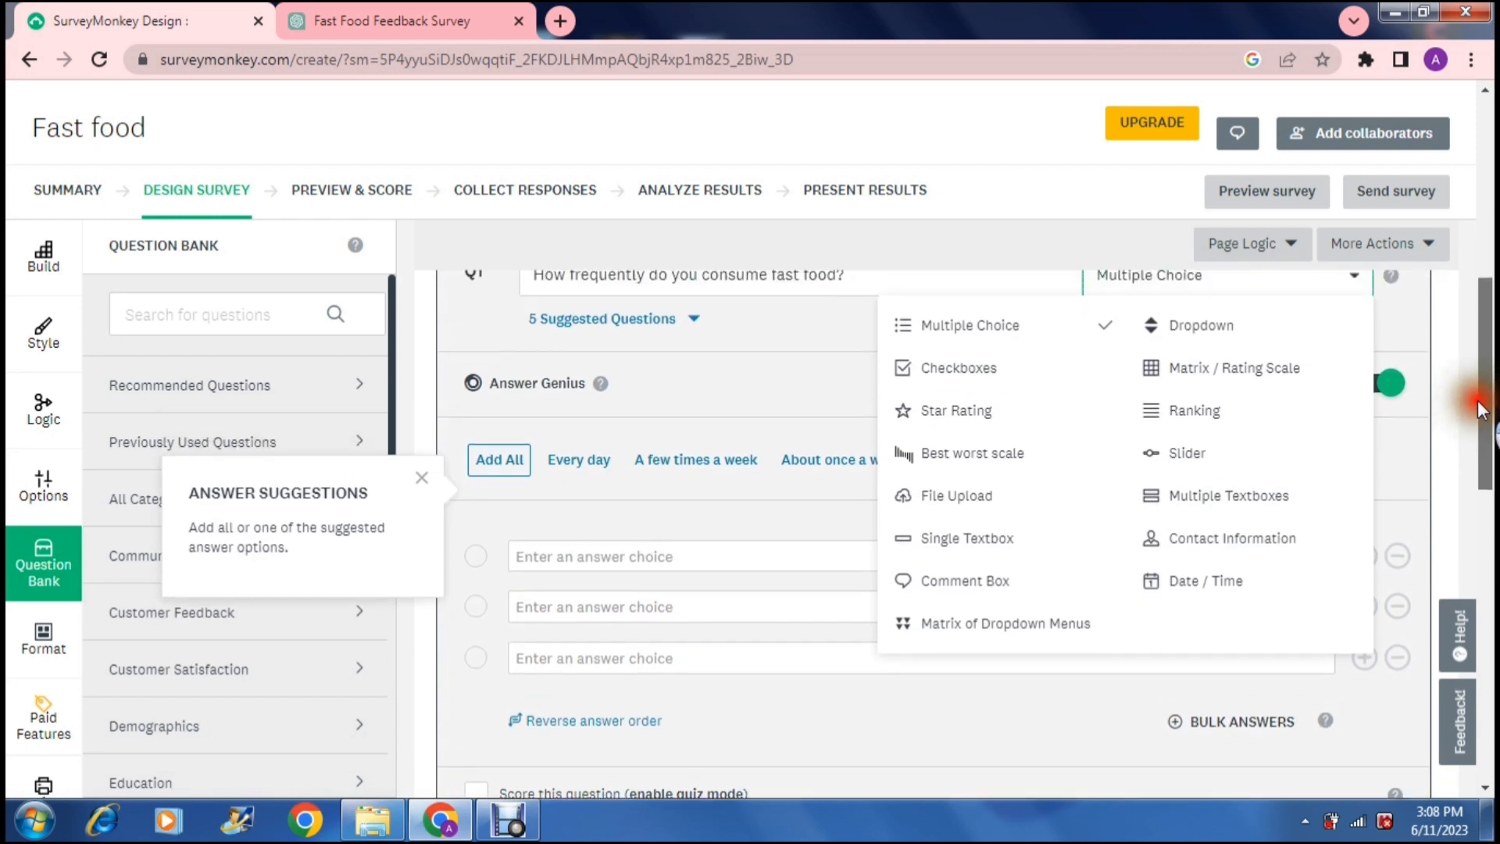
mouse_move(1460, 410)
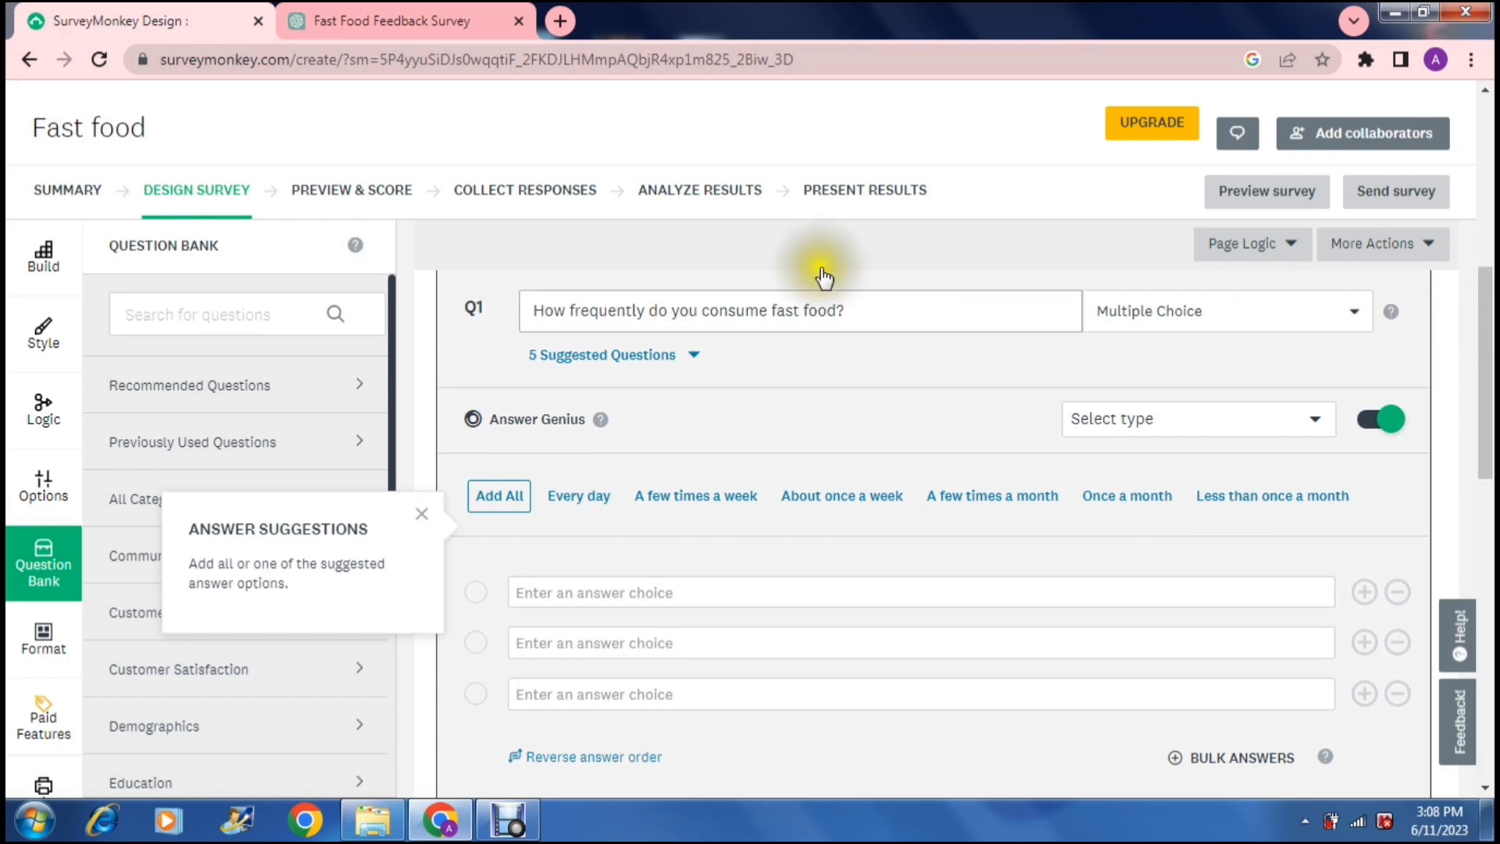
left_click(402, 20)
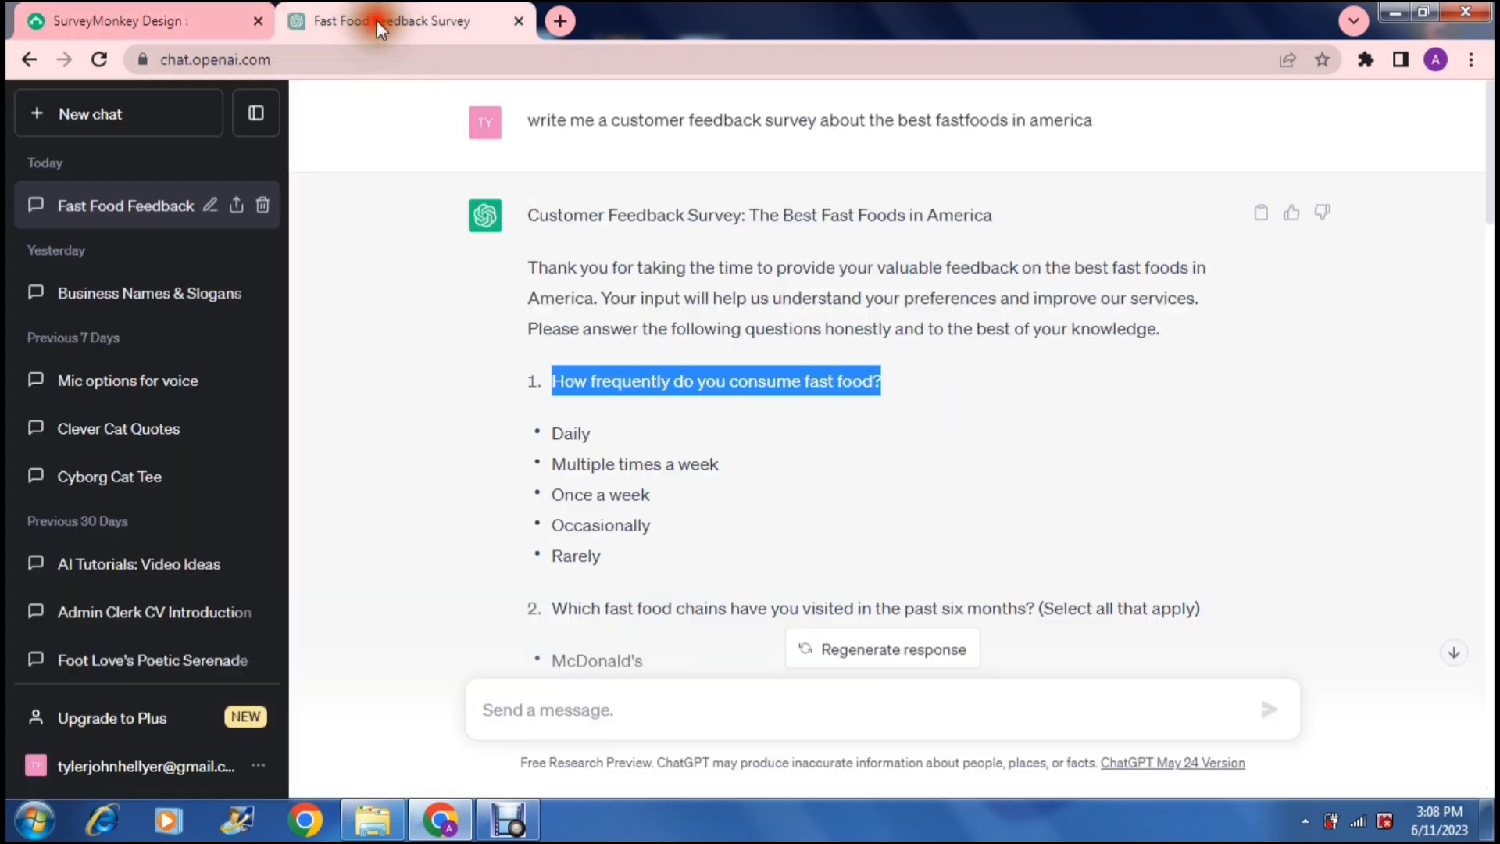
mouse_move(534, 433)
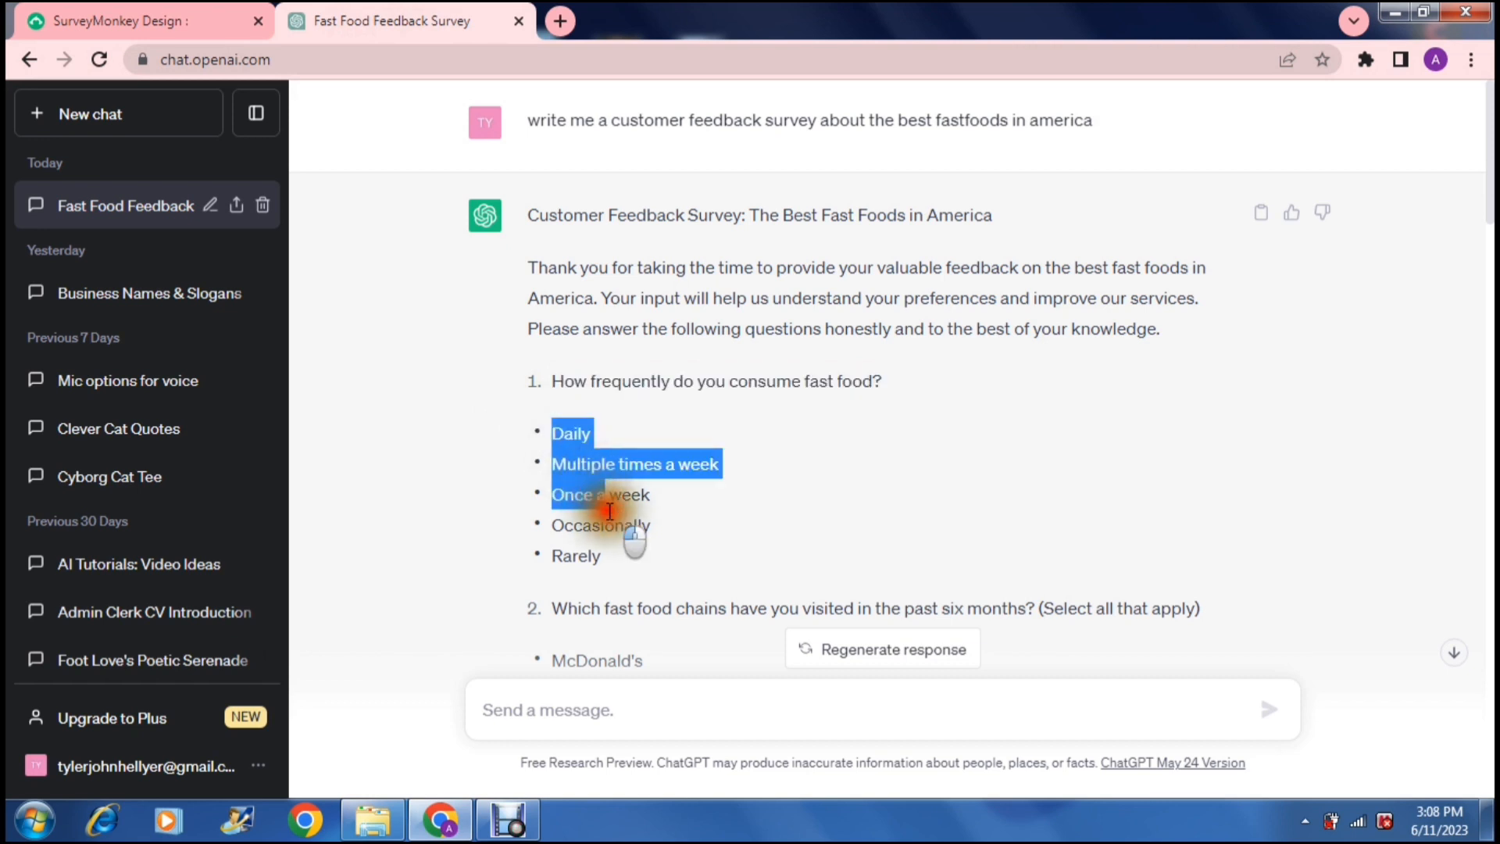
Select the five frequency answers Daily through Rarely for copying and return to the editor.
left_click_drag(608, 495, 632, 557)
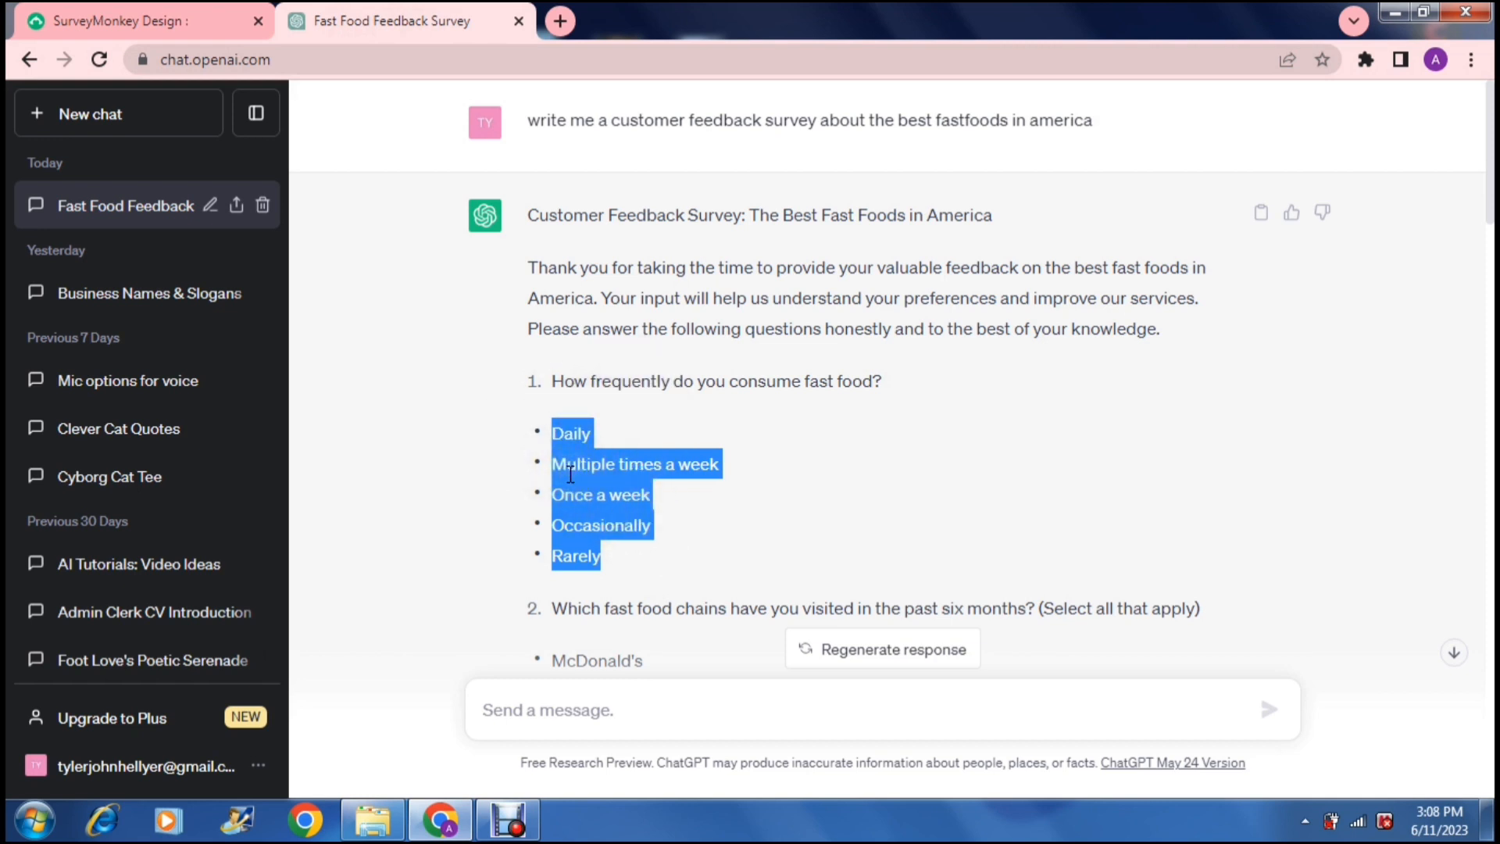
mouse_move(186, 20)
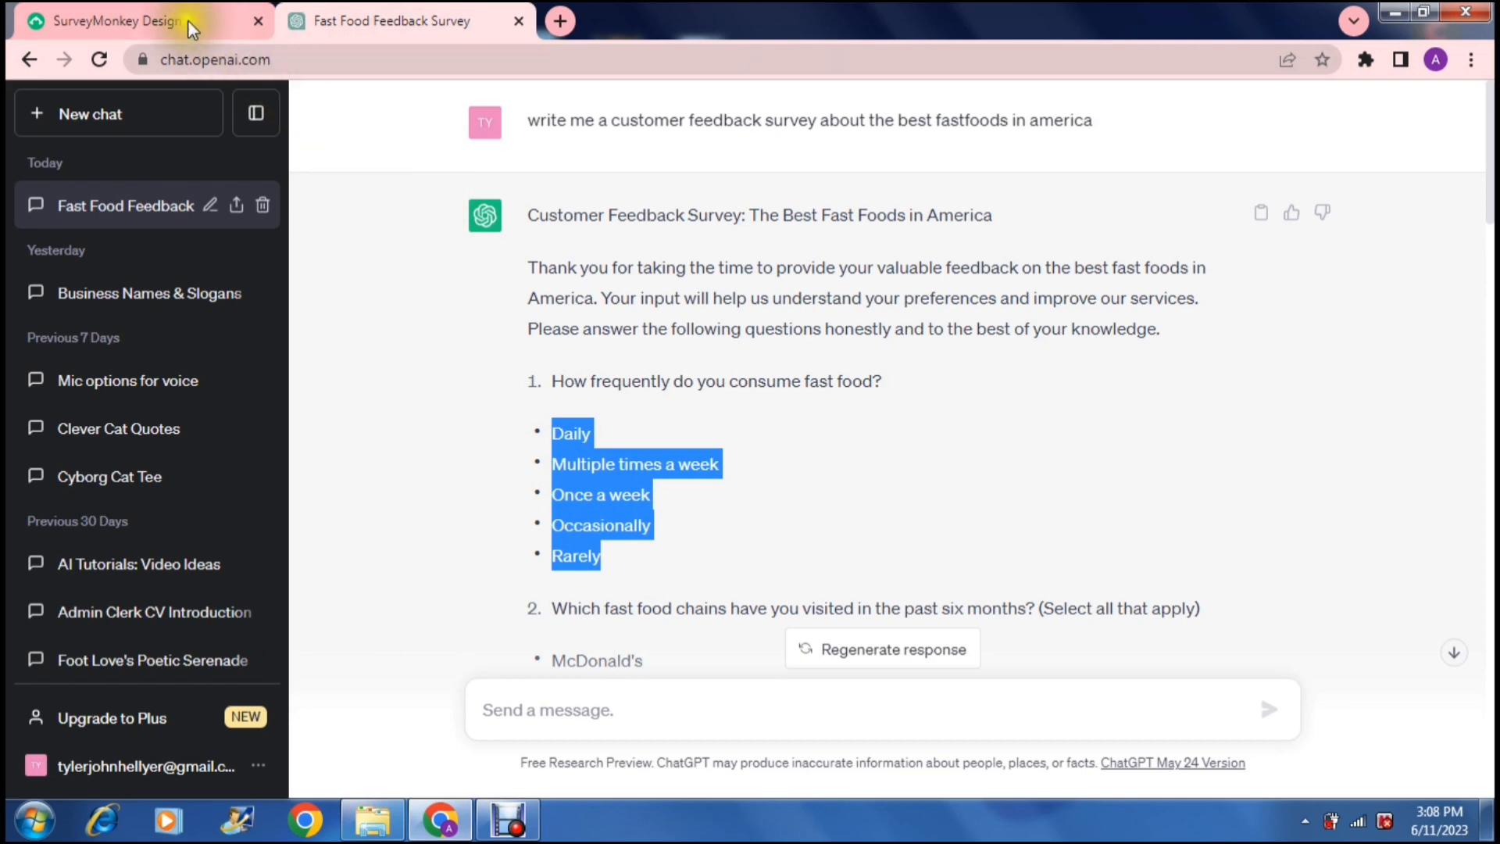
left_click(144, 20)
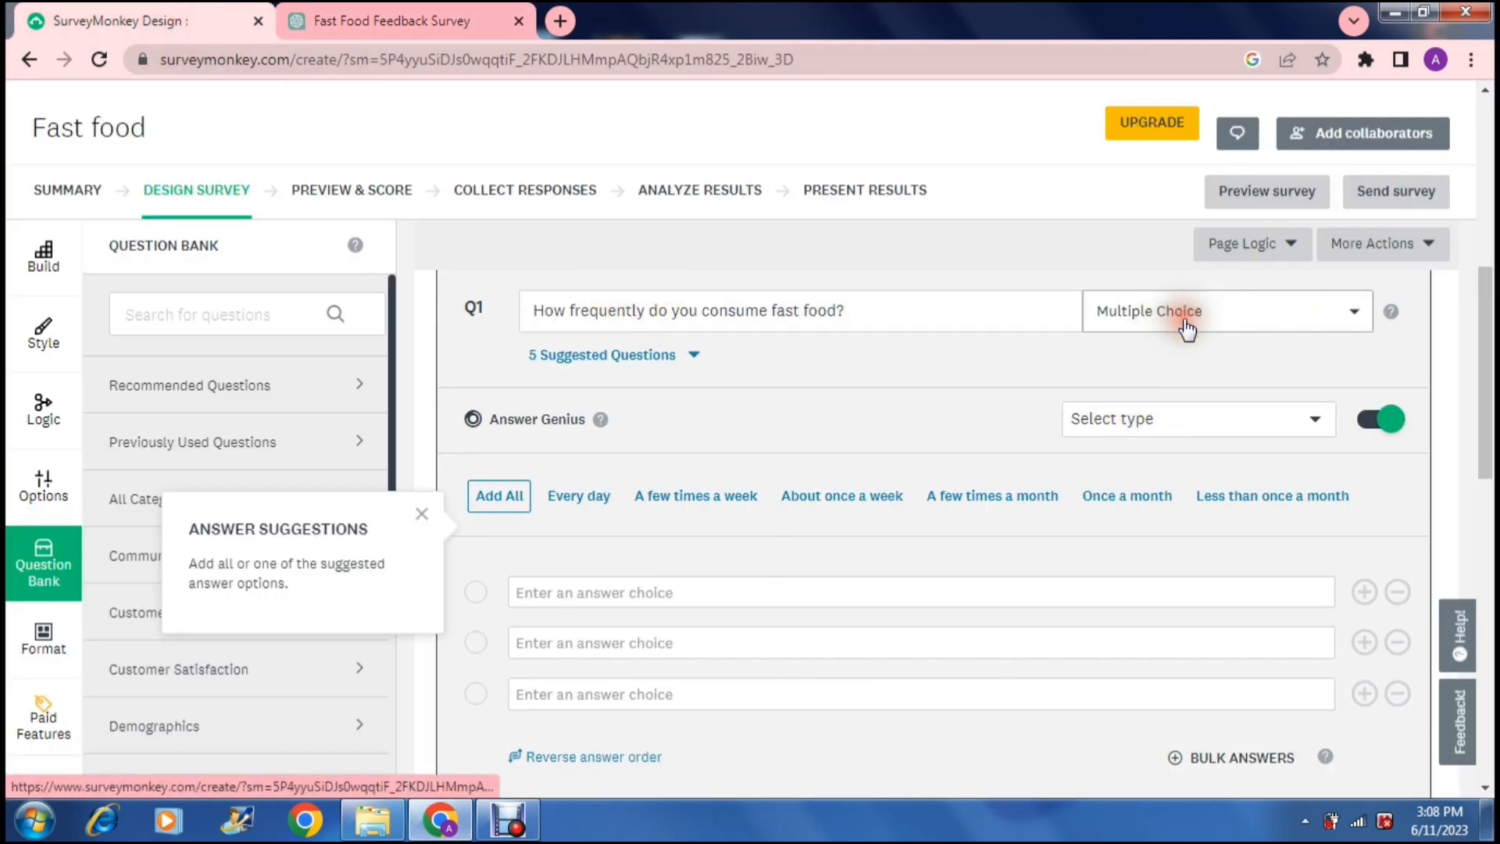
Turn off Answer Genius for Q1 so its suggested frequency answers are removed.
left_click(1227, 310)
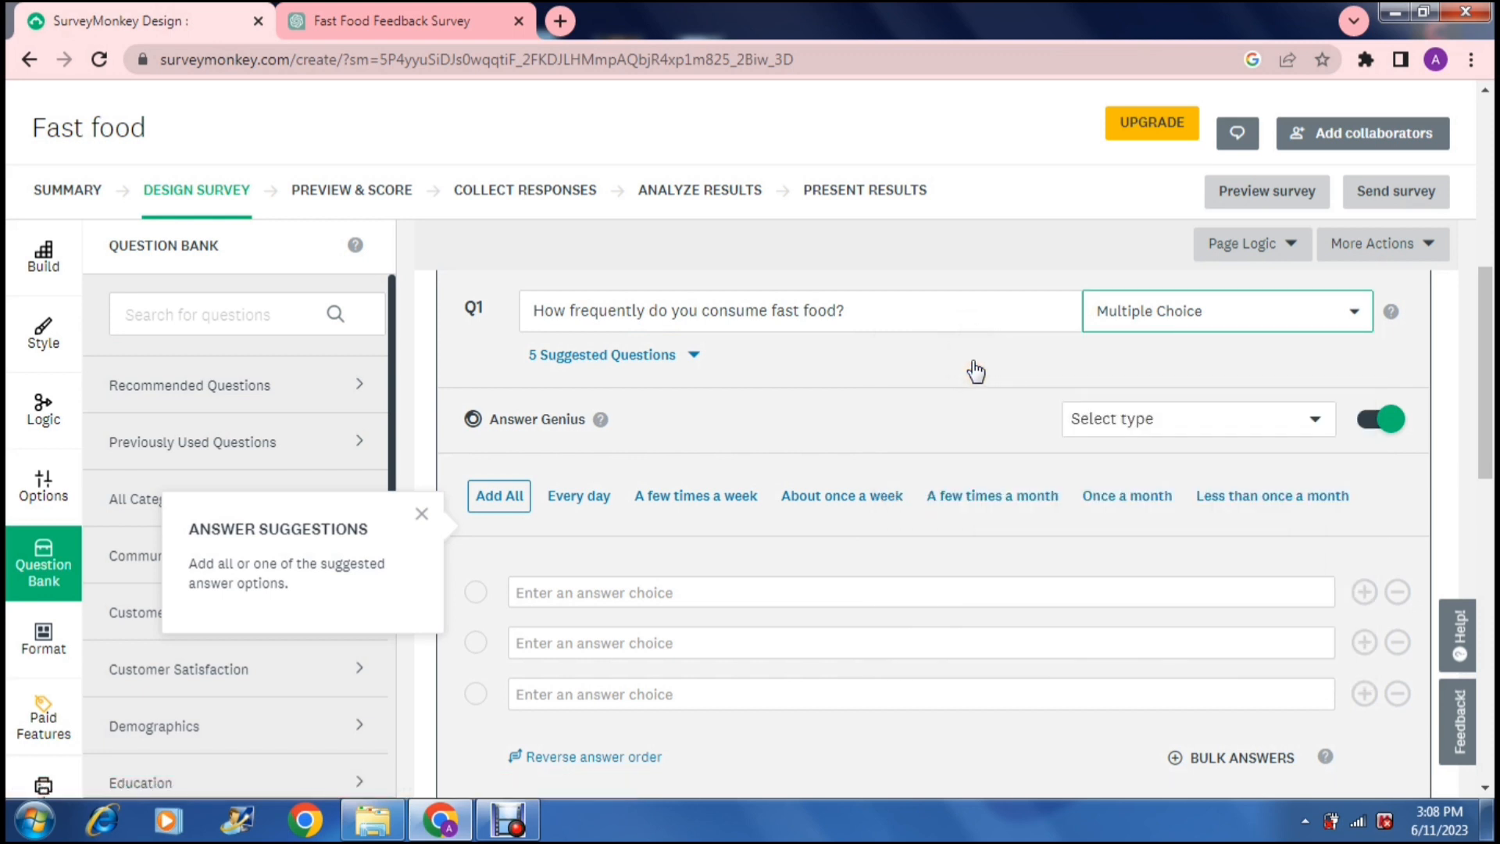
mouse_move(1203, 420)
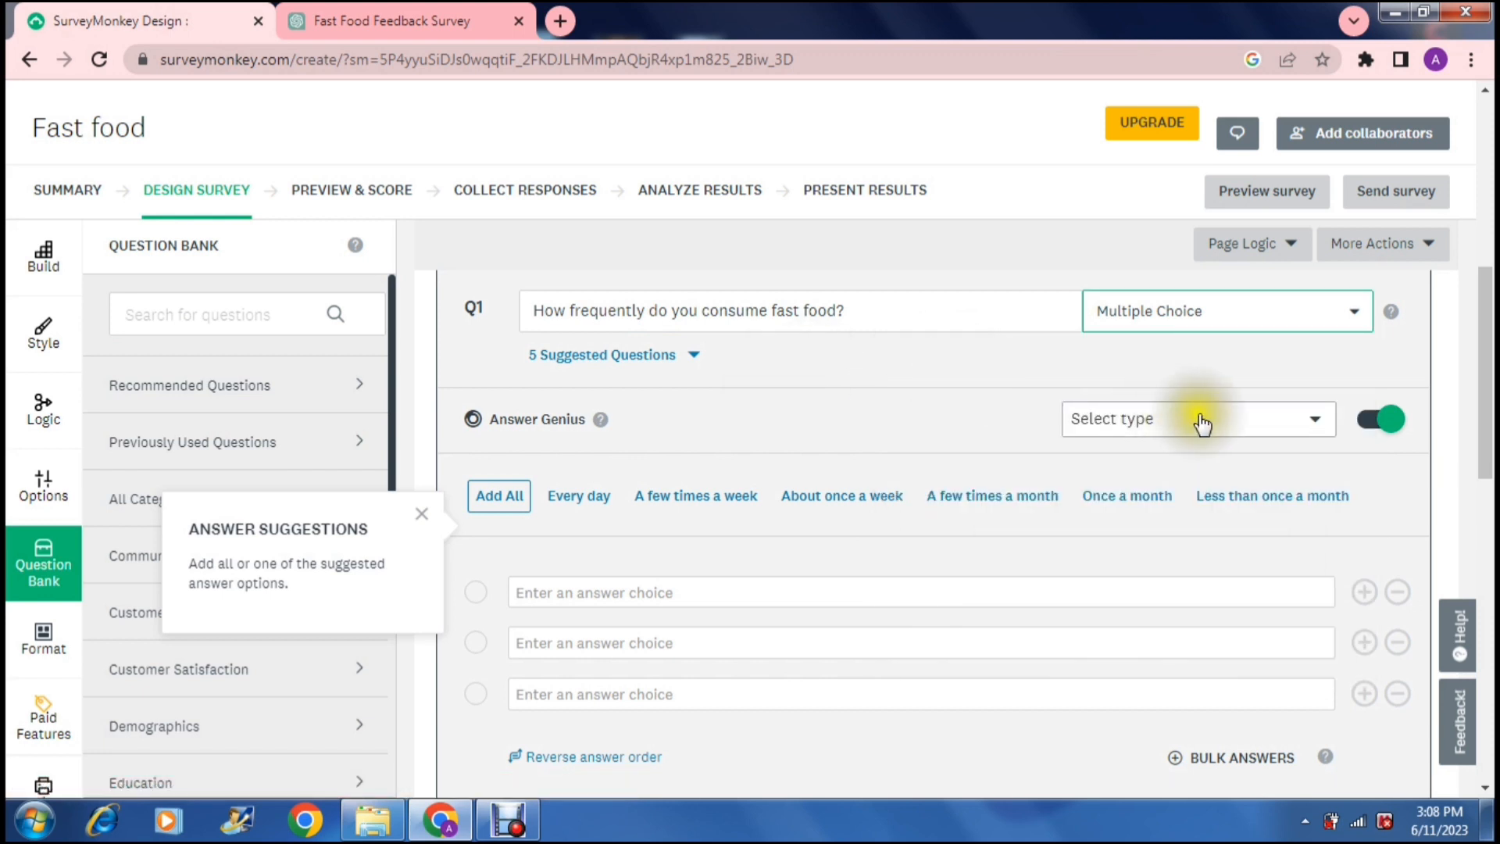
left_click(1195, 418)
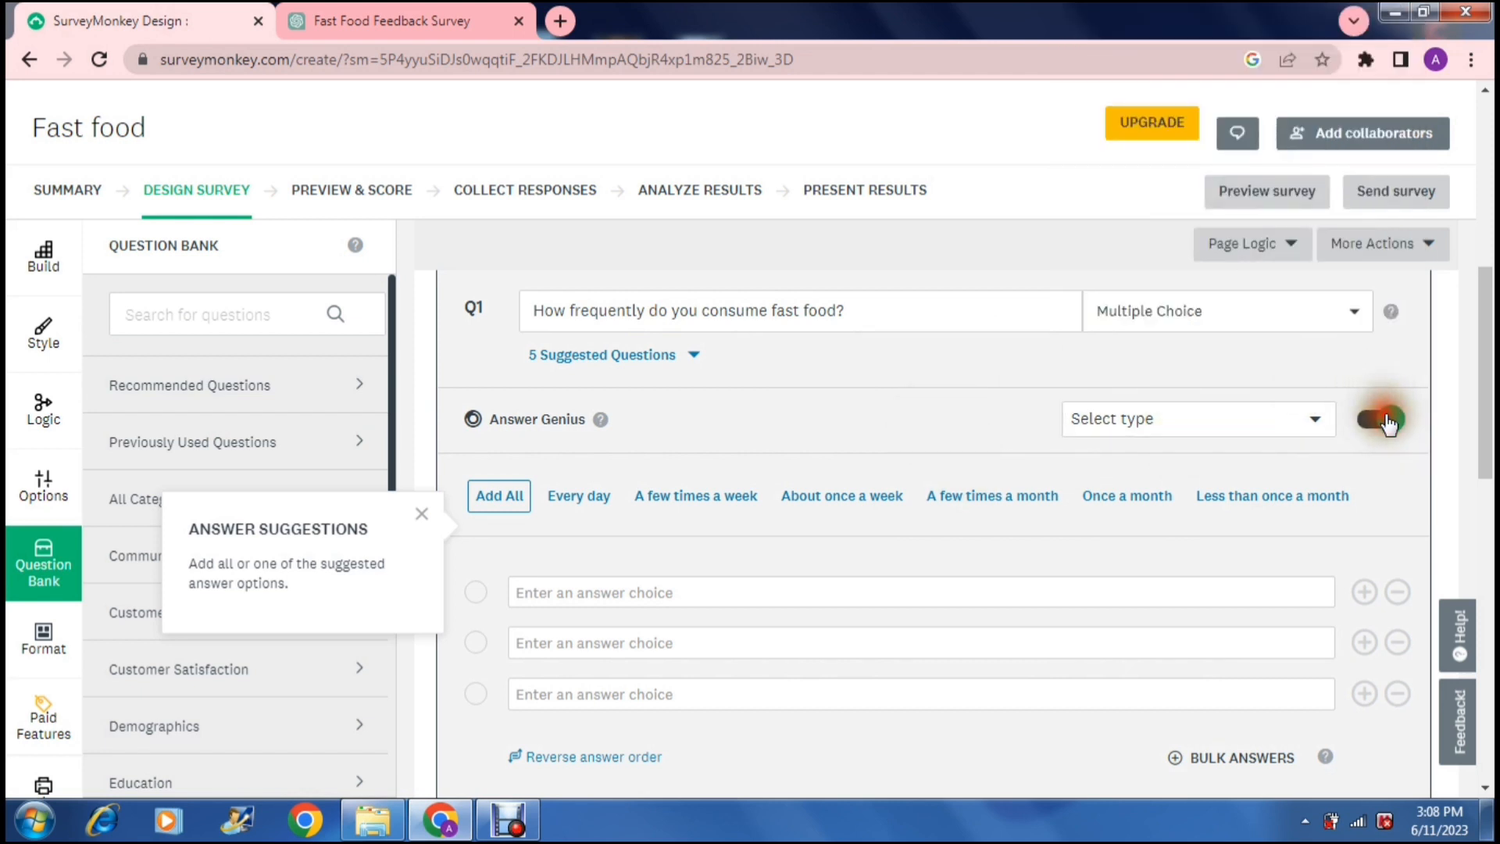
left_click(1383, 419)
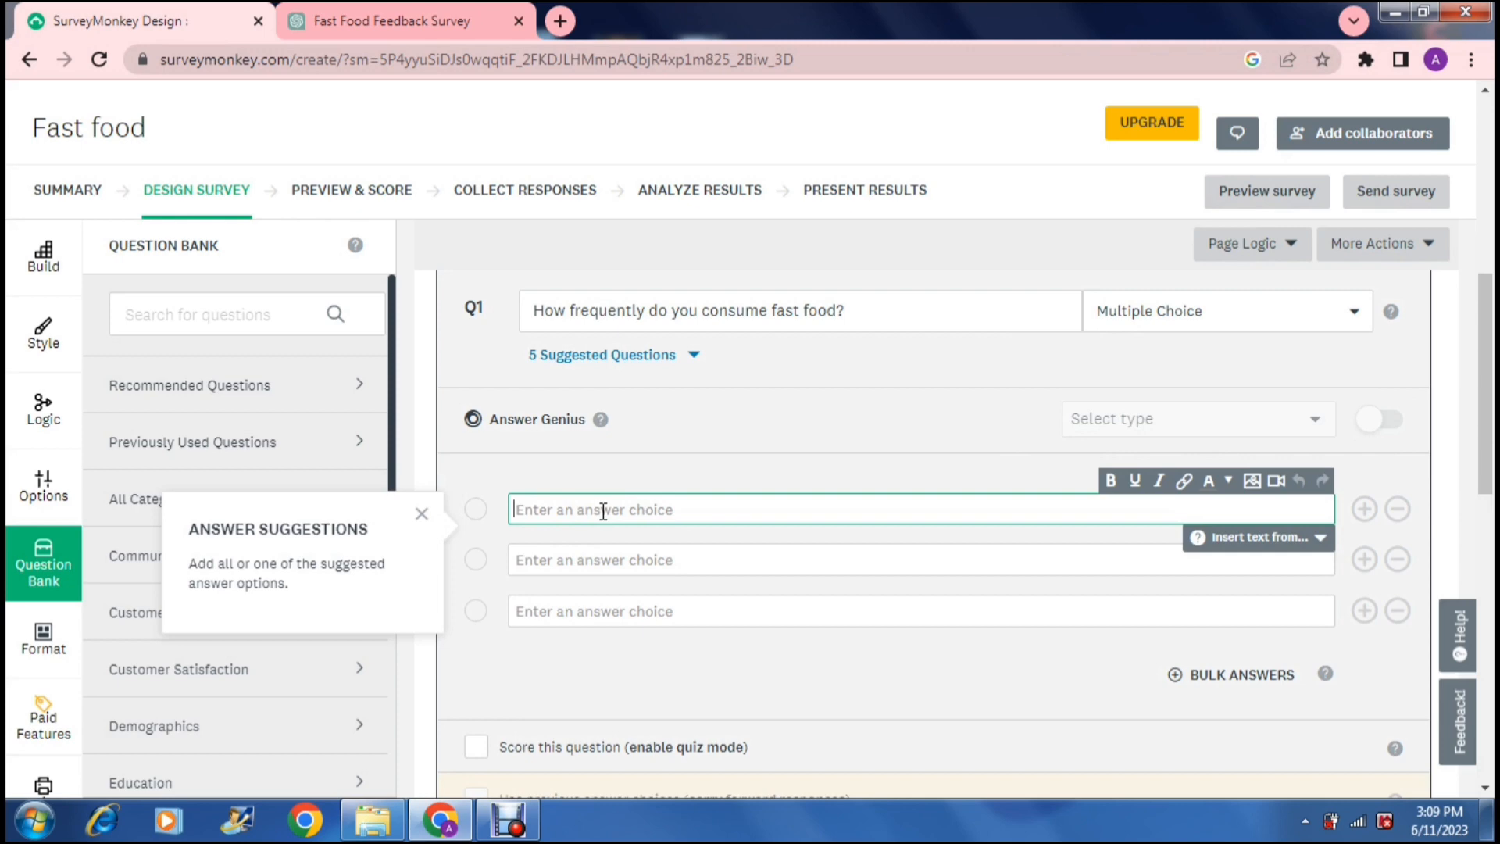
left_click(391, 20)
type("M")
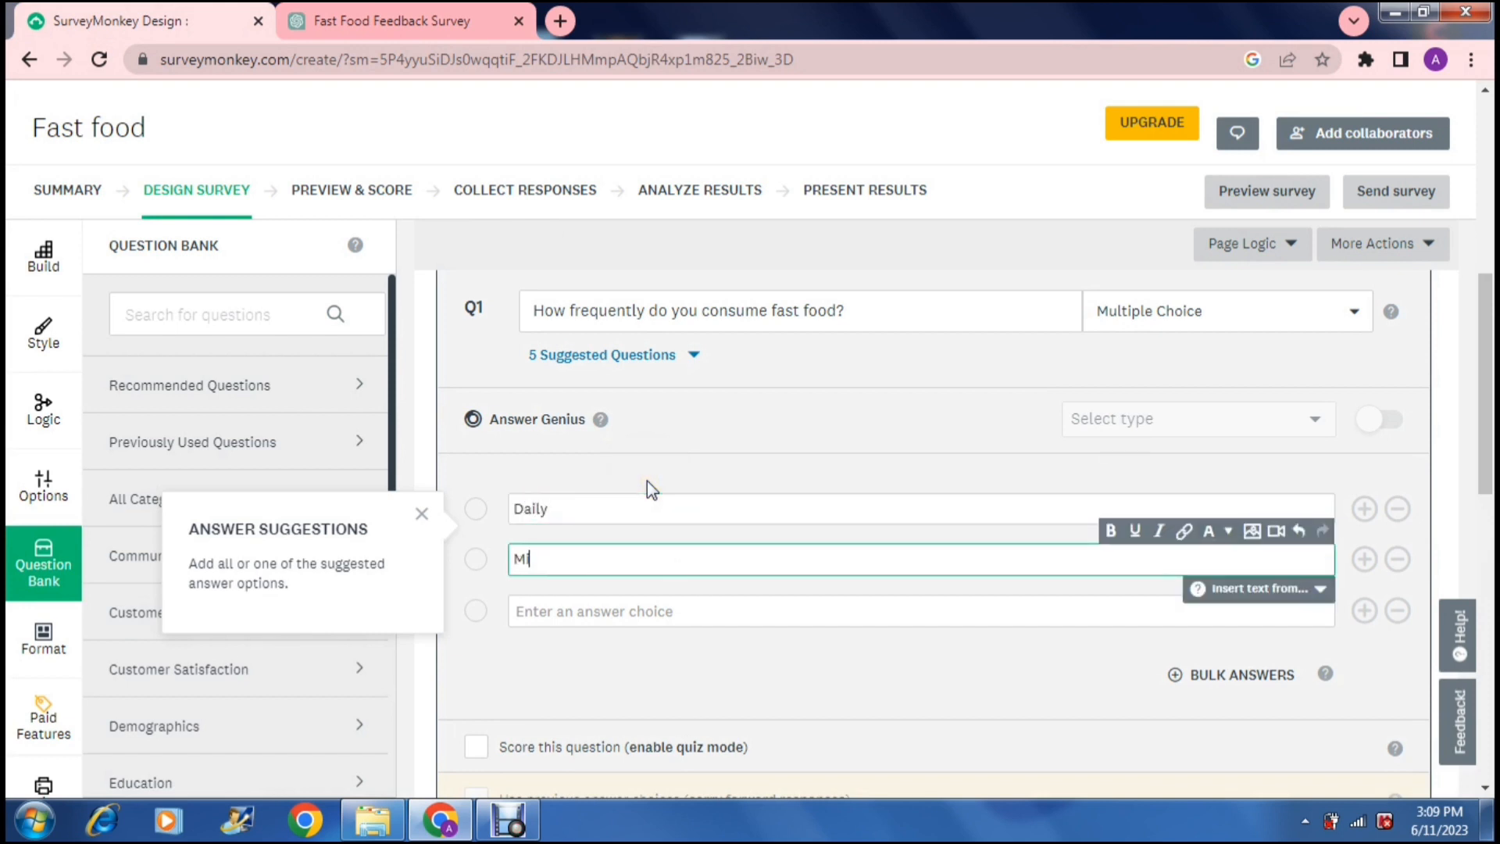
Enter the answer choices 'Multiple times a week' and 'Once a week'.
type("ultiple")
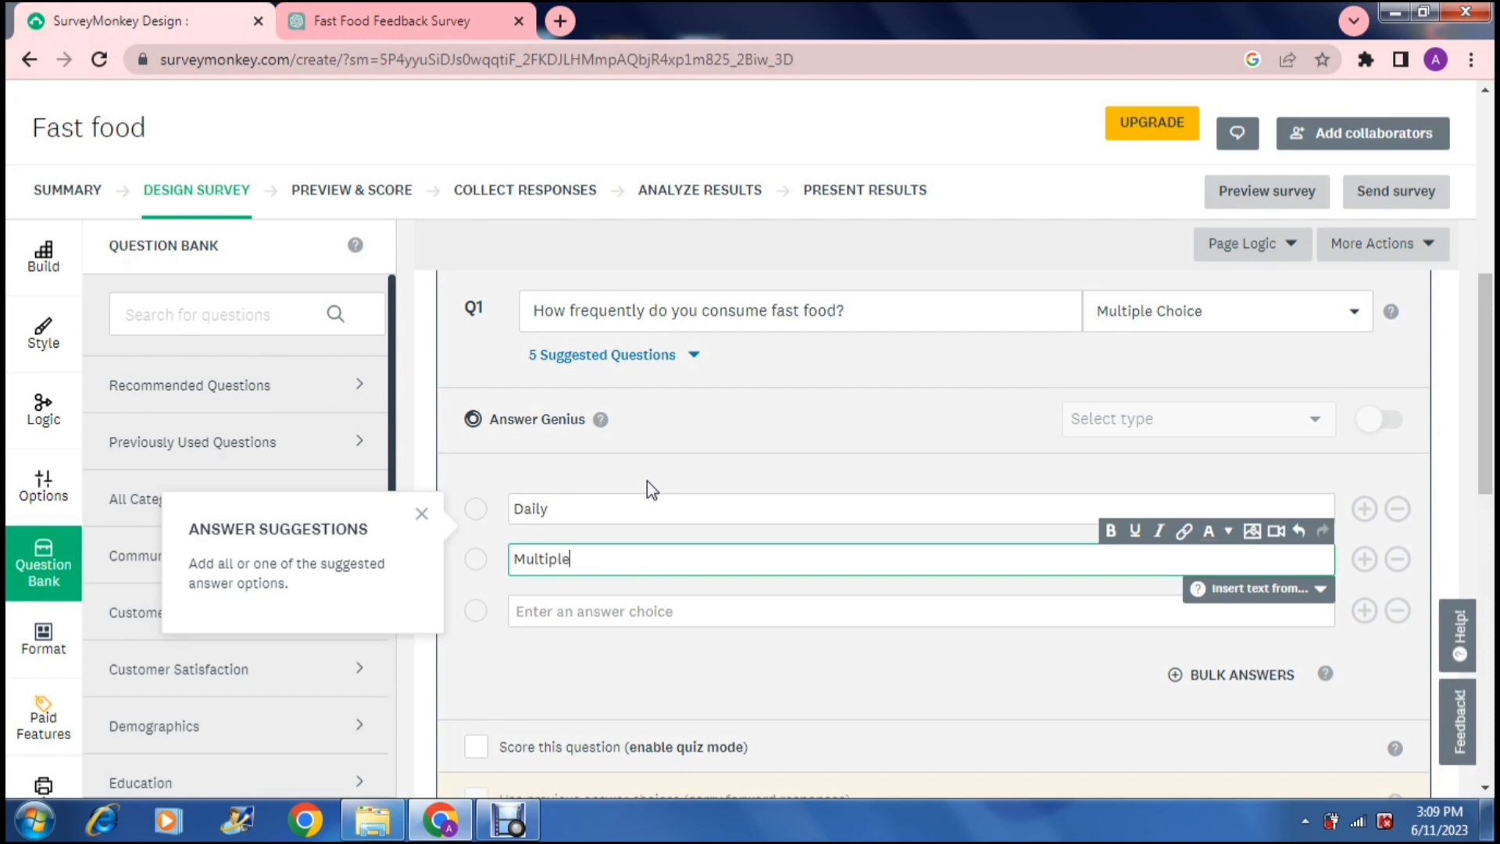
type("times a")
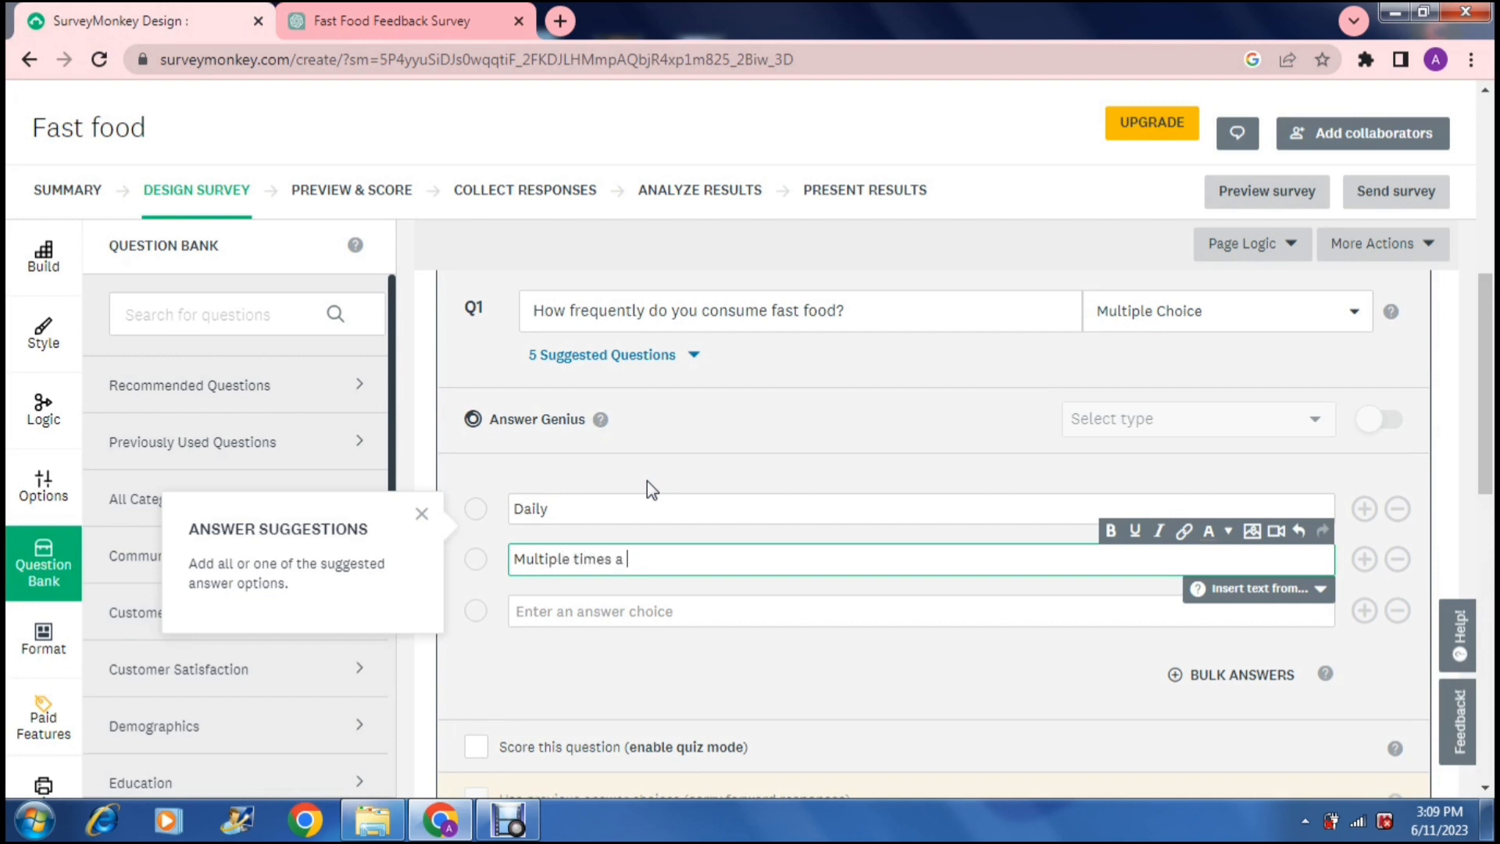
type("week")
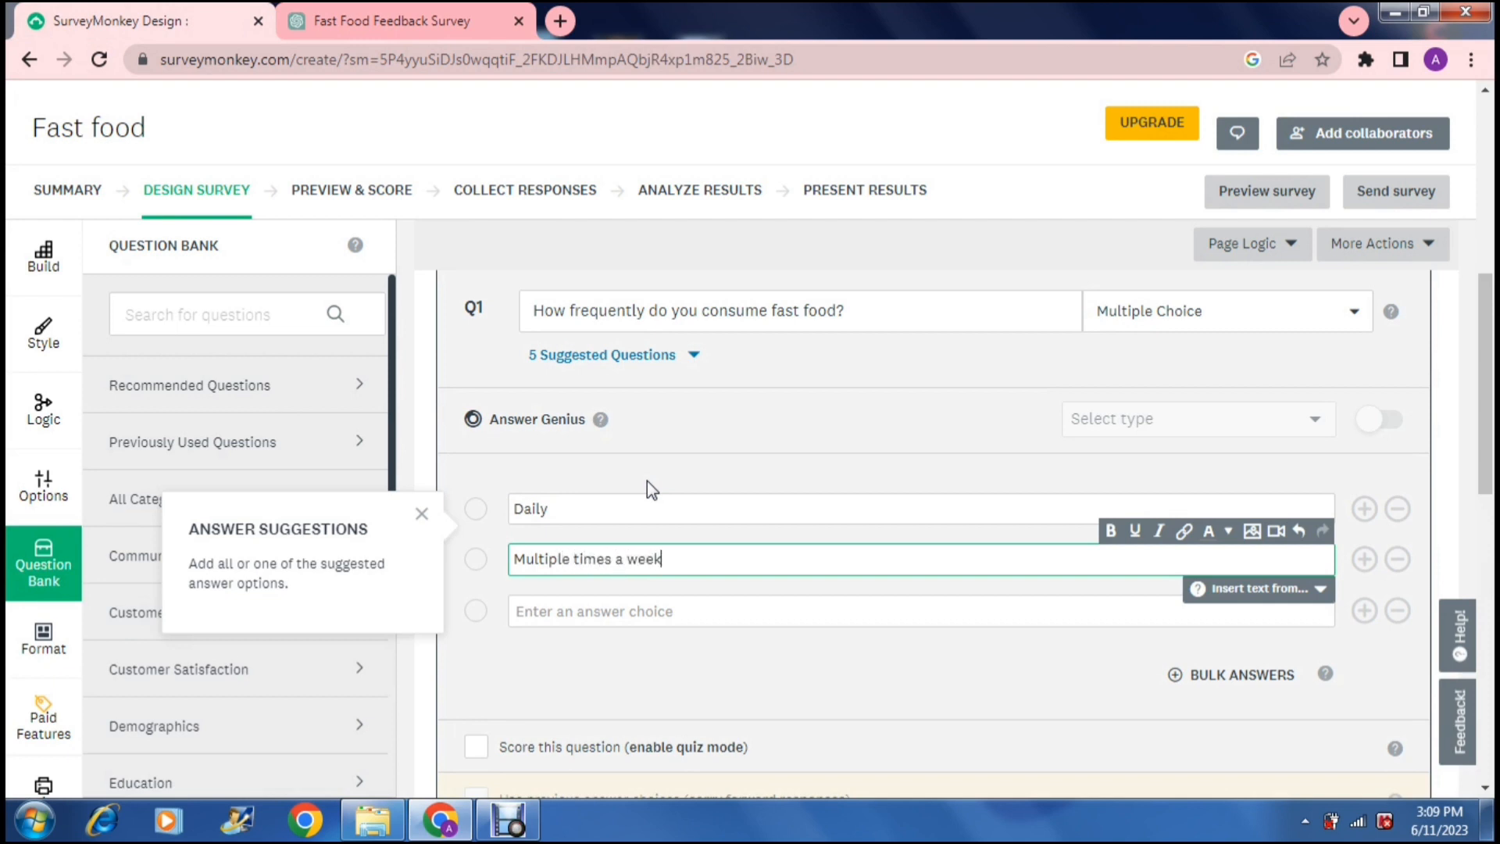
left_click(392, 21)
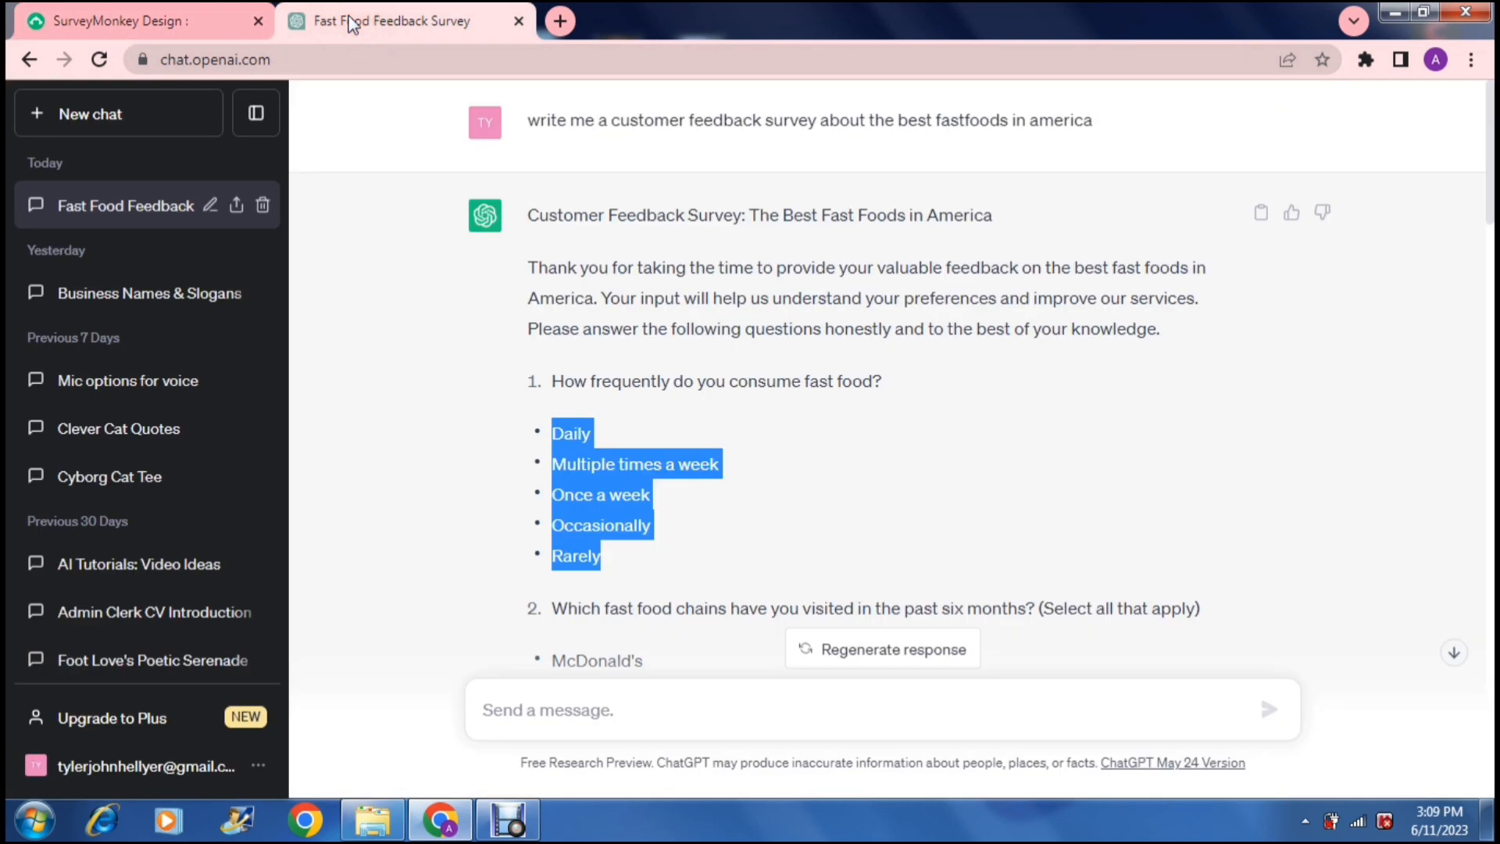
left_click(391, 20)
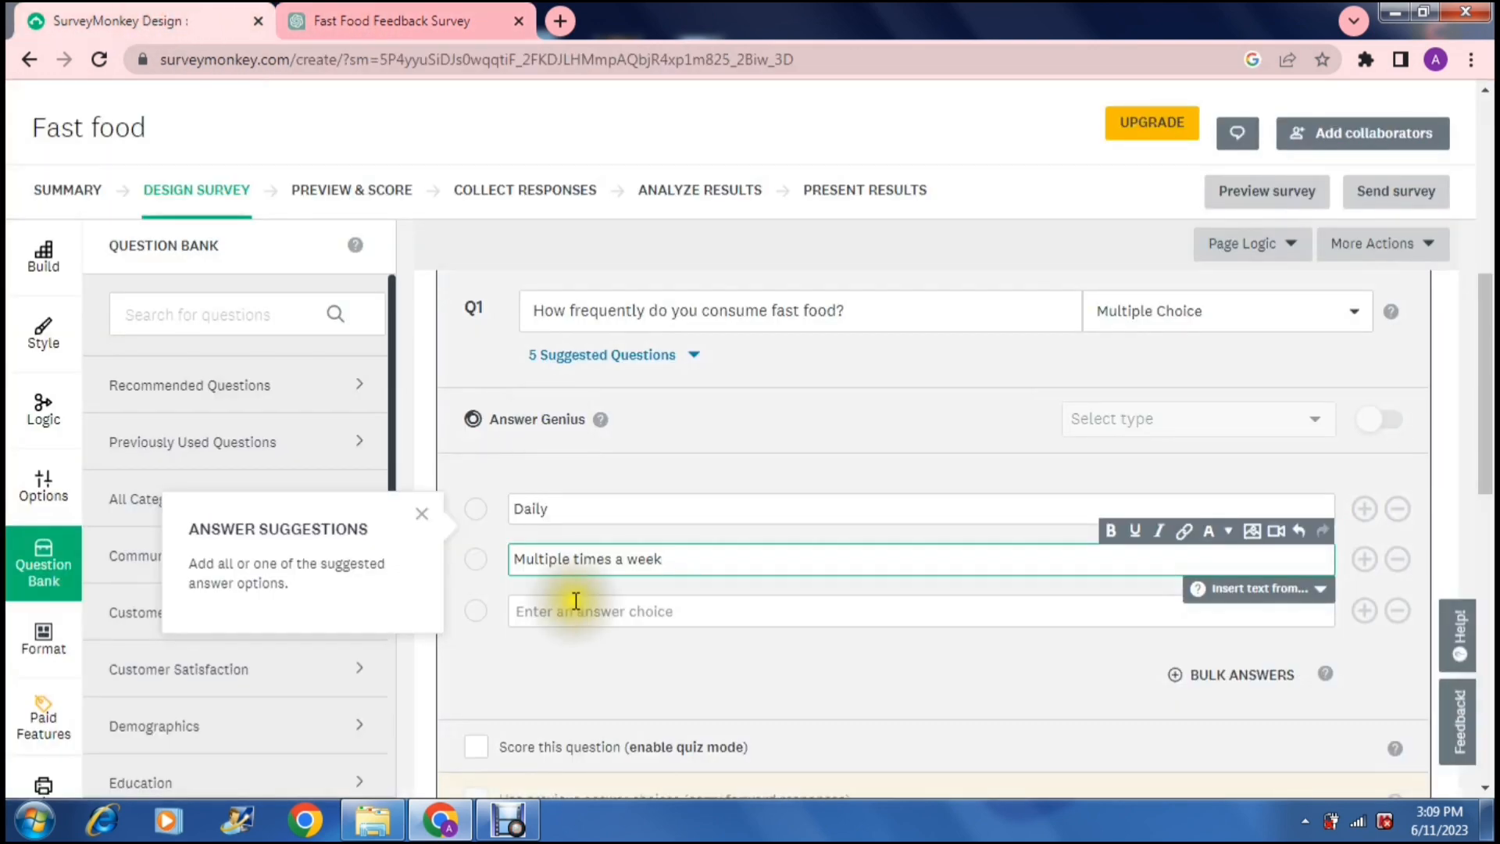
type("On")
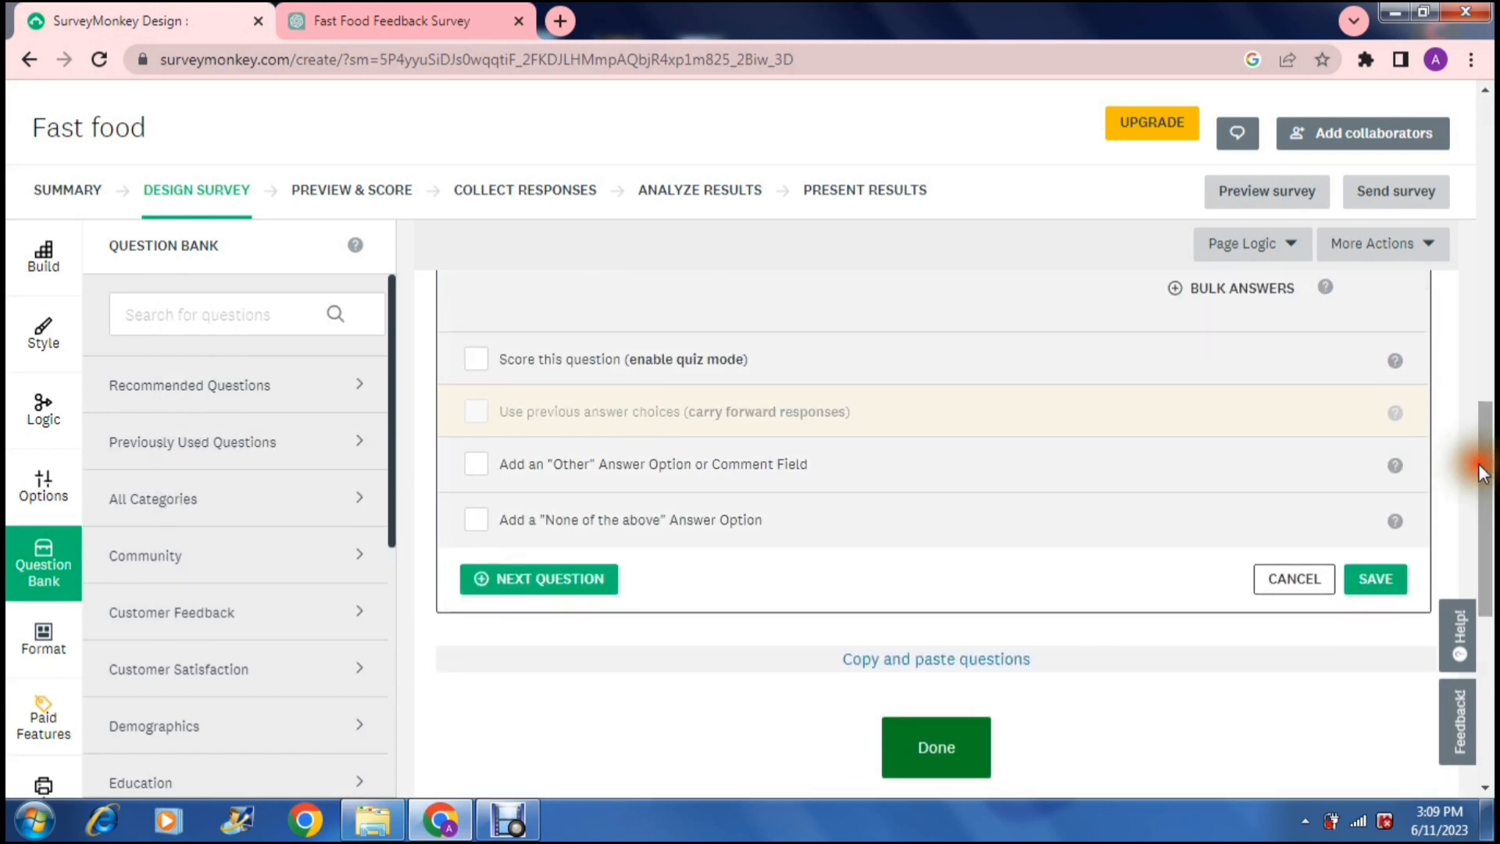
mouse_move(925, 451)
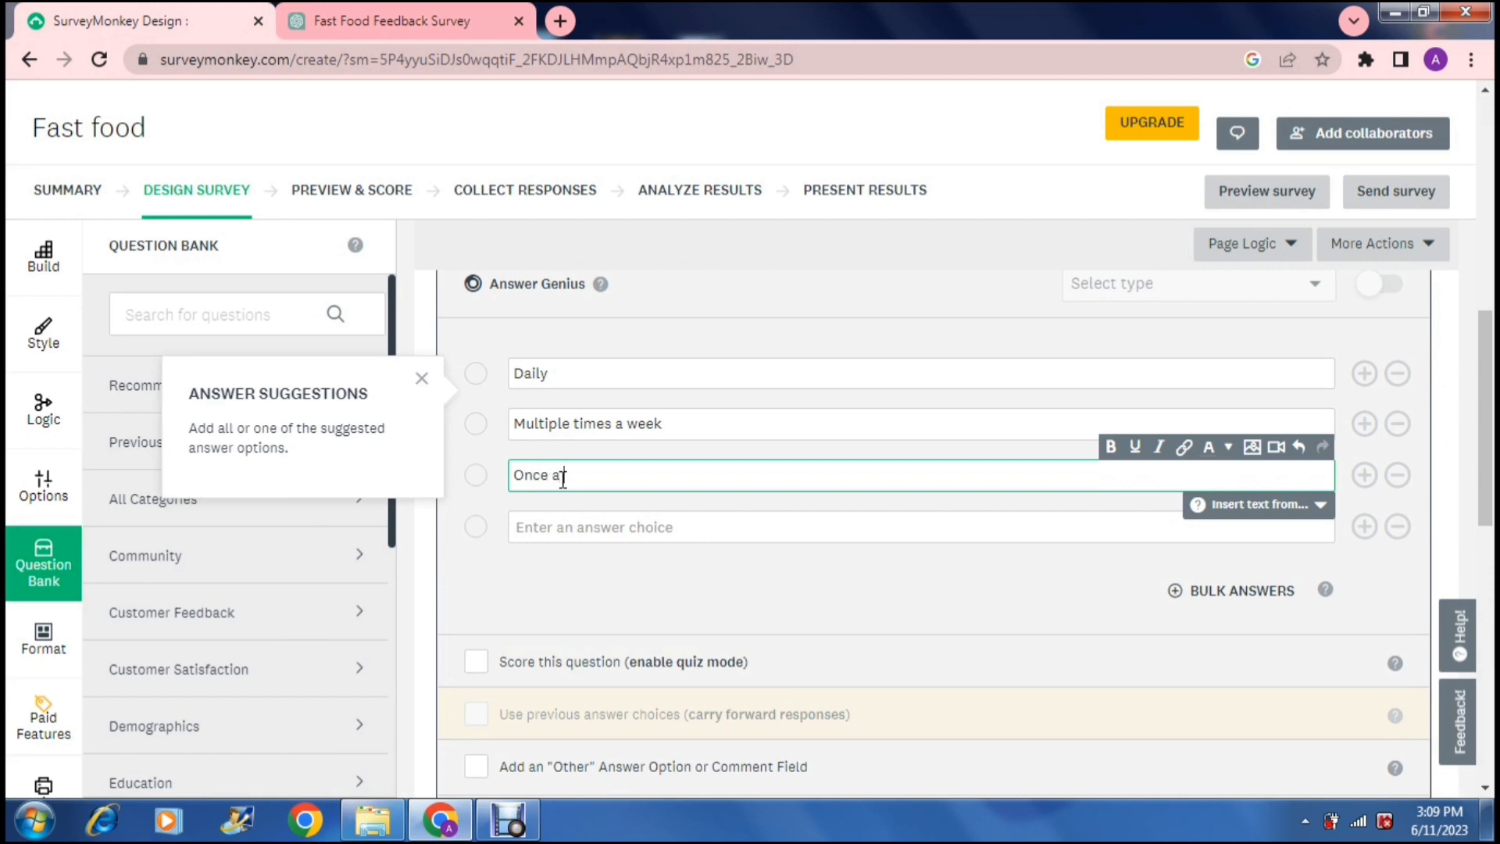
type("week")
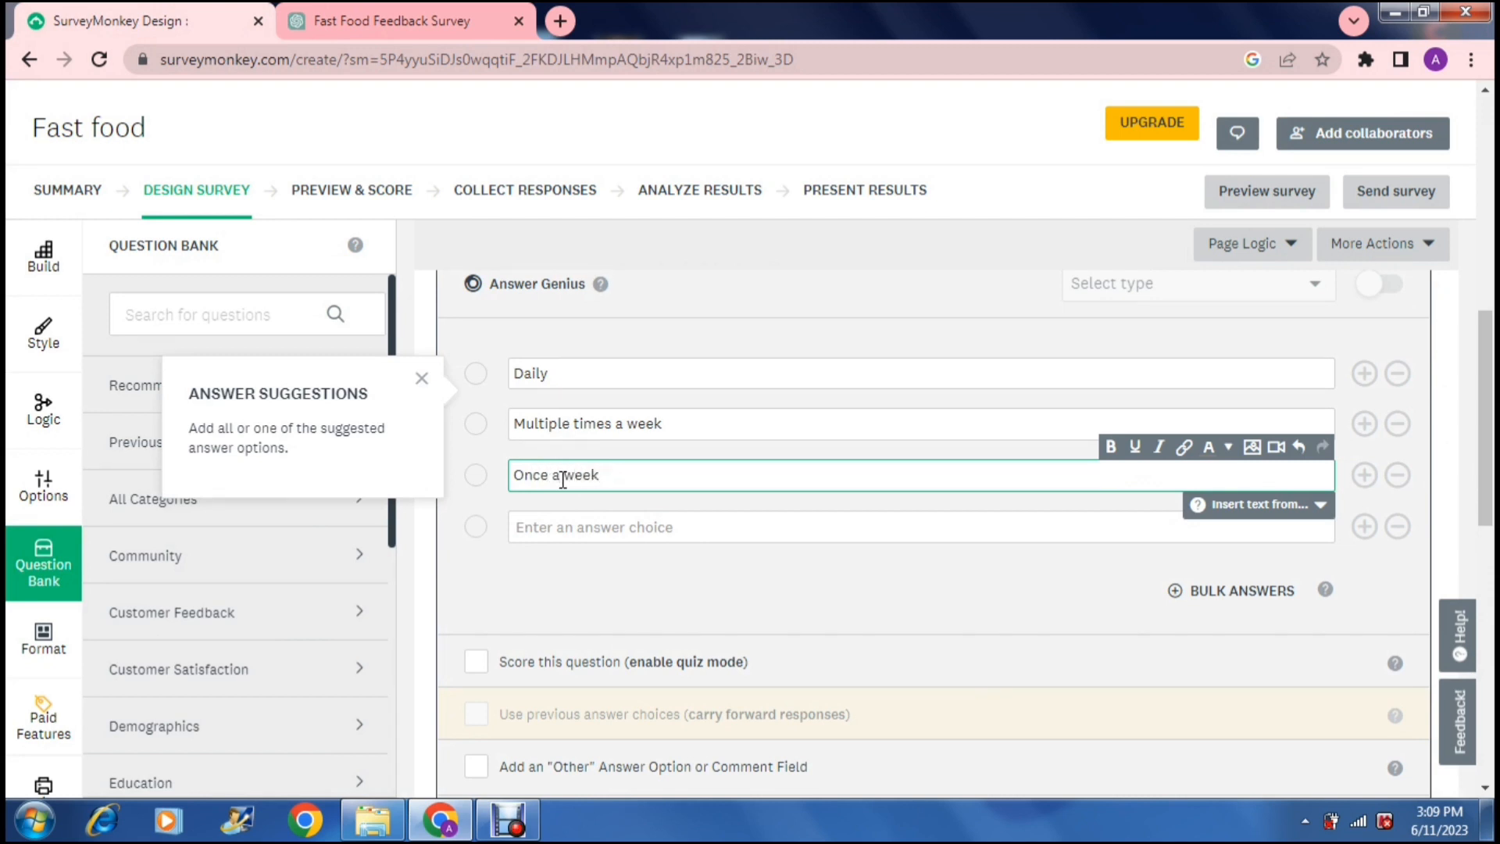
Add 'Occasionally' (spelling corrected from Ocasionally) and 'Never' as the fourth and fifth choices.
type("Ocasi")
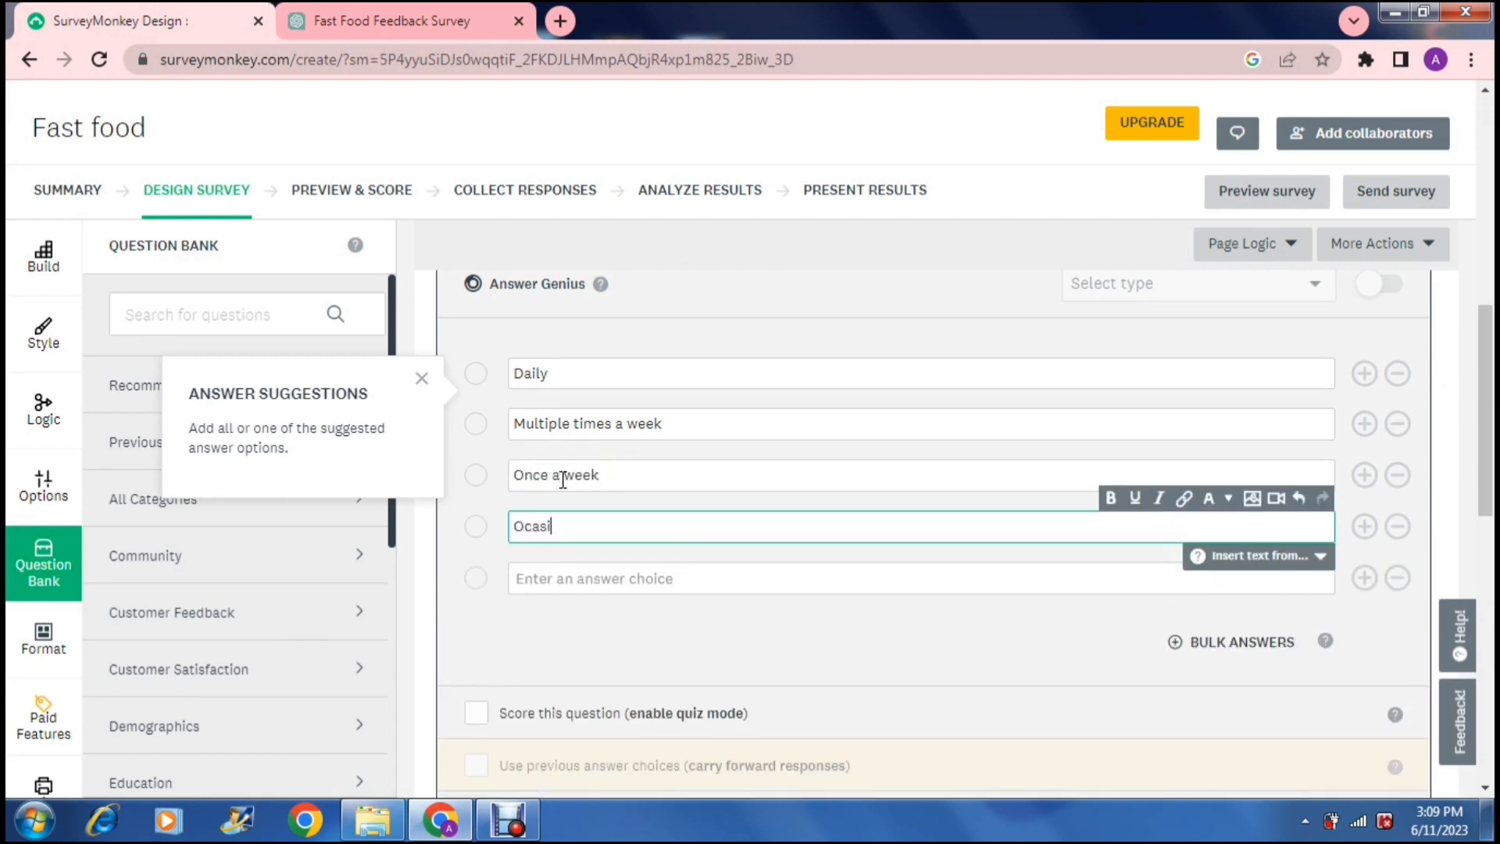
type("onally")
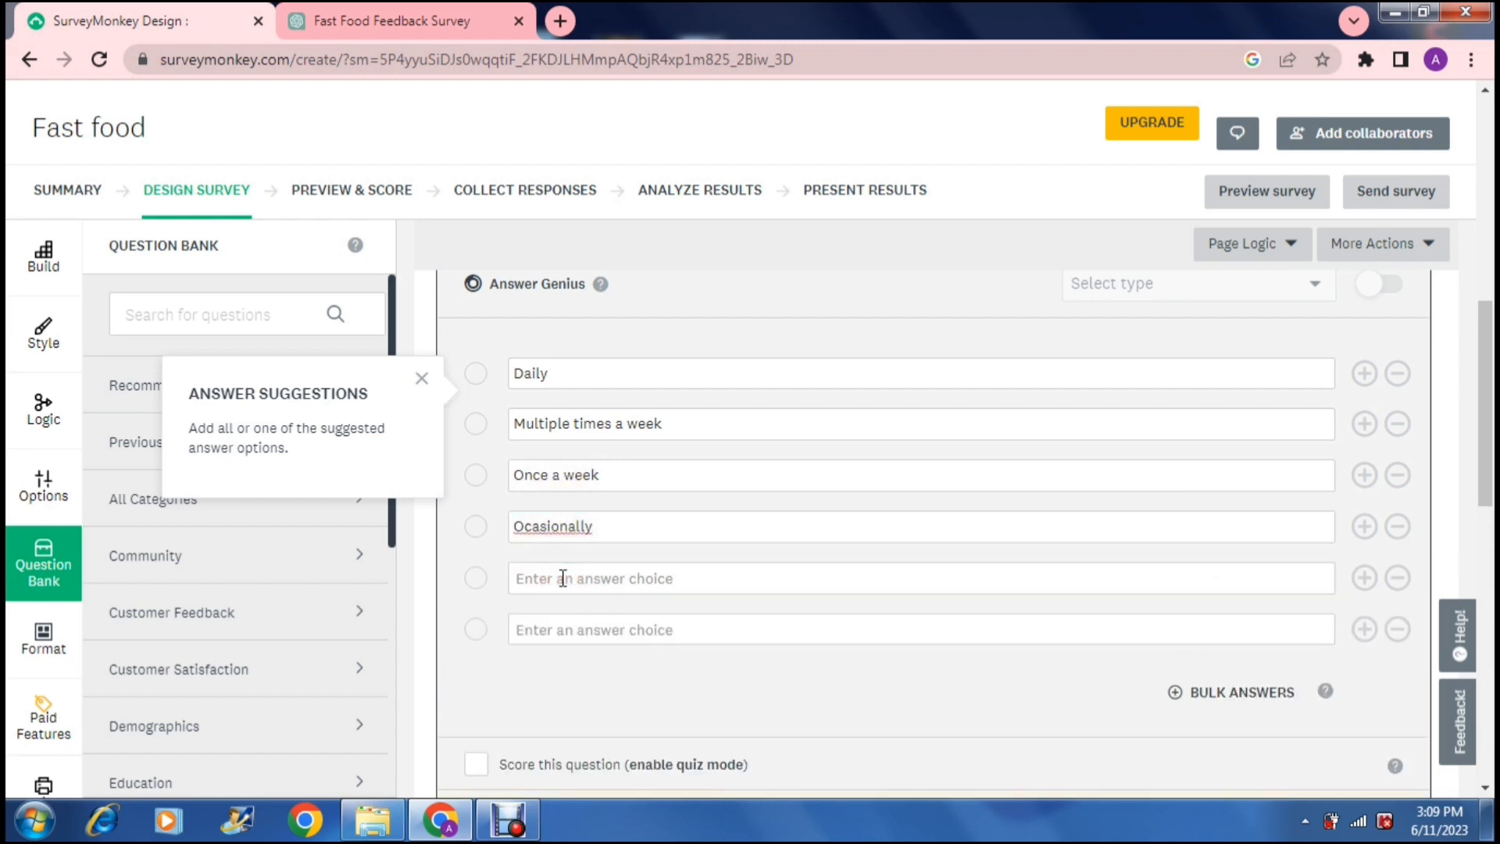
double_click(552, 527)
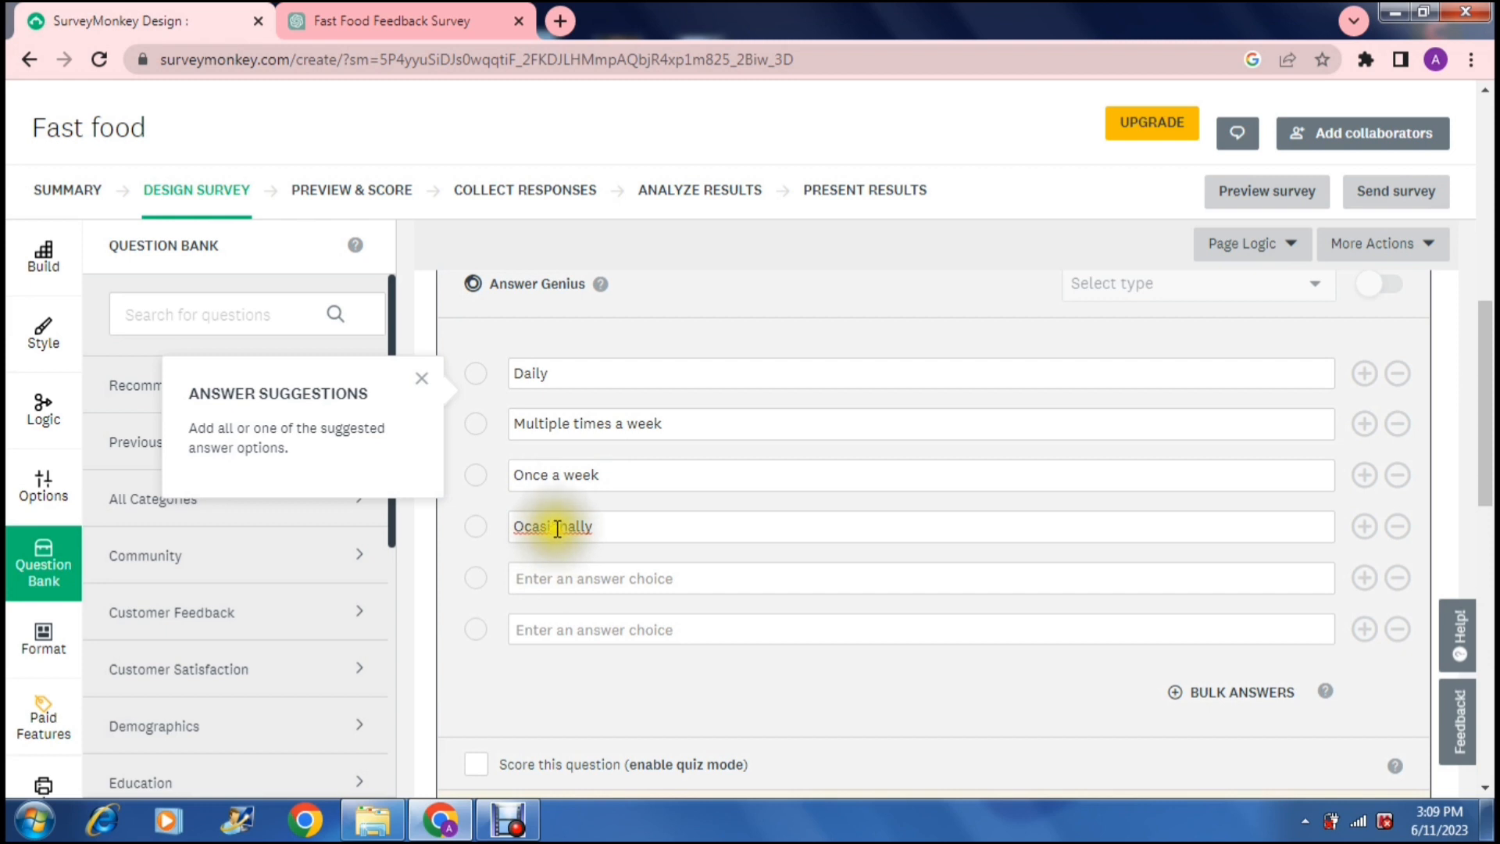
right_click(553, 526)
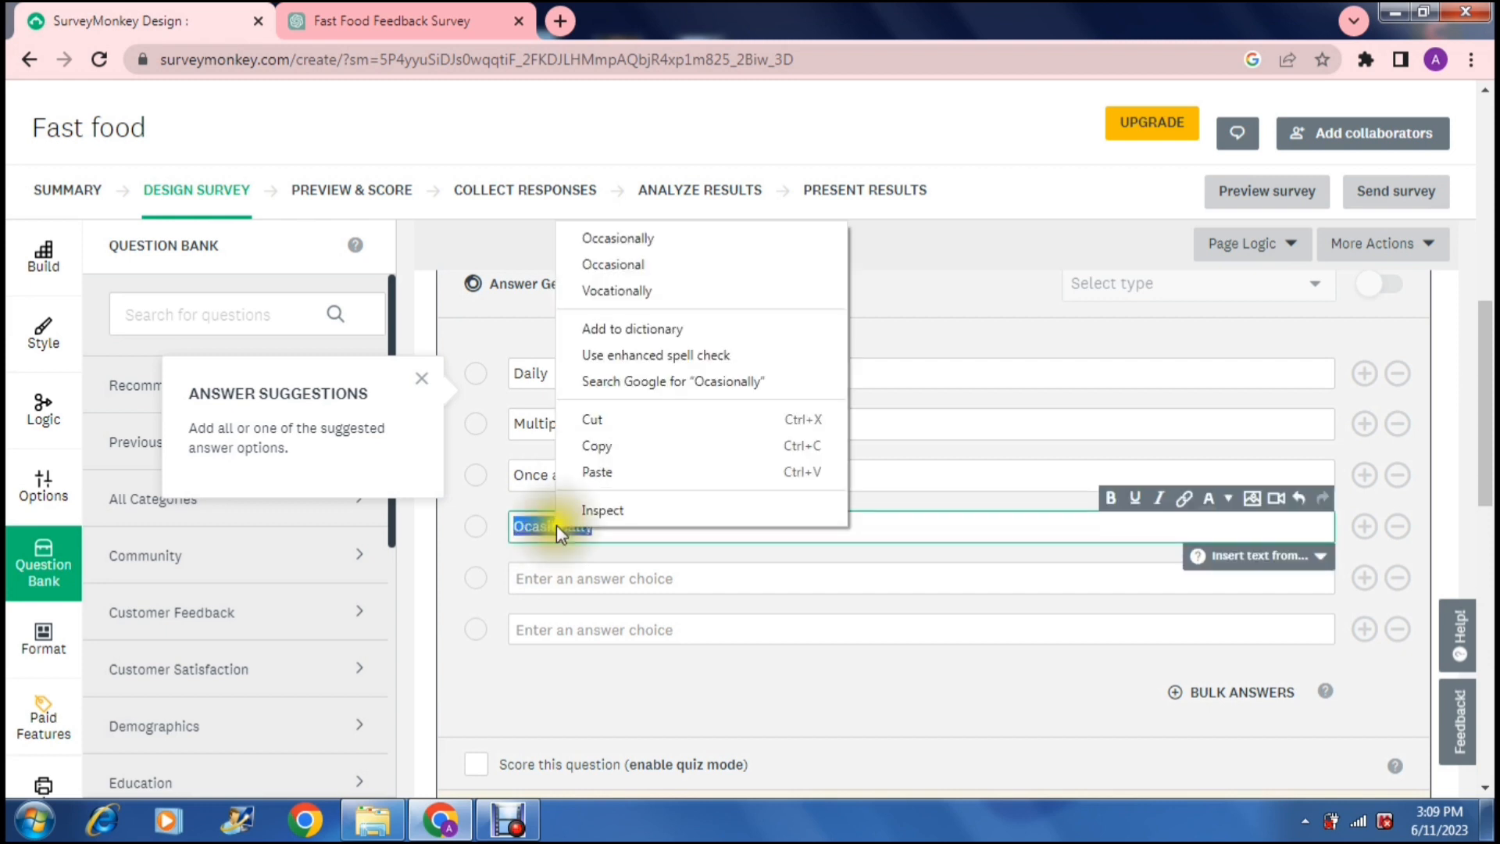
mouse_move(619, 264)
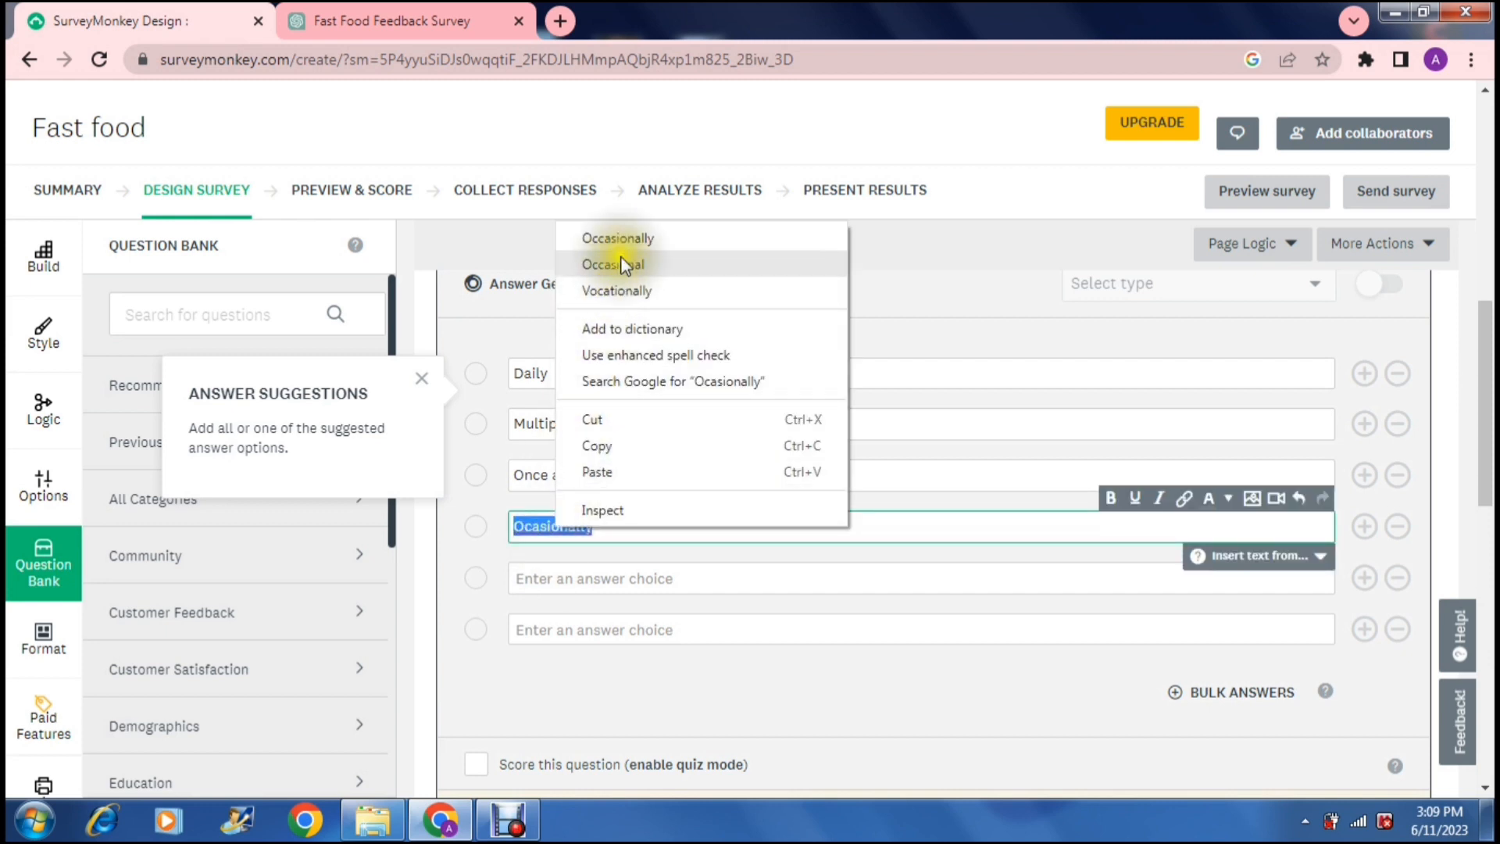
left_click(617, 237)
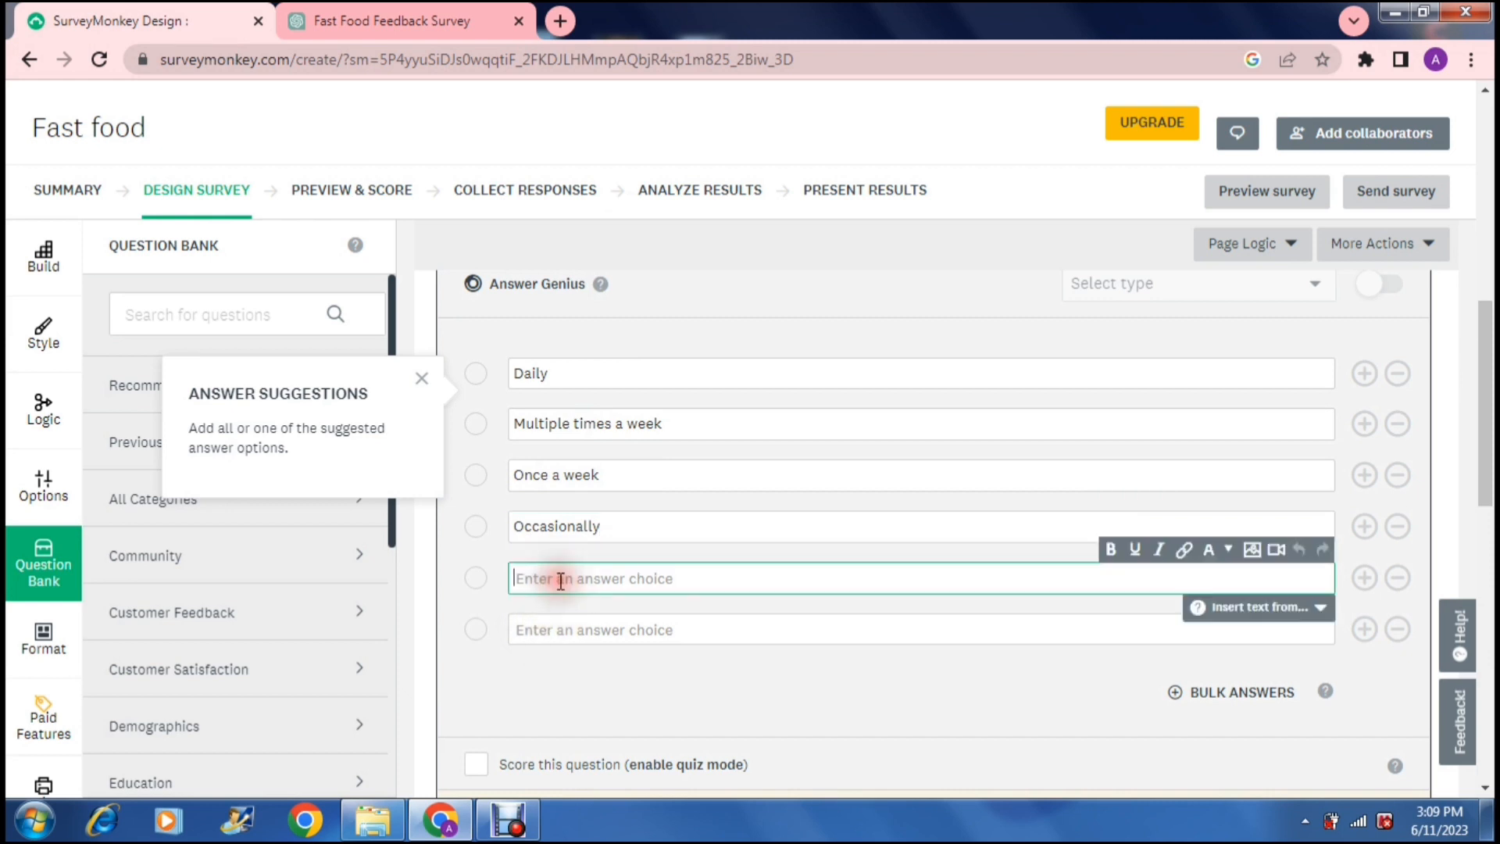
type("Never")
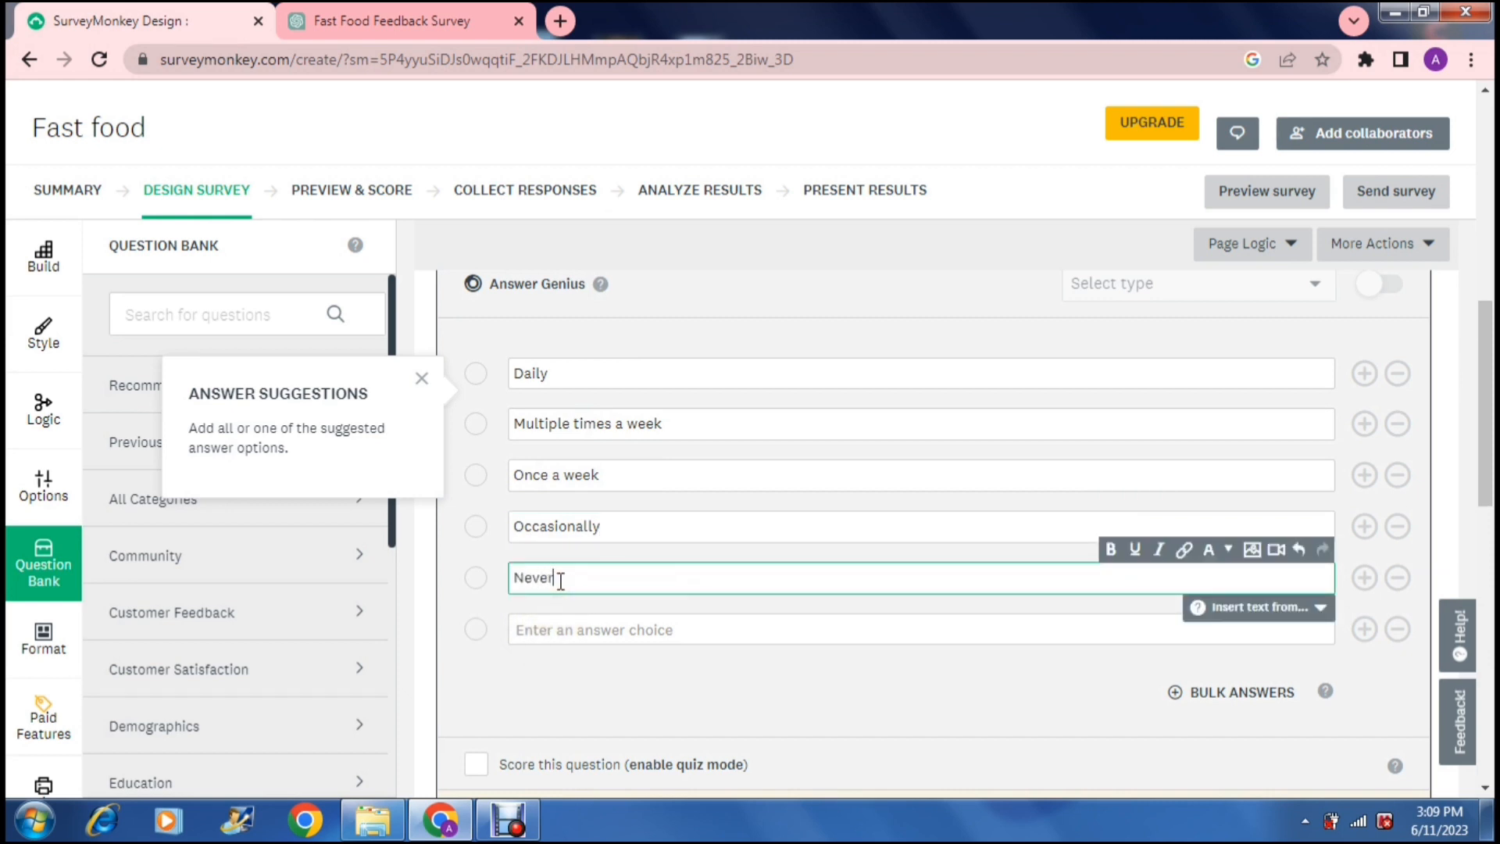
left_click(401, 21)
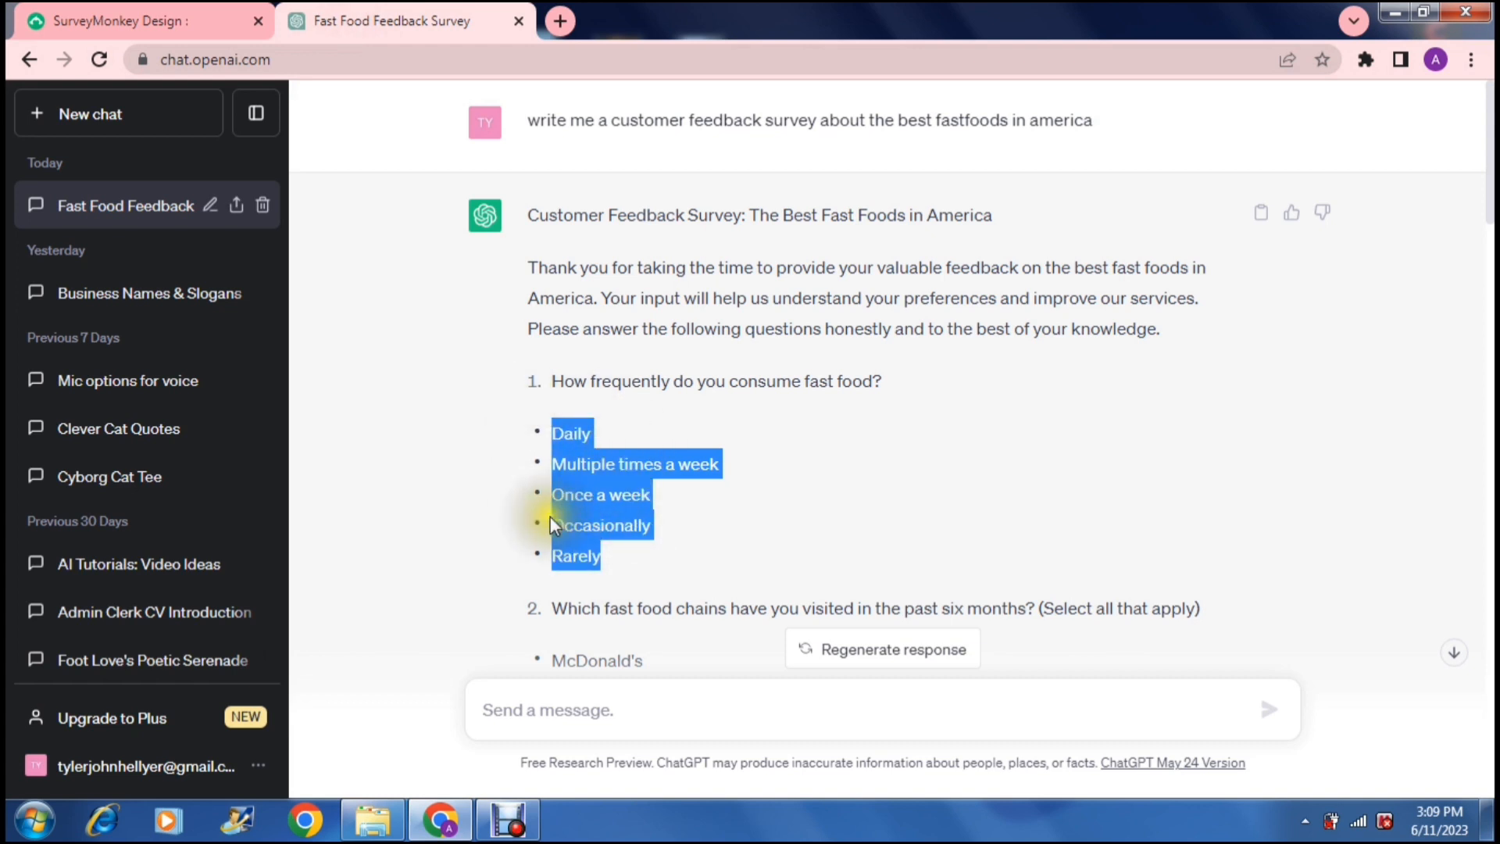
left_click(114, 20)
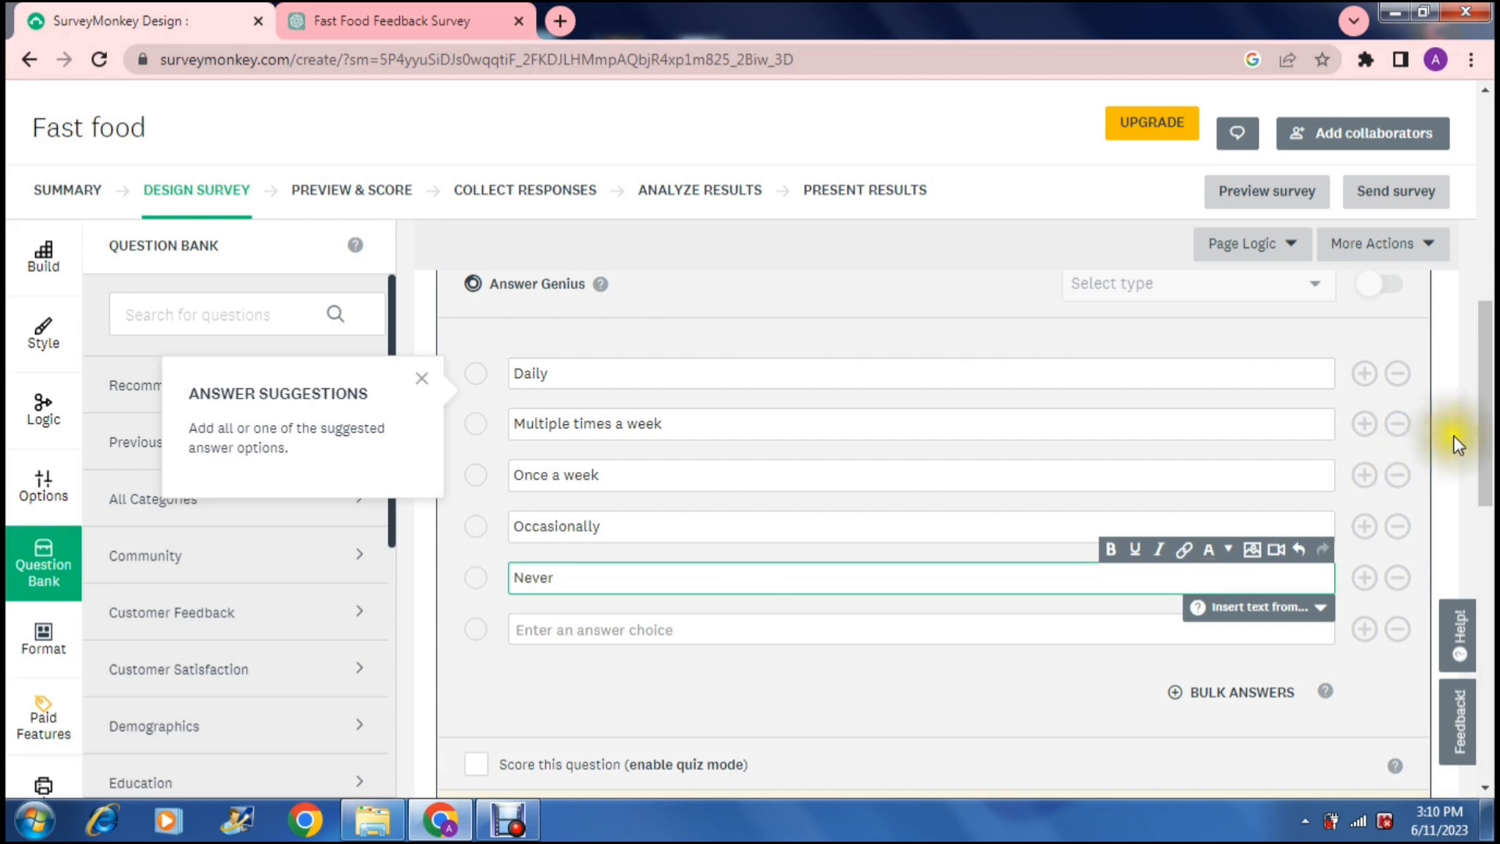
Scroll down the question editor to reach Q1's Save button.
scroll("down", 3)
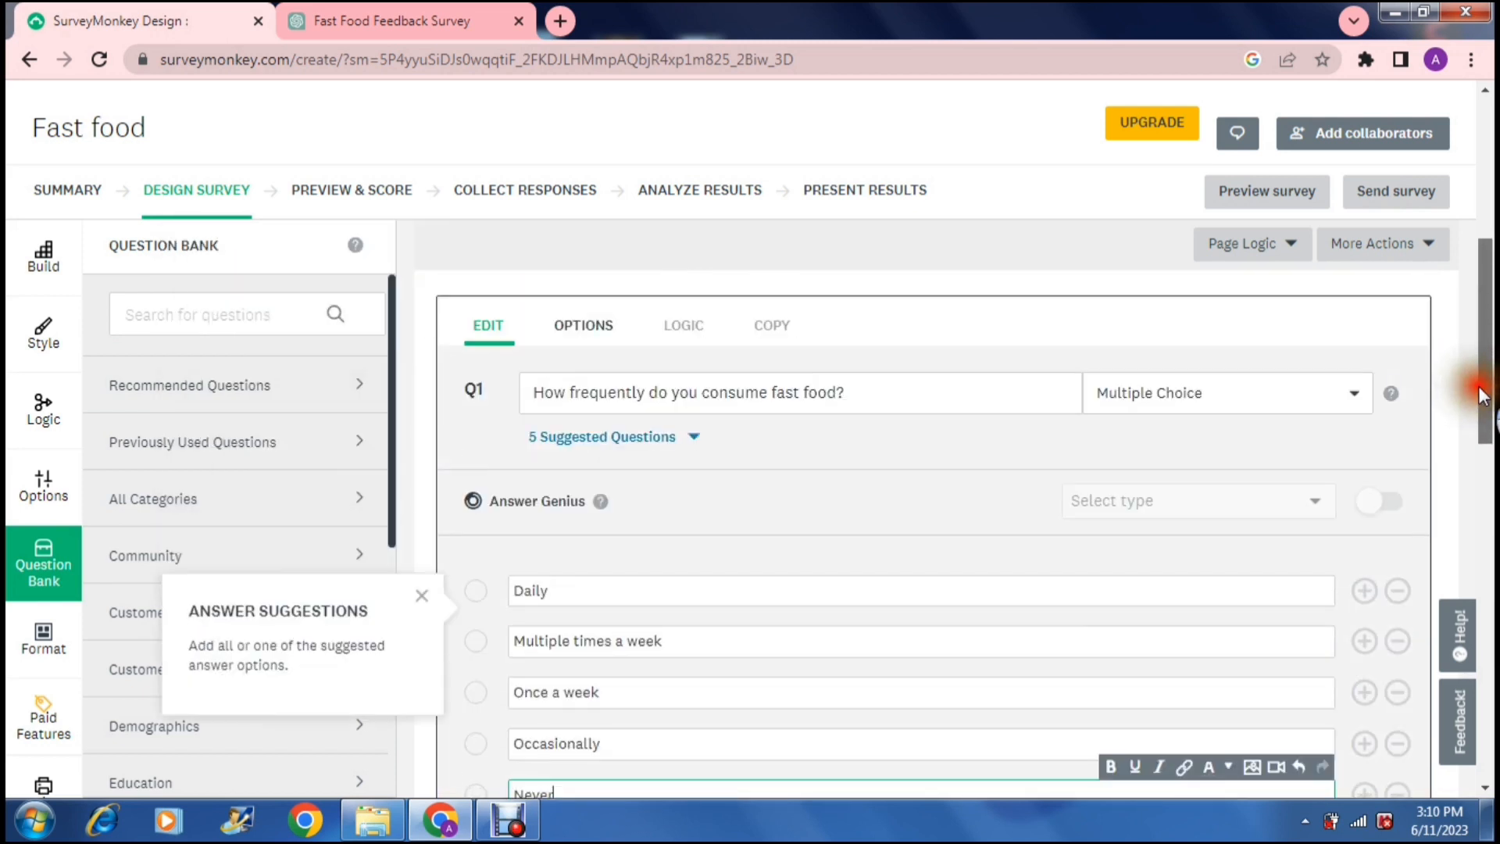
scroll("down", 3)
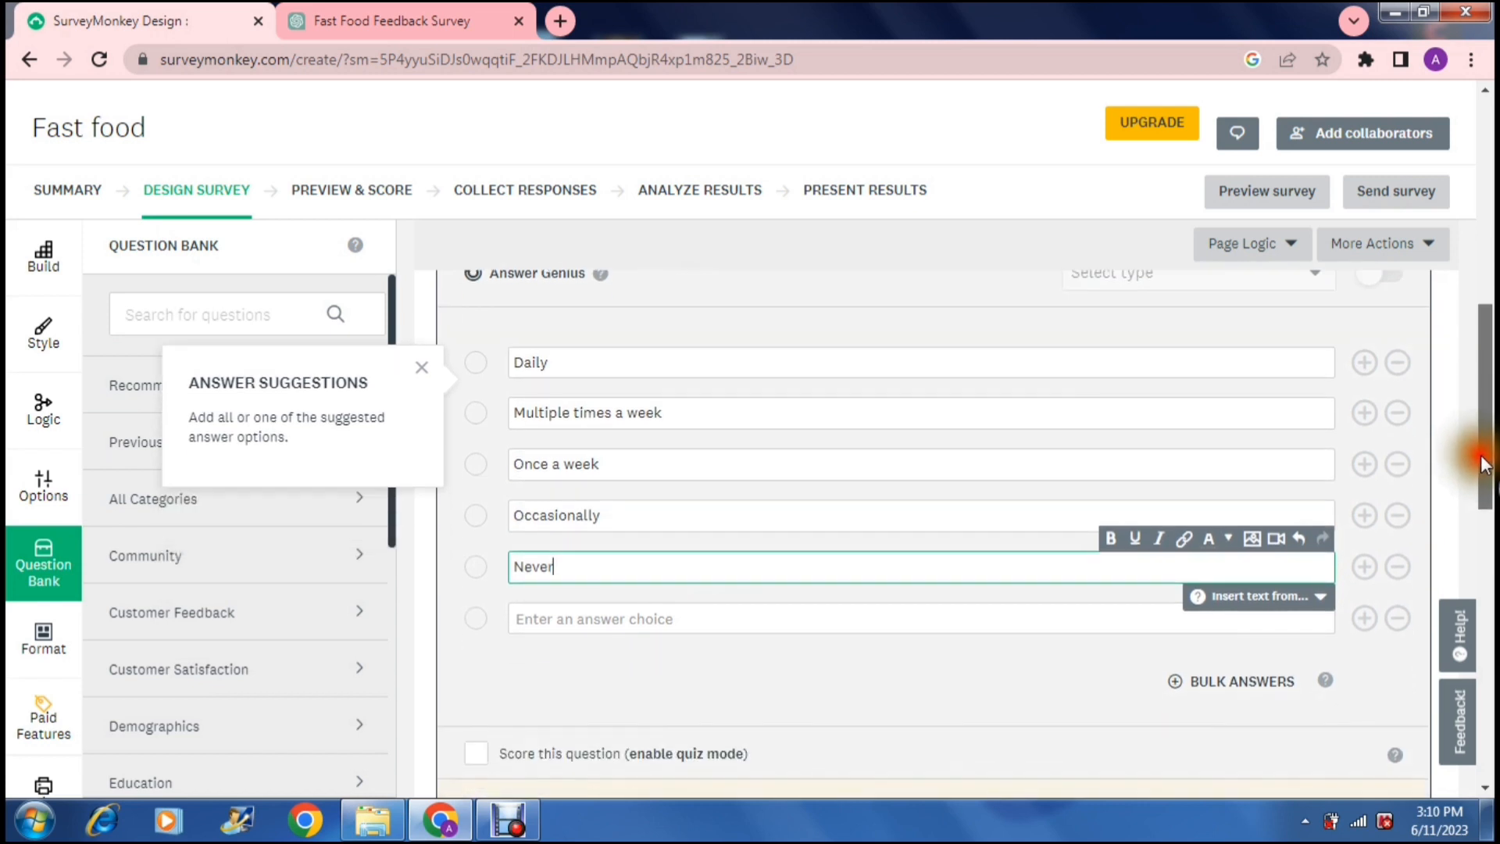
scroll("down", 3)
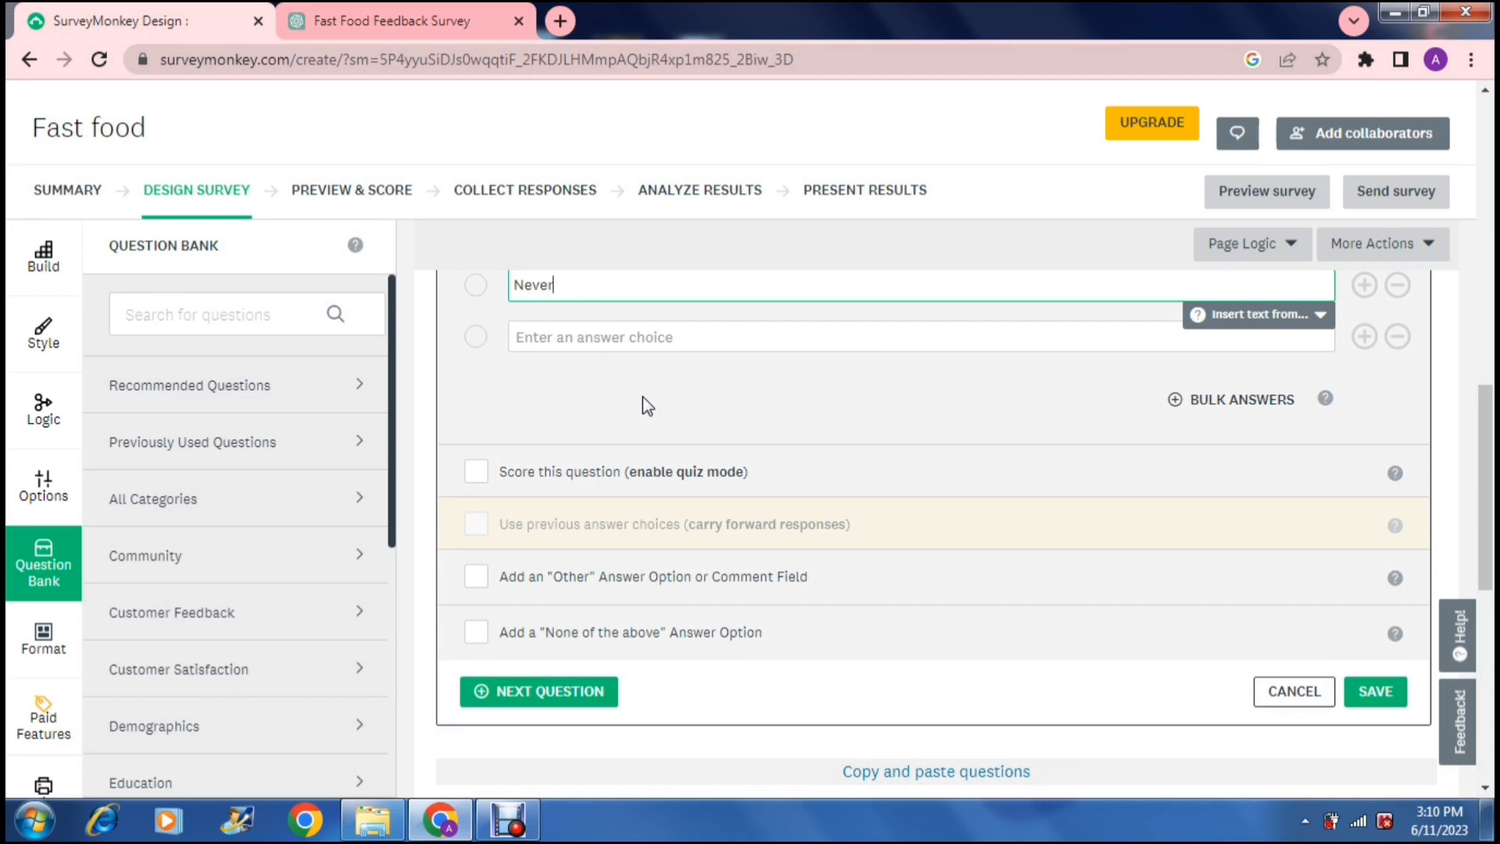
mouse_move(733, 532)
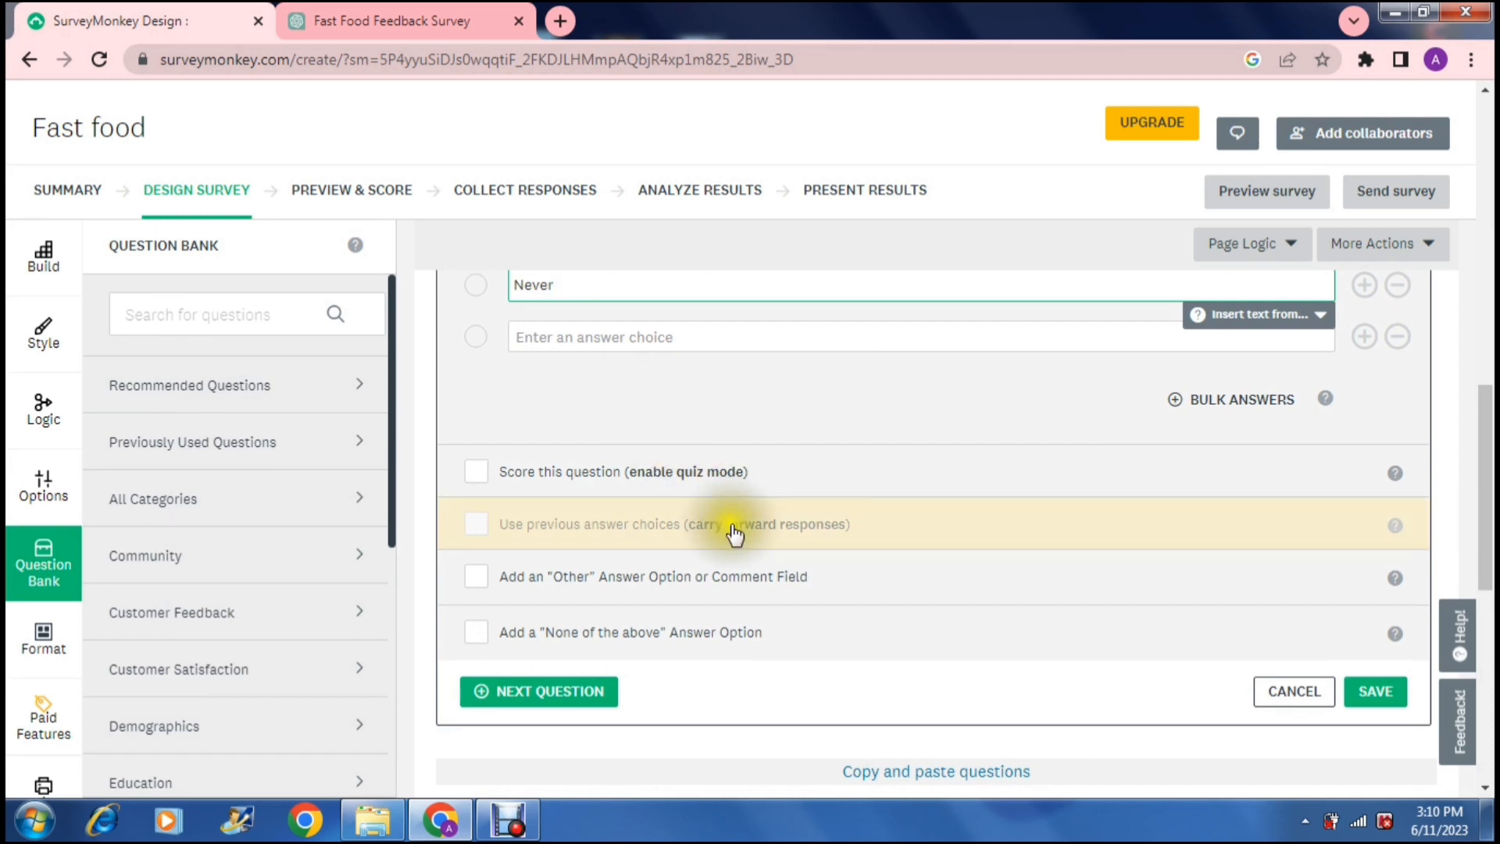
mouse_move(775, 407)
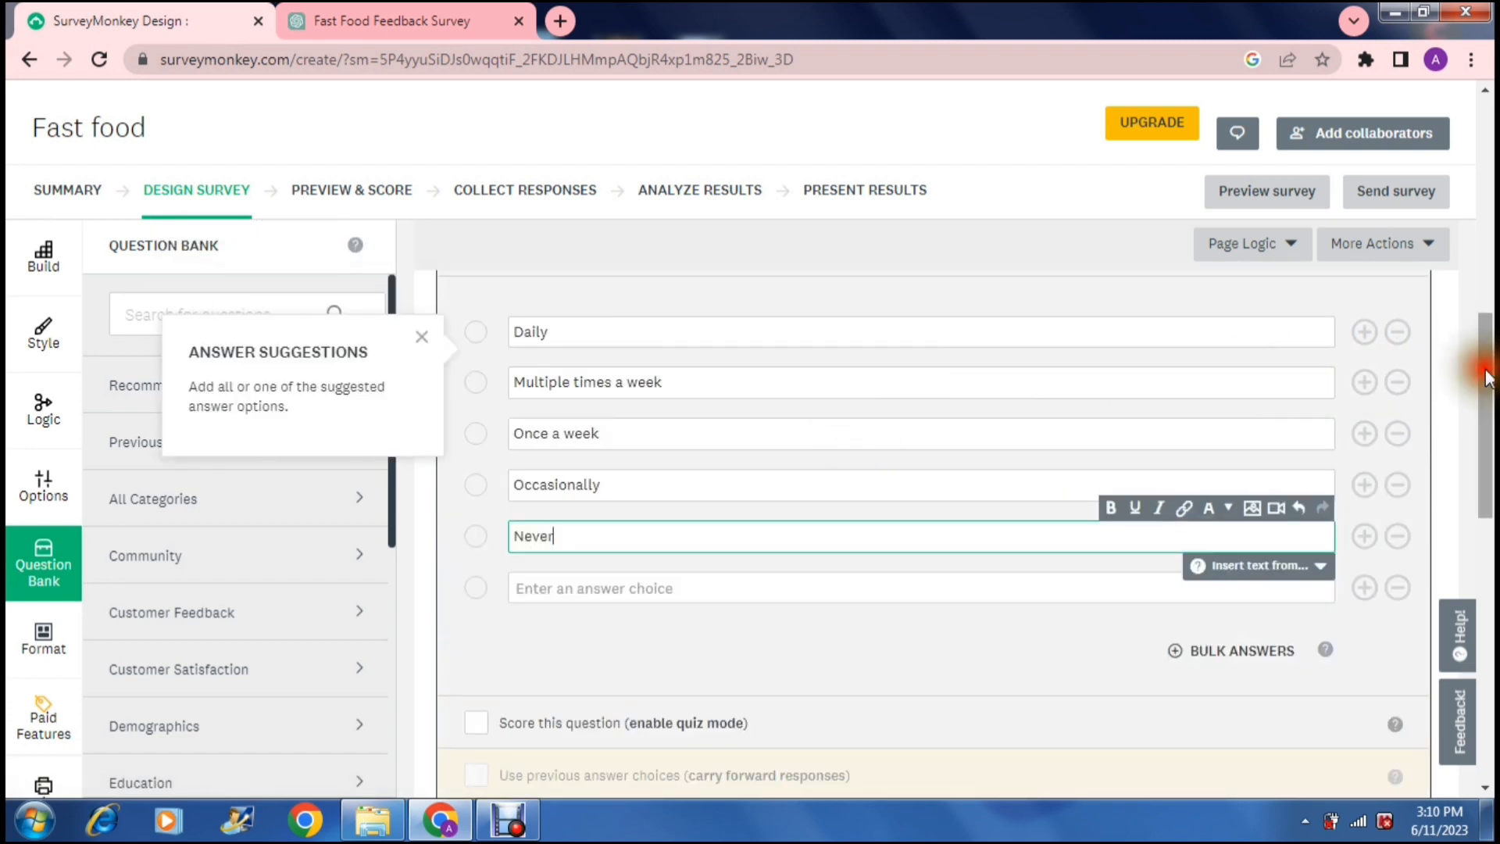
scroll("down", 3)
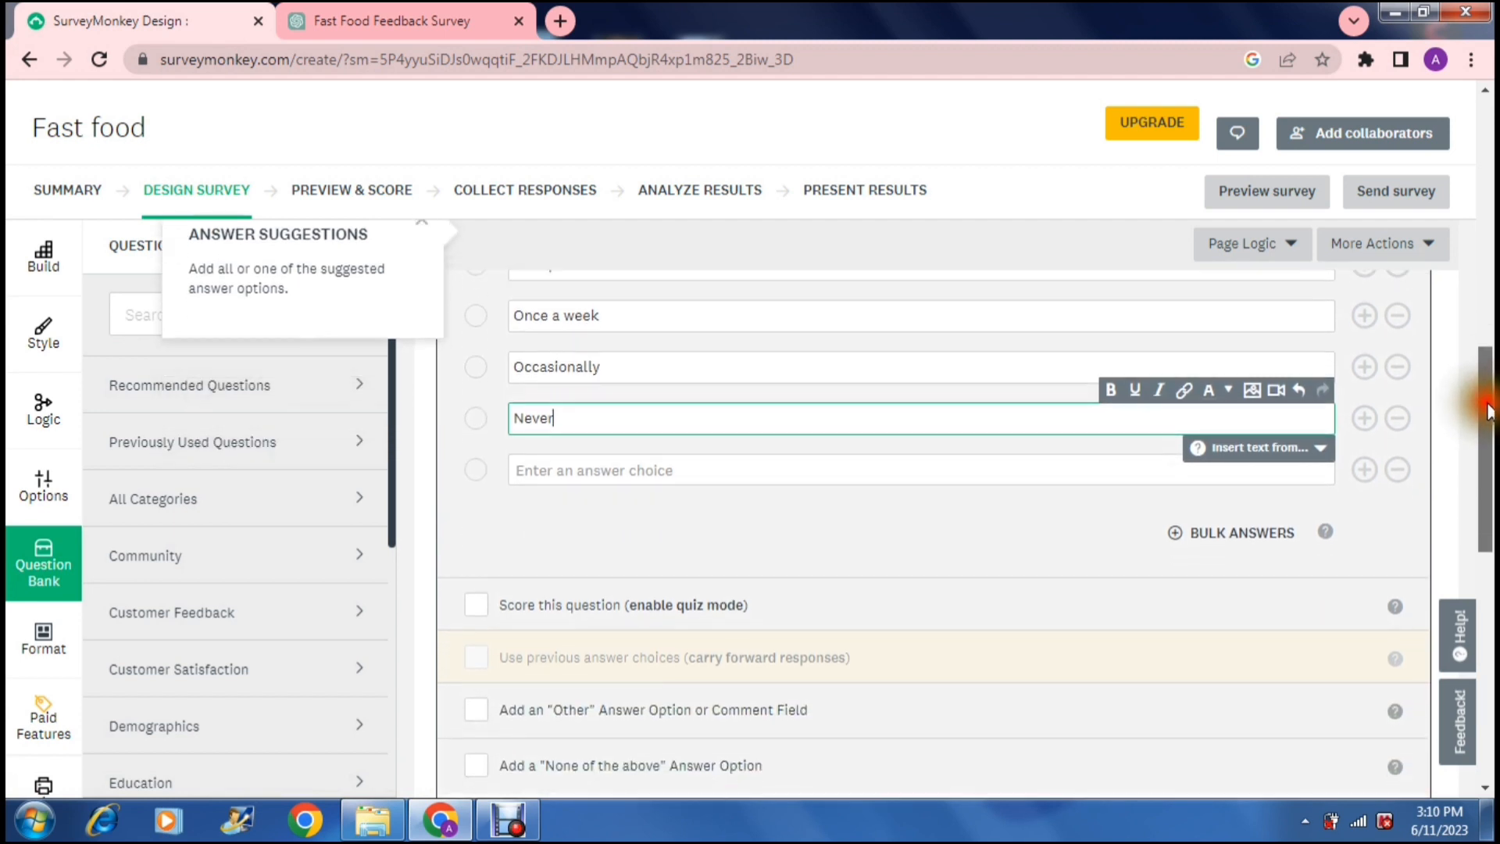
scroll("down", 3)
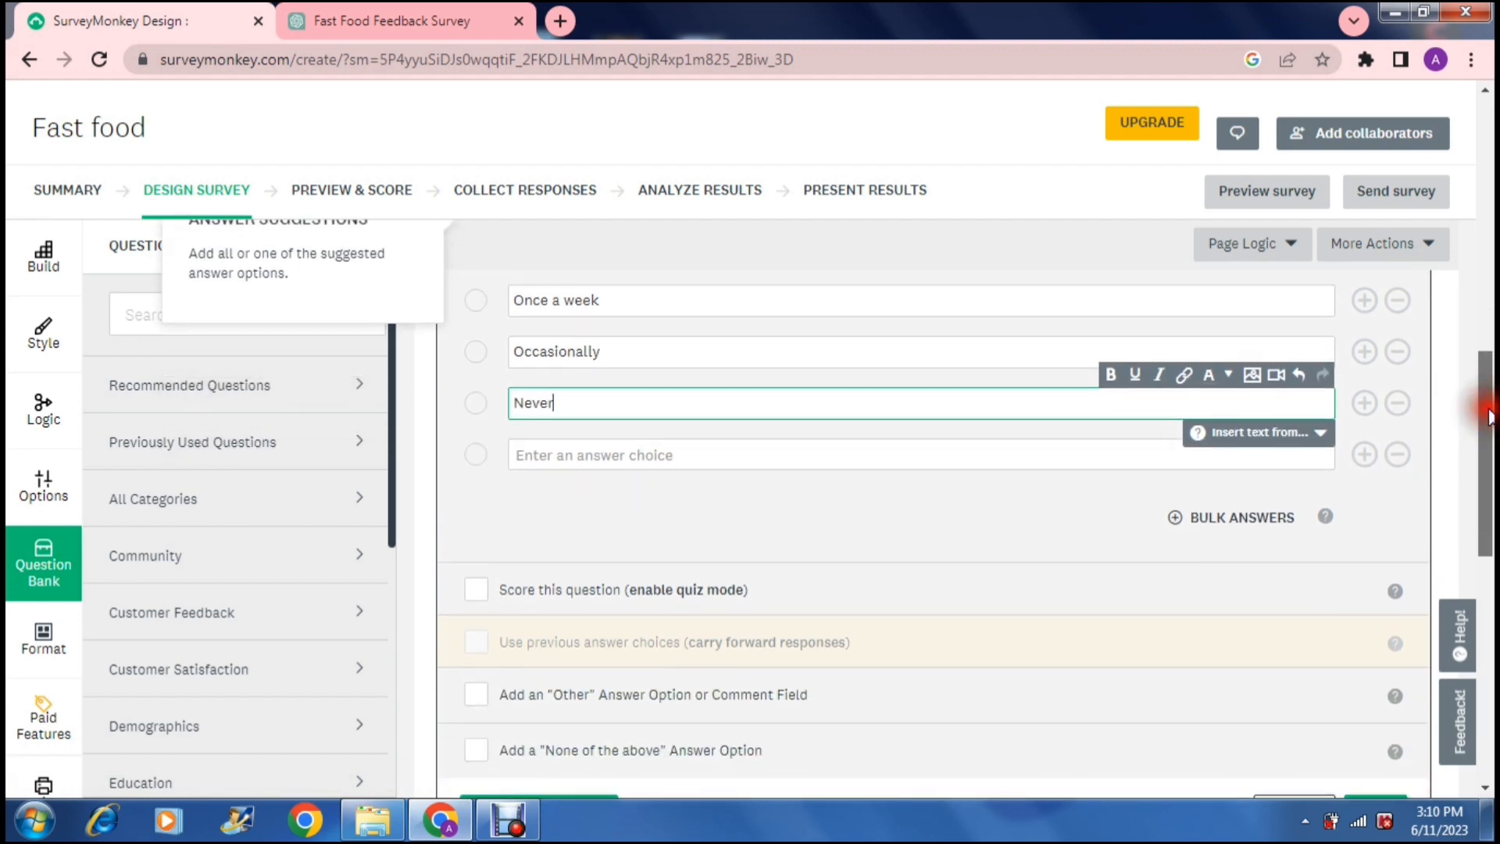
scroll("down", 3)
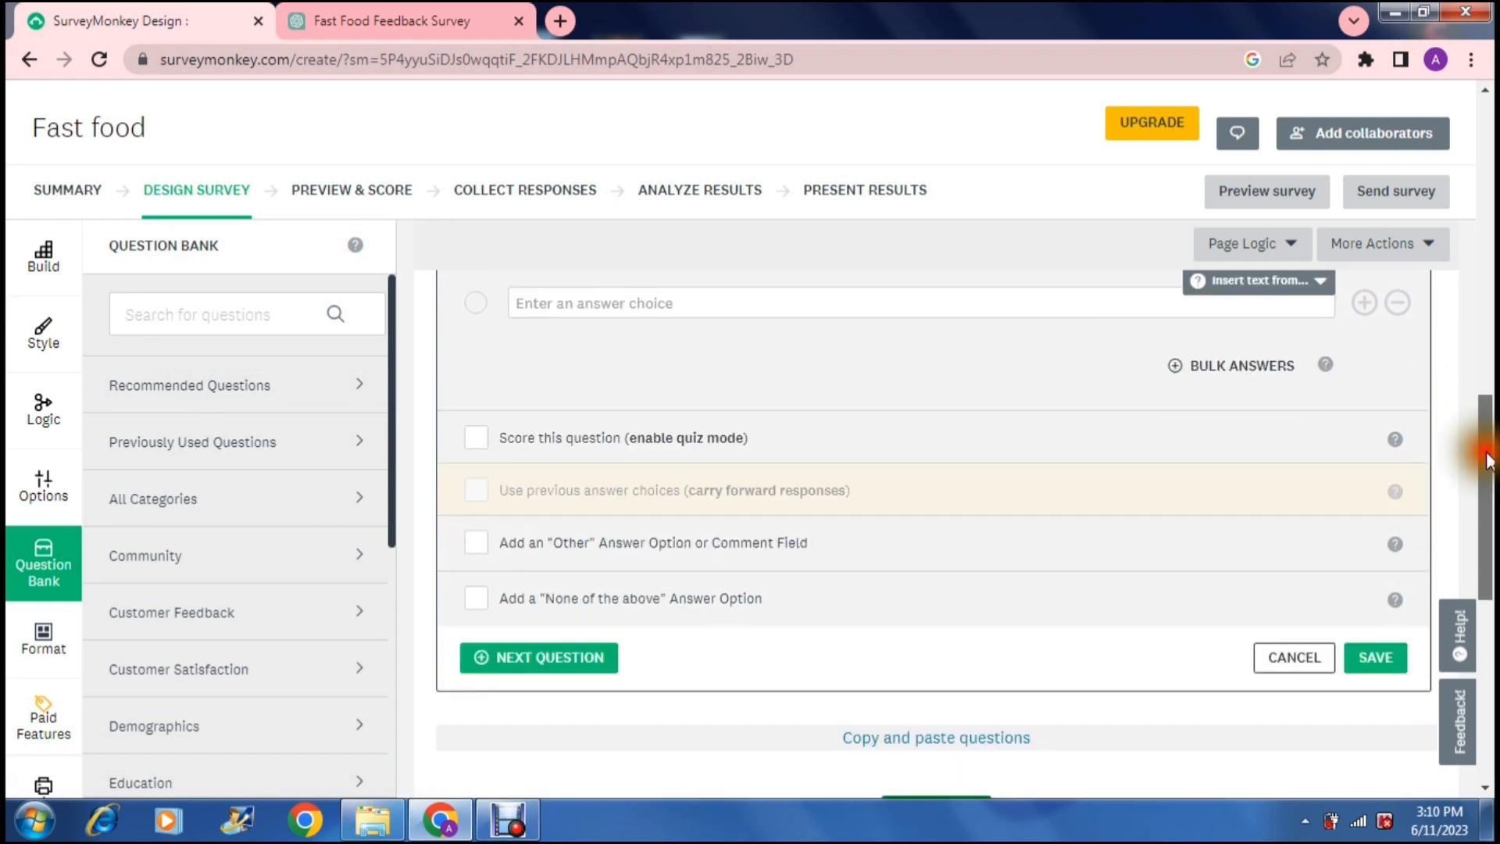
scroll("down", 3)
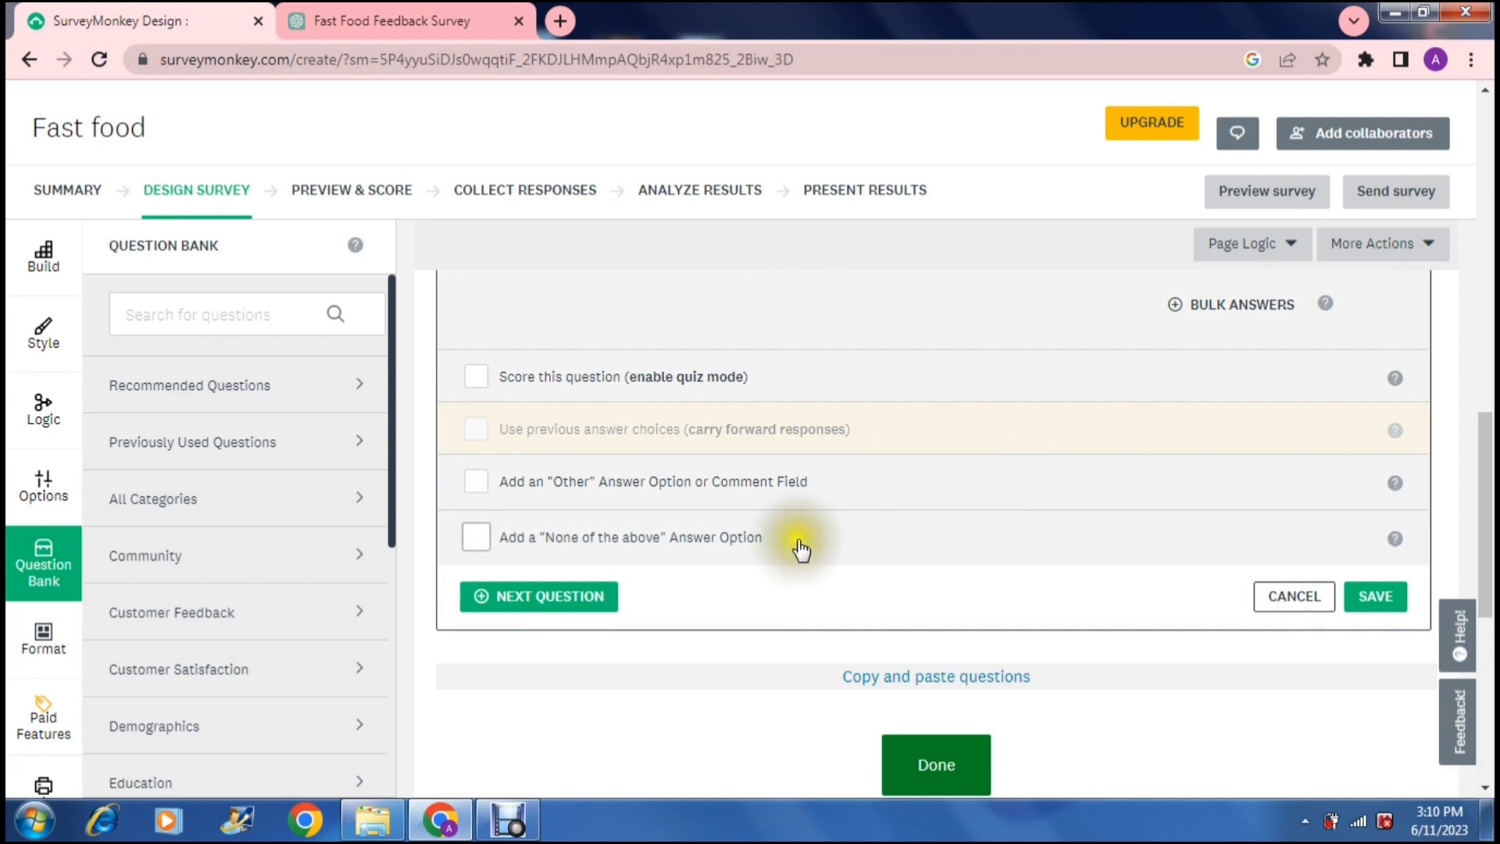
mouse_move(1038, 633)
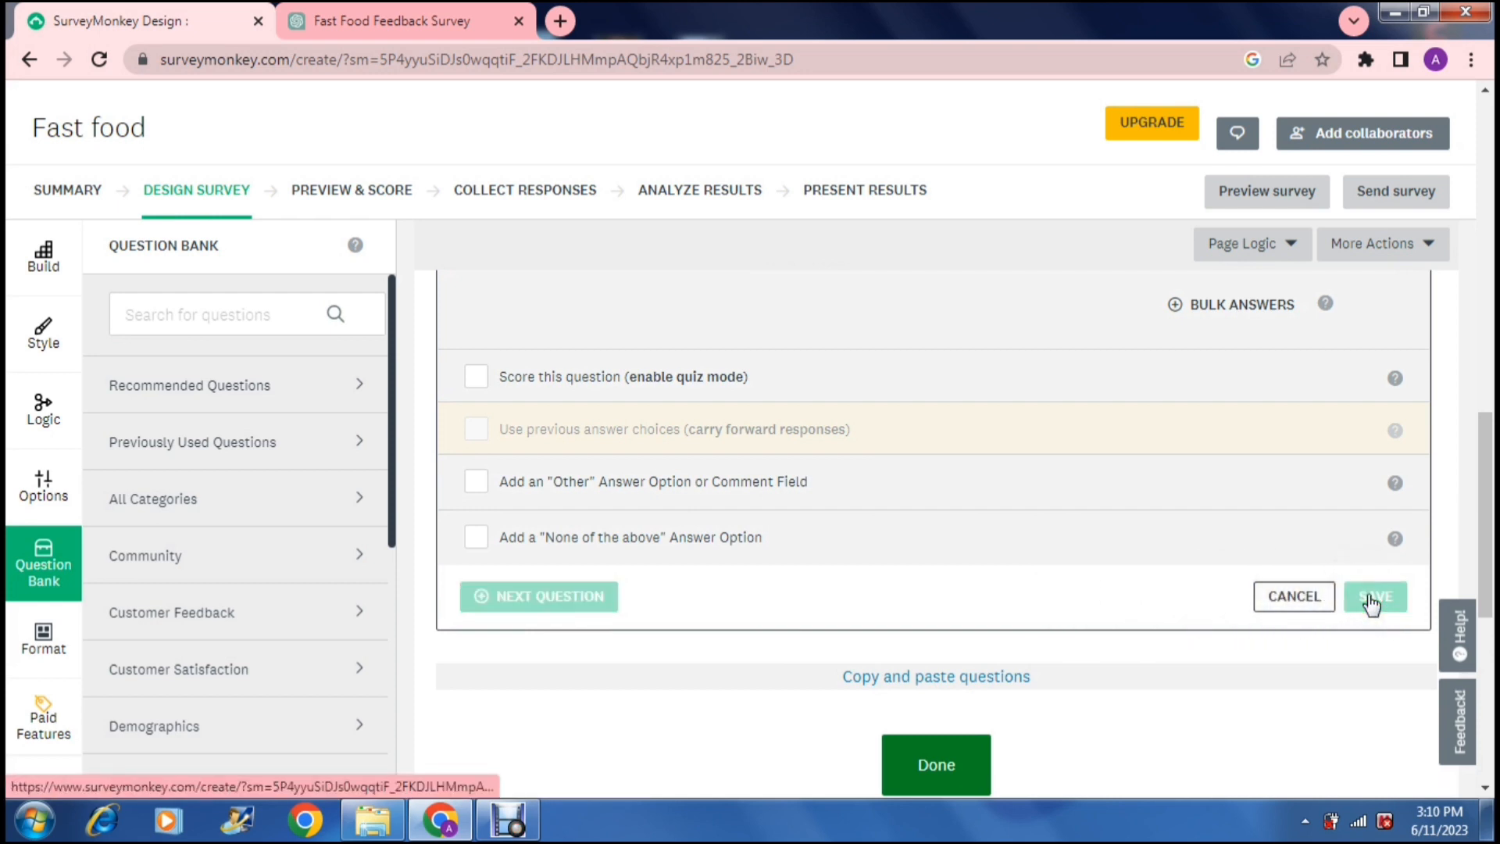
Save Q1 with its five answer choices and review it on the design page.
left_click(1375, 596)
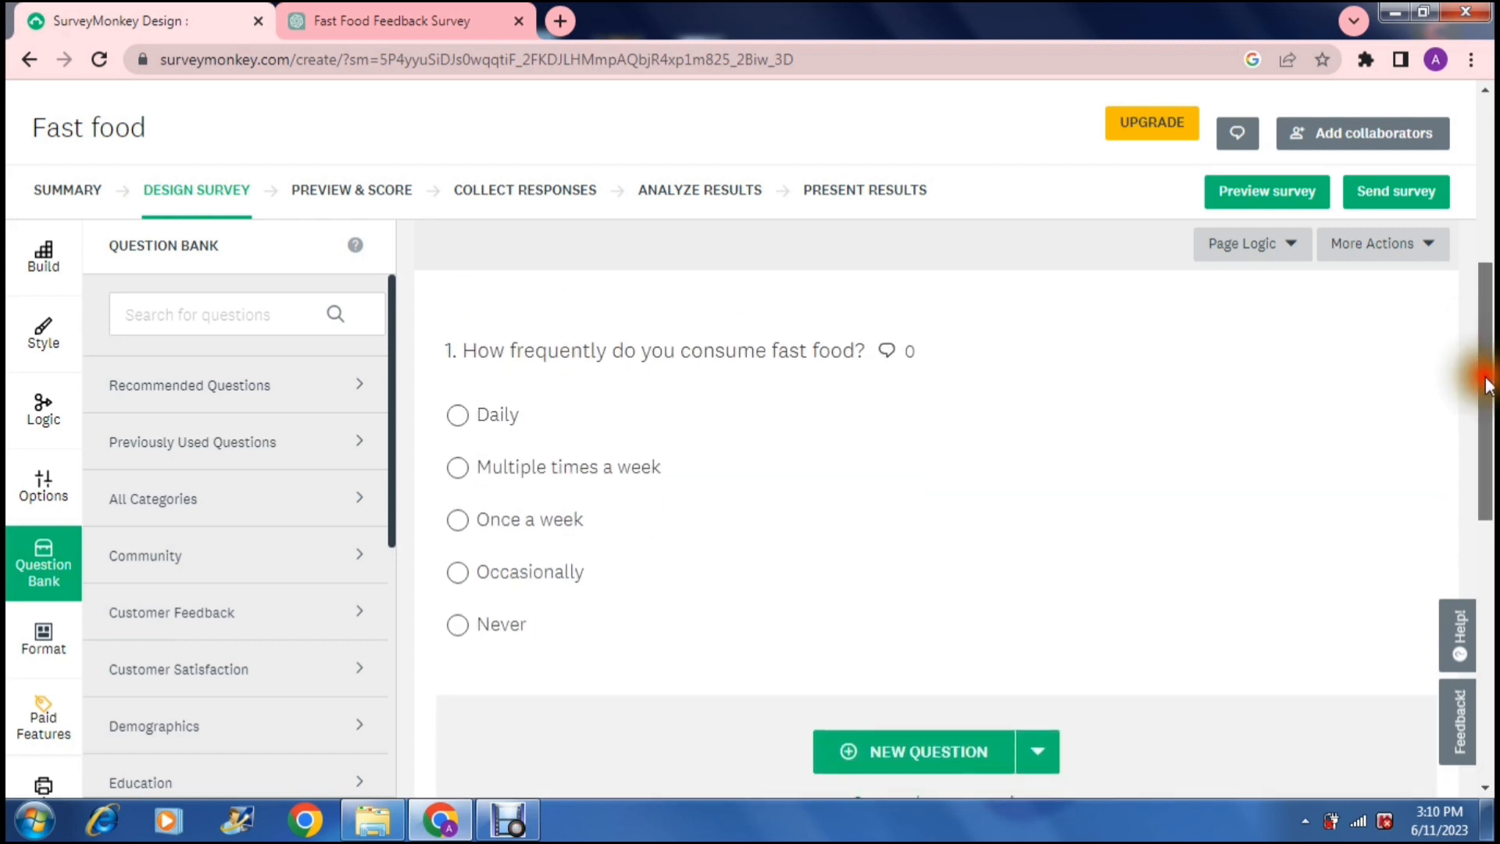
scroll("down", 3)
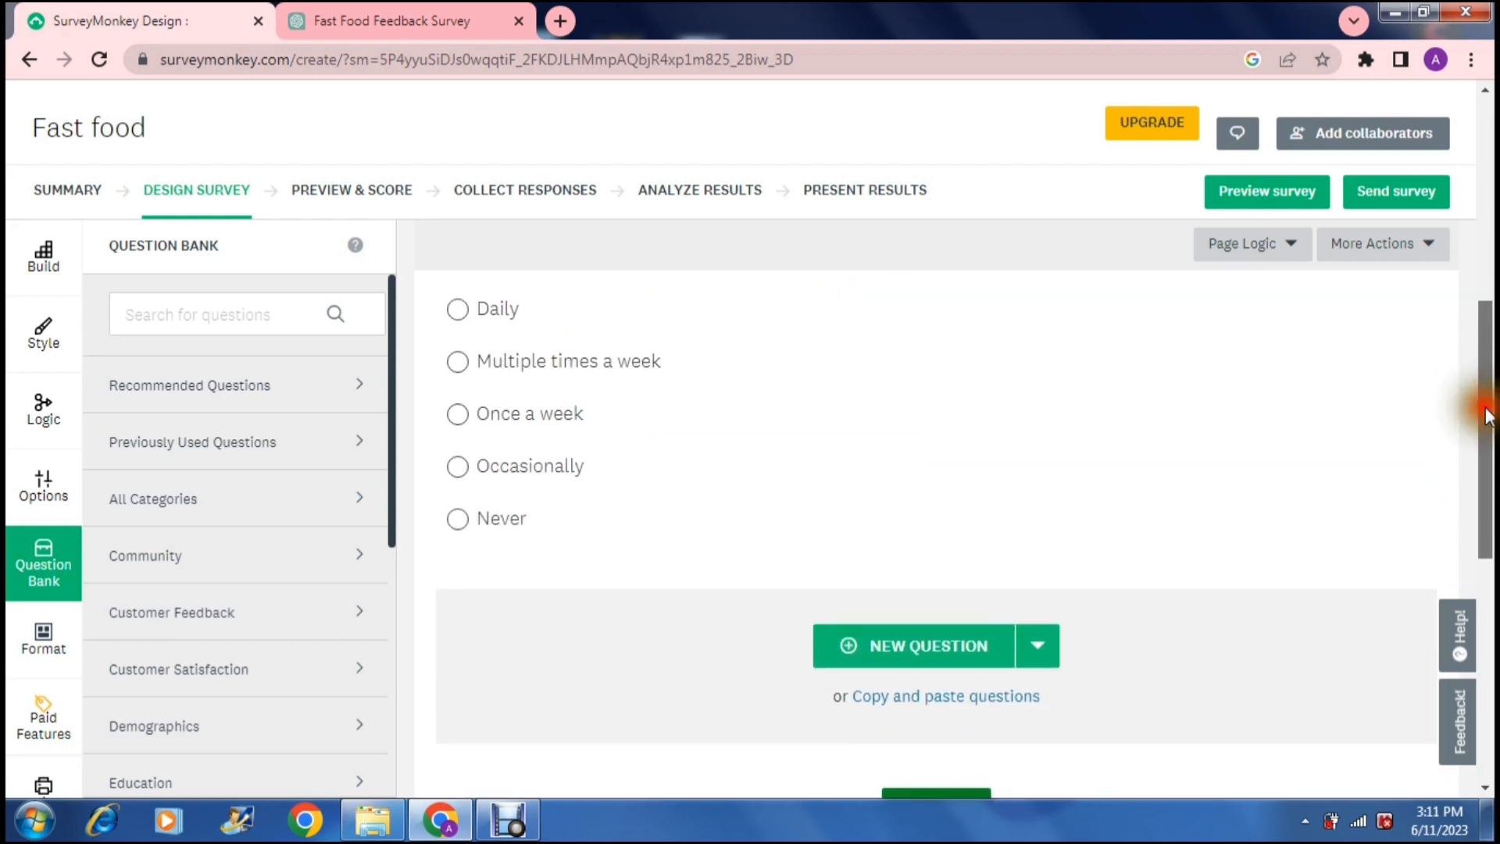
scroll("down", 3)
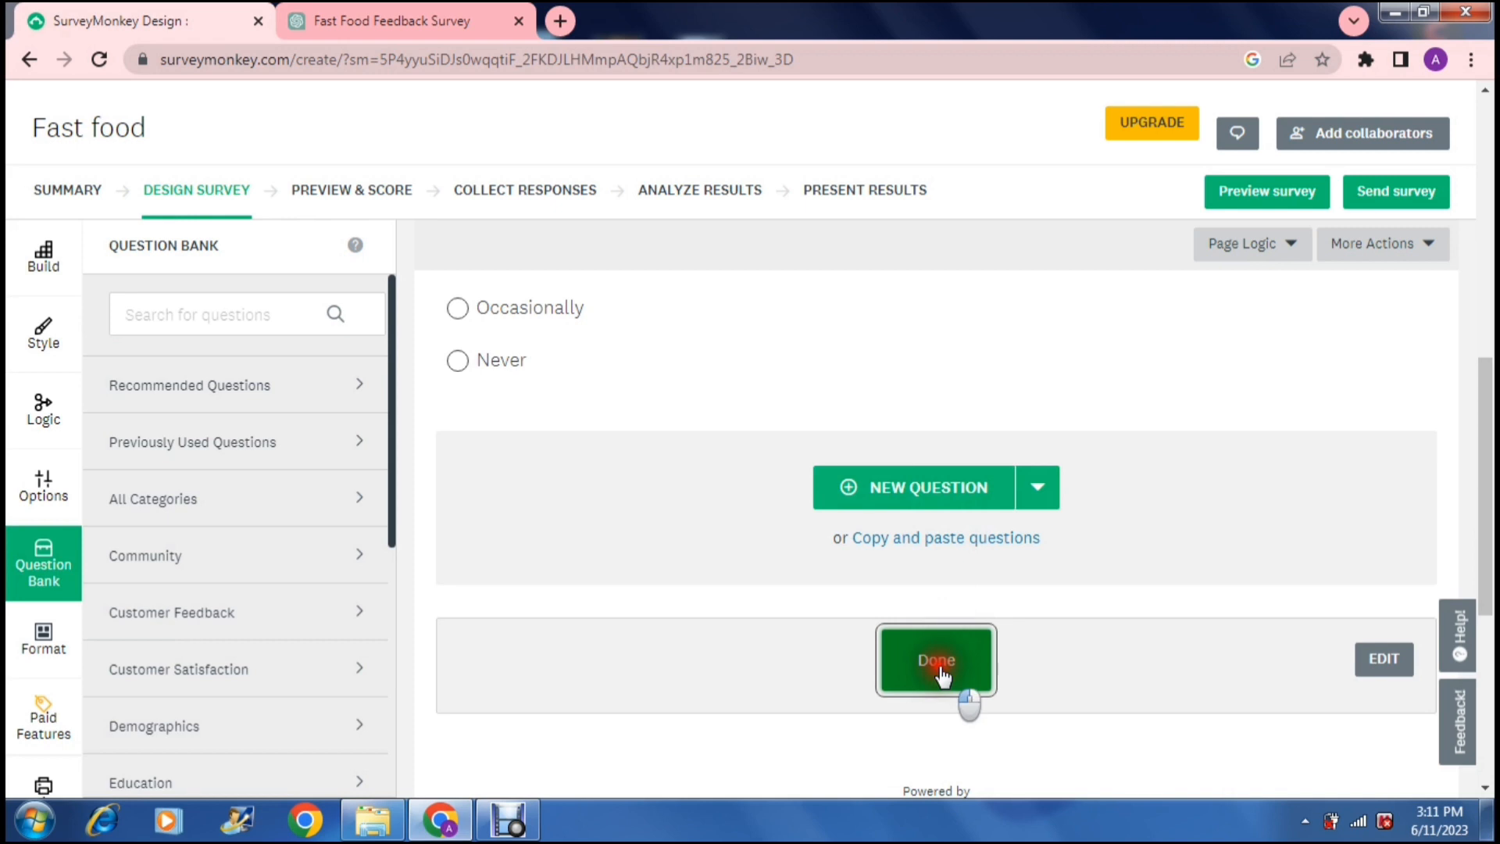
Save the survey's navigation button labels (Done, Prev, Next) unchanged and review Q1 again.
left_click(934, 659)
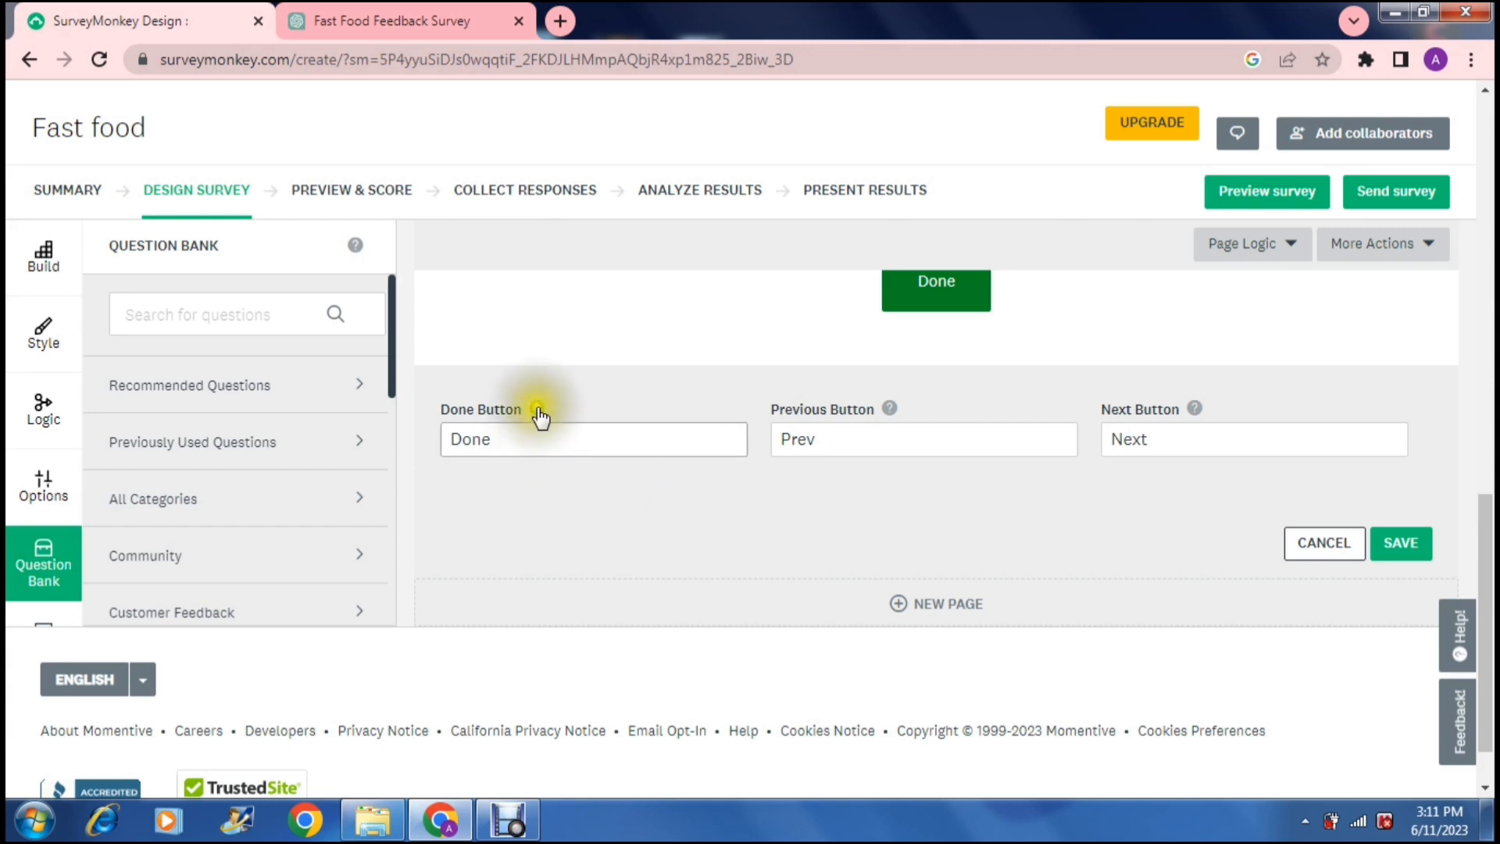
left_click(537, 408)
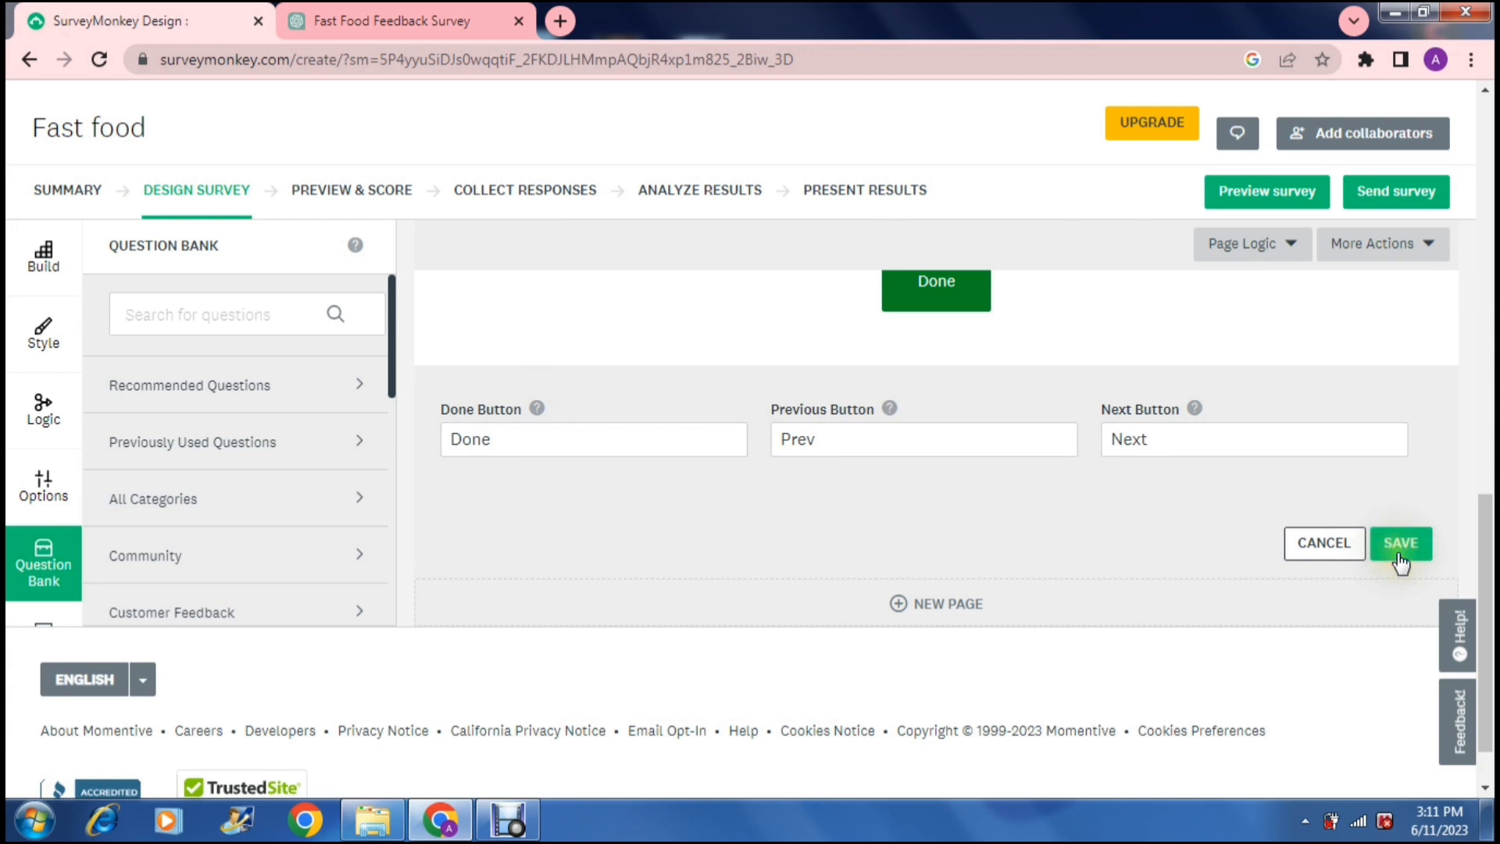
left_click(1400, 543)
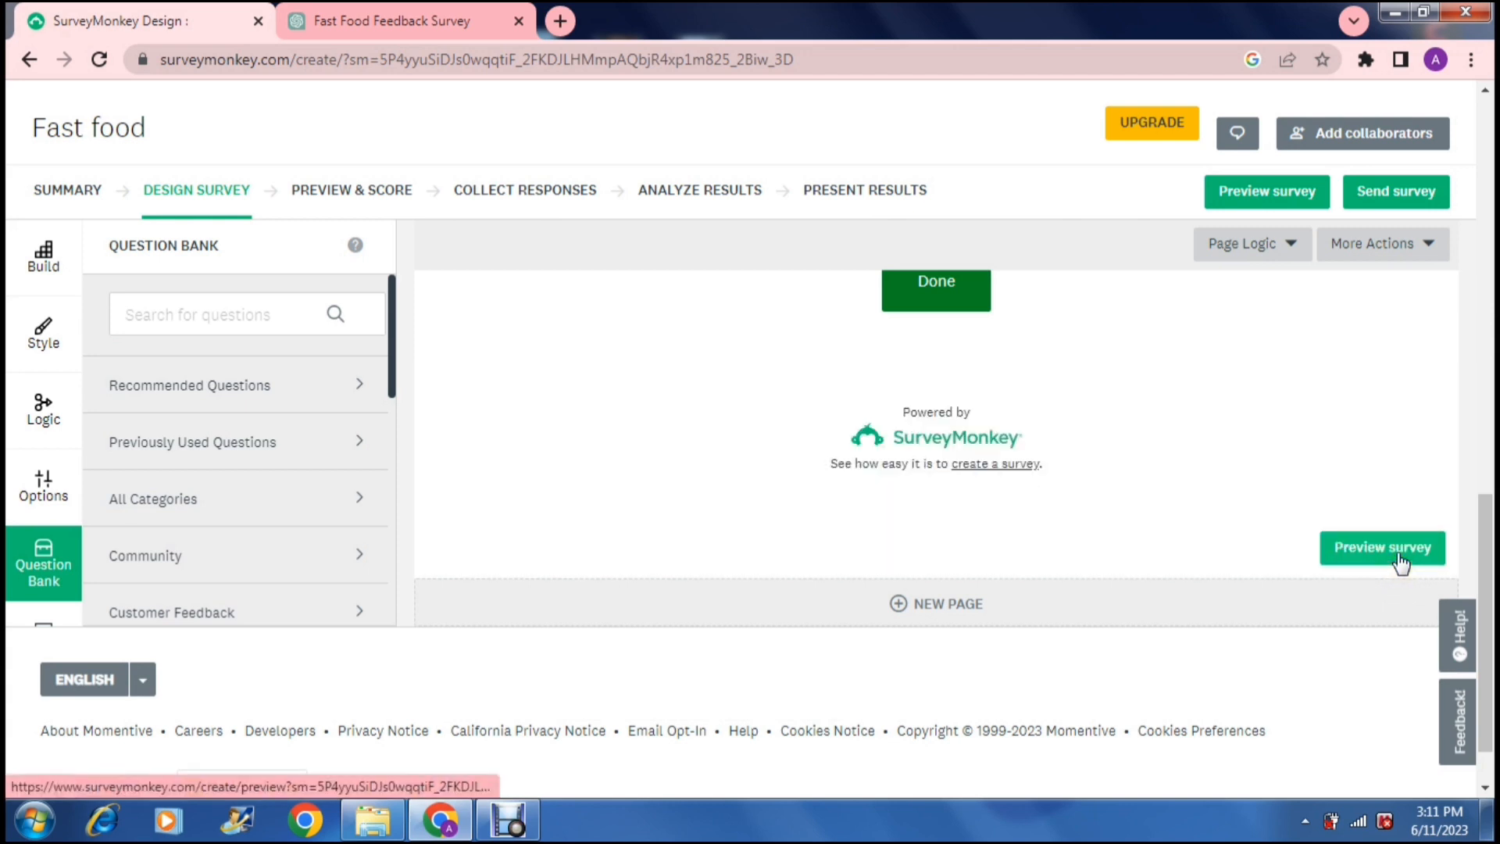
mouse_move(1383, 547)
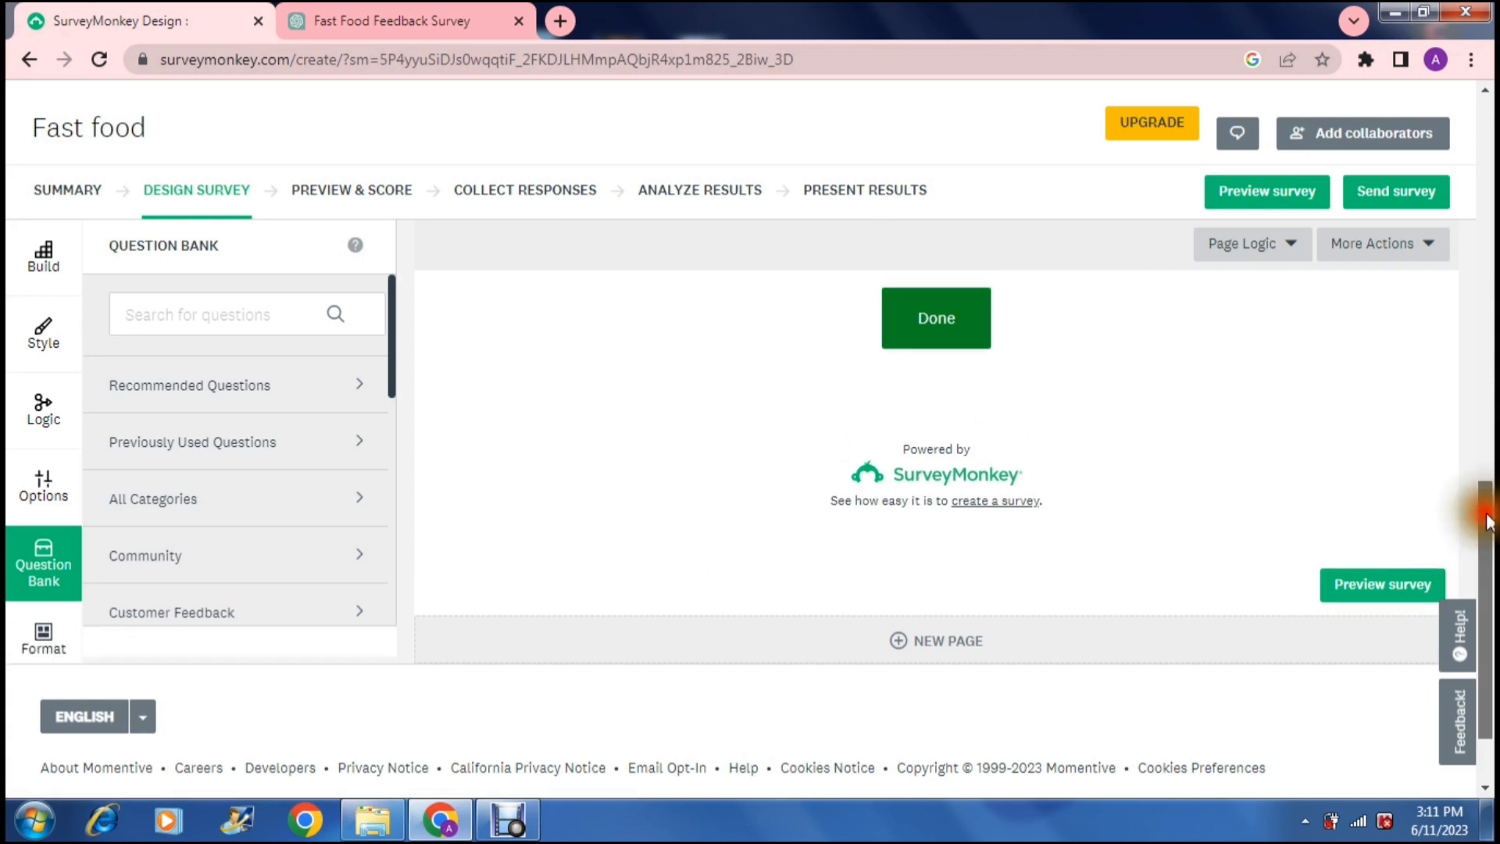
scroll("down", 3)
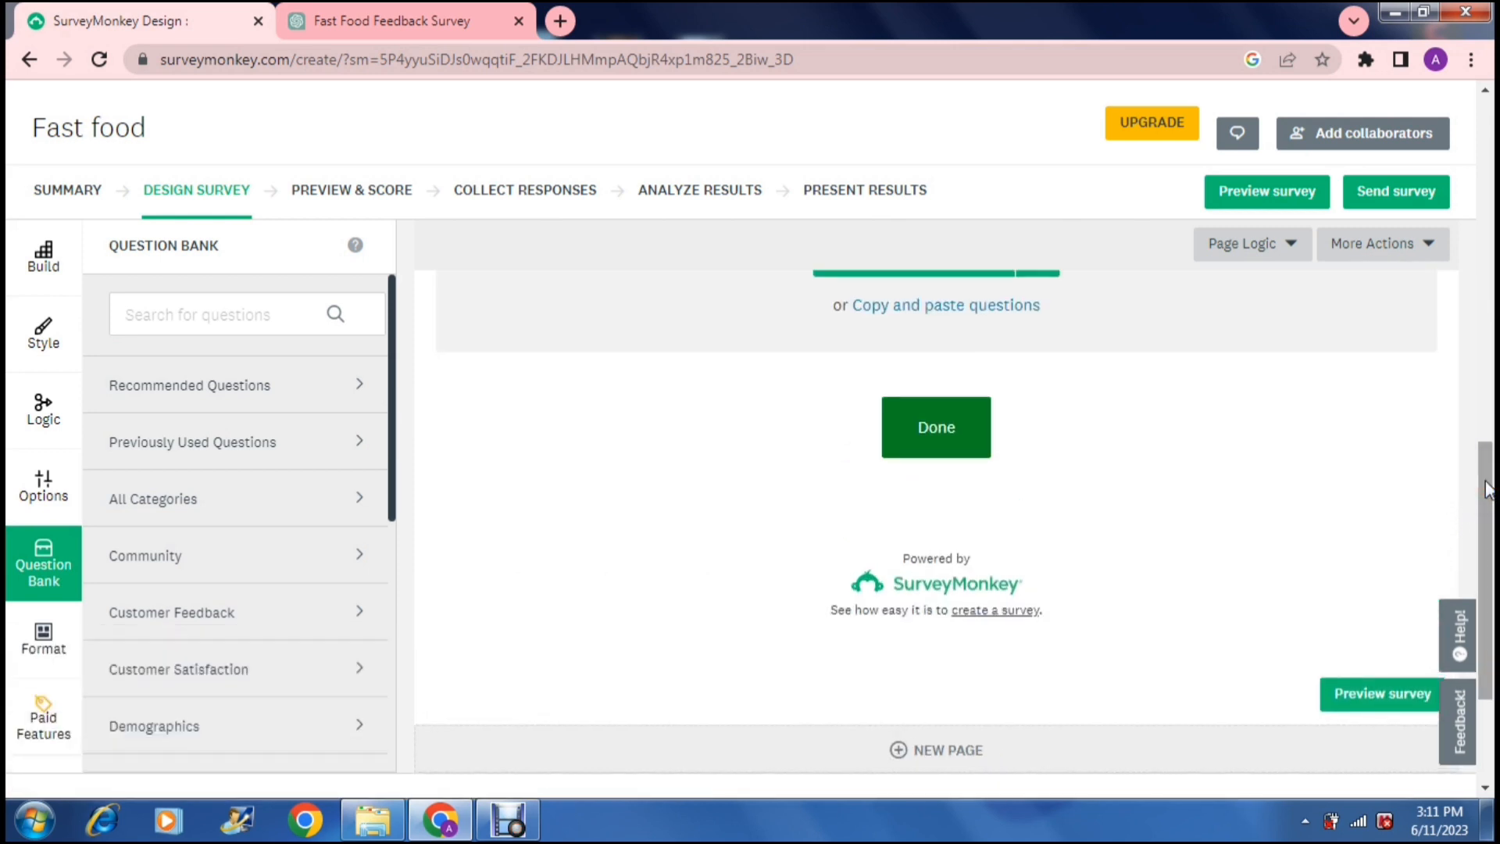
scroll("down", 3)
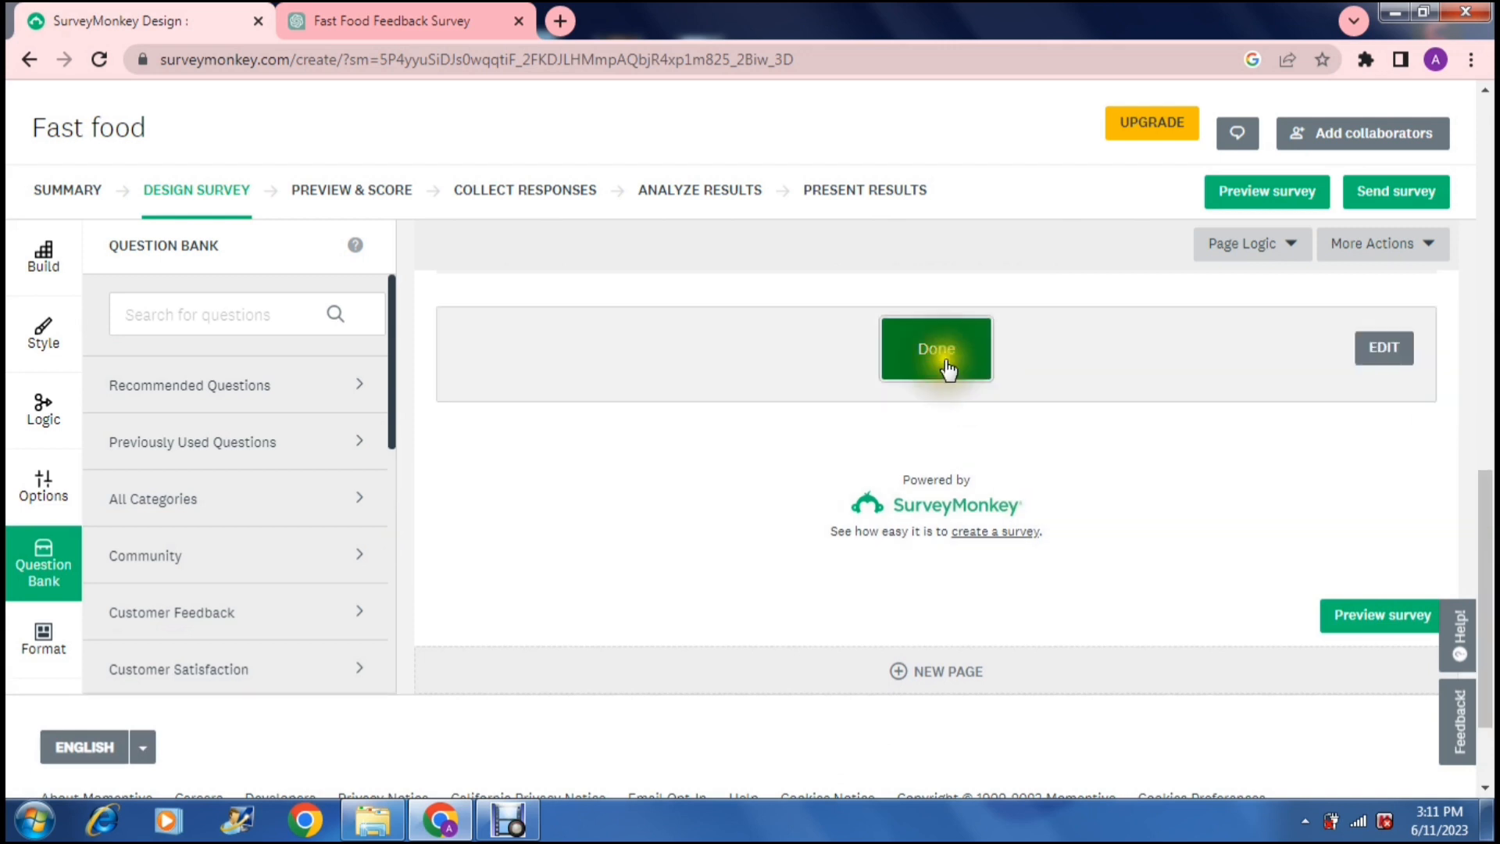
scroll("down", 3)
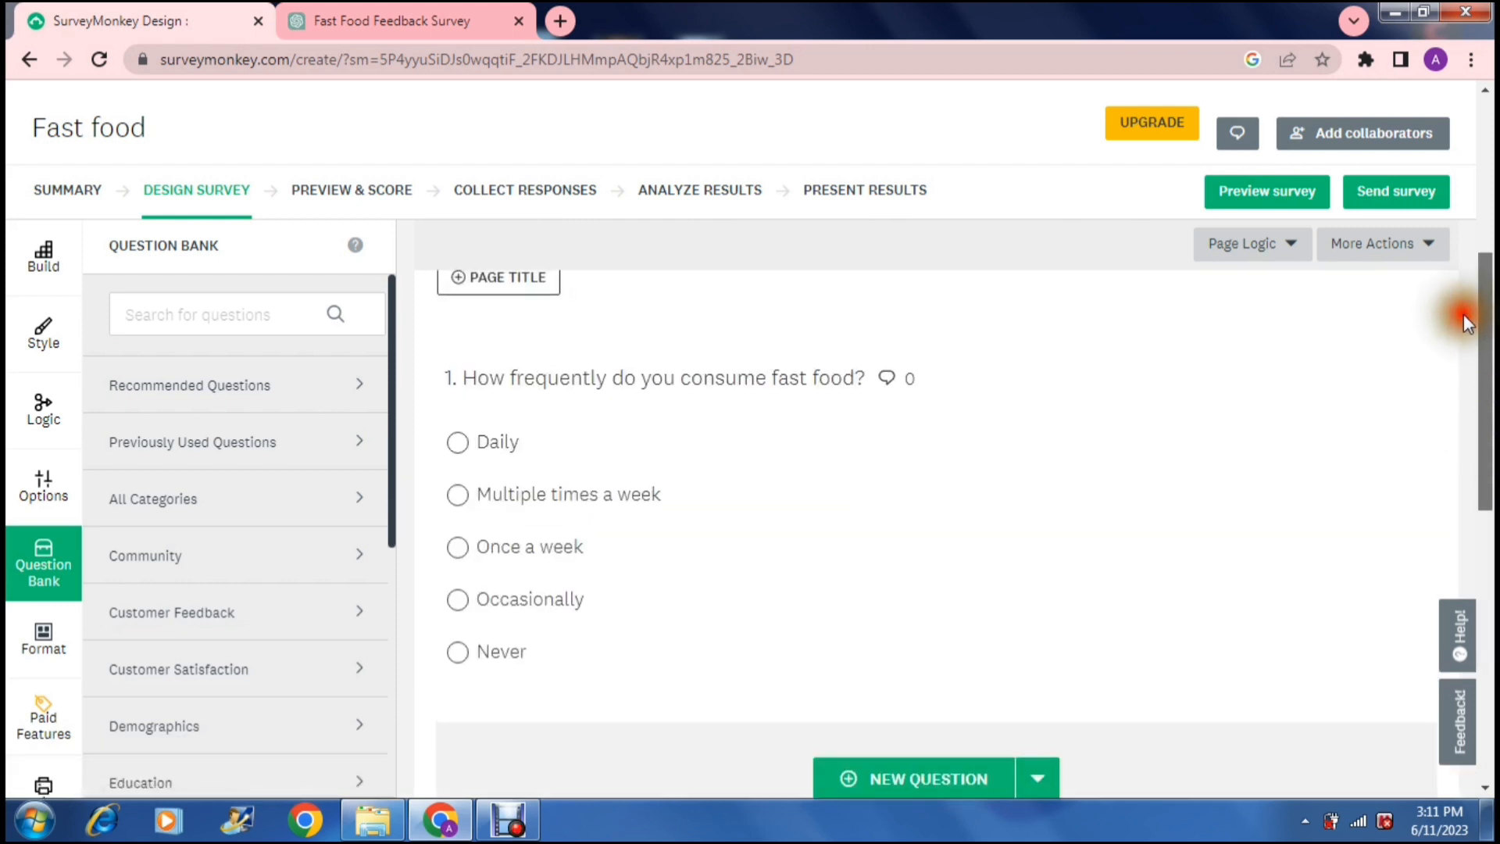
mouse_move(1050, 202)
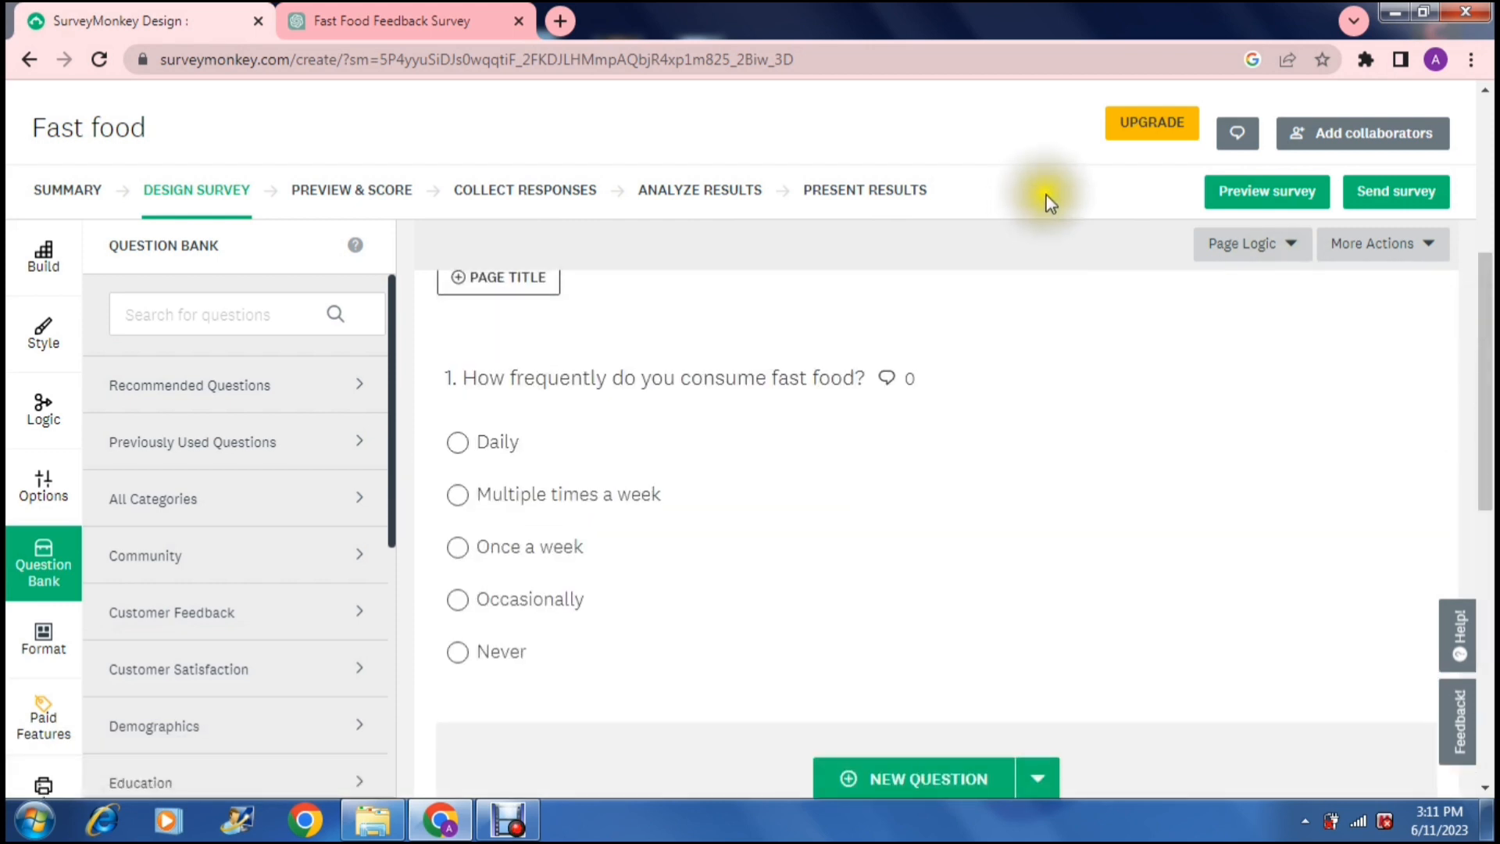
mouse_move(1265, 191)
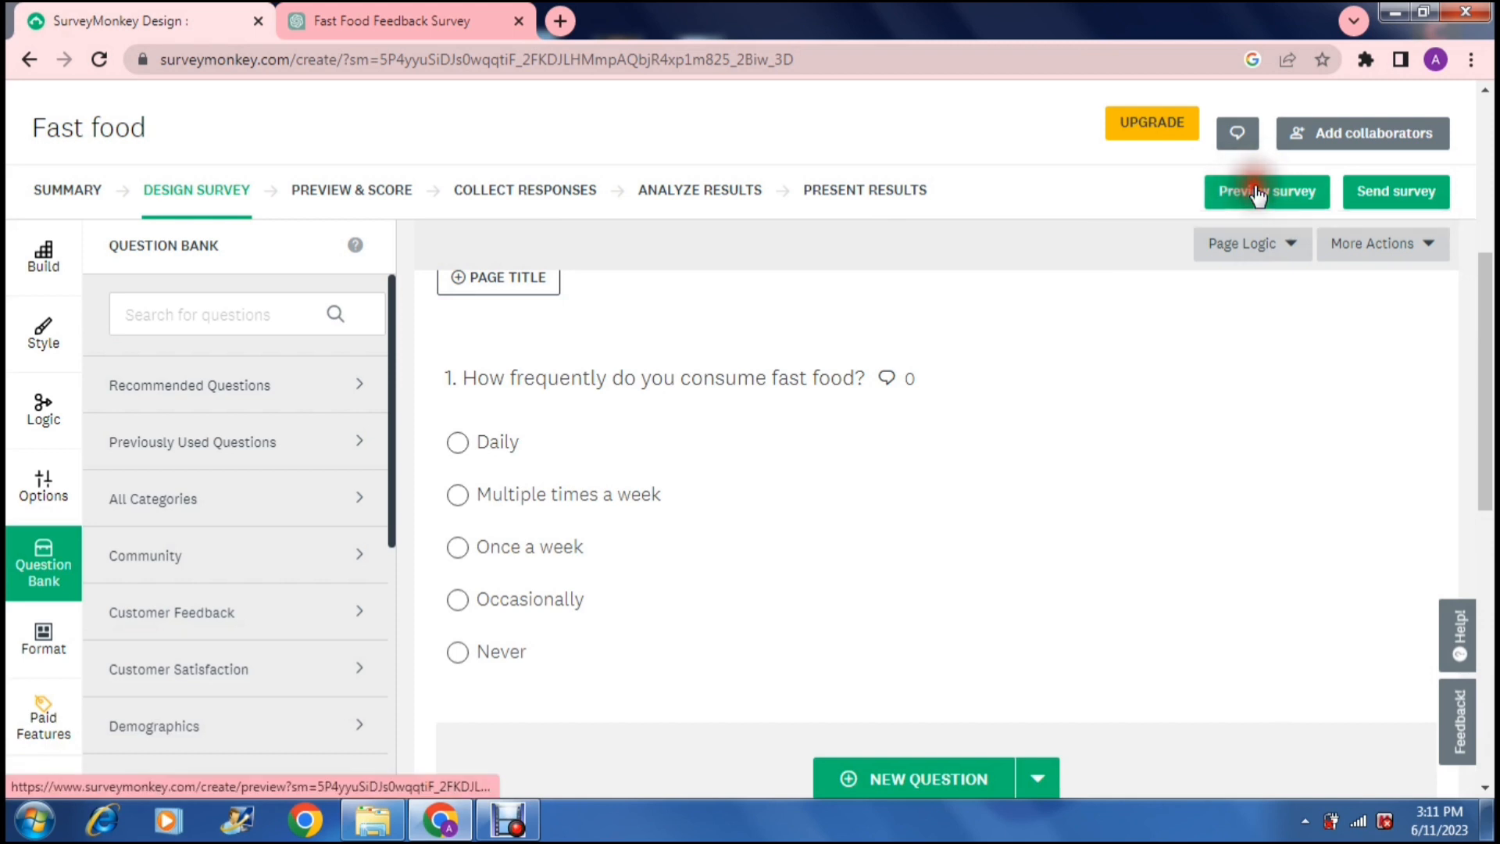
Preview the Fast food survey and check its Genius score panel and device views.
left_click(1266, 191)
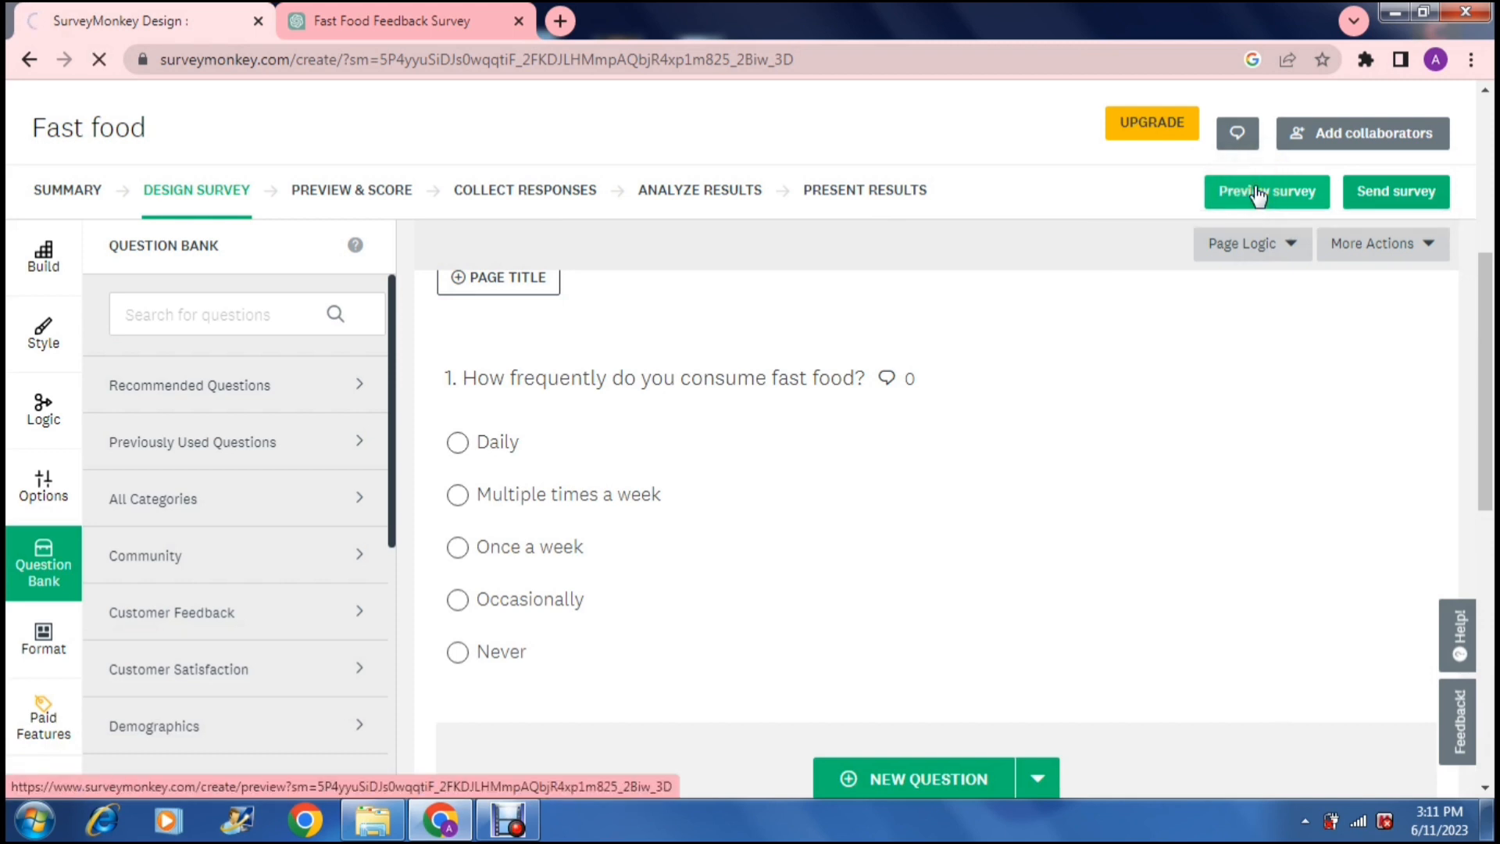
left_click(1266, 191)
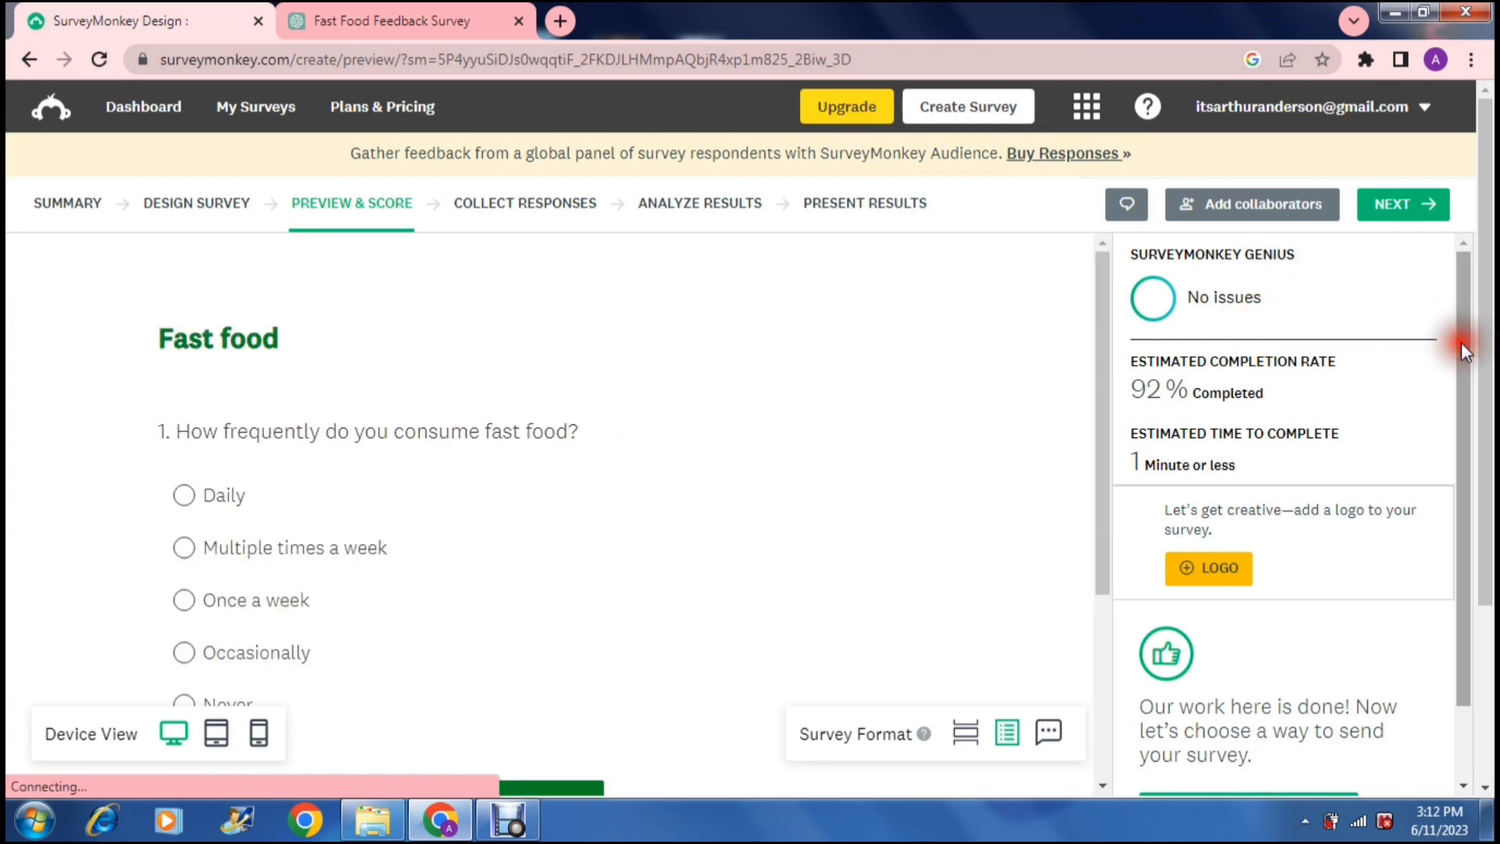
mouse_move(1263, 432)
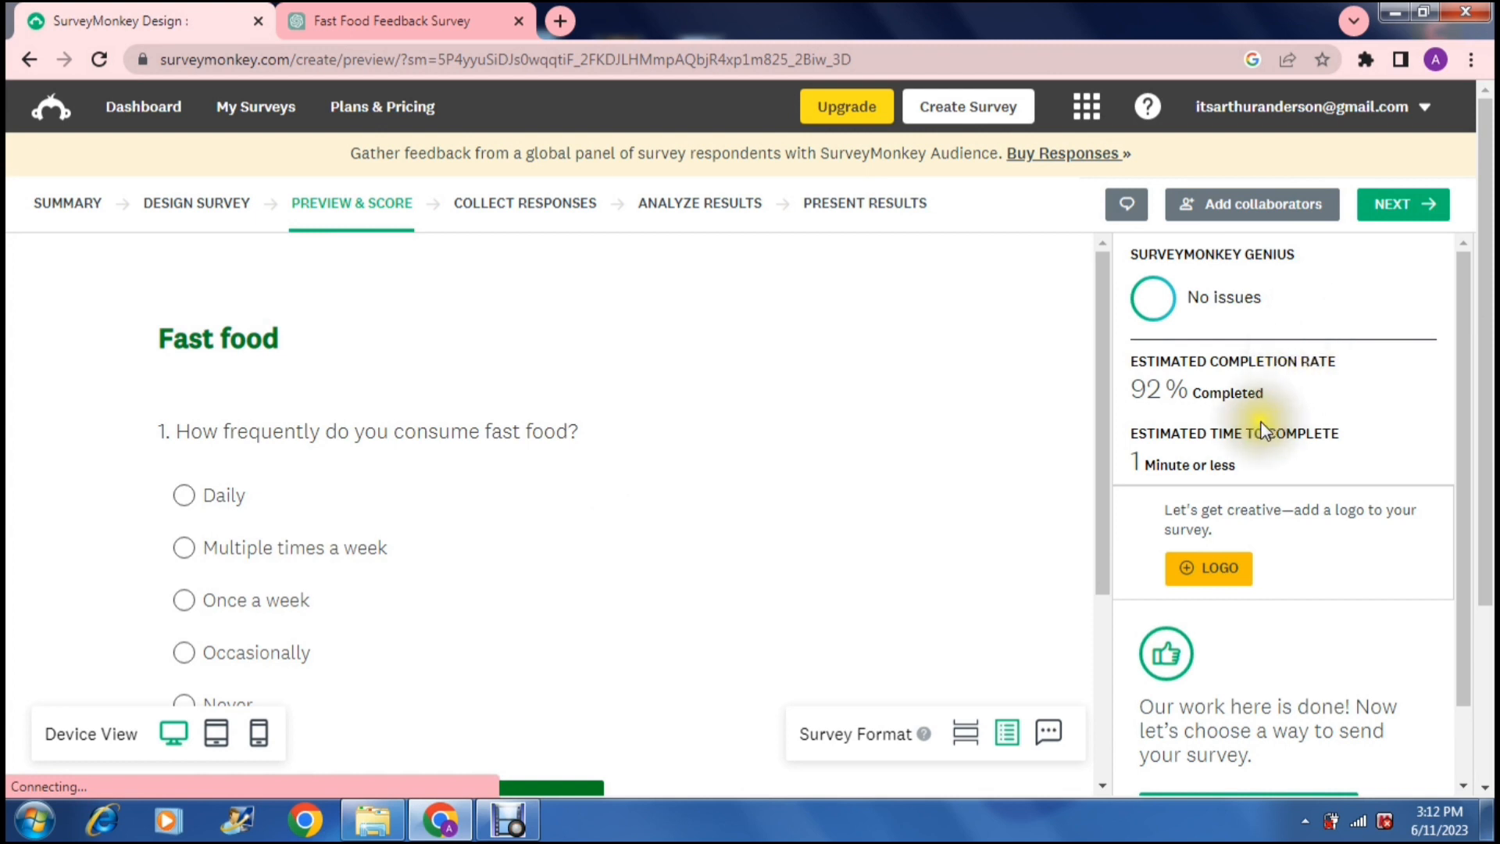
mouse_move(1253, 407)
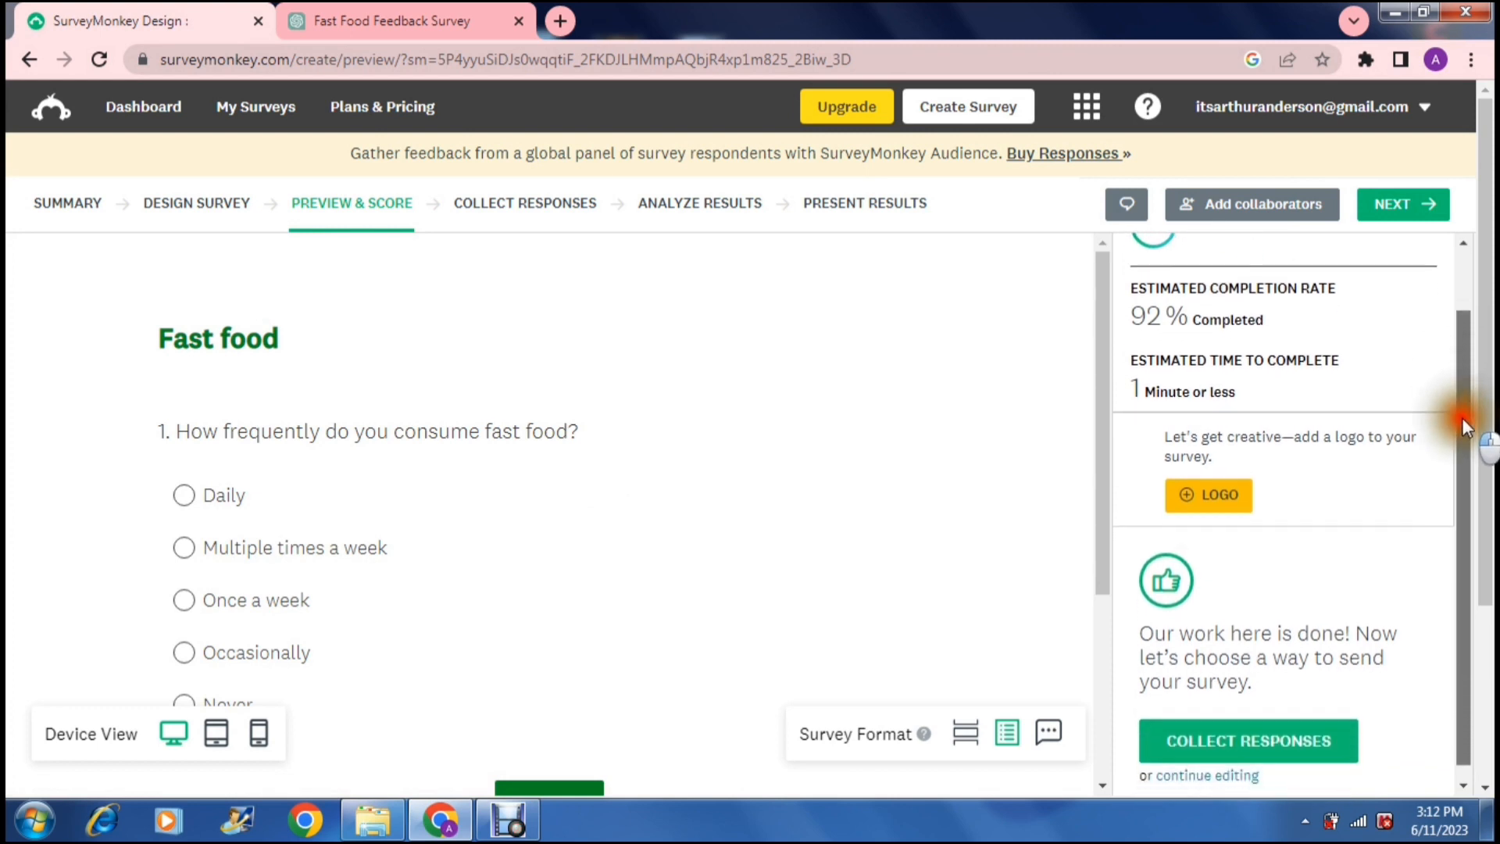
scroll("down", 3)
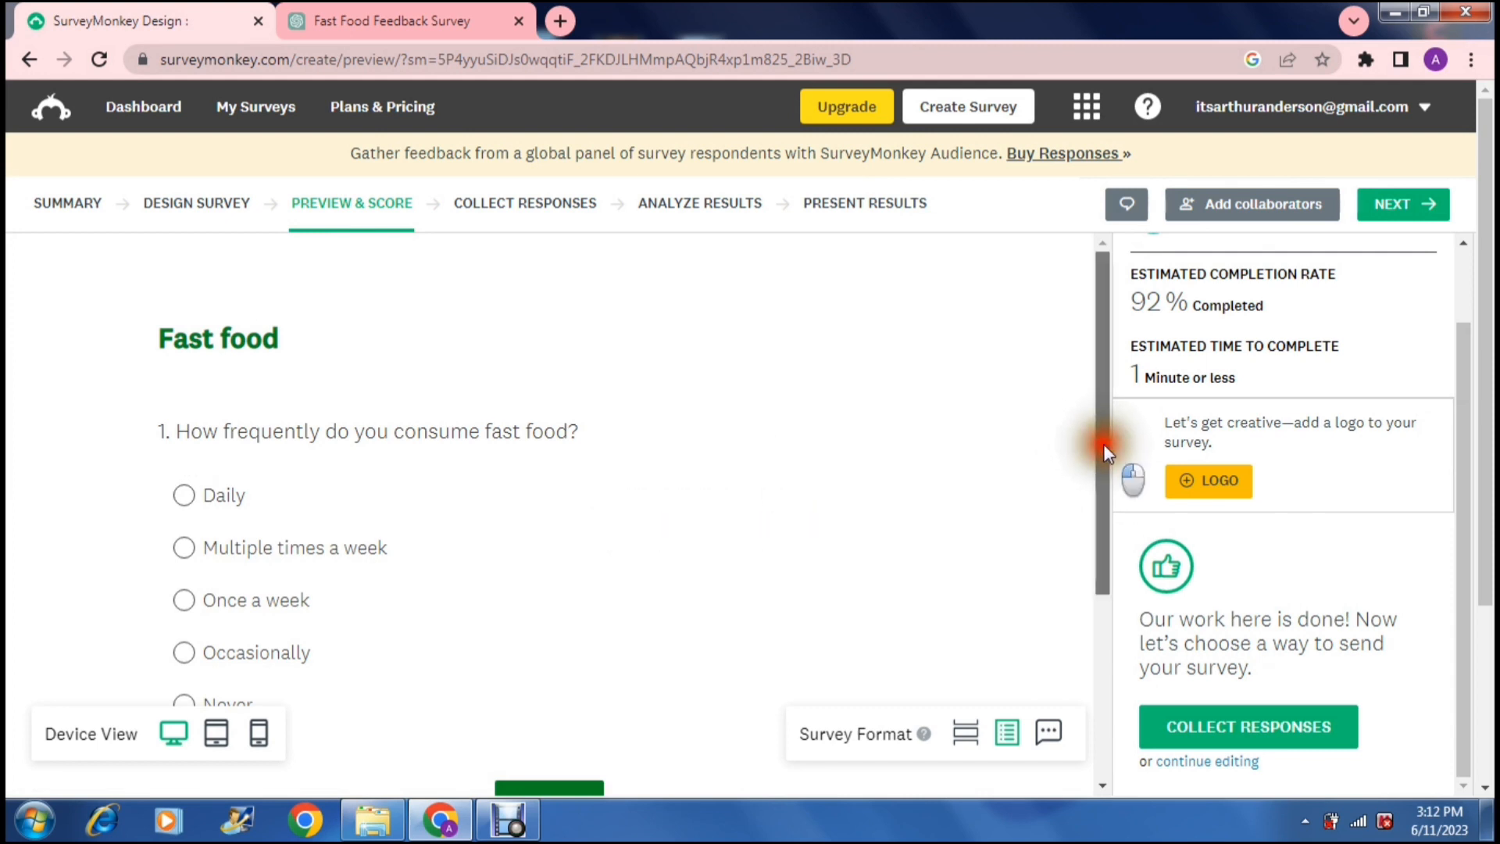
scroll("down", 3)
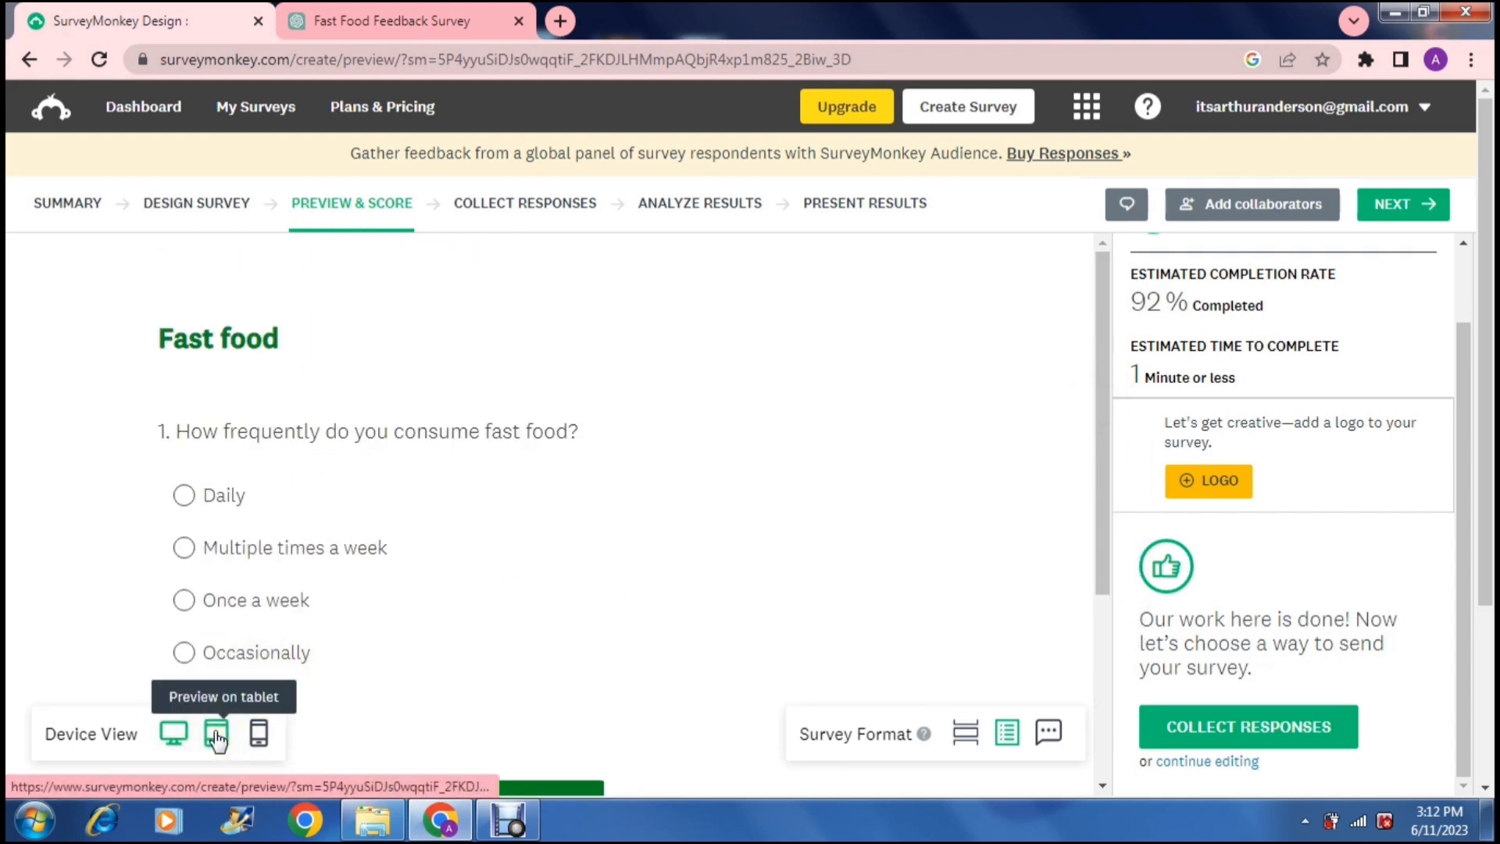
left_click(214, 735)
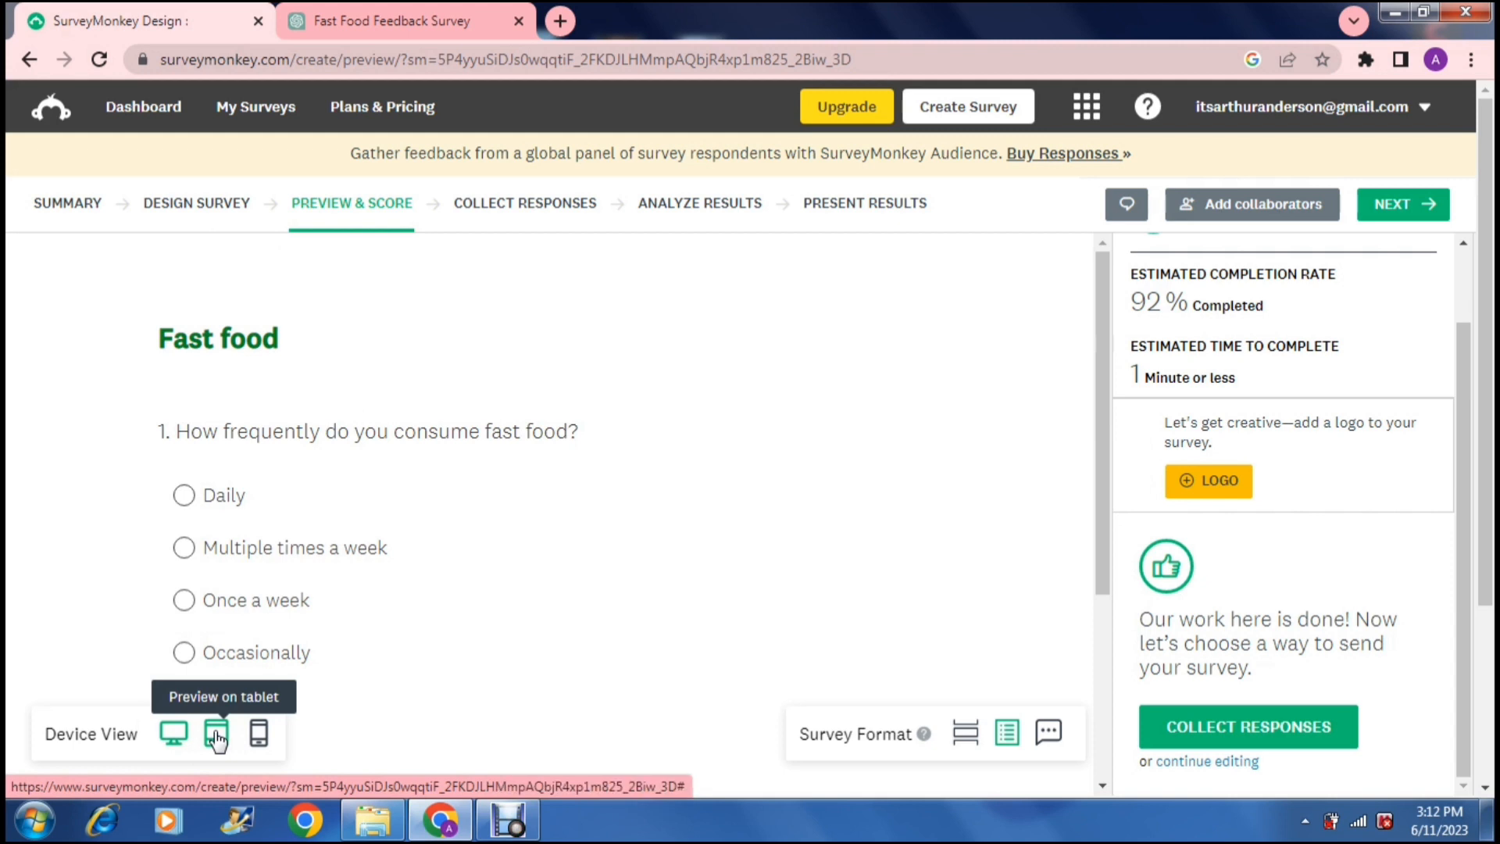
mouse_move(173, 733)
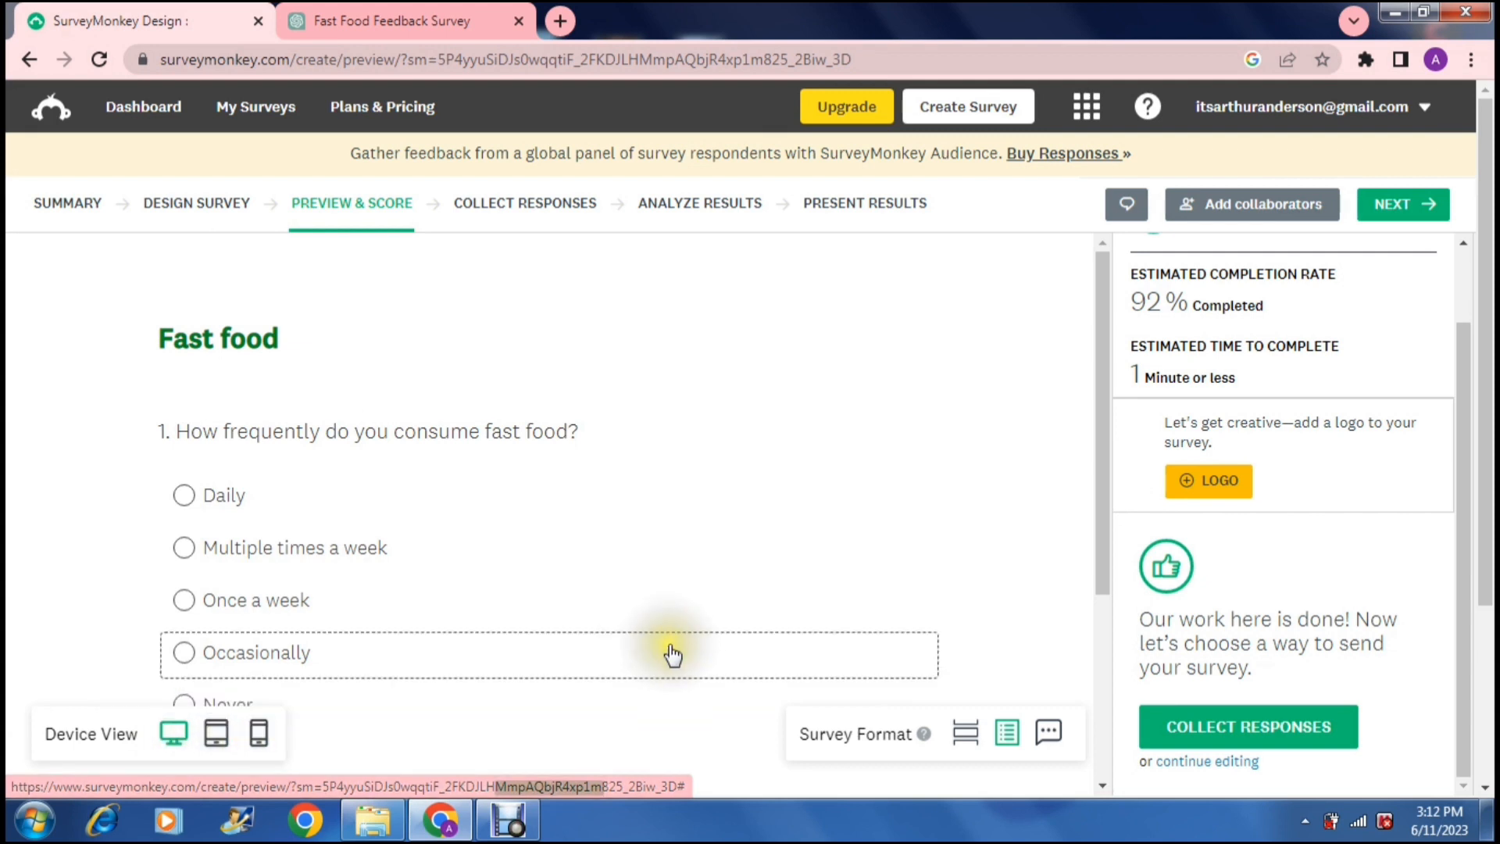
mouse_move(958, 346)
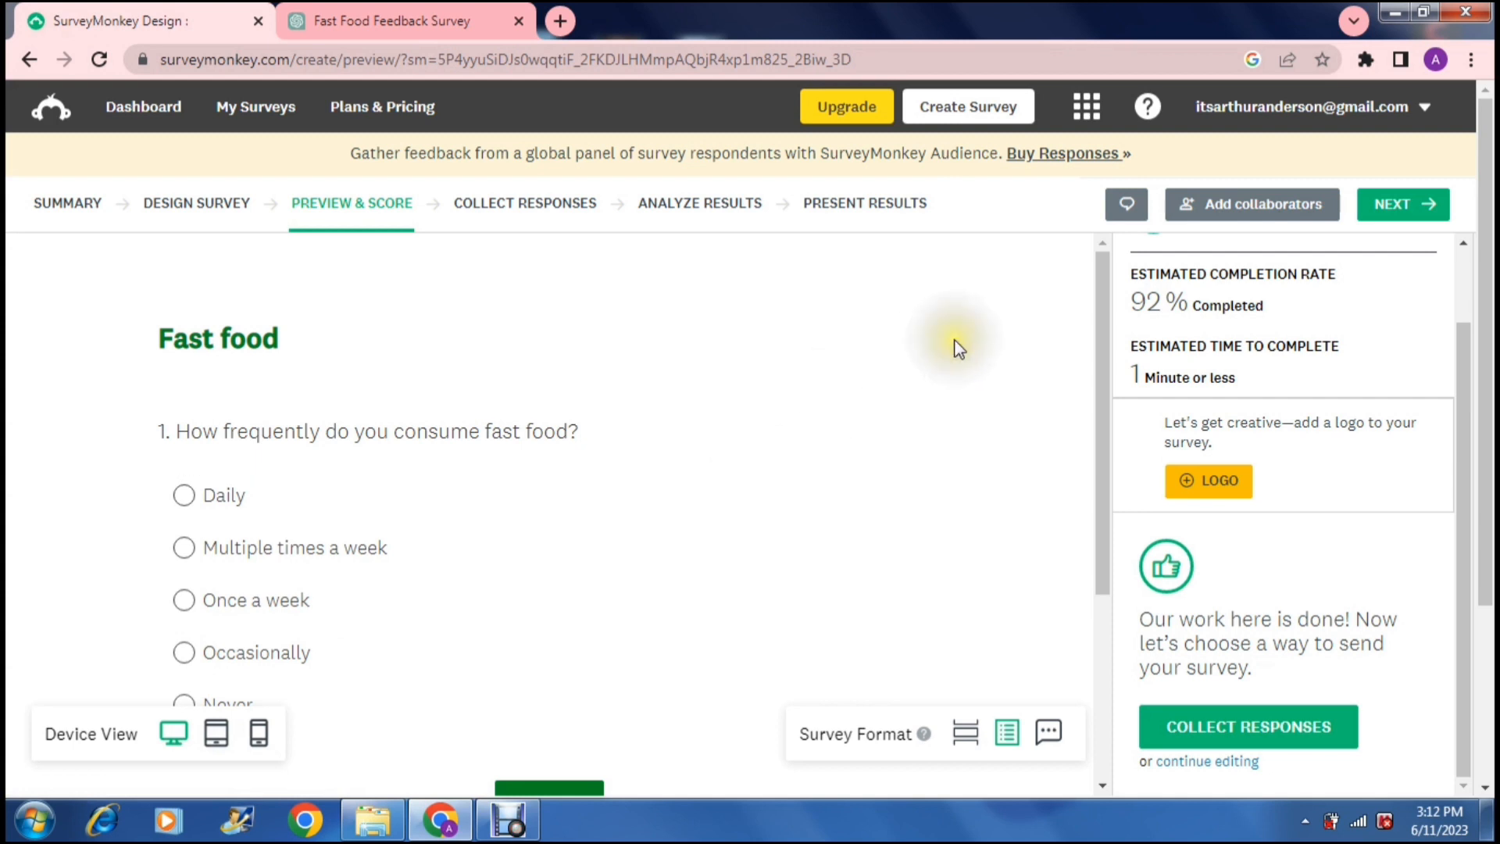
mouse_move(1255, 262)
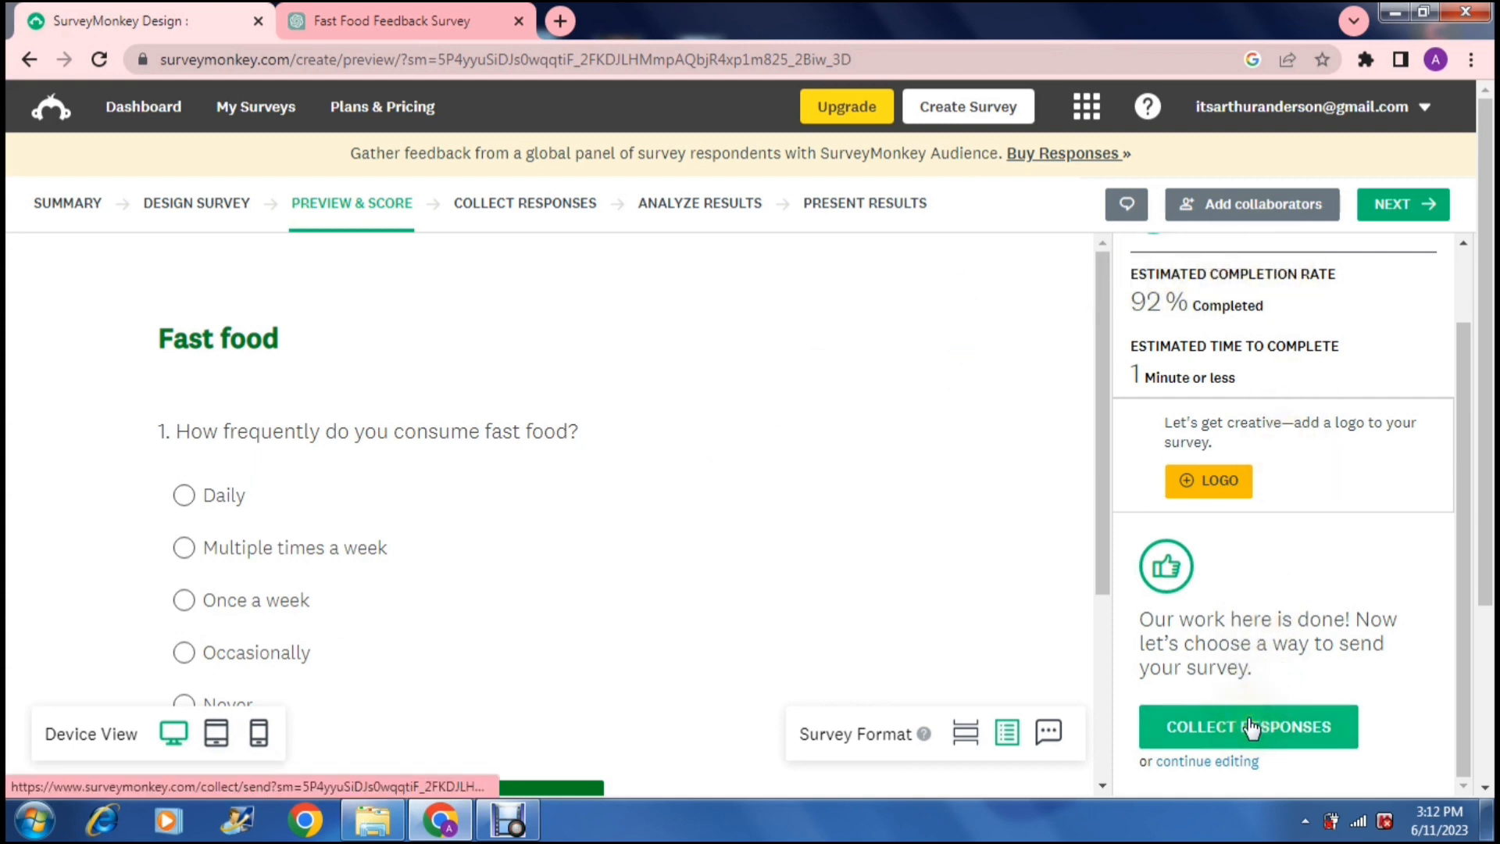
mouse_move(1474, 576)
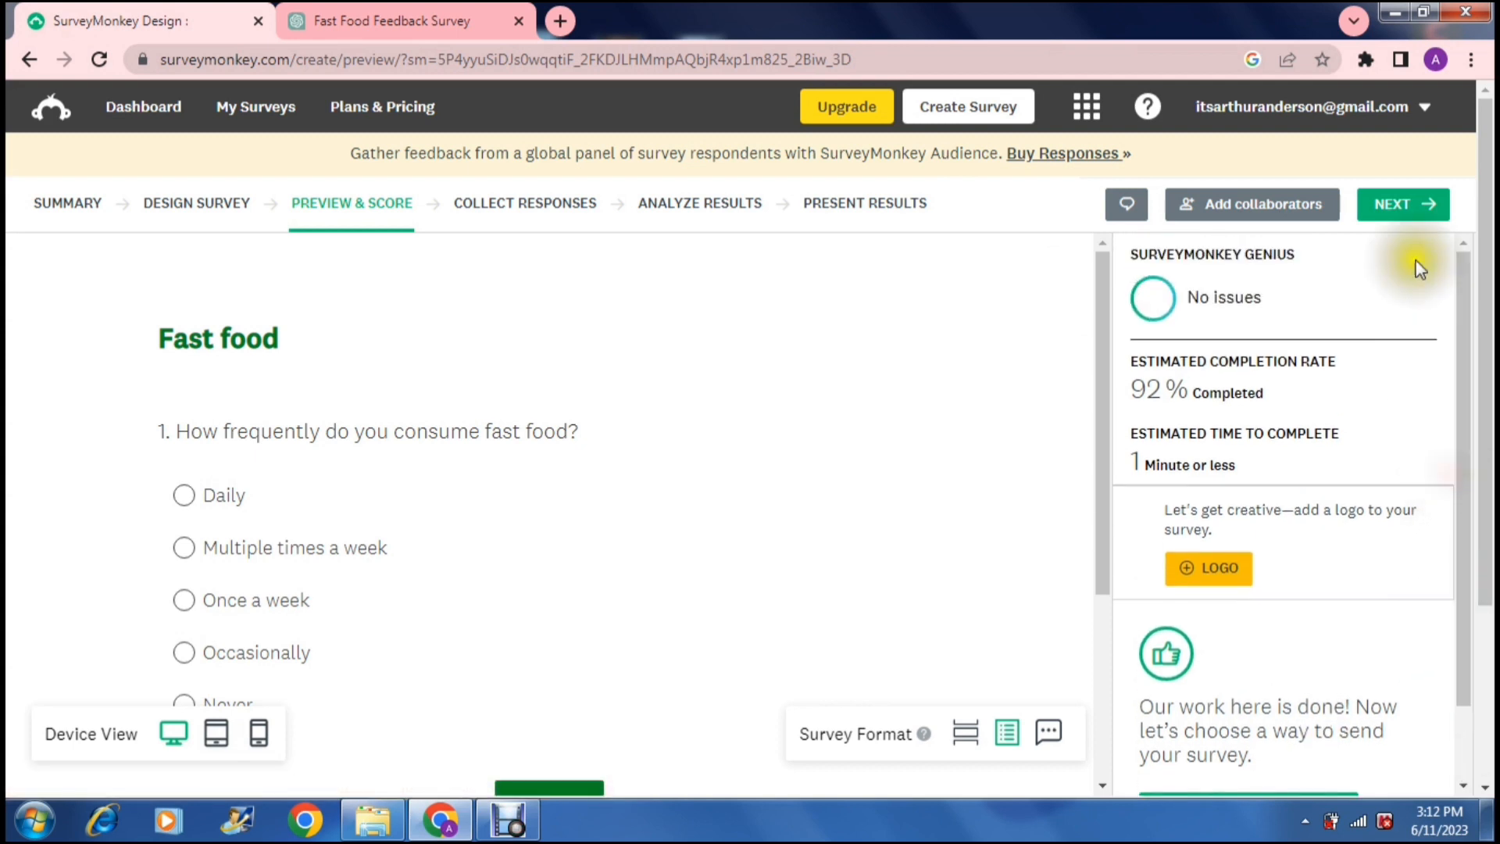
Advance to Collect Responses, then choose Contacts from the account dropdown.
left_click(1403, 203)
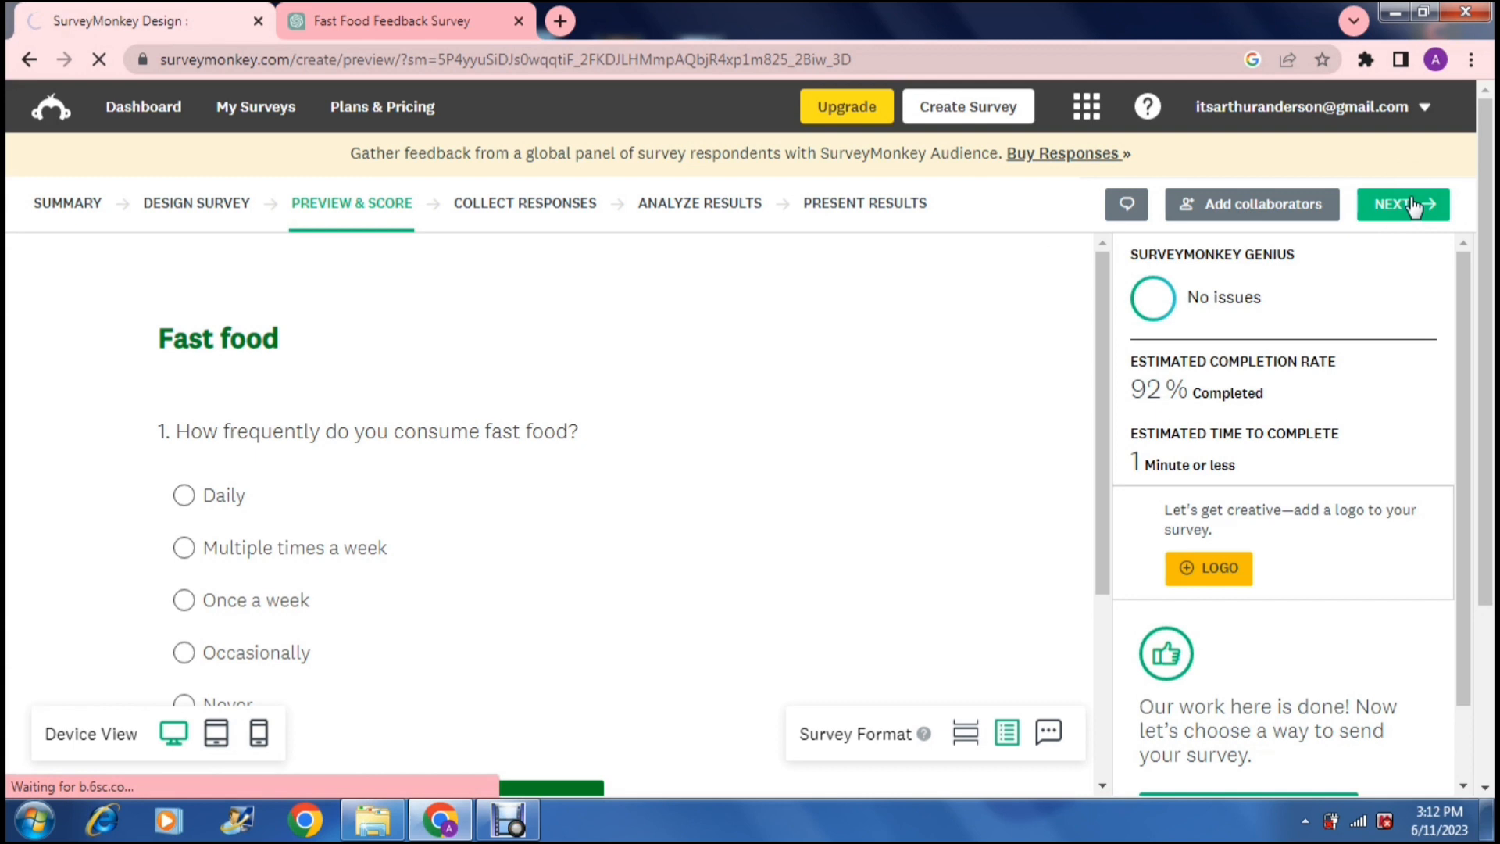
left_click(1402, 204)
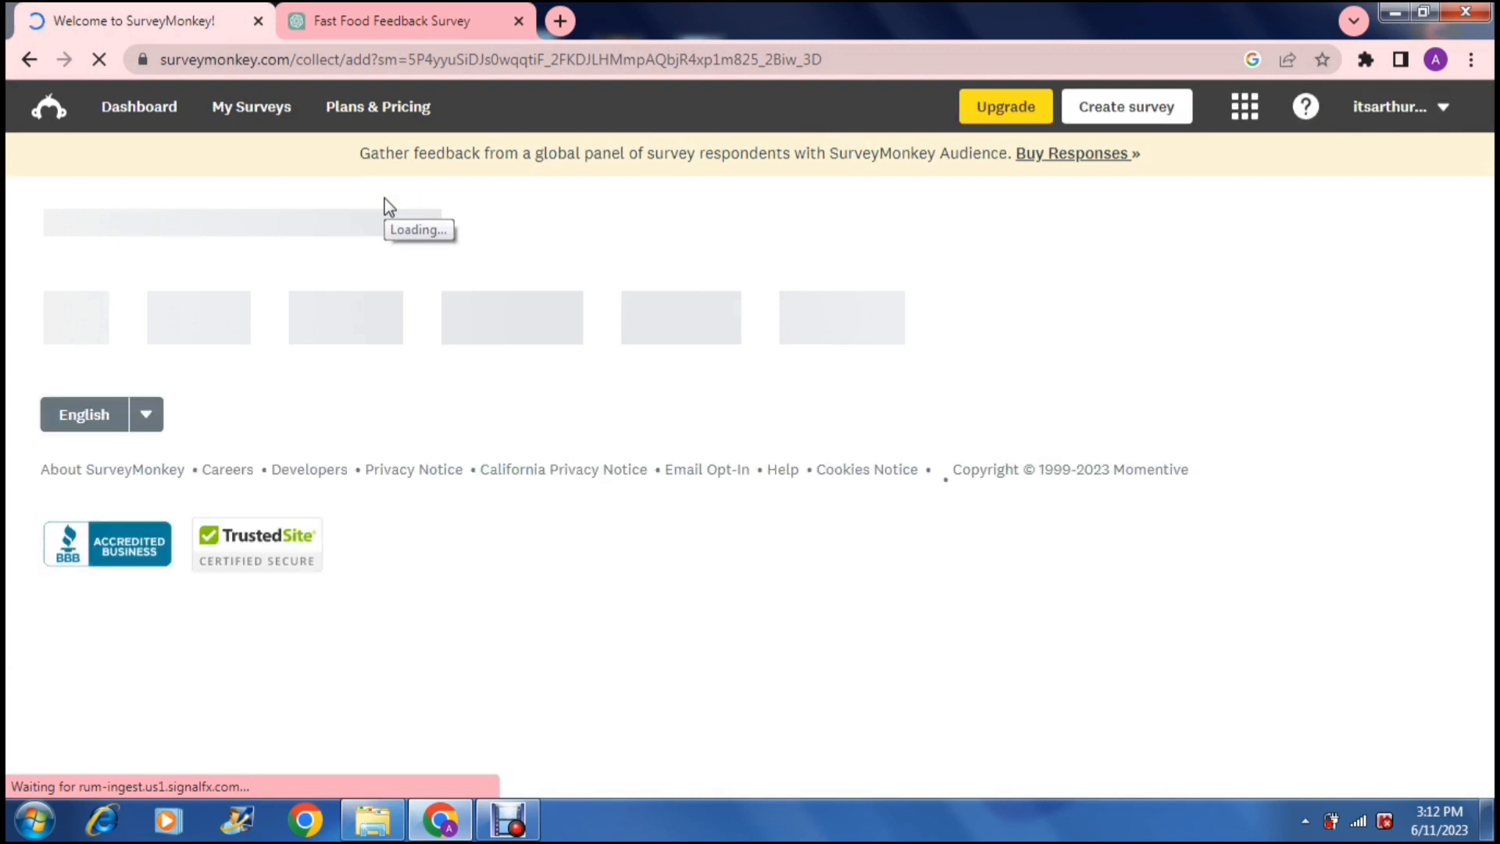
left_click(1400, 106)
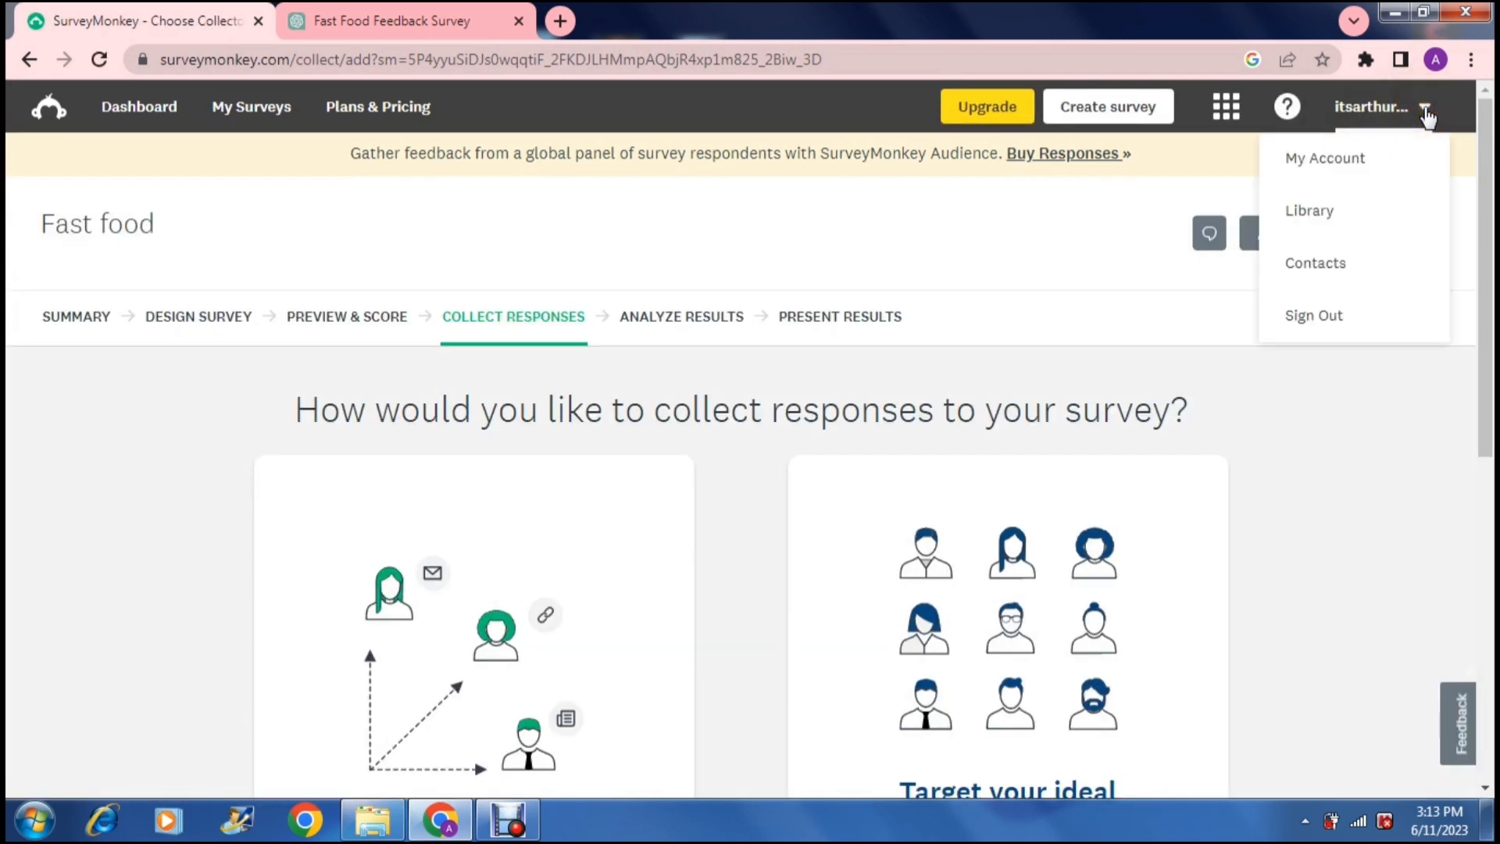
mouse_move(1310, 211)
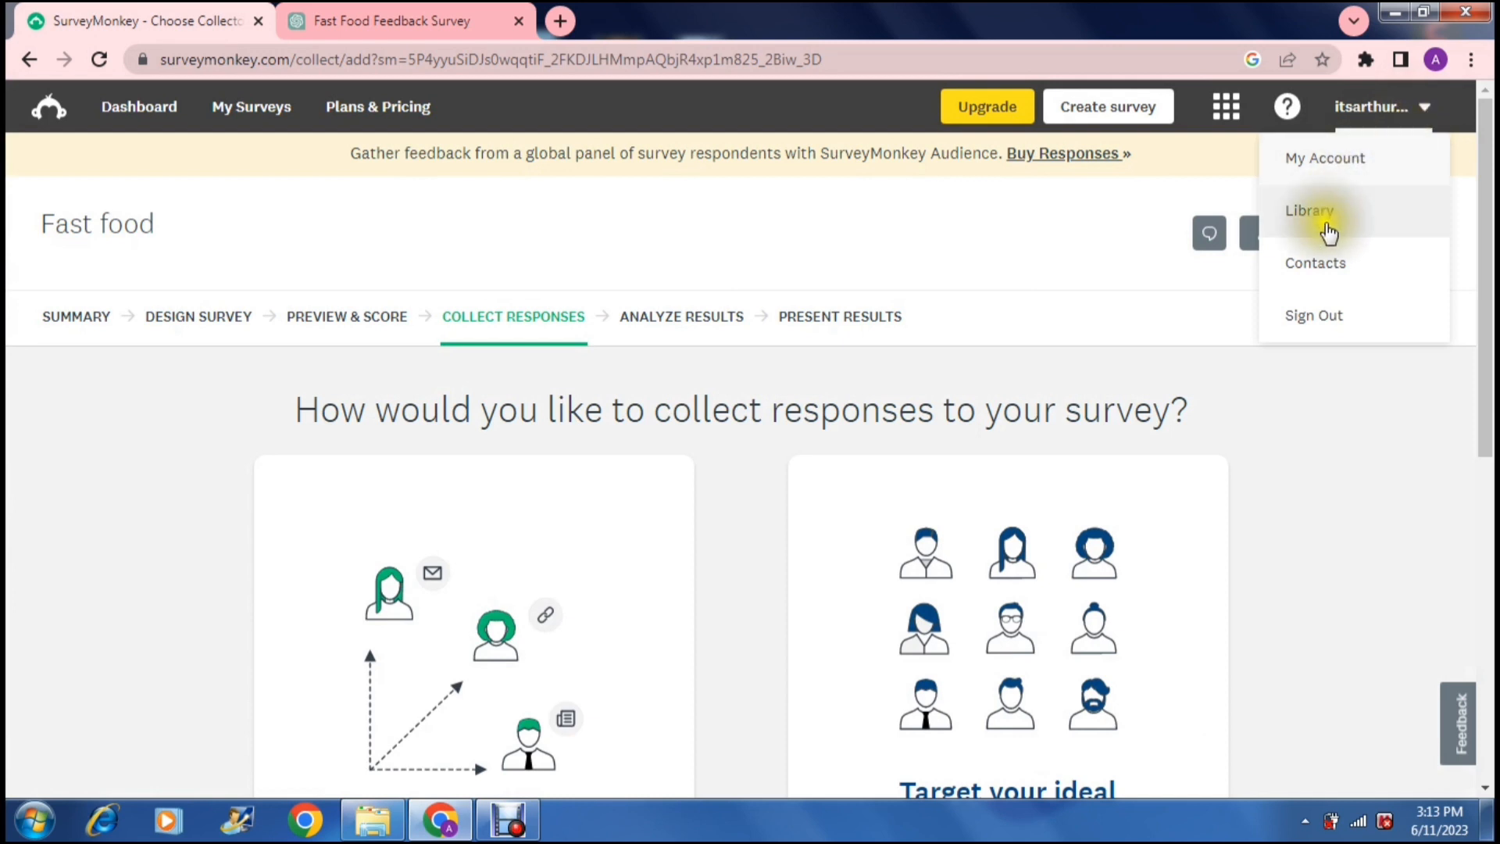
left_click(1308, 210)
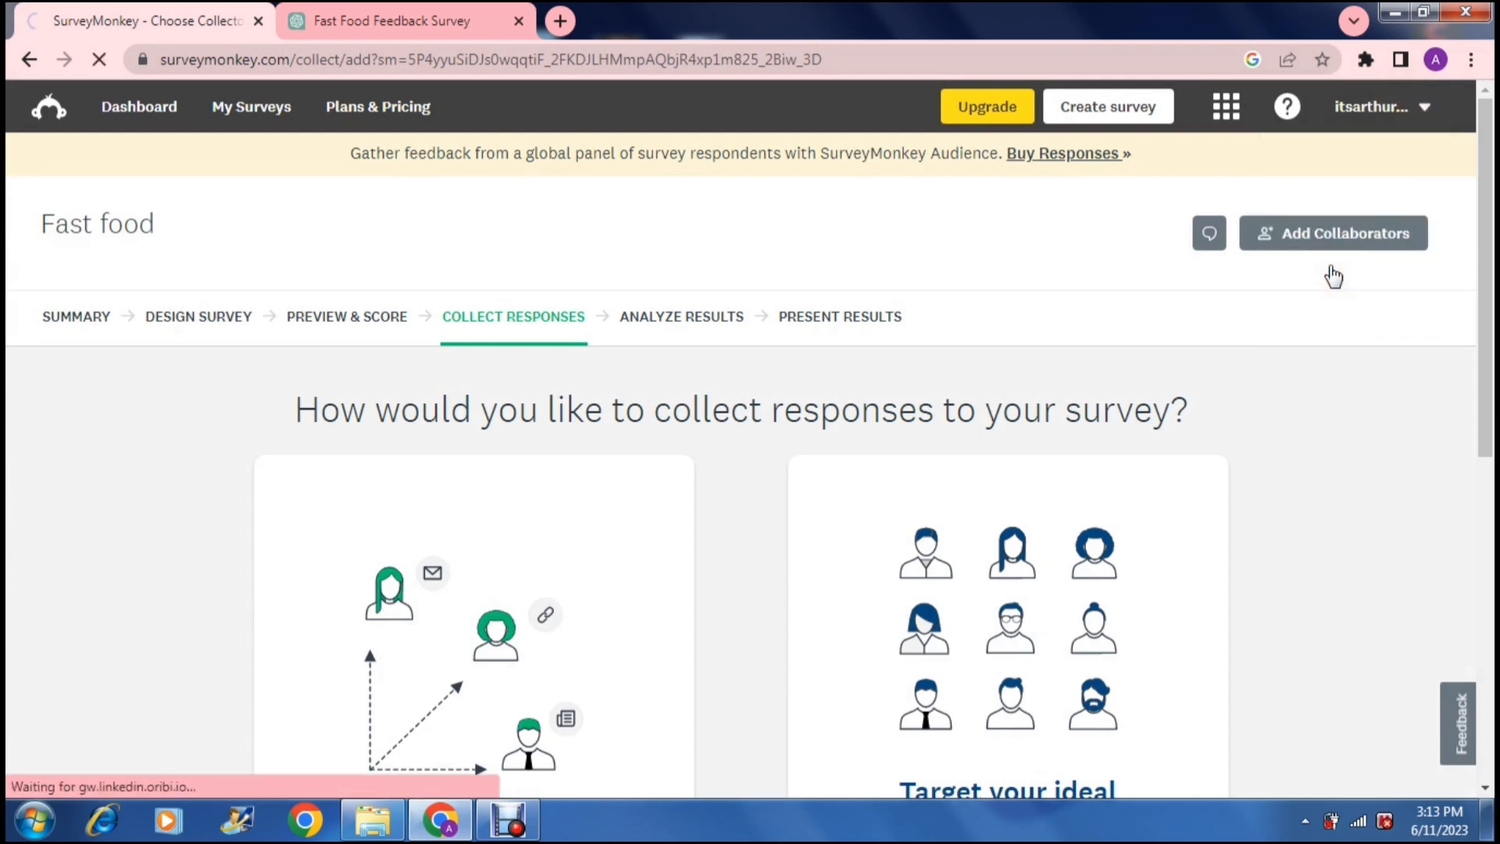
Open the Contacts address book and show the All Contacts group's options with Export contacts.
left_click(1333, 233)
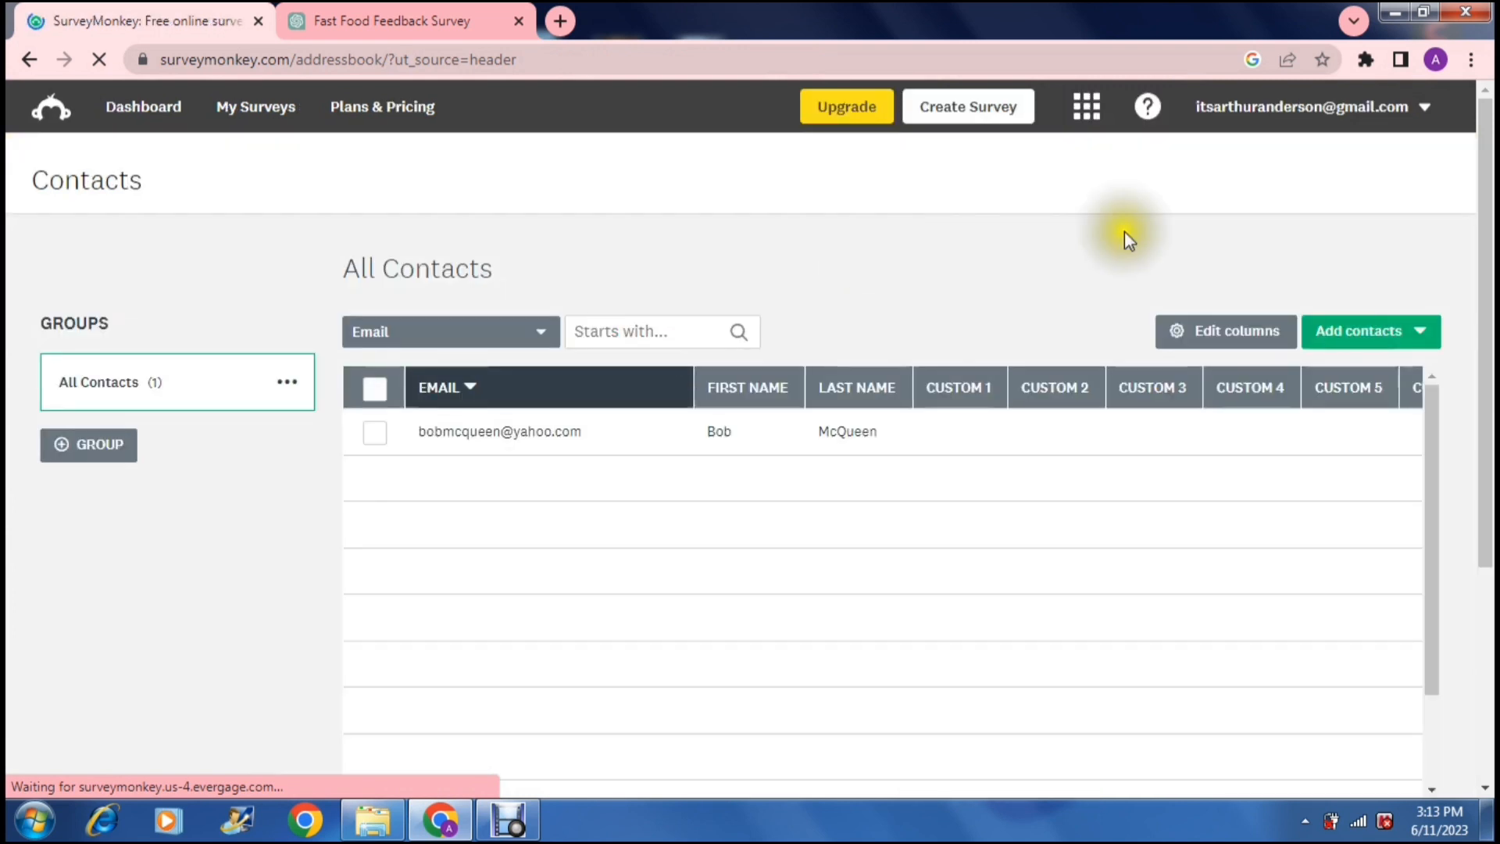
scroll("down", 3)
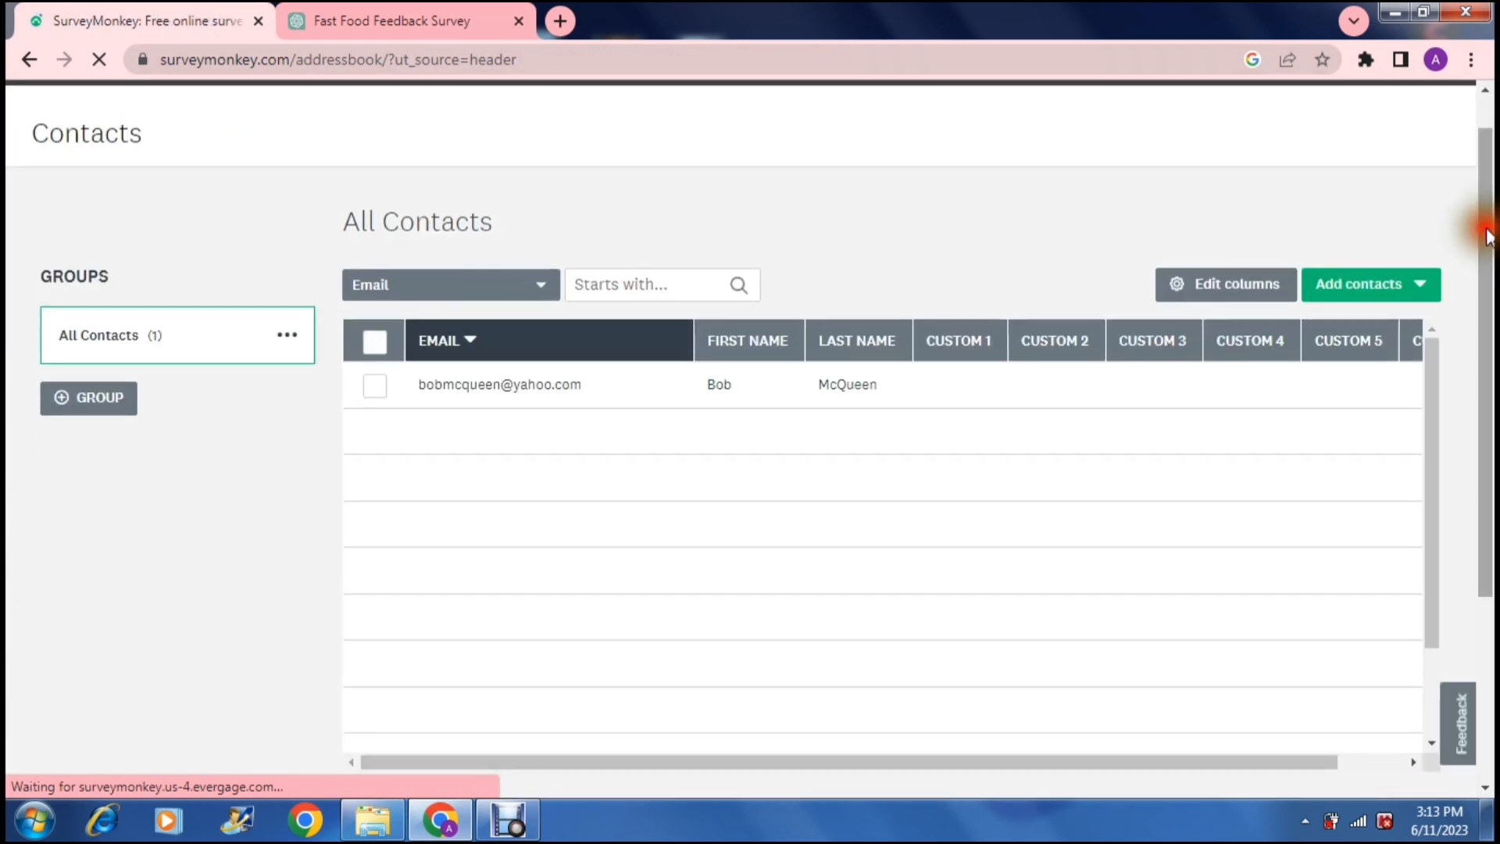
left_click(1358, 285)
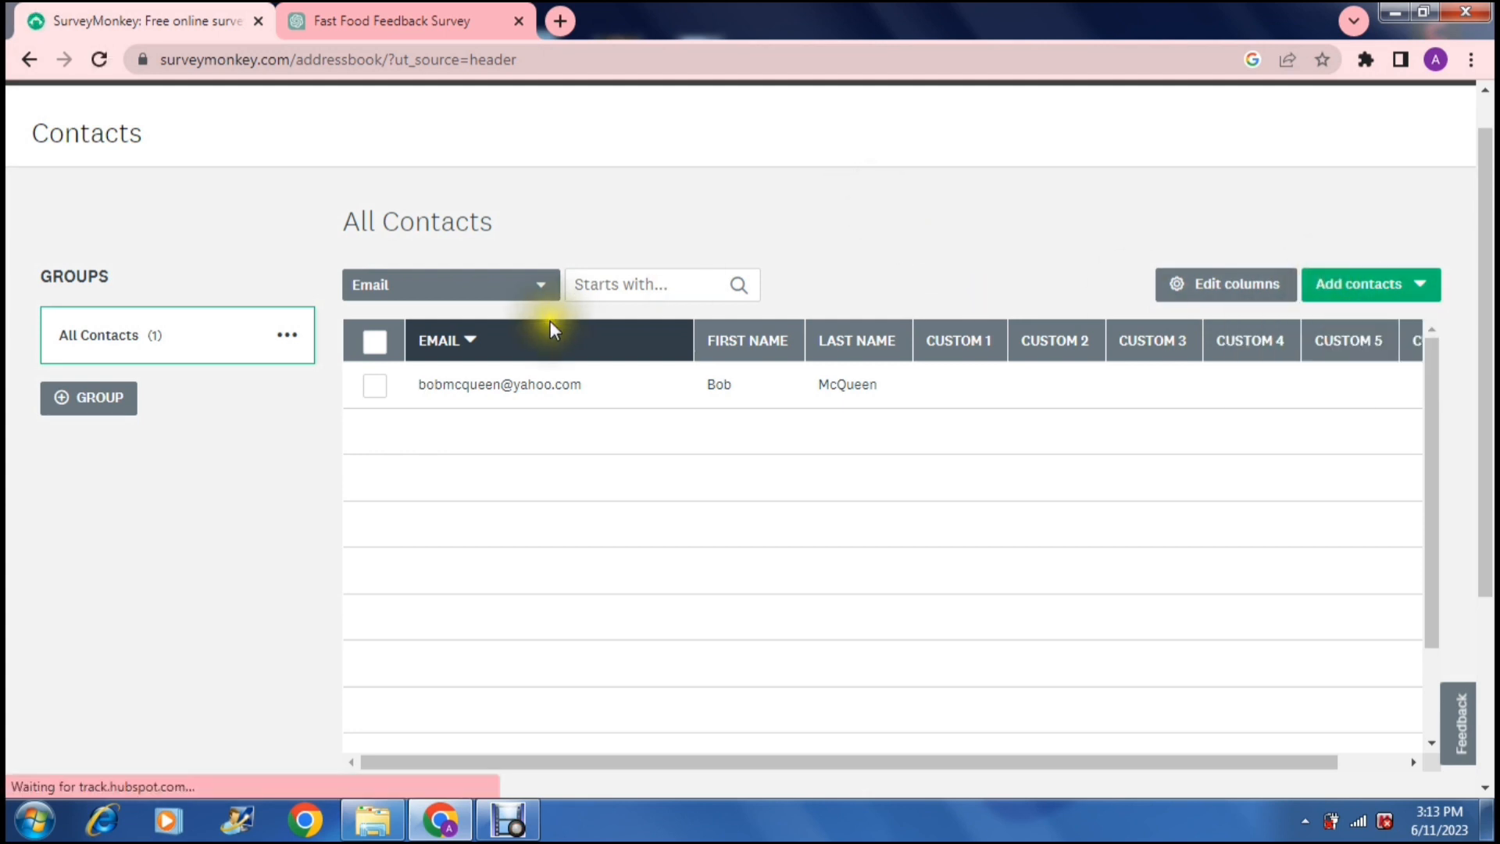
mouse_move(808, 158)
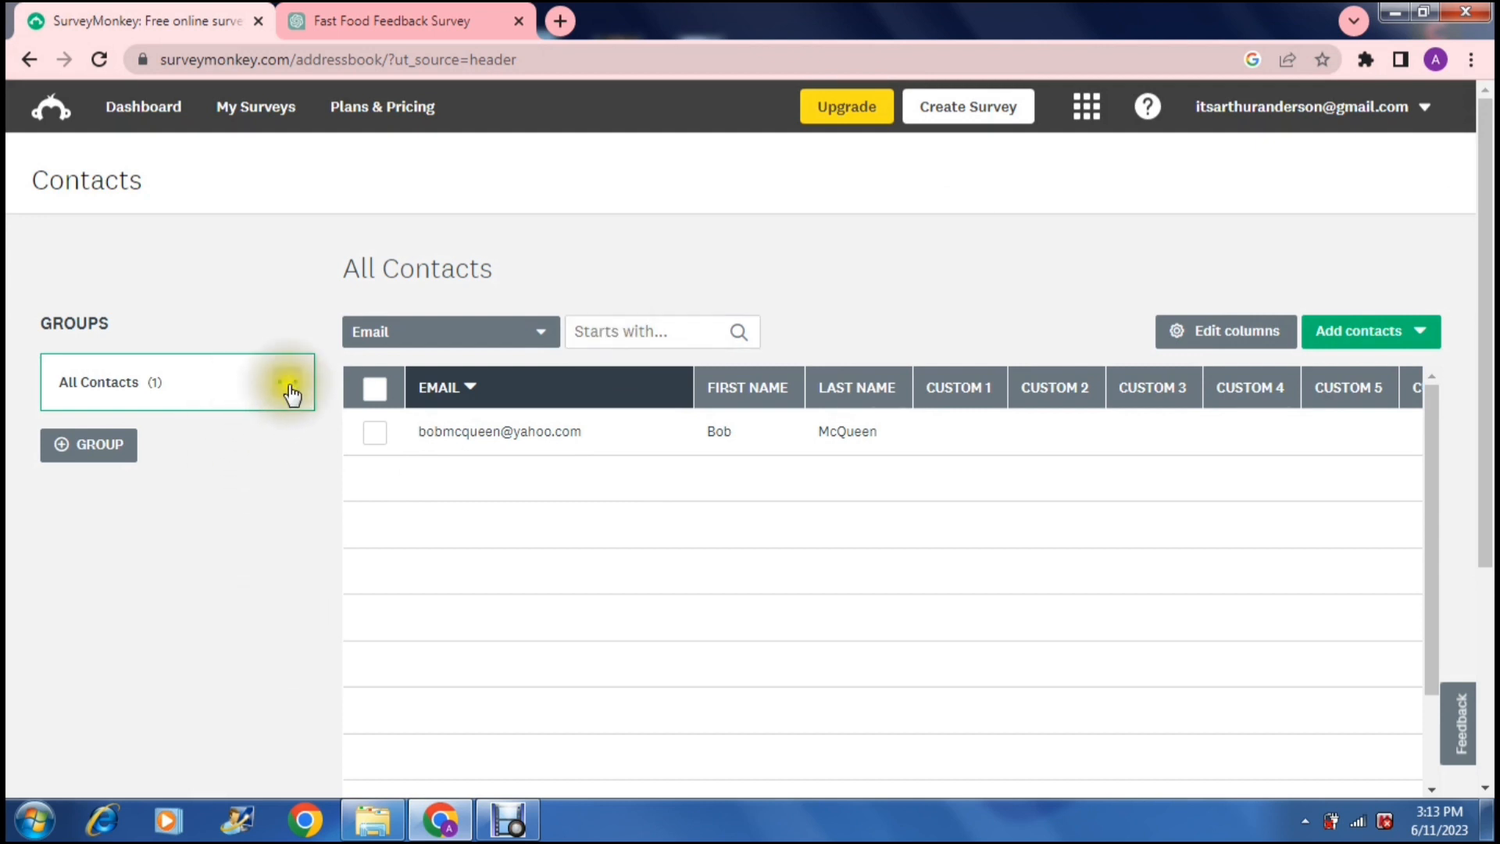
left_click(289, 388)
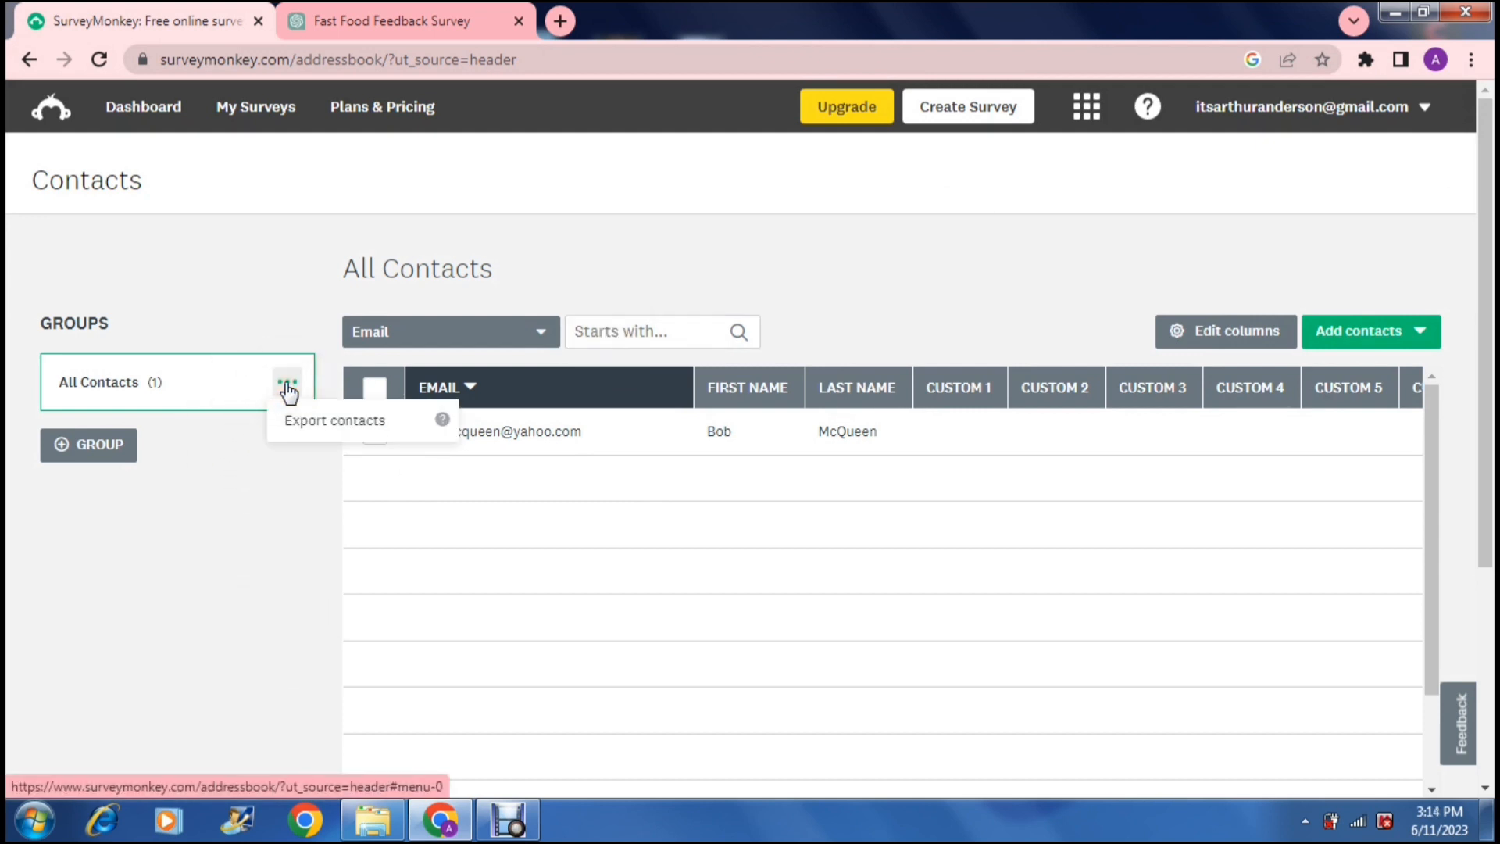